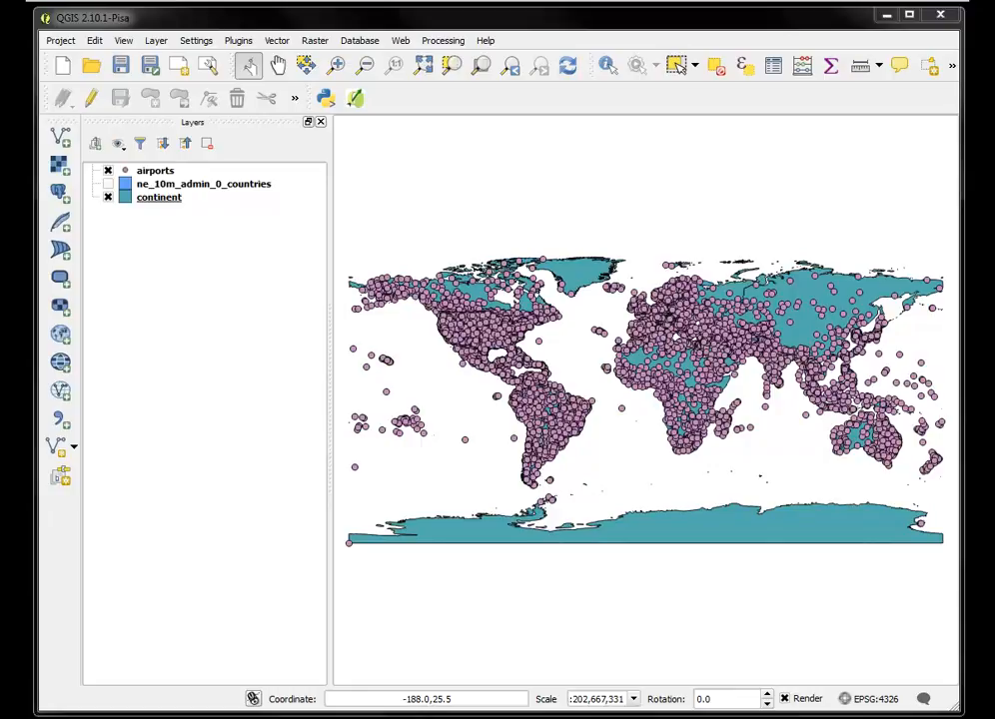
{"action": "mouse_move", "coordinate": [665, 348]}
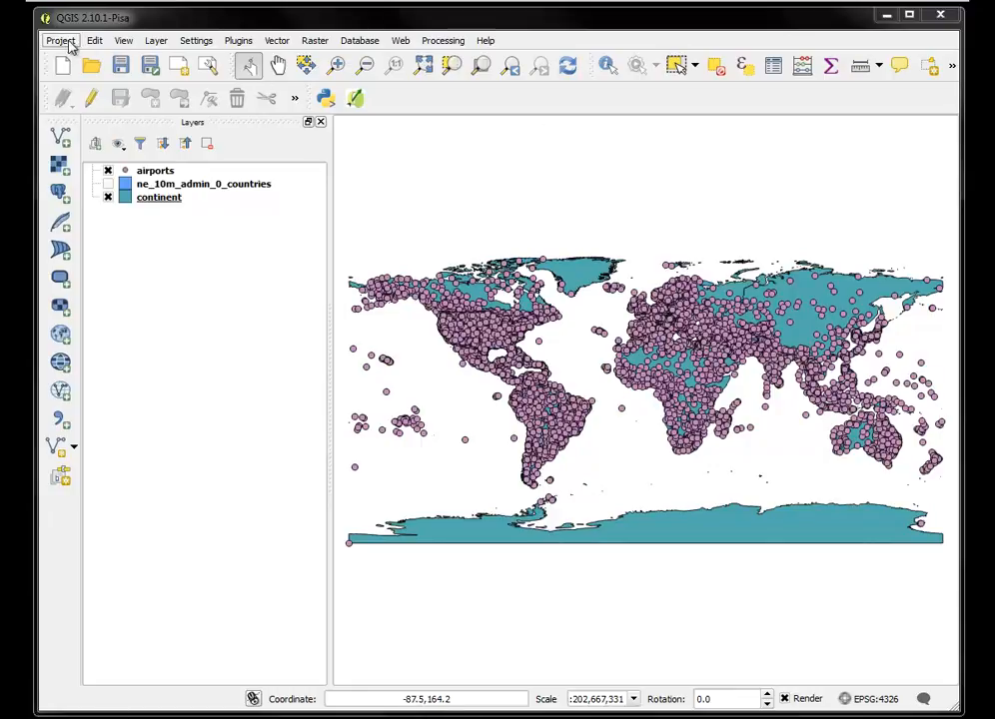
Enable 'on the fly' CRS transformation in Project Properties, keeping the WGS 84 project CRS
{"action": "left_click", "coordinate": [60, 40]}
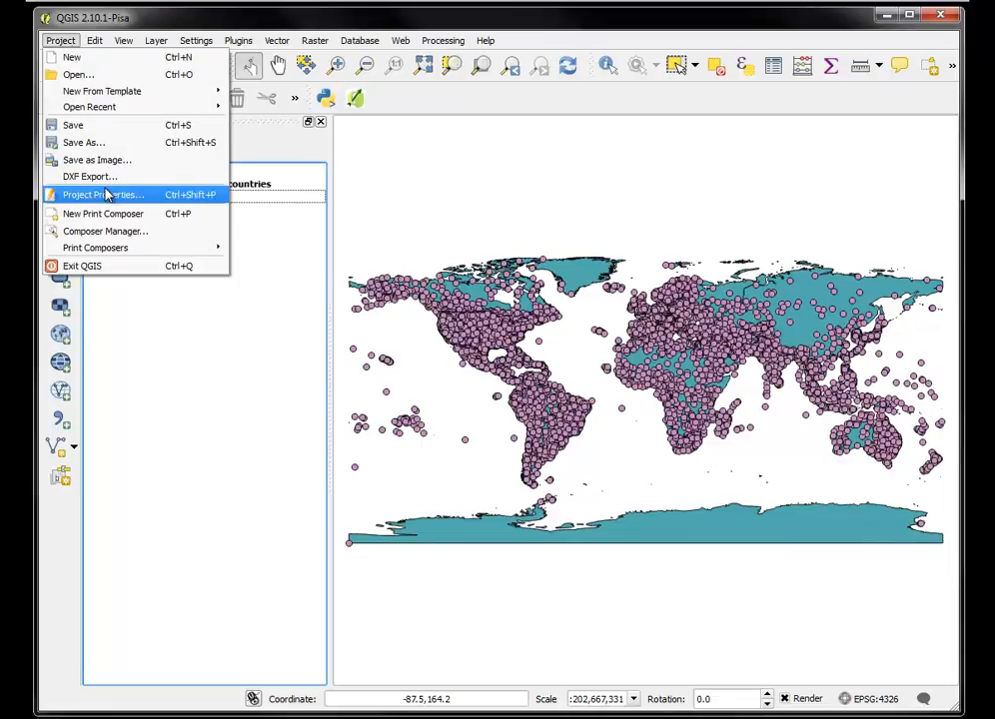
{"action": "left_click", "coordinate": [102, 194]}
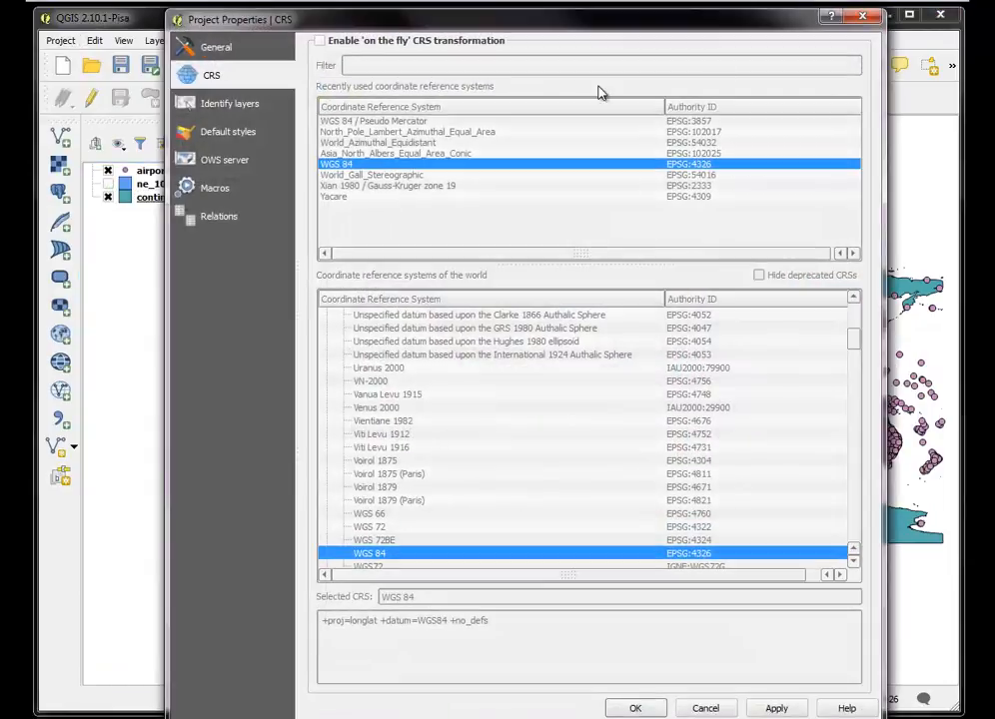
{"action": "left_click", "coordinate": [635, 707]}
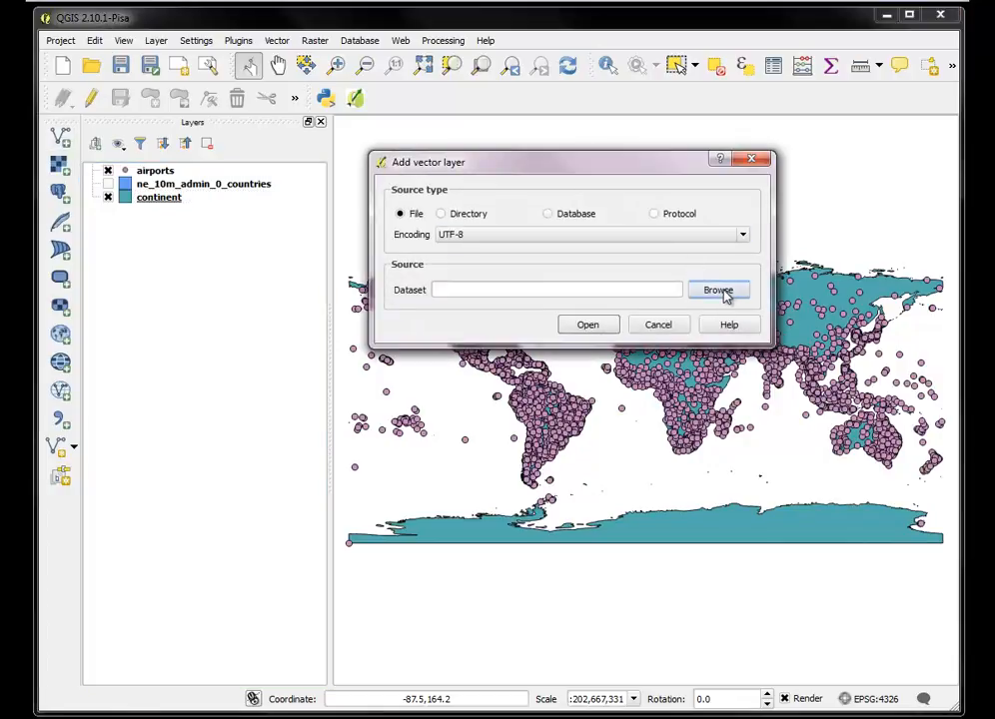
Browse to the 3_part_three folder and select a first batch of shapefiles
{"action": "left_click", "coordinate": [718, 289]}
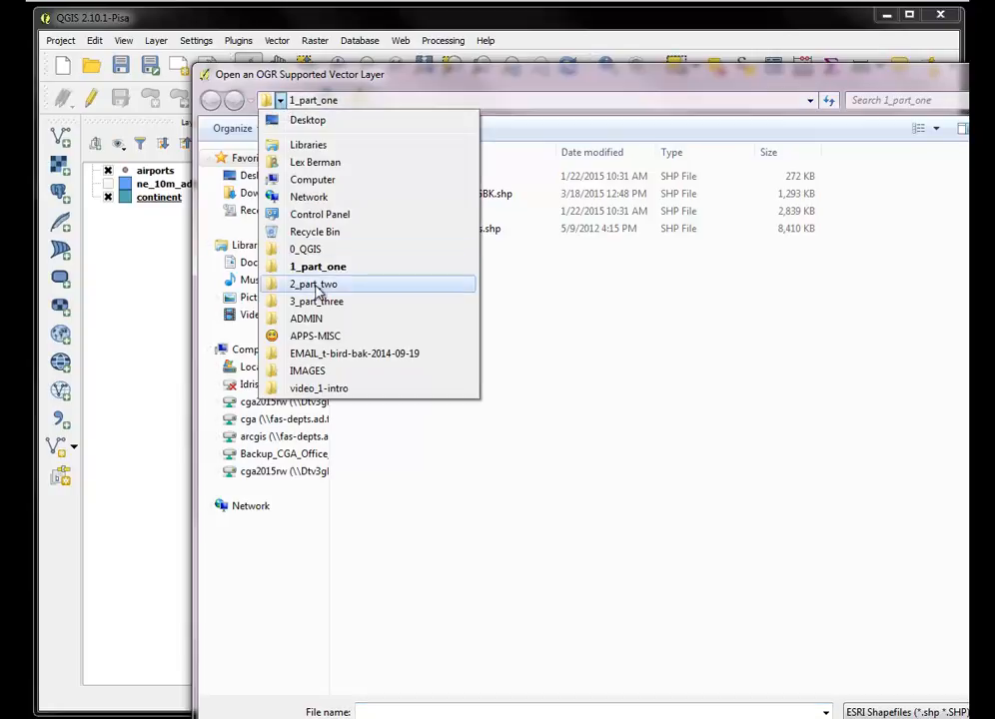
{"action": "left_click", "coordinate": [317, 301]}
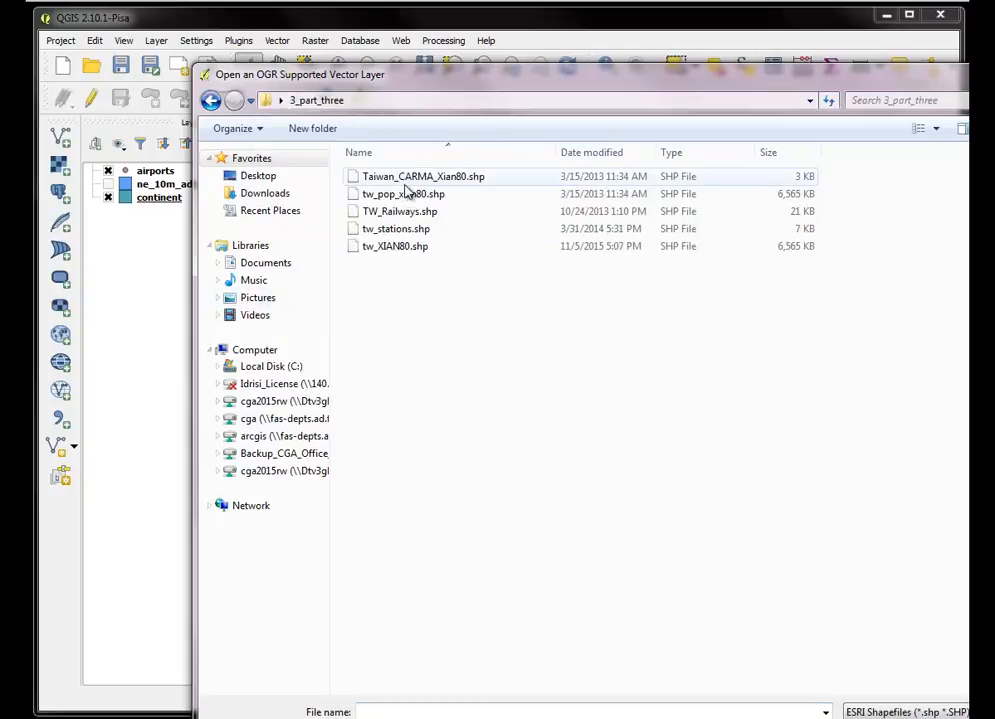
{"action": "mouse_move", "coordinate": [402, 193]}
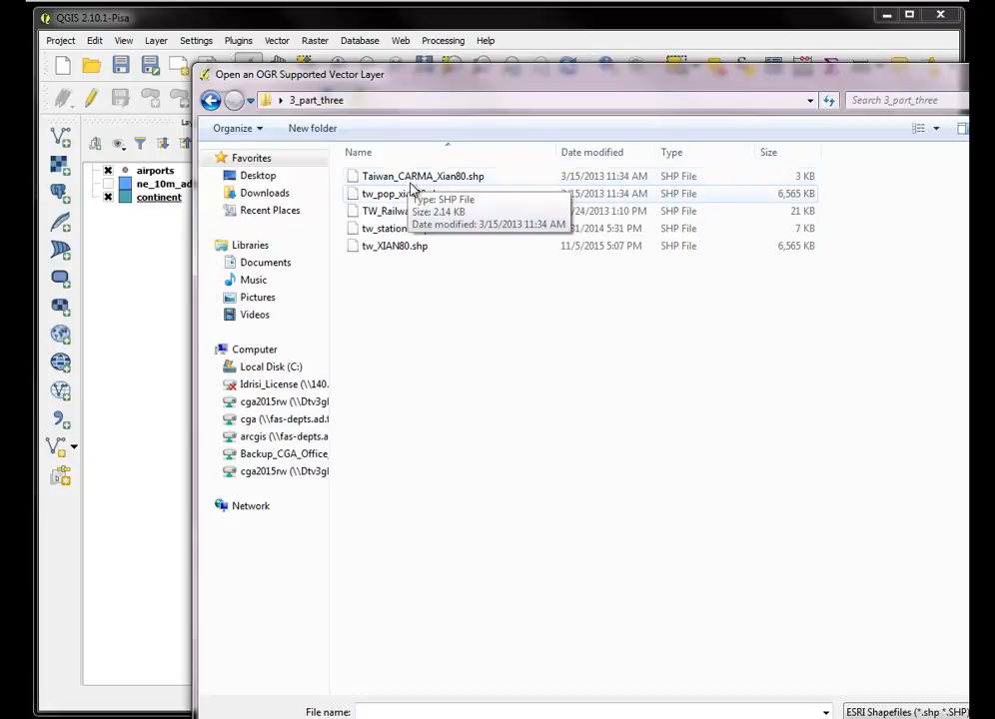
{"action": "left_click", "coordinate": [395, 246]}
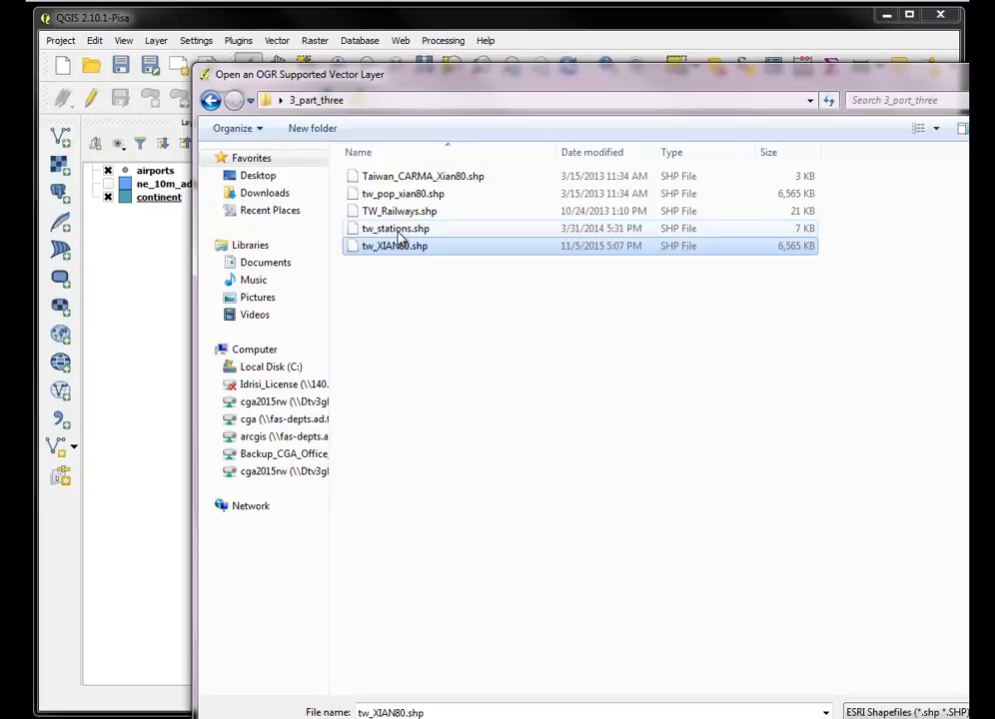
{"action": "left_click", "coordinate": [396, 228]}
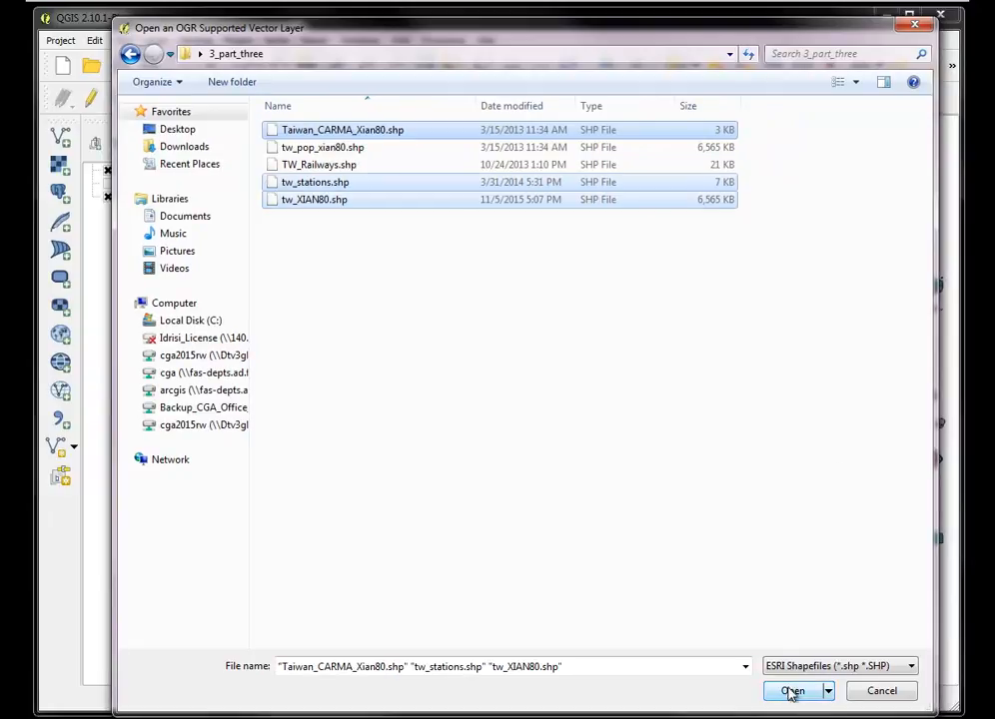
{"action": "left_click", "coordinate": [792, 690]}
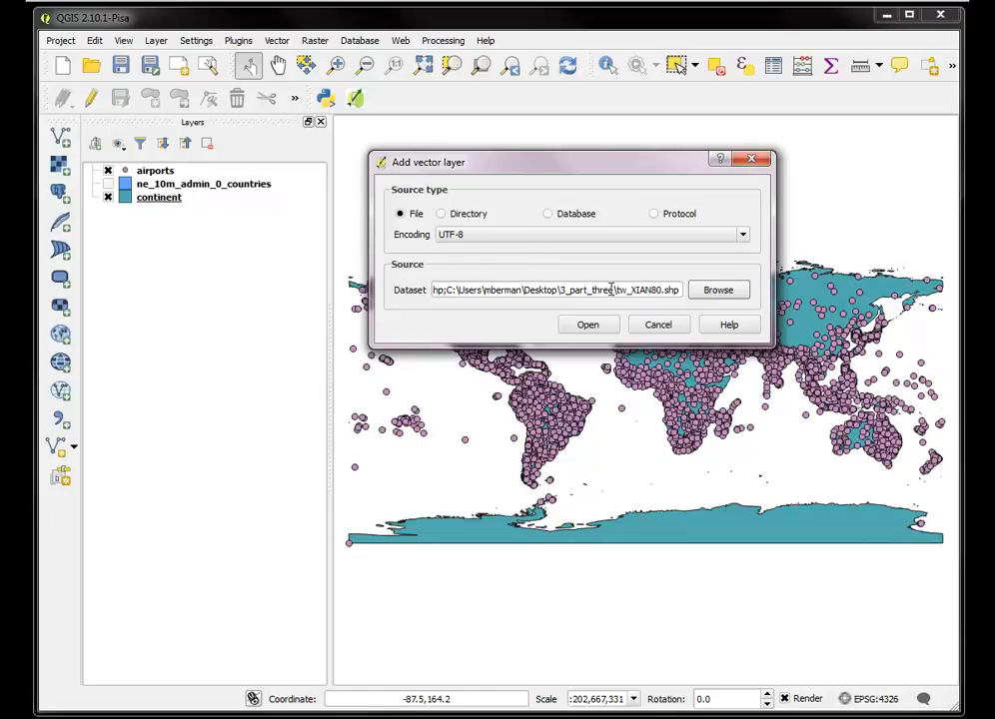
{"action": "mouse_move", "coordinate": [628, 318]}
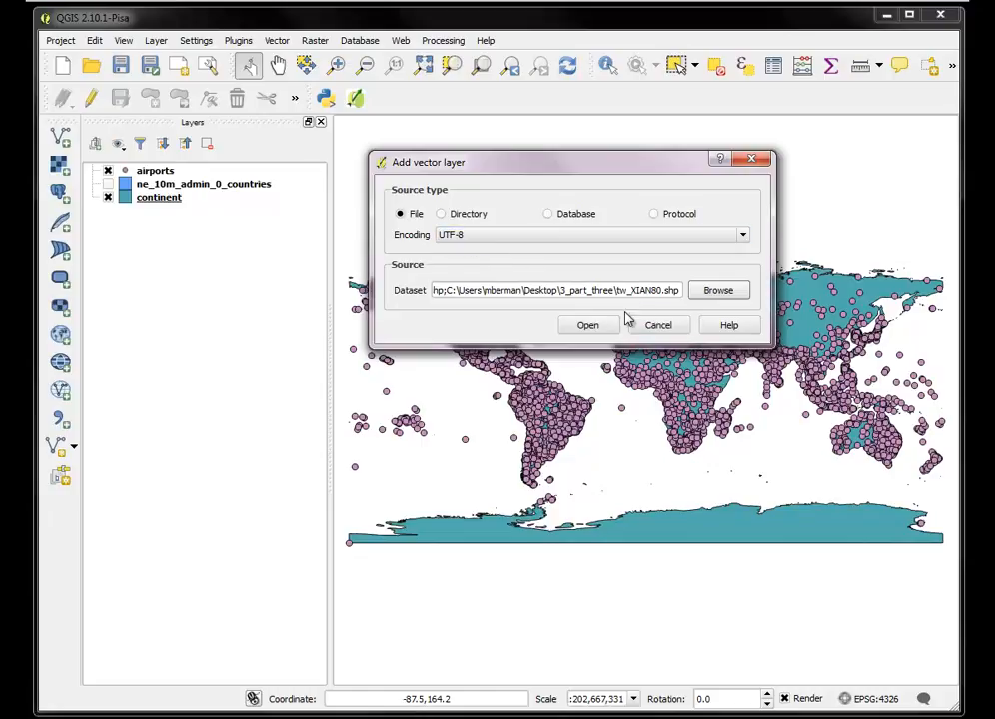
{"action": "left_click", "coordinate": [588, 324]}
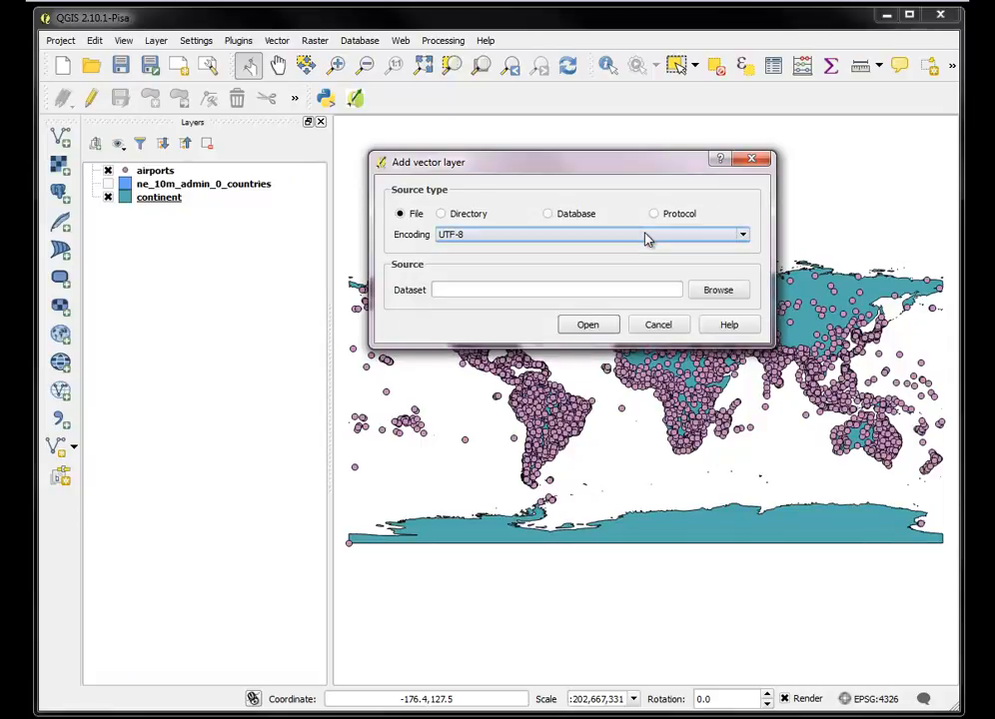
Open tw_stations.shp and Taiwan_CARMA_Xian80.shp as map layers
{"action": "left_click", "coordinate": [717, 290]}
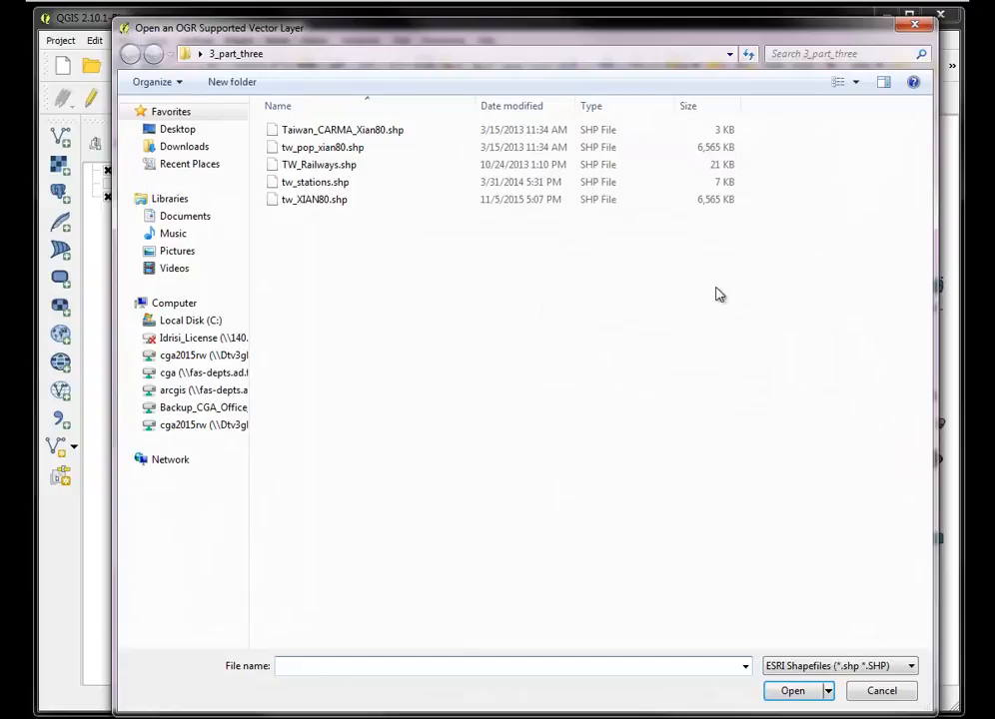
{"action": "left_click", "coordinate": [315, 198]}
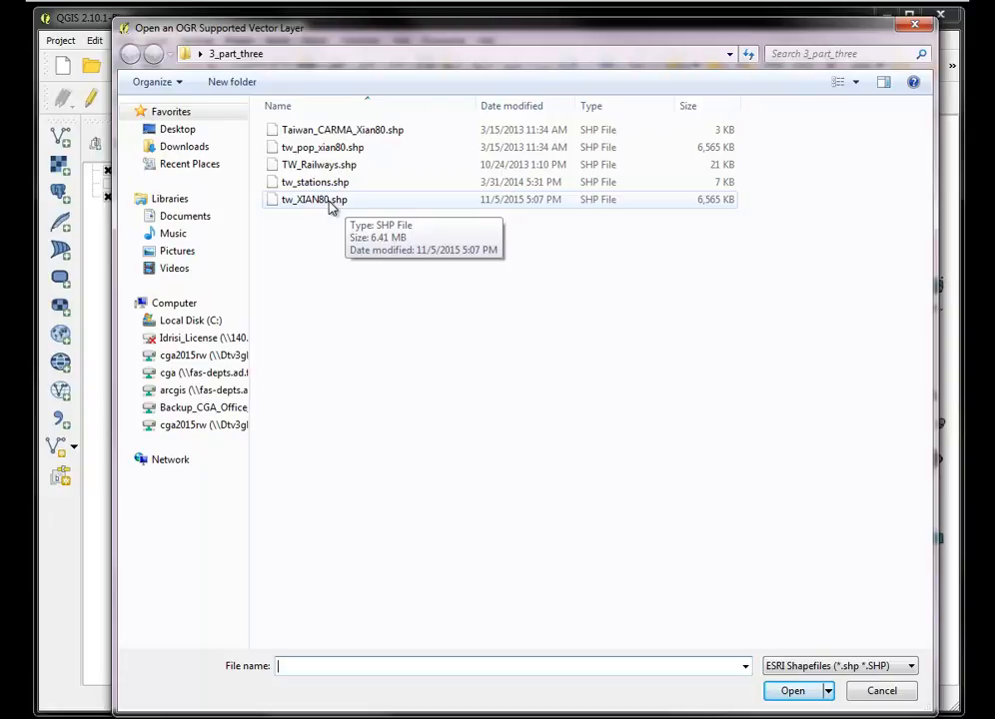
{"action": "left_click", "coordinate": [343, 129]}
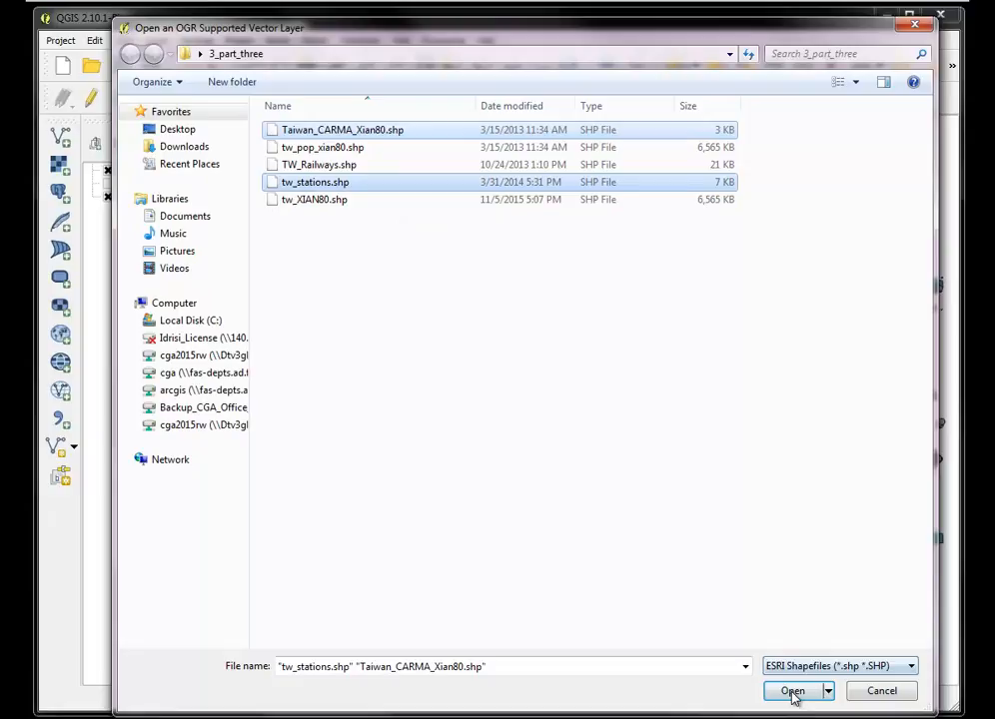
{"action": "left_click", "coordinate": [792, 690]}
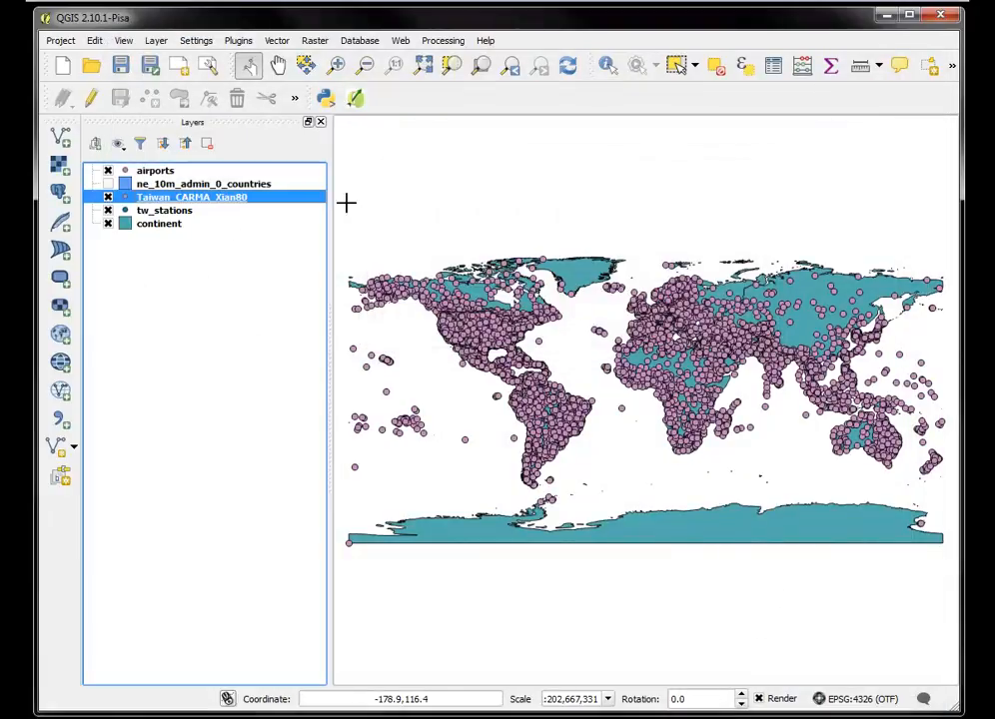
Zoom to the tw_stations layer and check its 219-station attribute table
{"action": "right_click", "coordinate": [165, 210]}
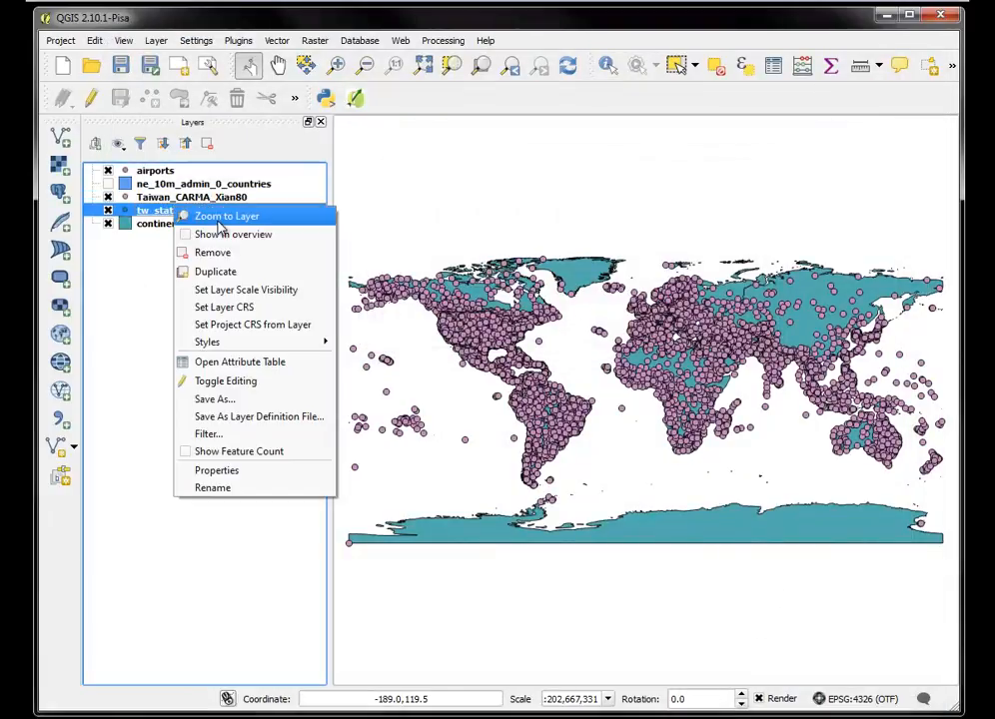
{"action": "left_click", "coordinate": [226, 216]}
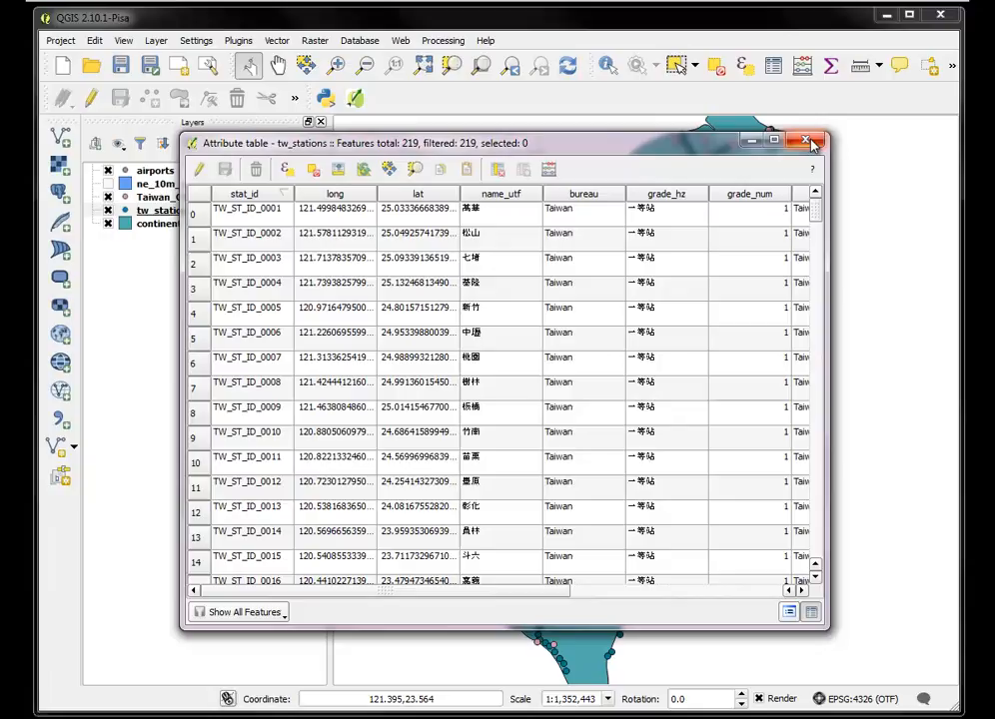
{"action": "left_click", "coordinate": [804, 140]}
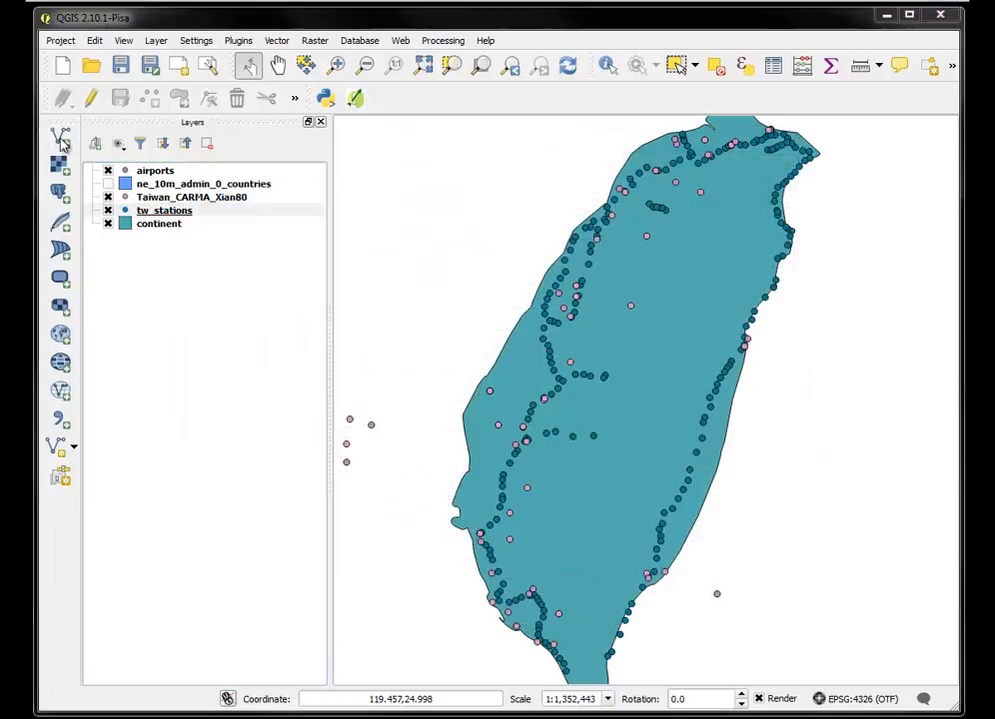
Load tw_XIAN80.shp as a vector layer using Big5 encoding
{"action": "left_click", "coordinate": [61, 137]}
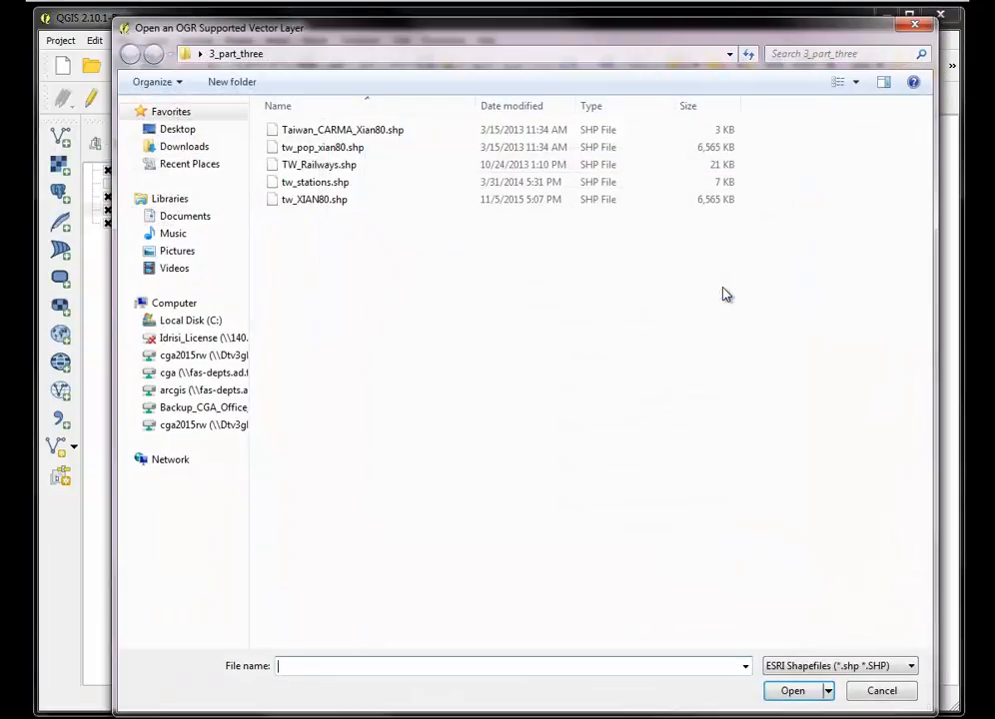
{"action": "left_click", "coordinate": [315, 198]}
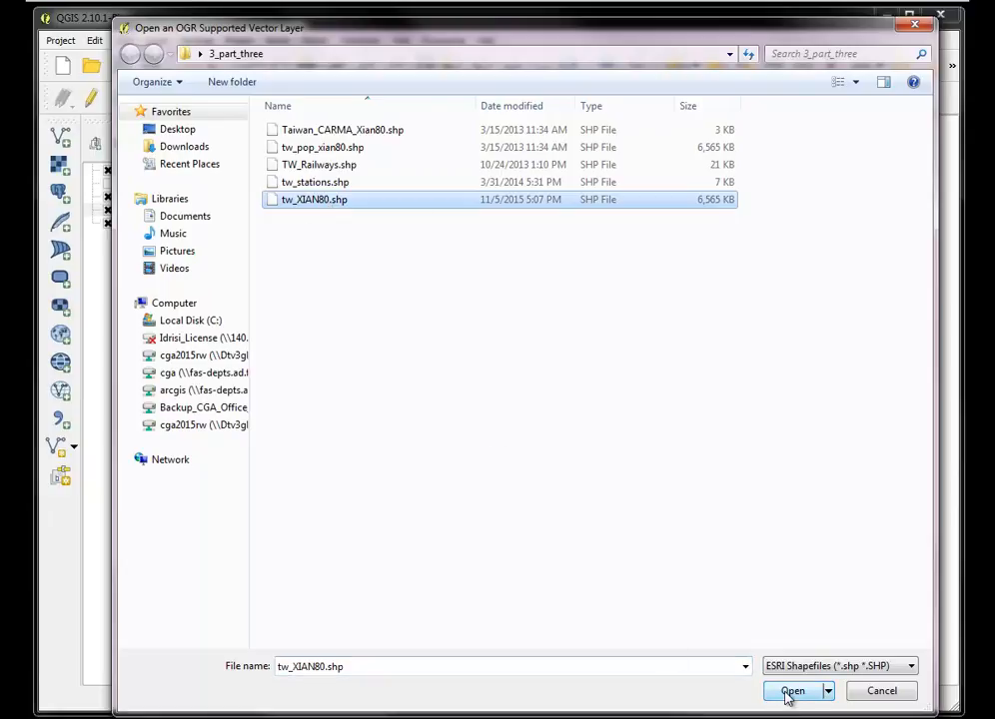
{"action": "left_click", "coordinate": [792, 690]}
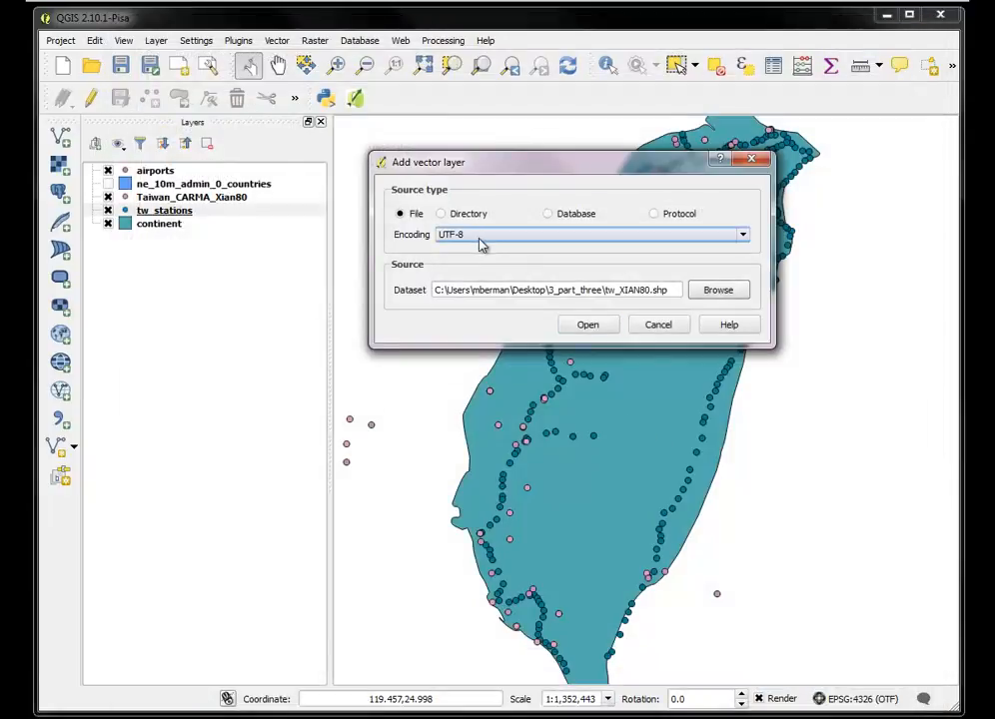
{"action": "left_click", "coordinate": [742, 234]}
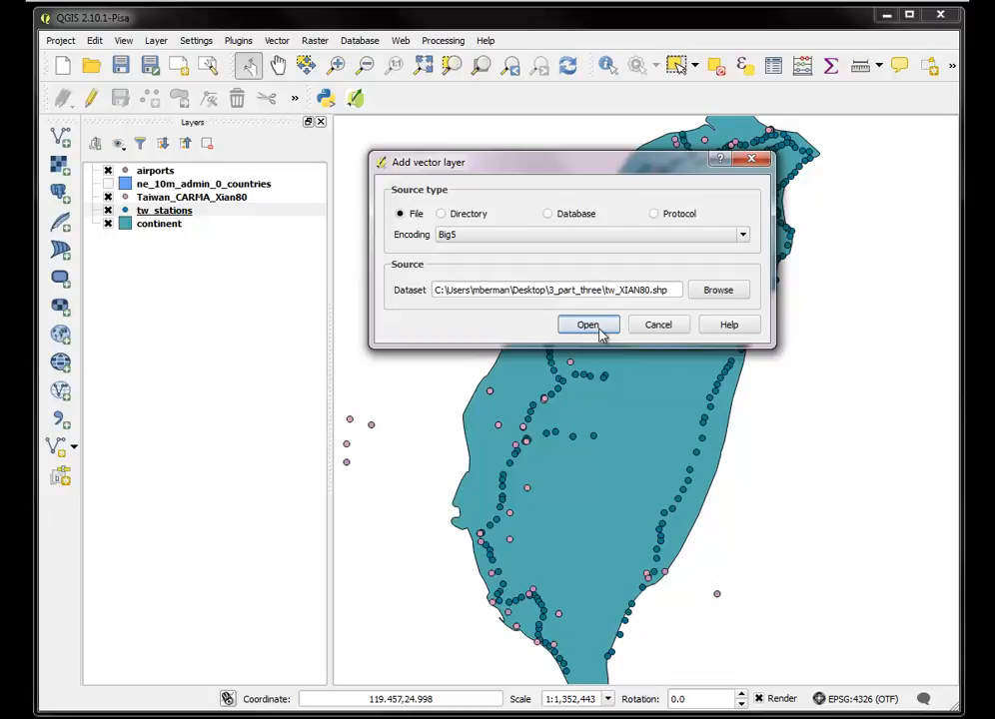
{"action": "left_click", "coordinate": [588, 325]}
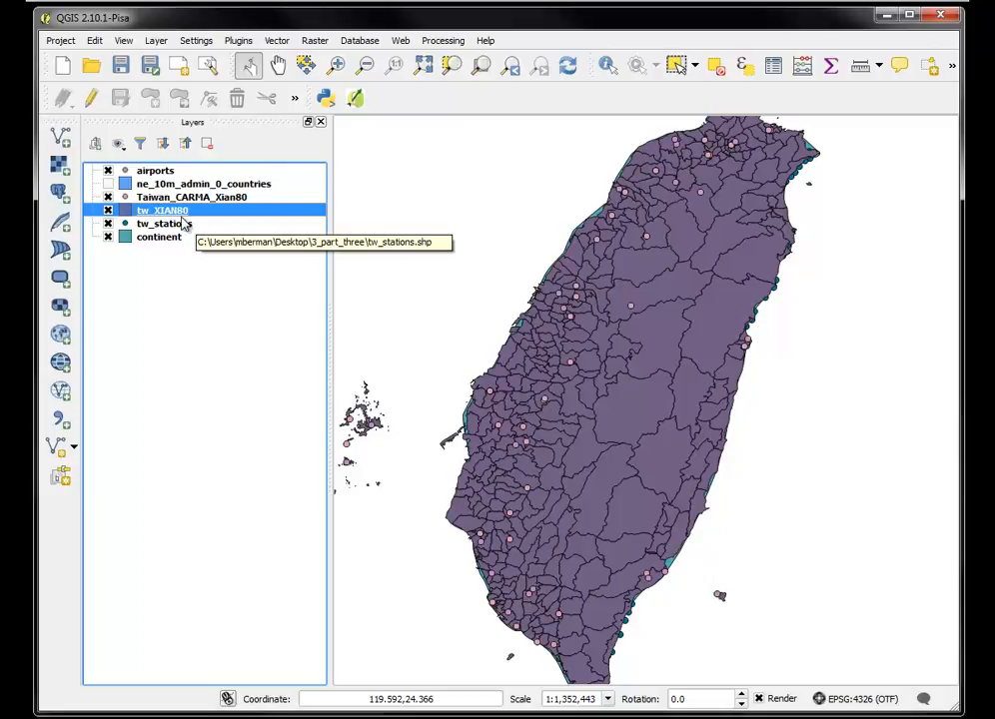
{"action": "right_click", "coordinate": [162, 209]}
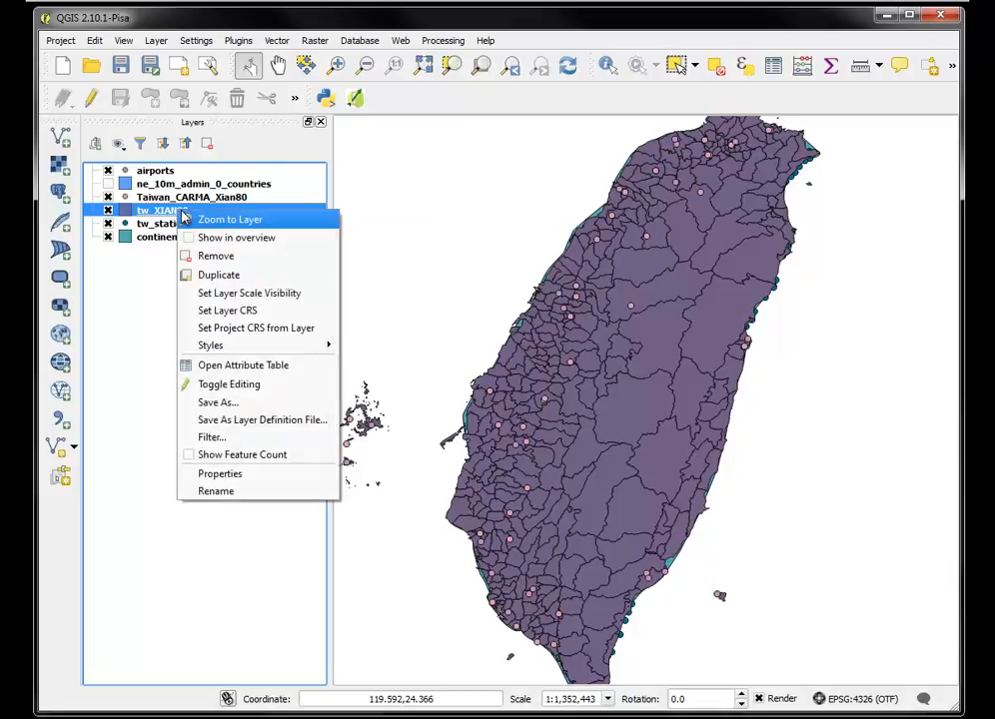
{"action": "left_click", "coordinate": [243, 364]}
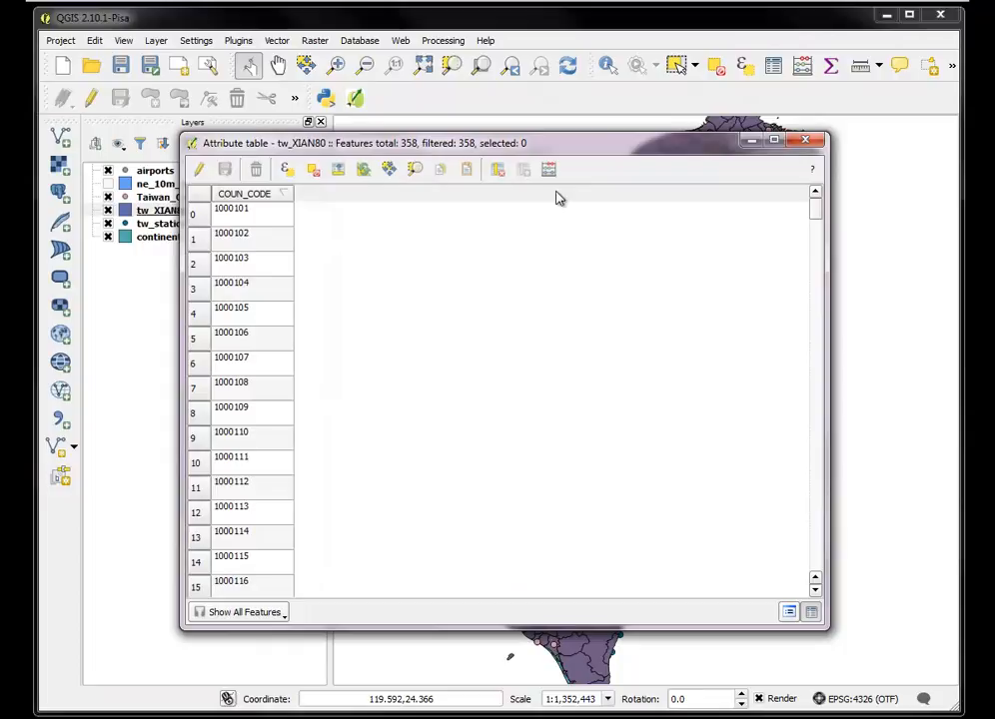
{"action": "mouse_move", "coordinate": [255, 199]}
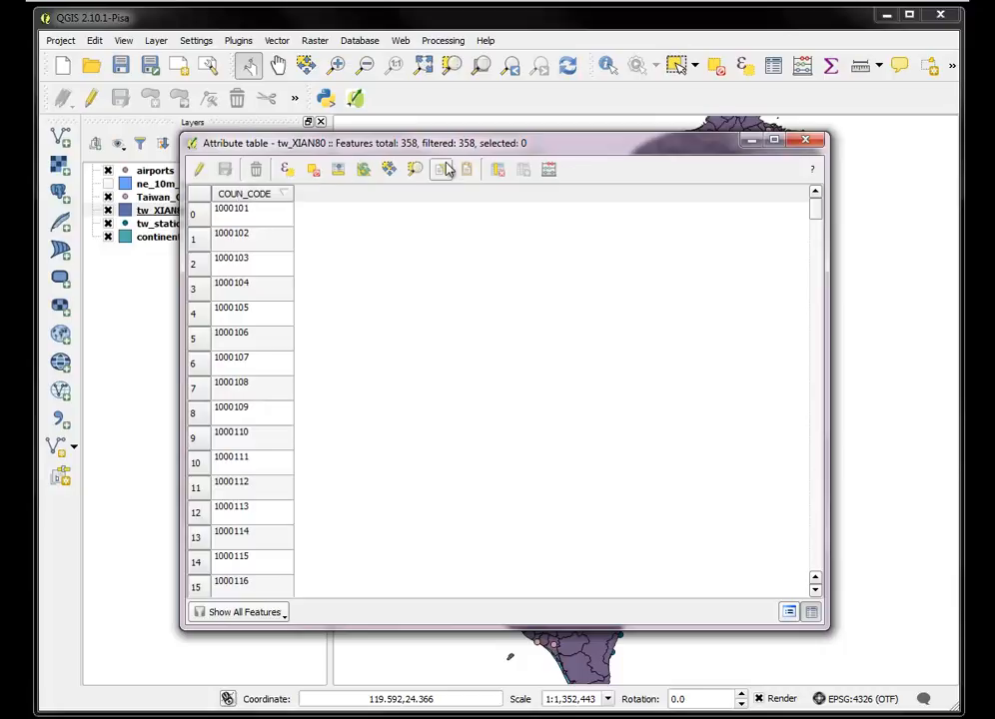
{"action": "mouse_move", "coordinate": [793, 162]}
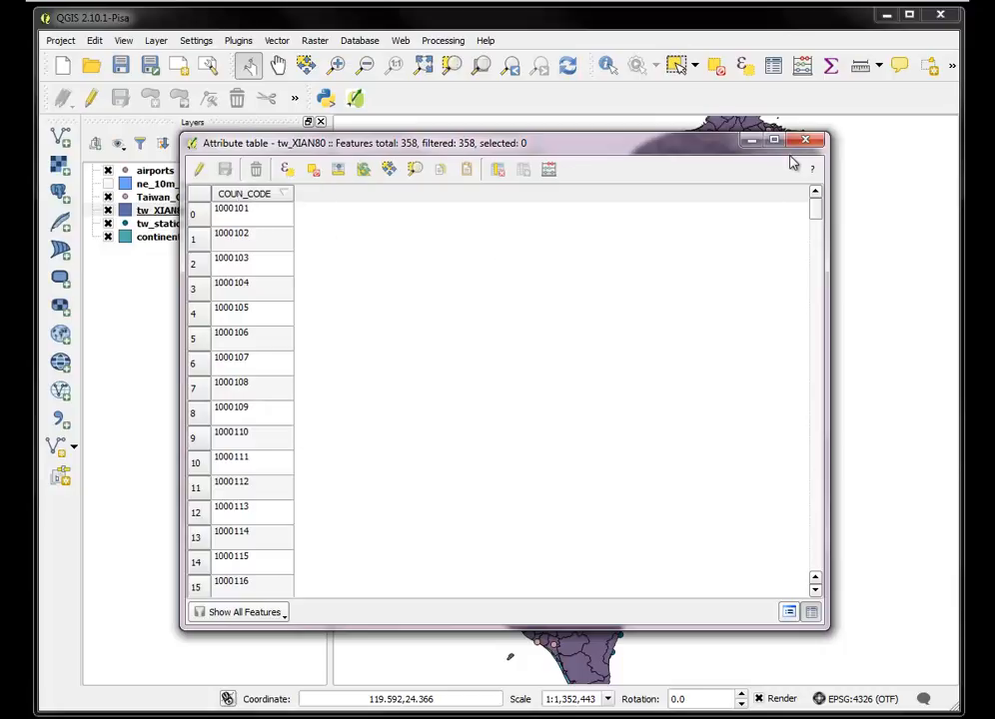
{"action": "left_click", "coordinate": [806, 139]}
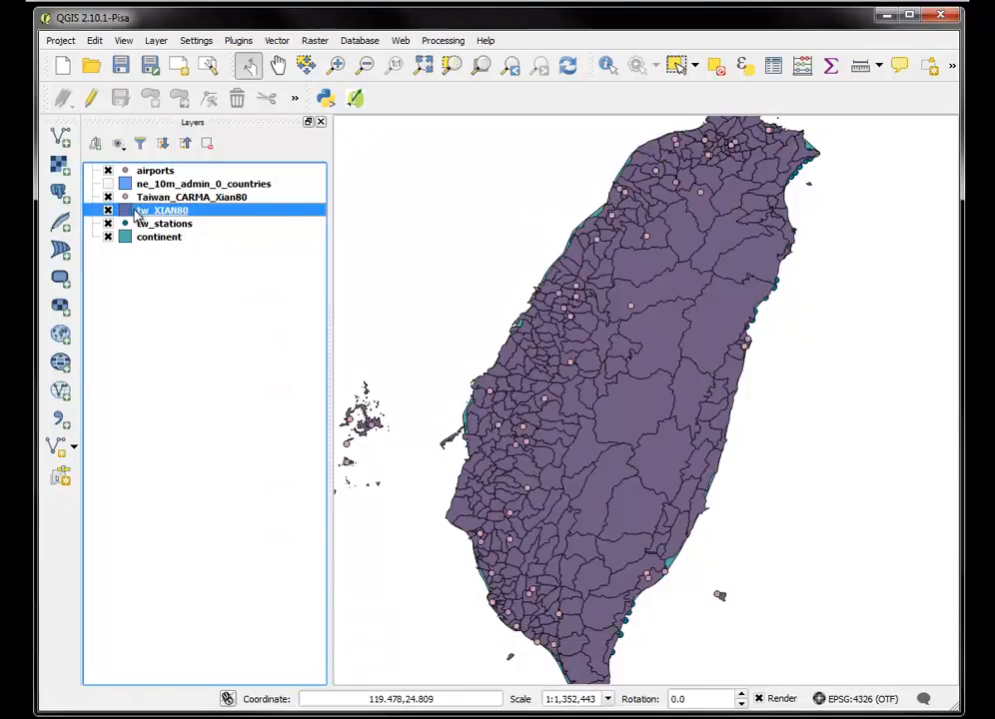
{"action": "mouse_move", "coordinate": [160, 210]}
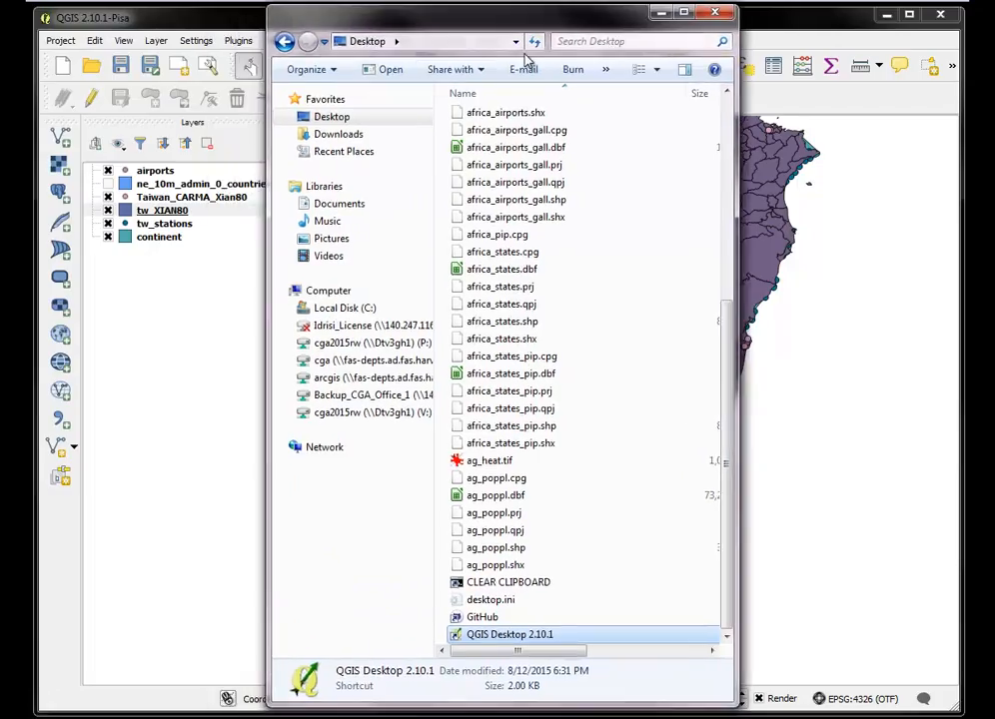
{"action": "mouse_move", "coordinate": [337, 150]}
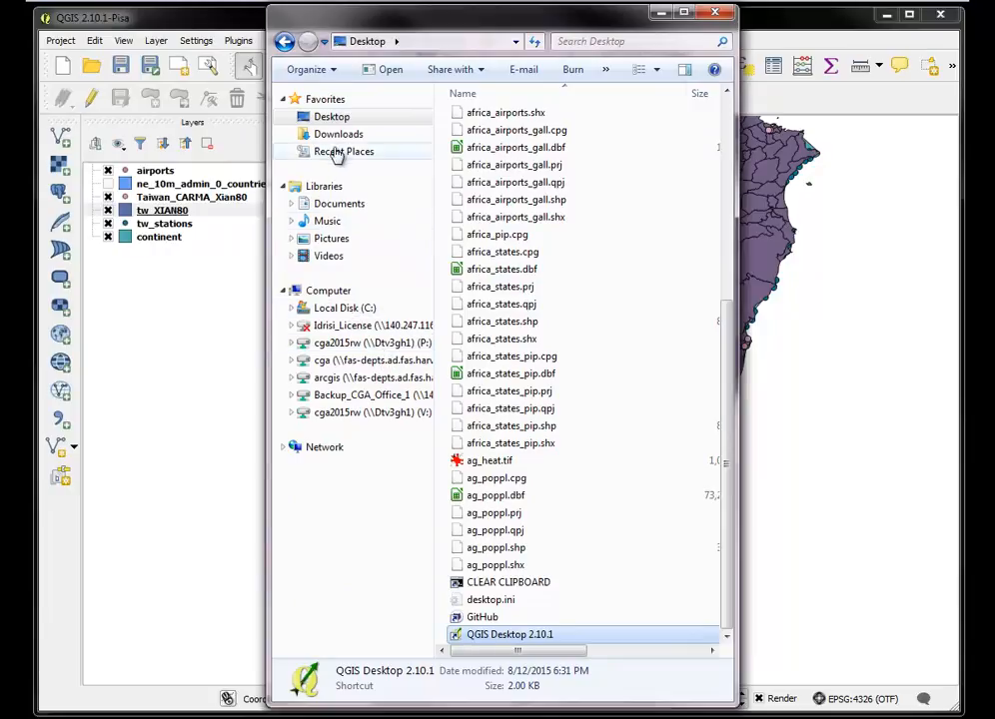
Go to the Desktop in Explorer and open the 3_part_three folder
{"action": "left_click", "coordinate": [332, 116]}
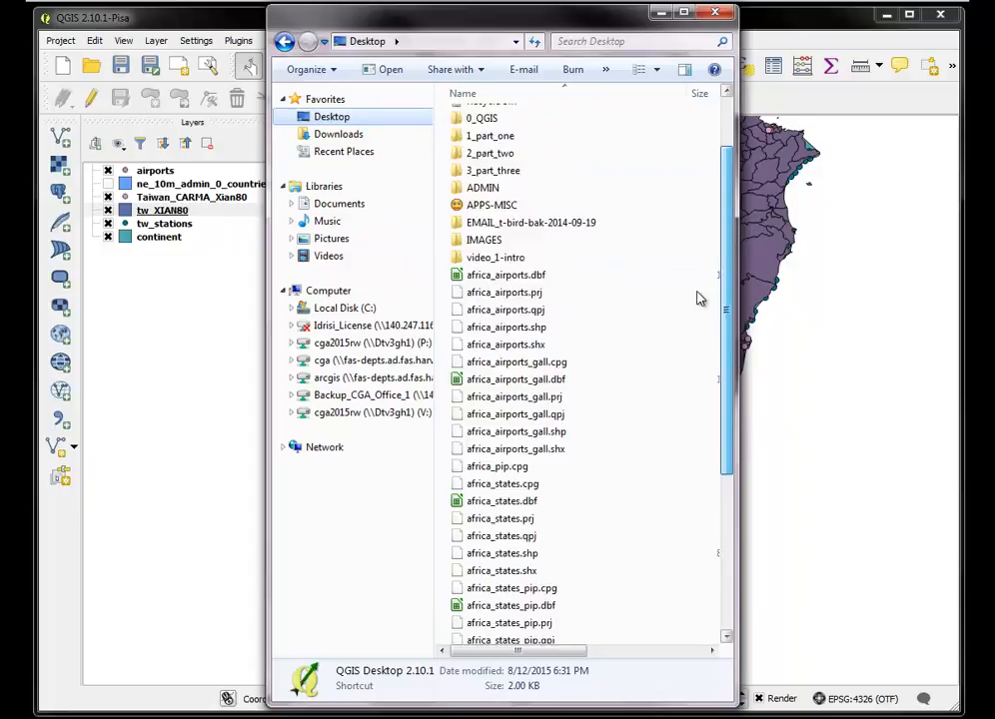
{"action": "double_click", "coordinate": [493, 170]}
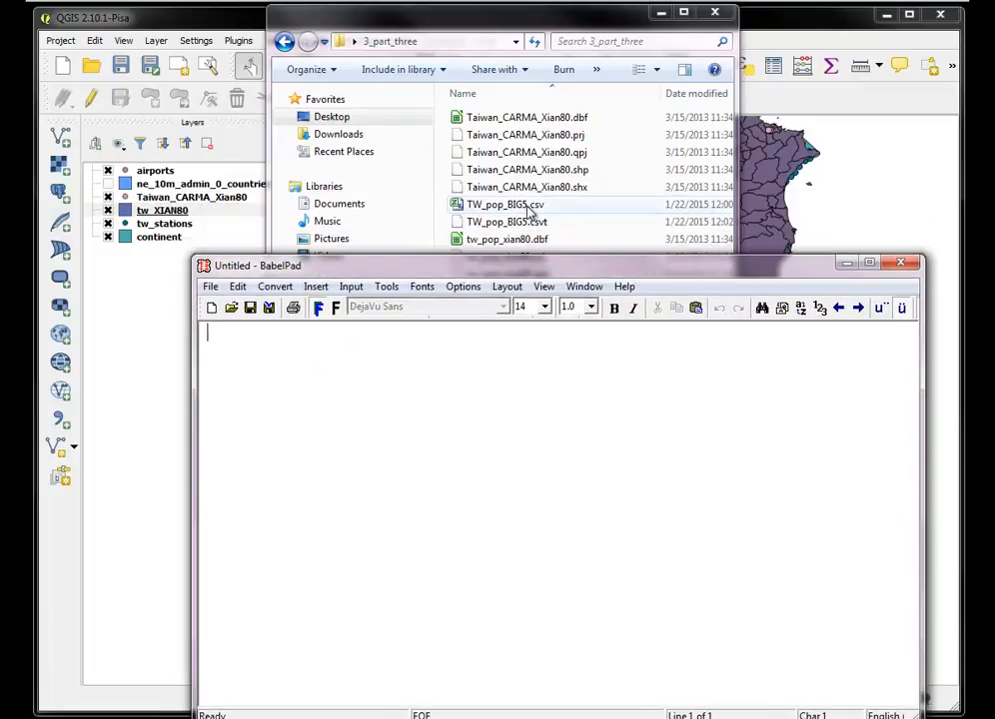
View TW_pop_BIG5.csv in BabelPad, close it, and select TW_pop_BIG5.csvt
{"action": "double_click", "coordinate": [505, 204]}
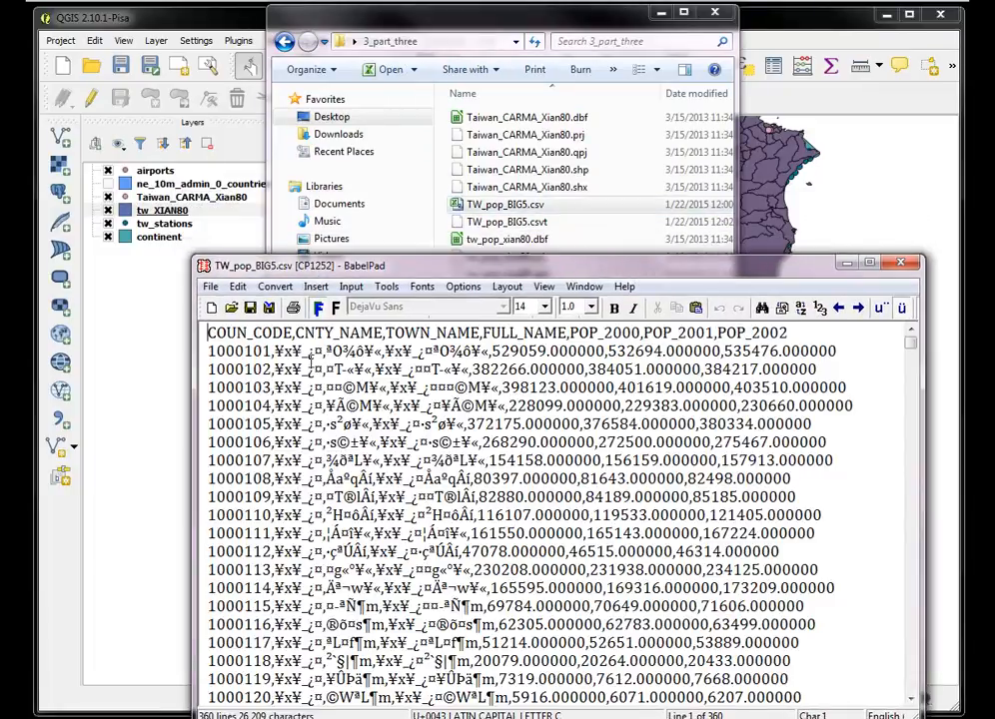
{"action": "double_click", "coordinate": [290, 350]}
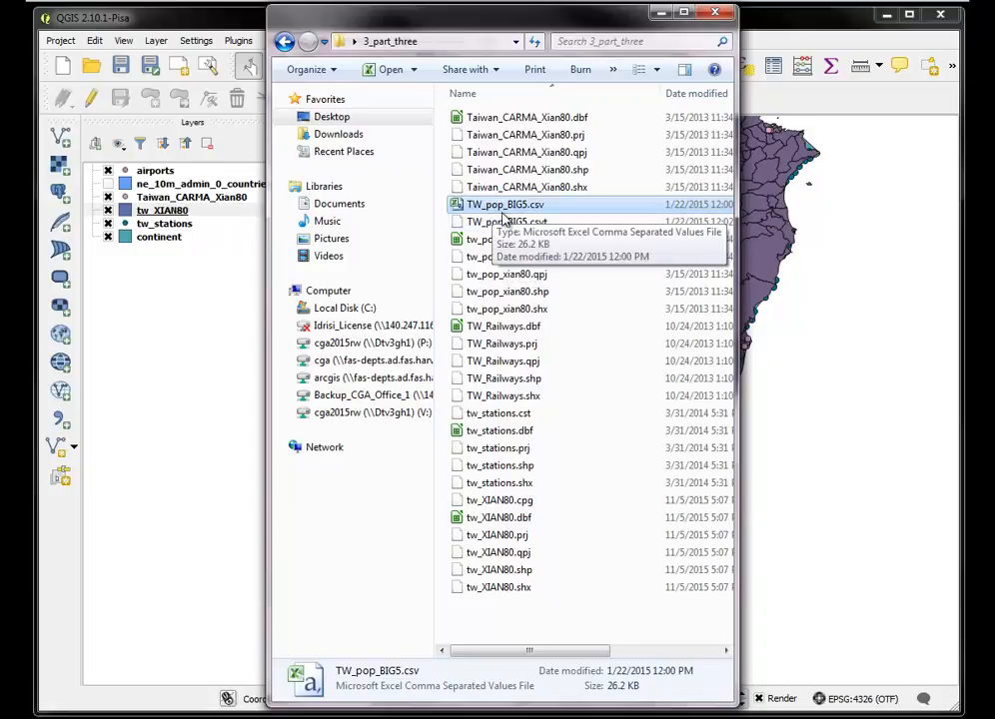
{"action": "left_click", "coordinate": [507, 221]}
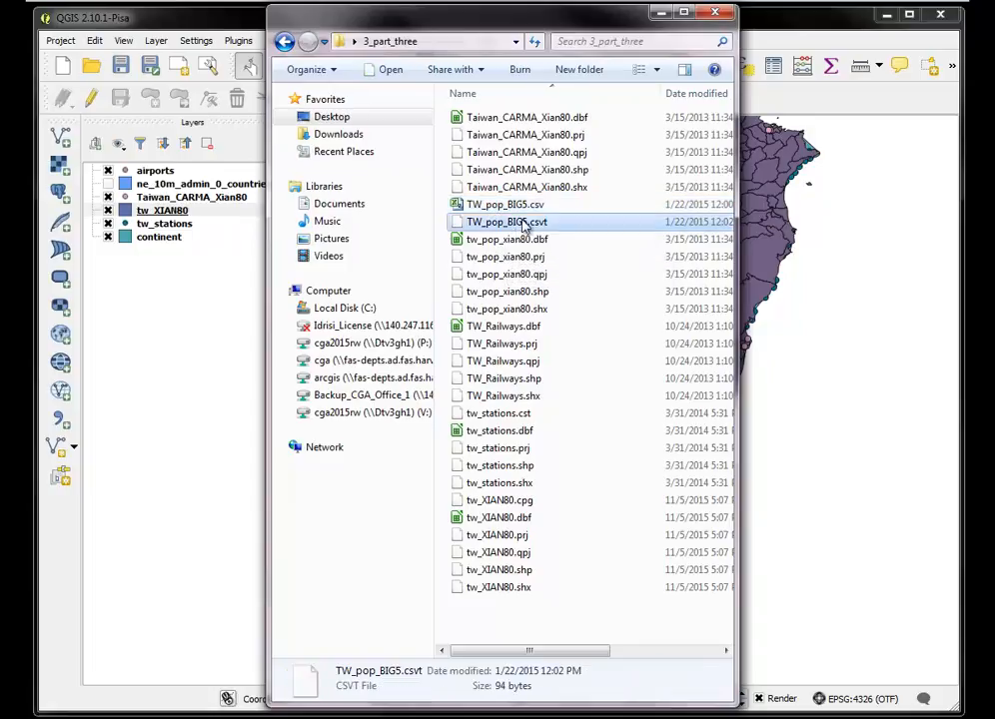
{"action": "mouse_move", "coordinate": [525, 222]}
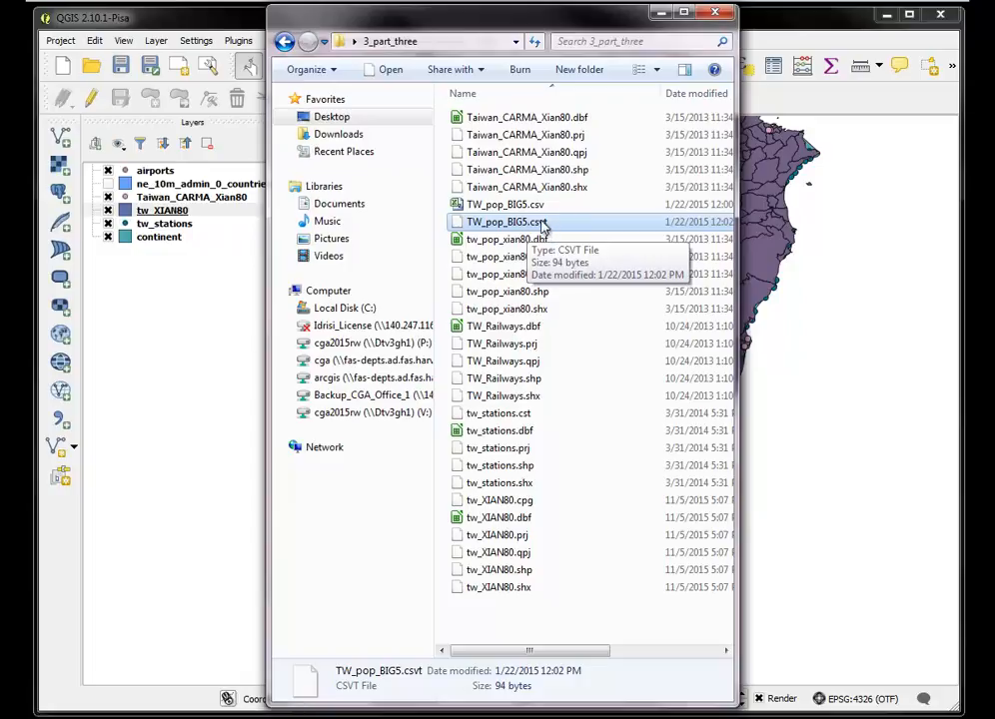
{"action": "mouse_move", "coordinate": [535, 222]}
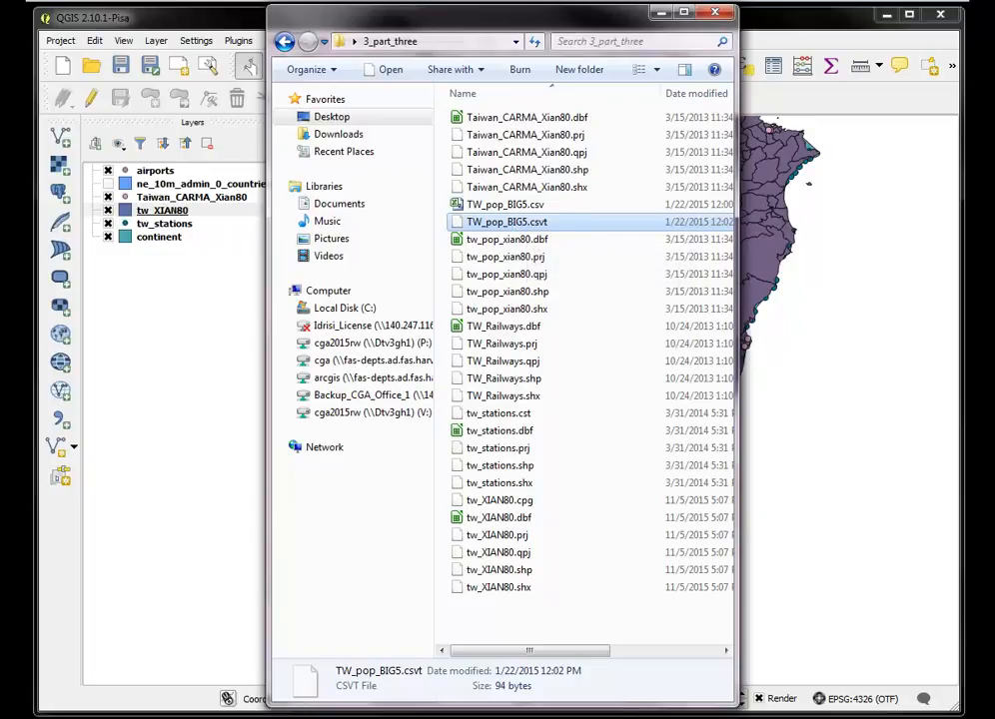
{"action": "double_click", "coordinate": [506, 221]}
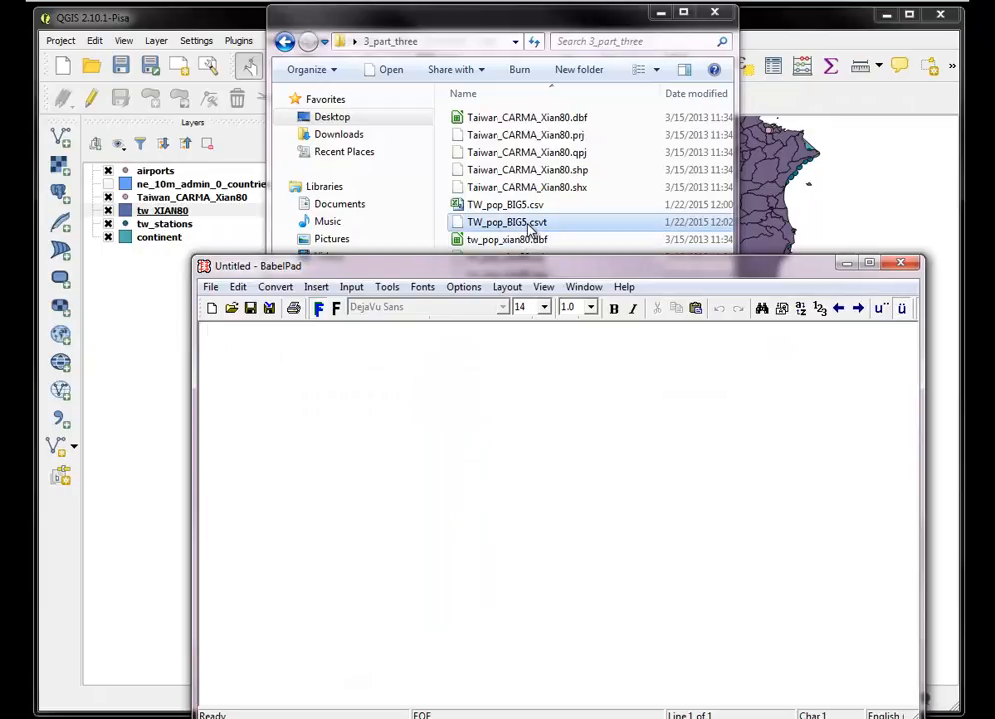
{"action": "double_click", "coordinate": [506, 222]}
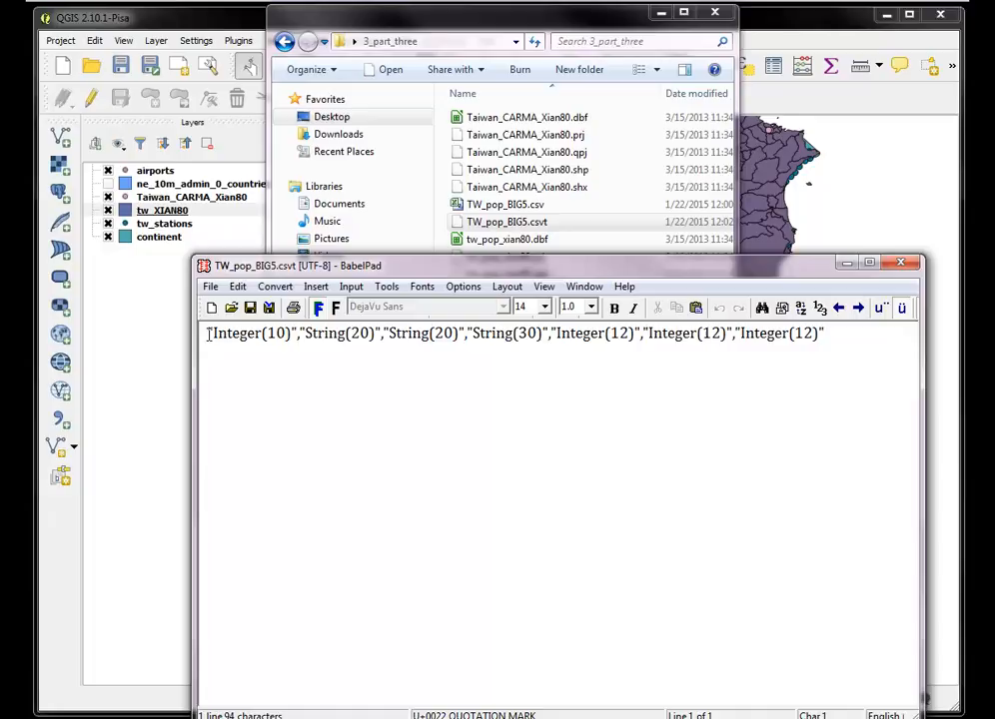
{"action": "double_click", "coordinate": [252, 333]}
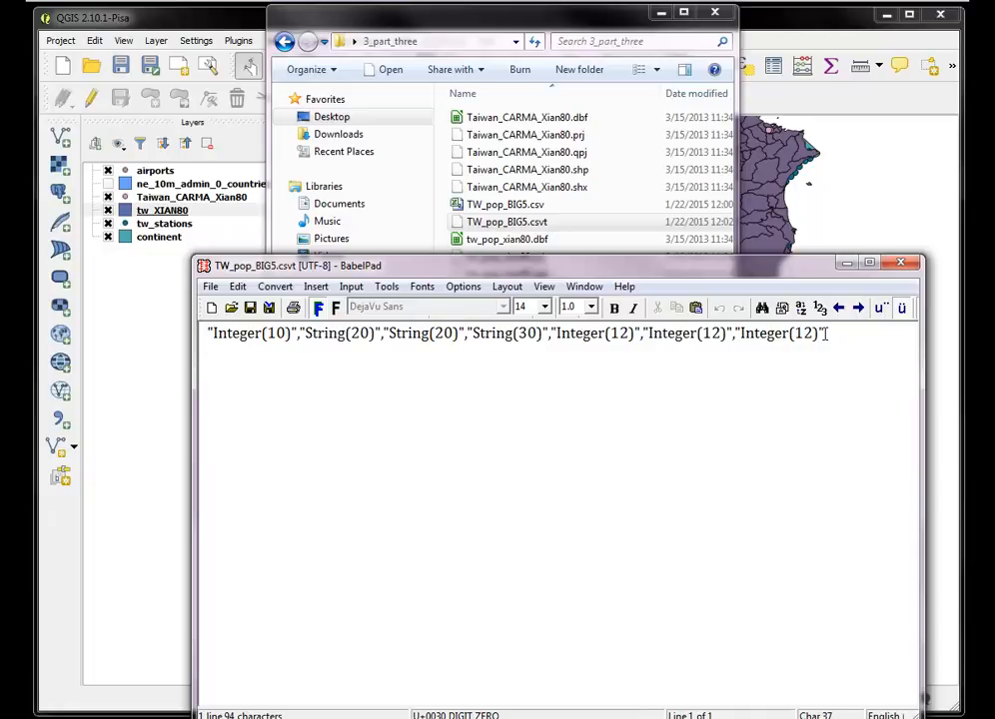
{"action": "key", "text": "ctrl+a"}
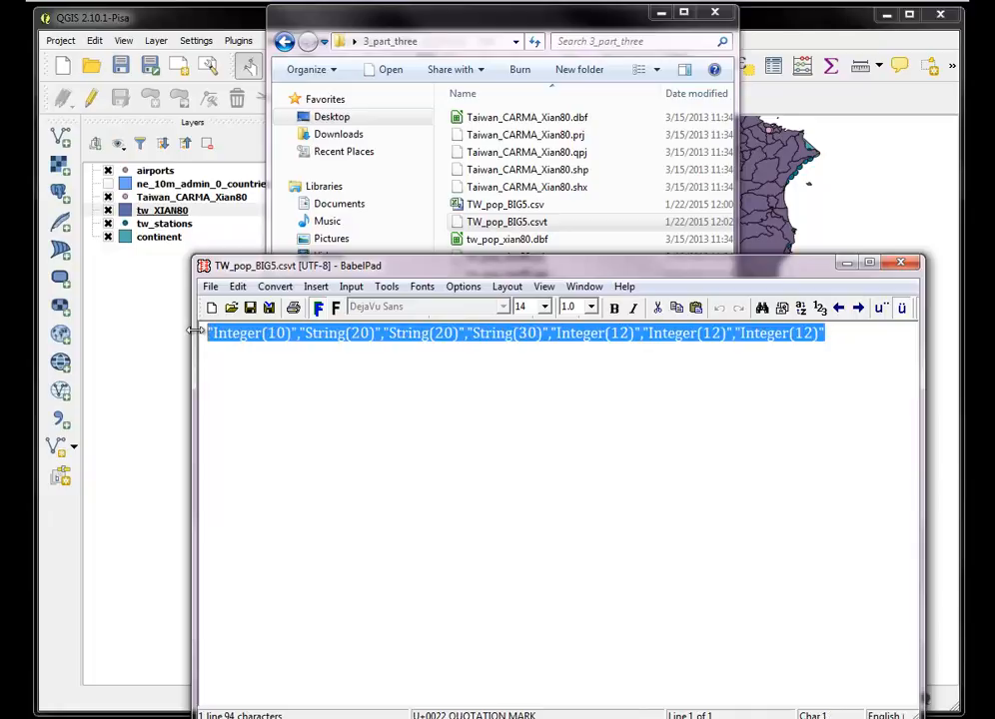
{"action": "left_click", "coordinate": [371, 333]}
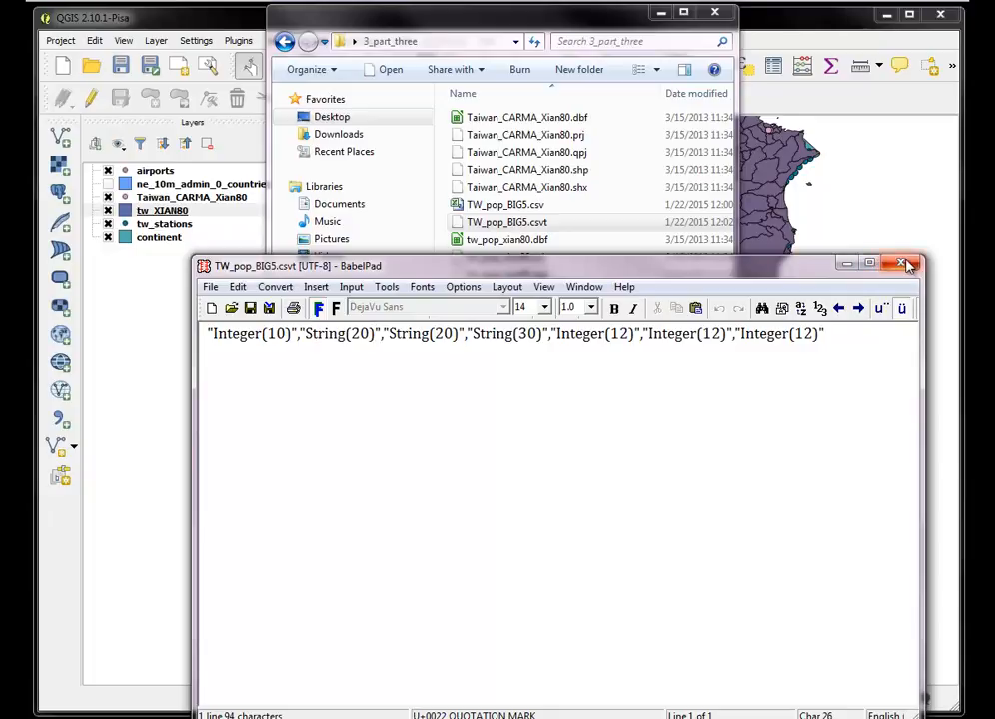
{"action": "left_click", "coordinate": [902, 264]}
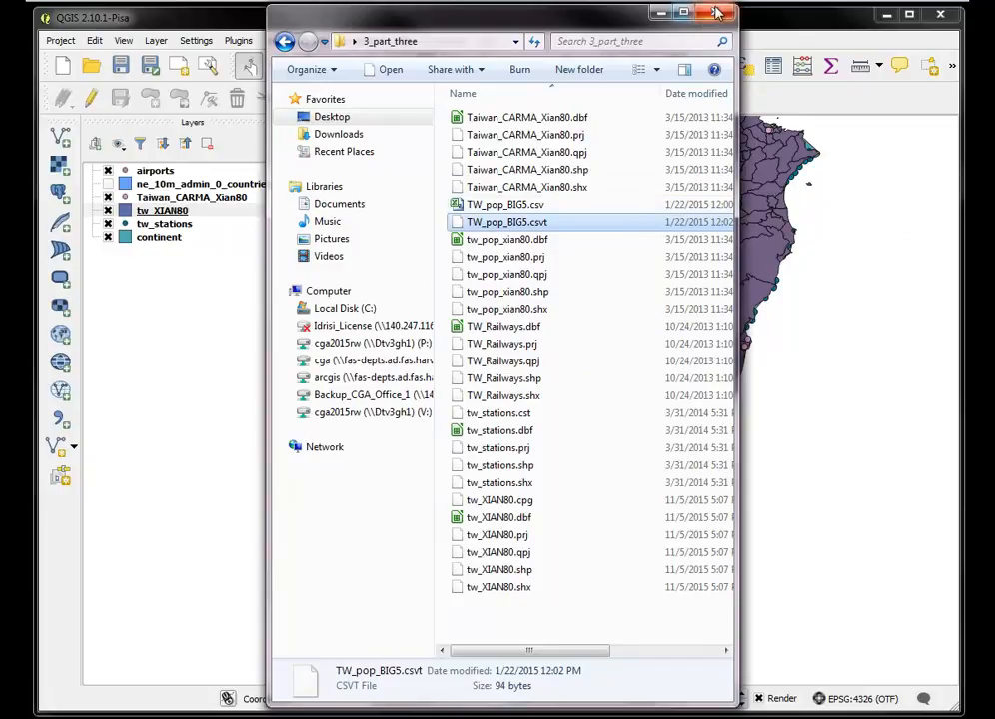
Cancel the delimited text import and load TW_pop_BIG5.csv as a Big5 vector table
{"action": "left_click", "coordinate": [716, 13]}
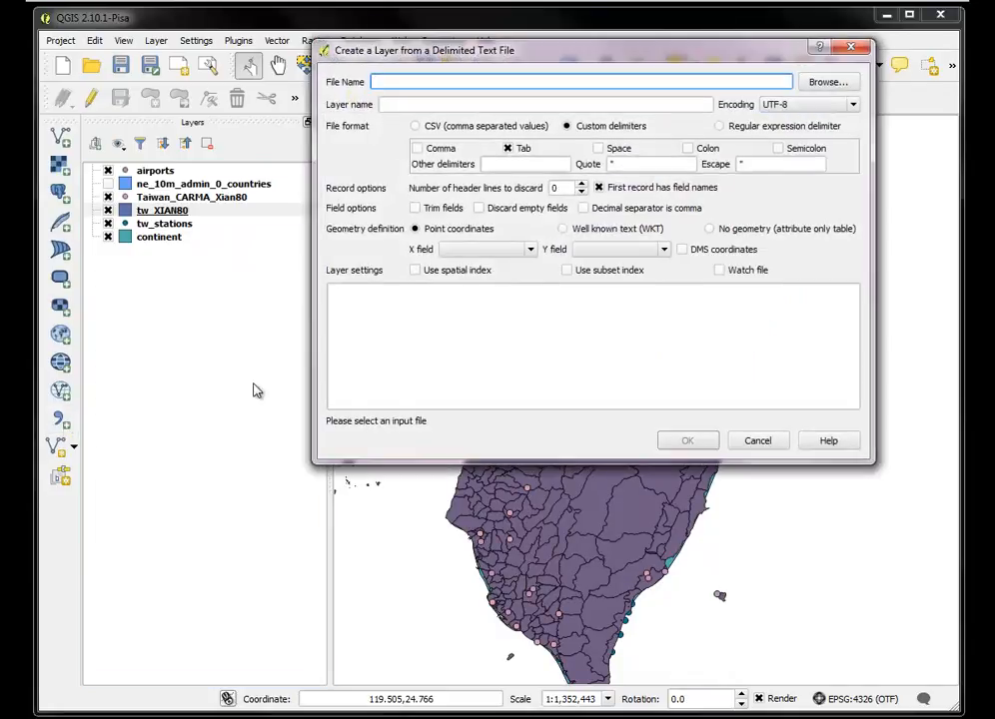
{"action": "left_click", "coordinate": [757, 441]}
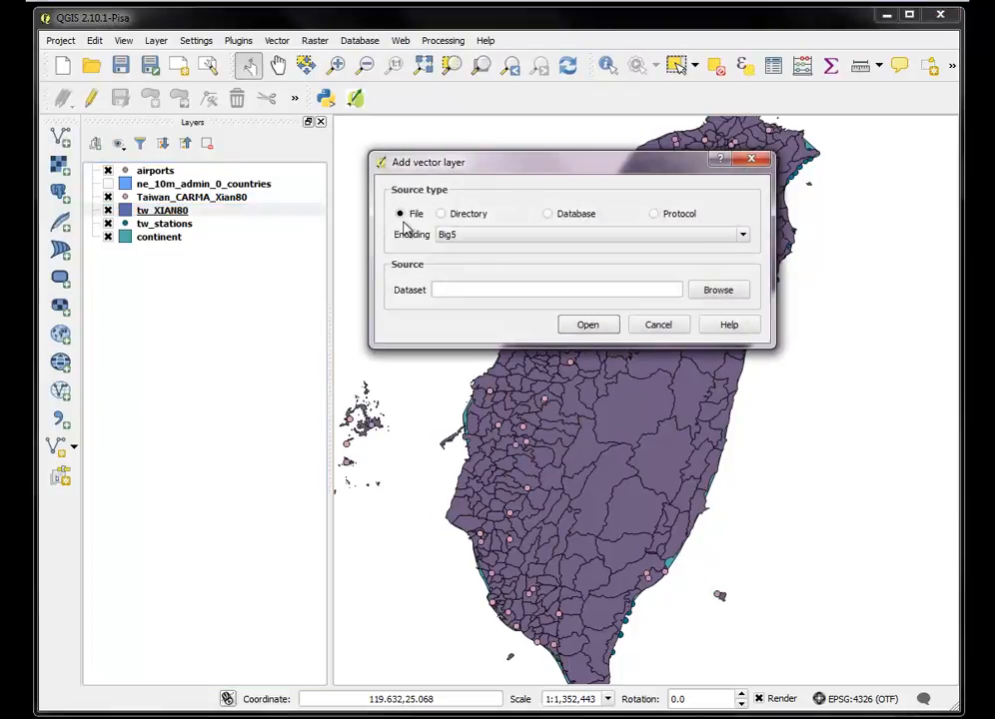
{"action": "left_click", "coordinate": [717, 289]}
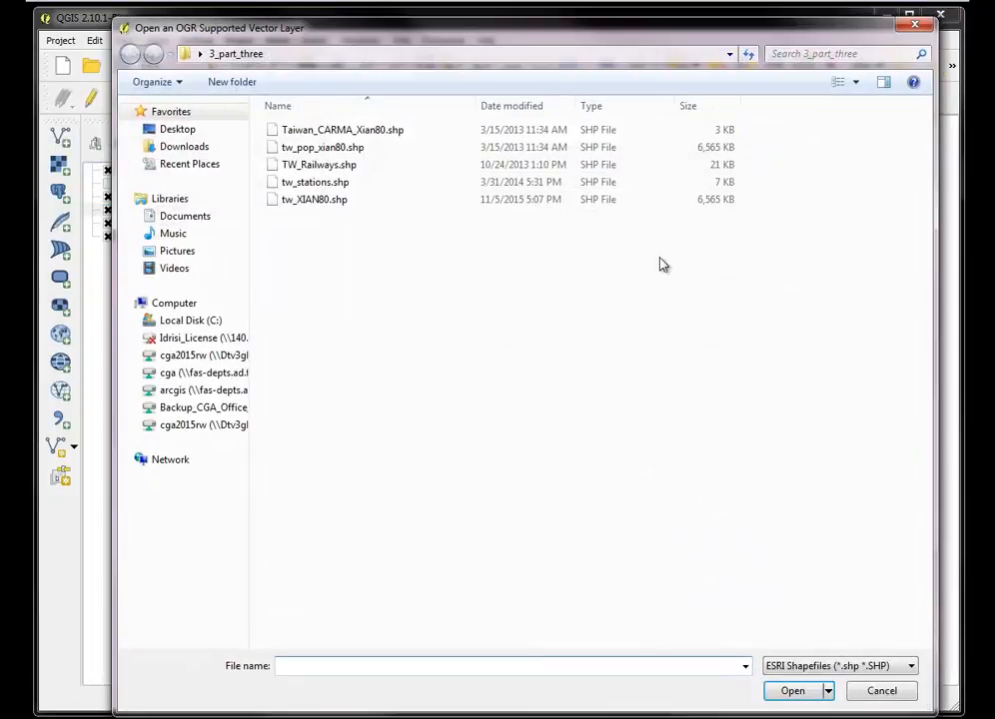
{"action": "mouse_move", "coordinate": [518, 498]}
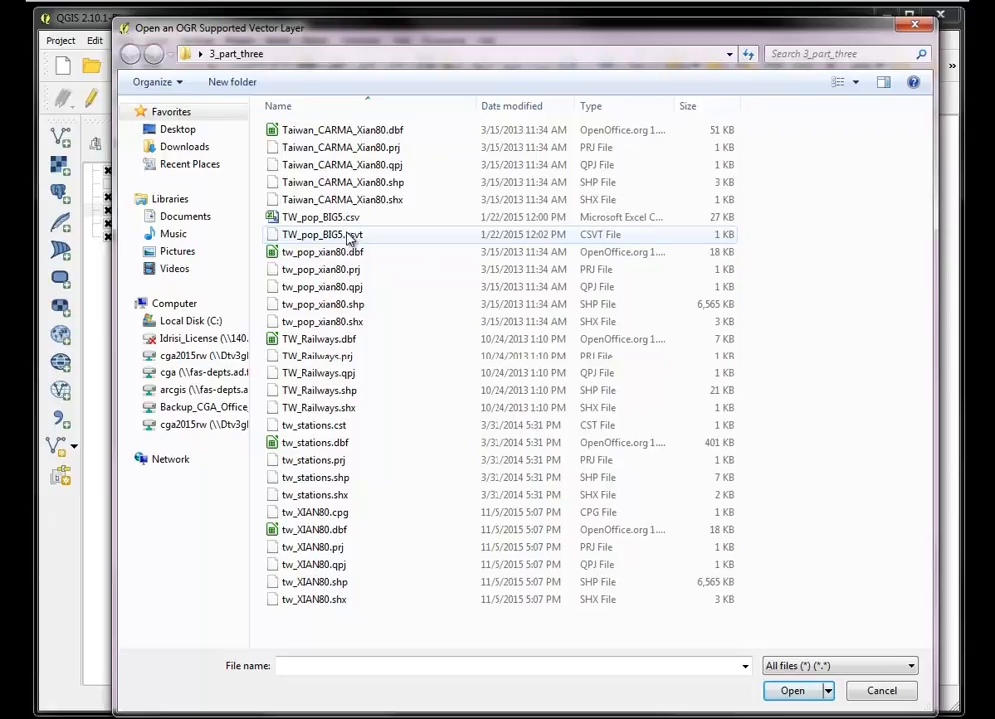
{"action": "left_click", "coordinate": [319, 217]}
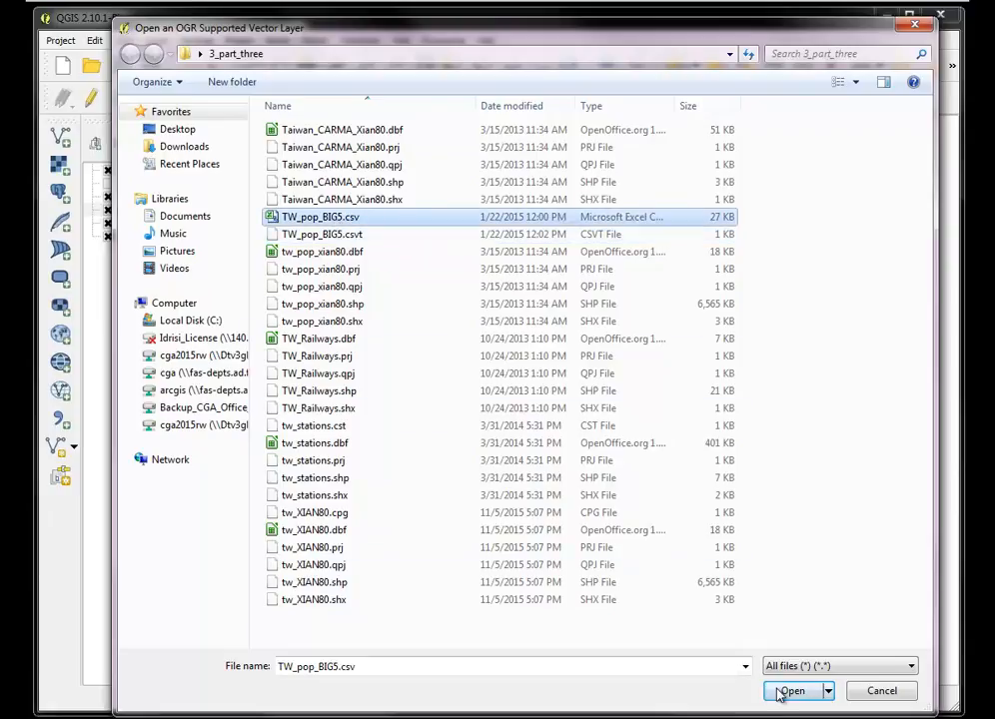
{"action": "left_click", "coordinate": [791, 690]}
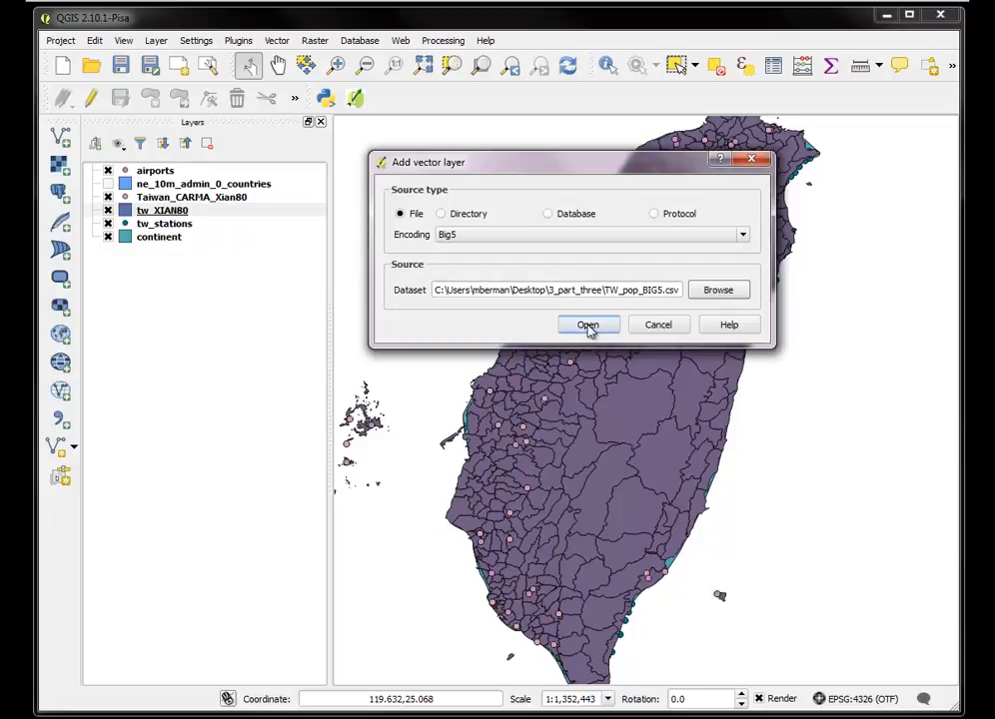
{"action": "left_click", "coordinate": [588, 325]}
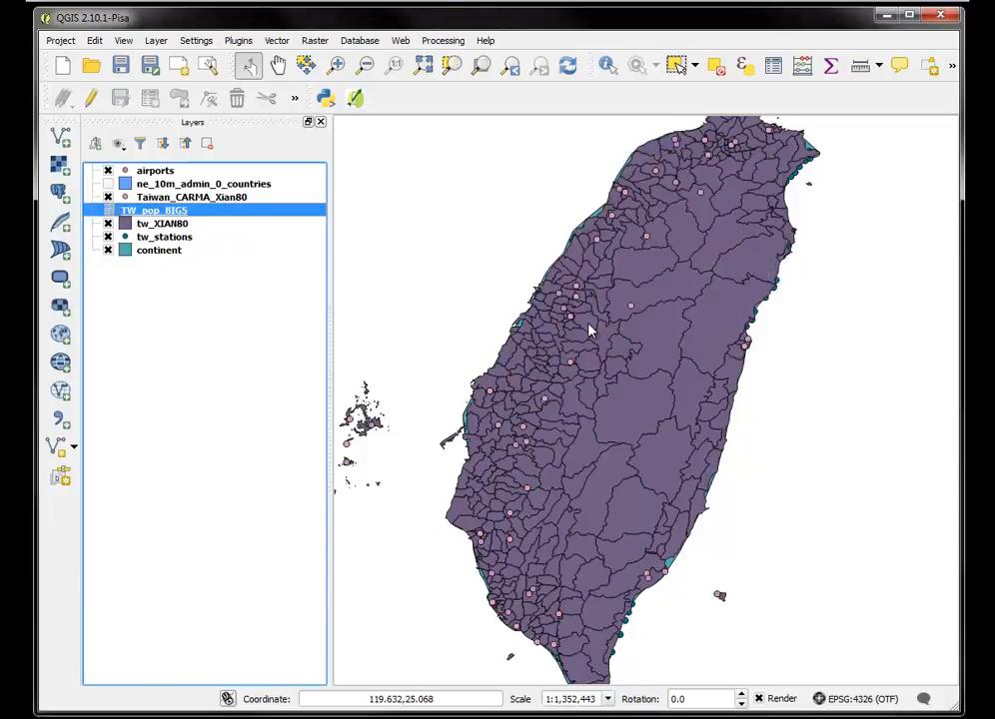
{"action": "right_click", "coordinate": [155, 210]}
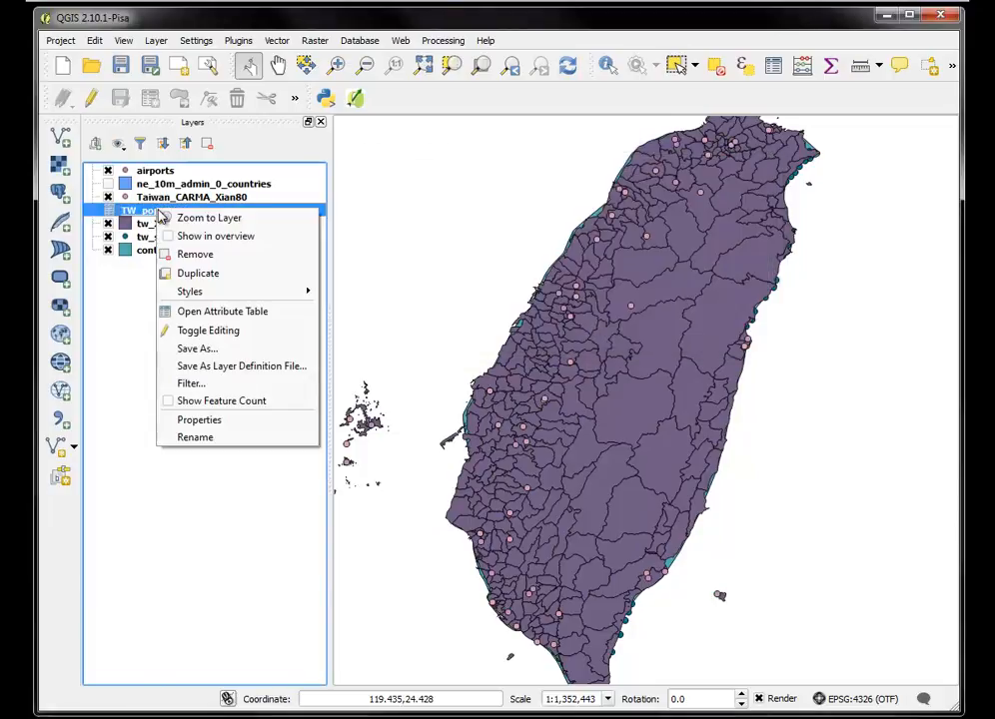
{"action": "left_click", "coordinate": [222, 311]}
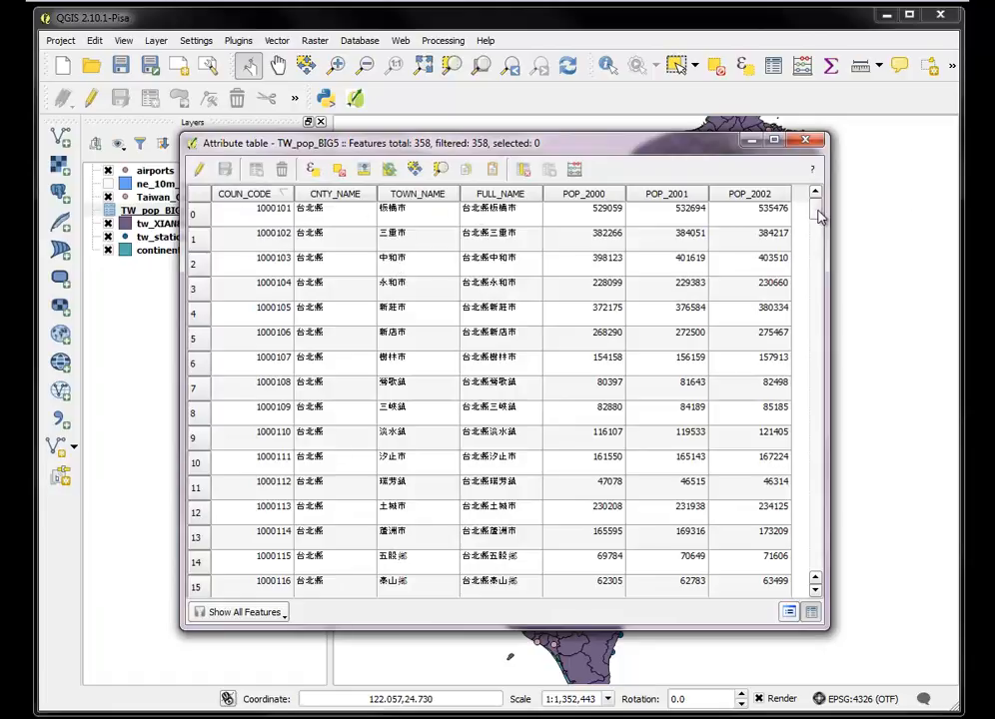
{"action": "scroll", "scroll_direction": "down", "scroll_amount": 3}
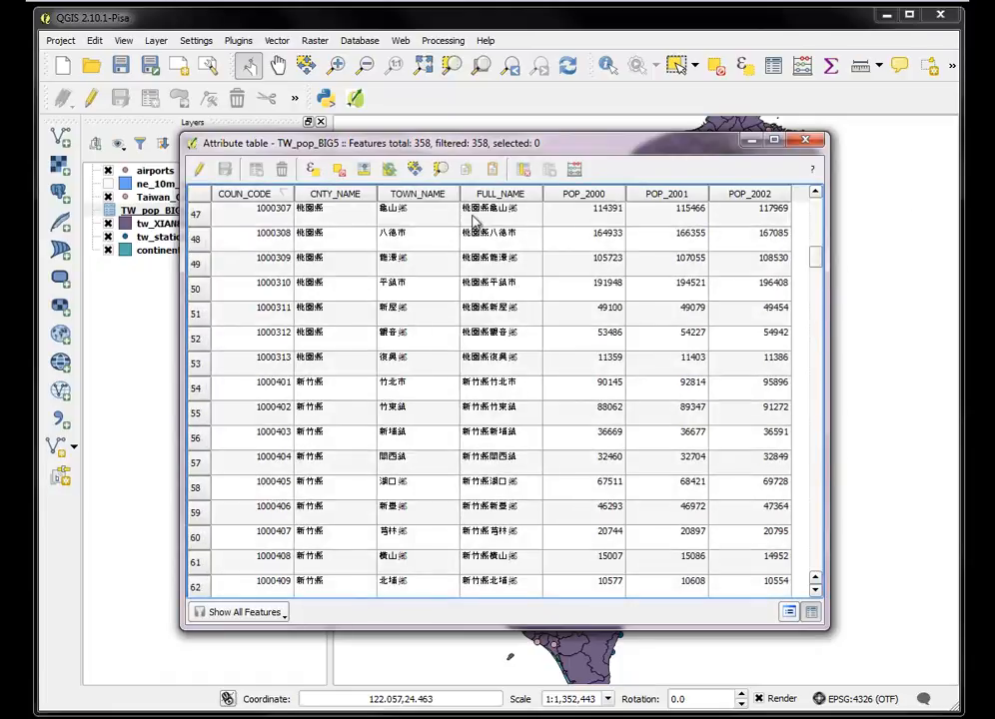
{"action": "mouse_move", "coordinate": [398, 268]}
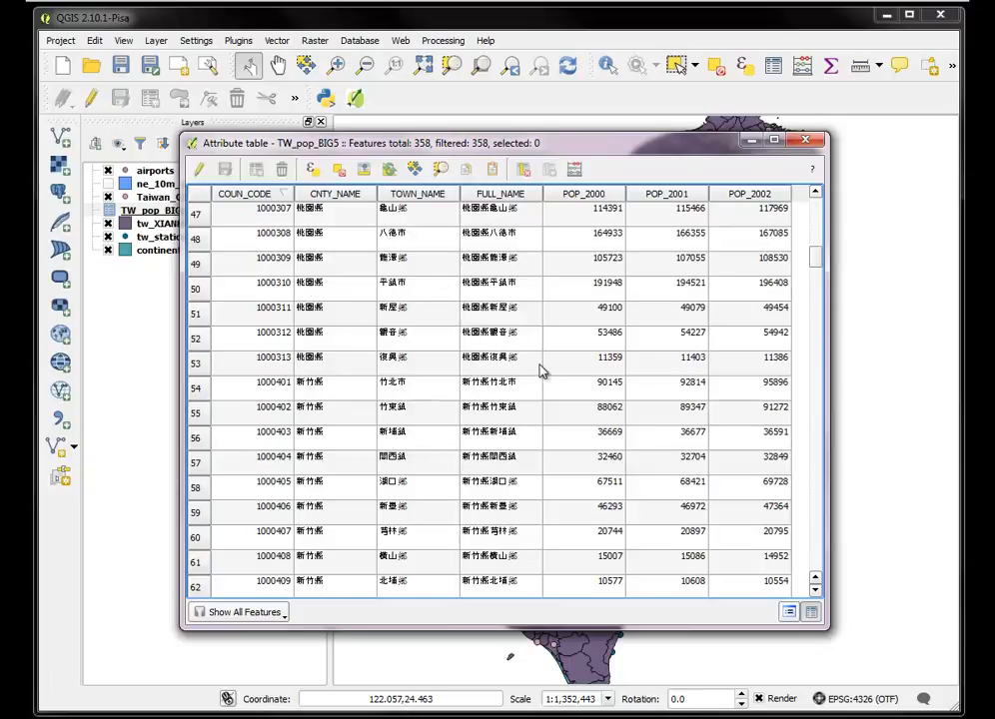
{"action": "mouse_move", "coordinate": [587, 207]}
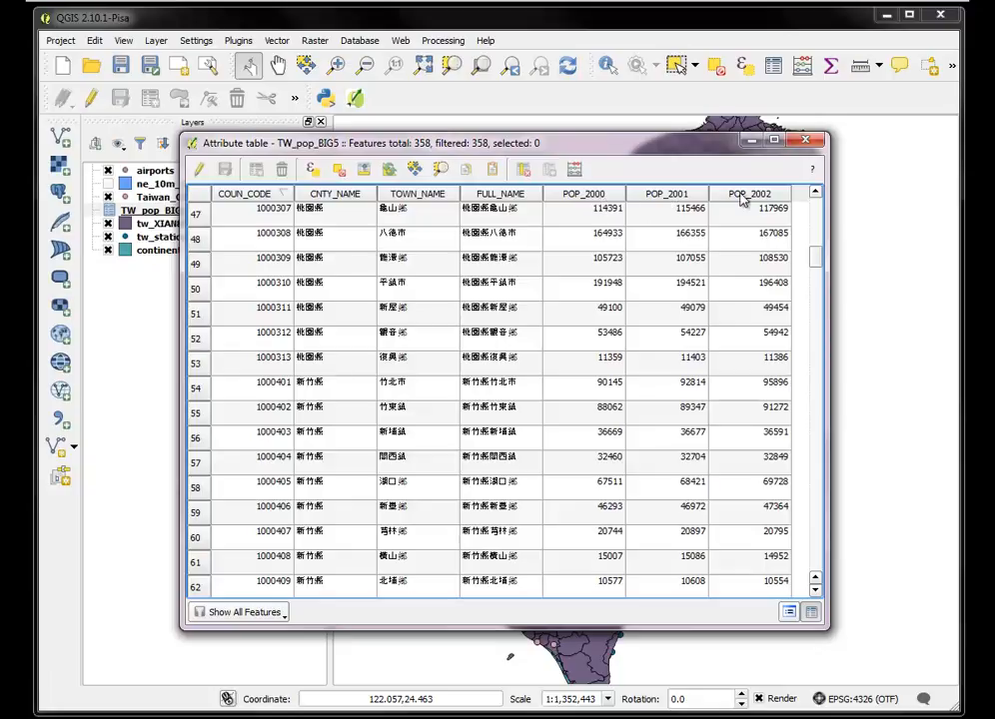
{"action": "mouse_move", "coordinate": [730, 273]}
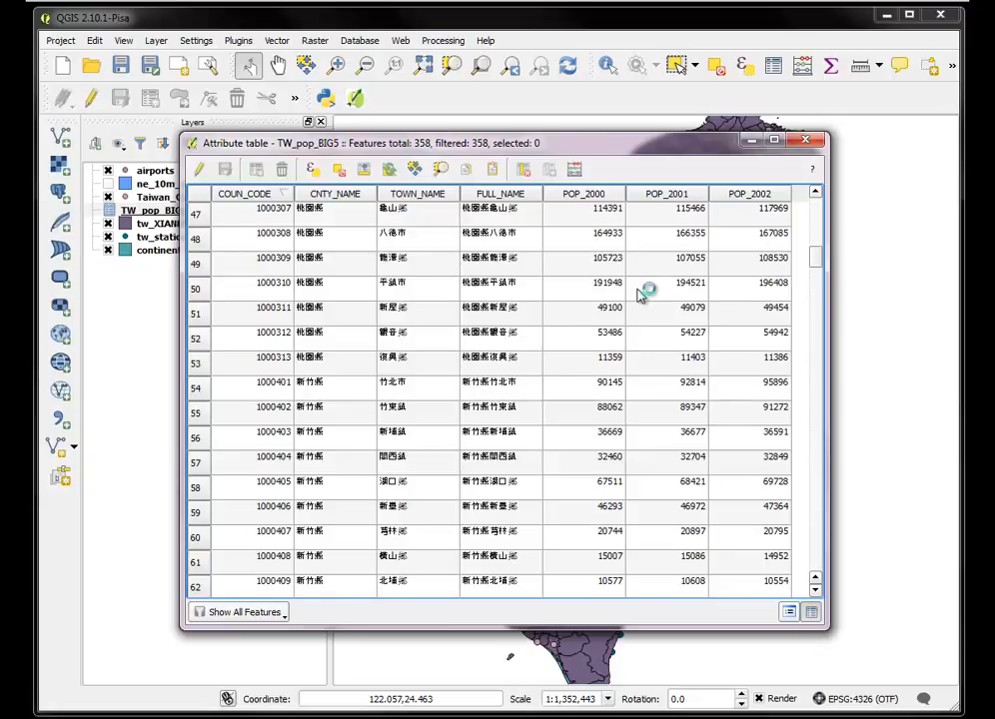
{"action": "mouse_move", "coordinate": [637, 243]}
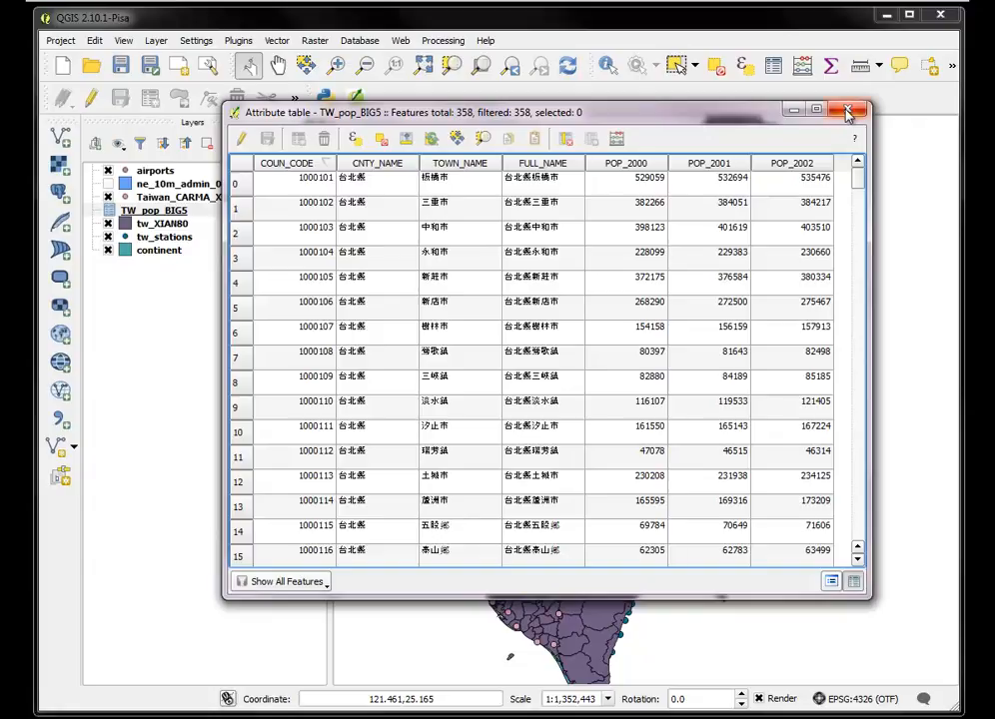
{"action": "mouse_move", "coordinate": [849, 109]}
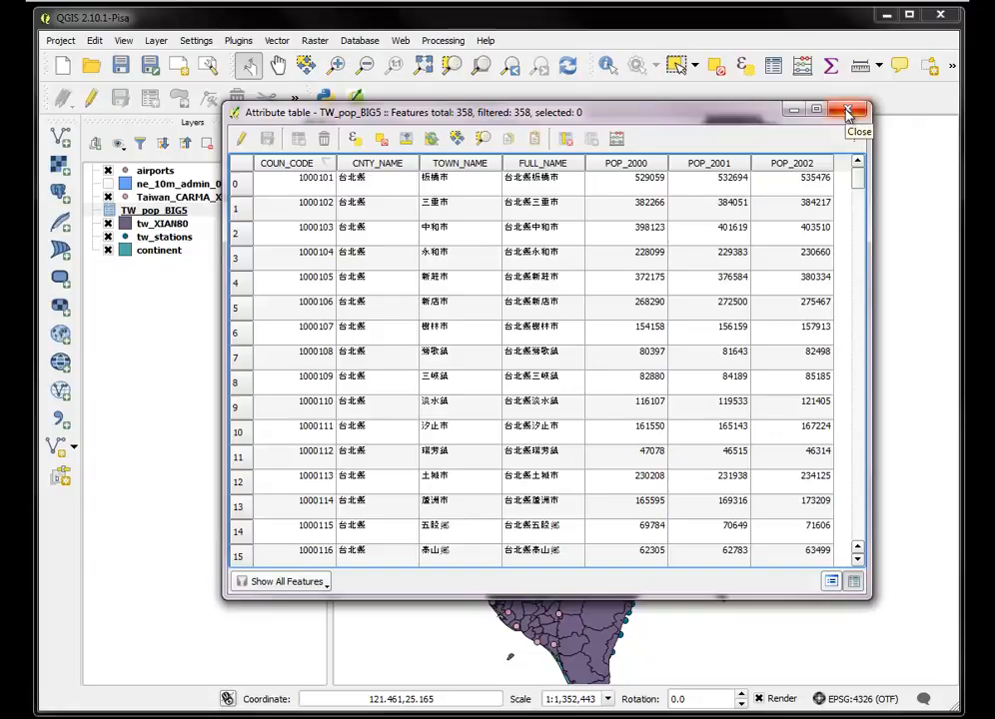
{"action": "left_click", "coordinate": [848, 110]}
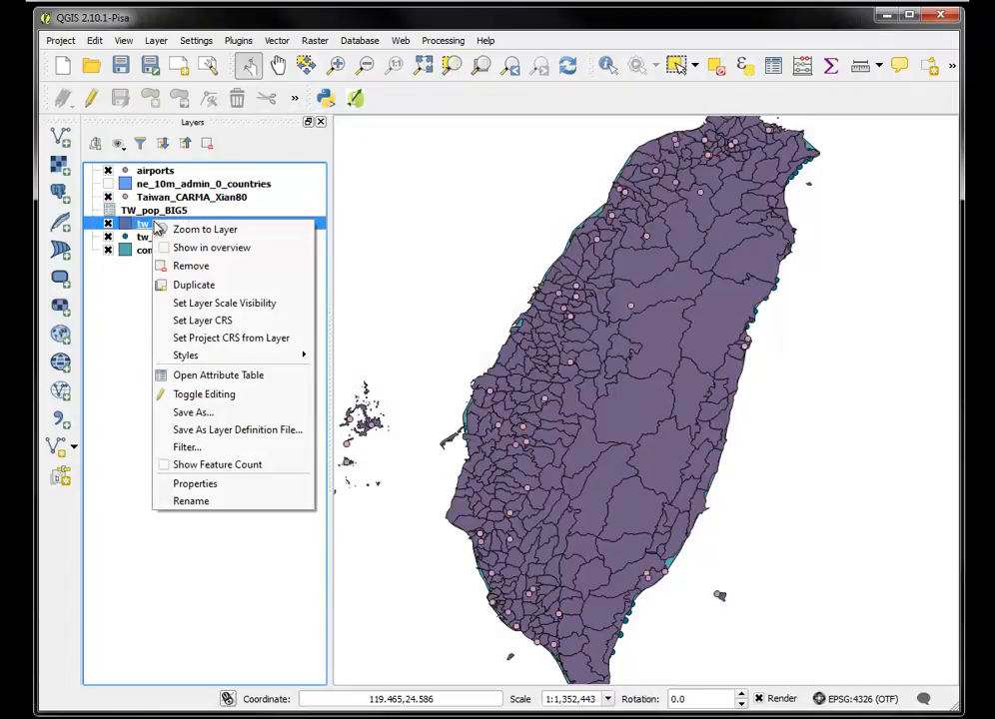
Check tw_XIAN80's records, then join TW_pop_BIG5 on COUN_CODE to COUN_CODE
{"action": "left_click", "coordinate": [217, 375]}
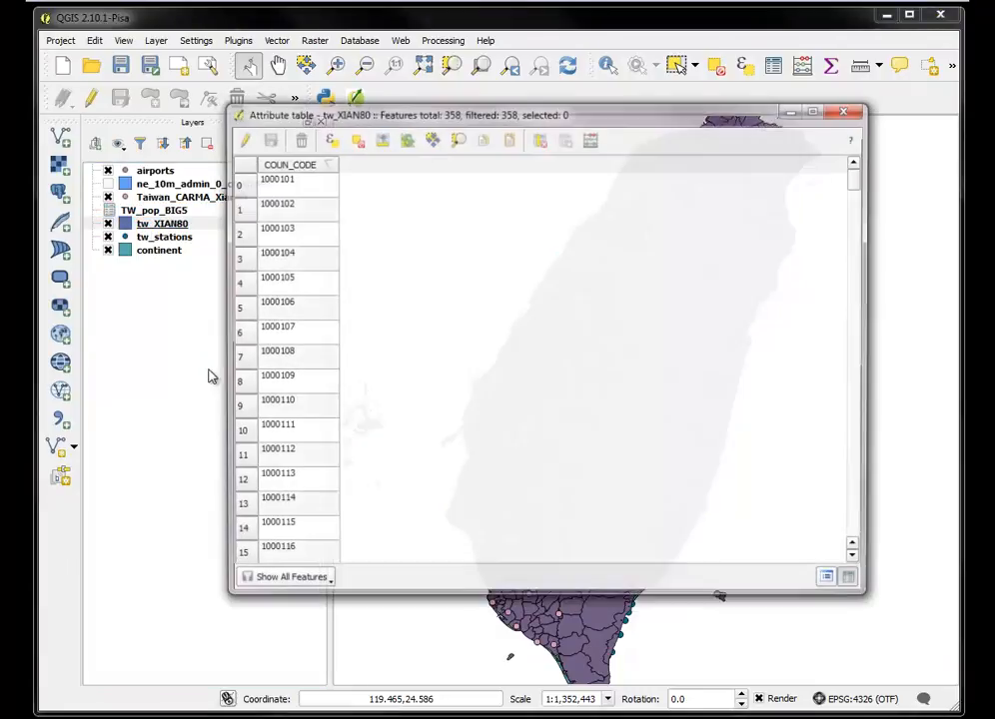
{"action": "left_click", "coordinate": [846, 111]}
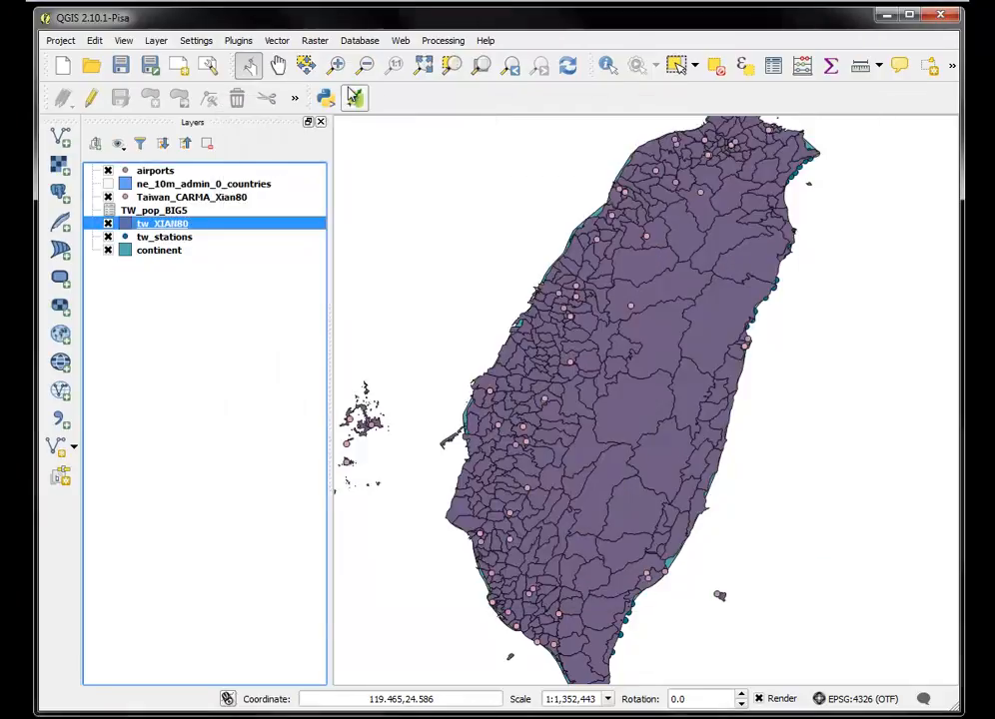
{"action": "right_click", "coordinate": [160, 223]}
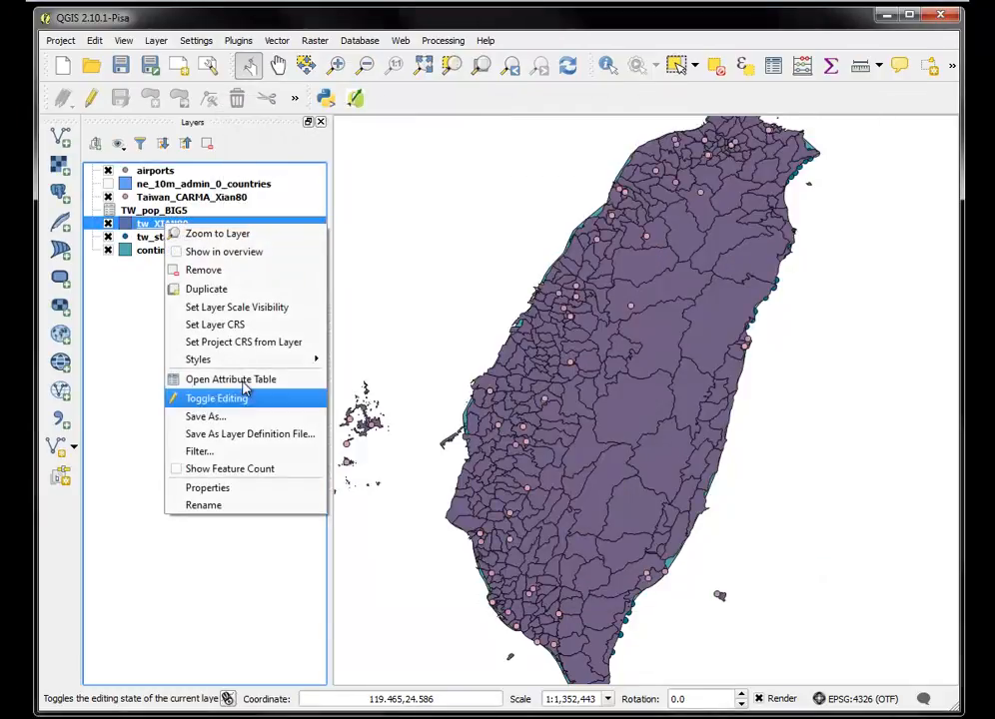
{"action": "left_click", "coordinate": [207, 488]}
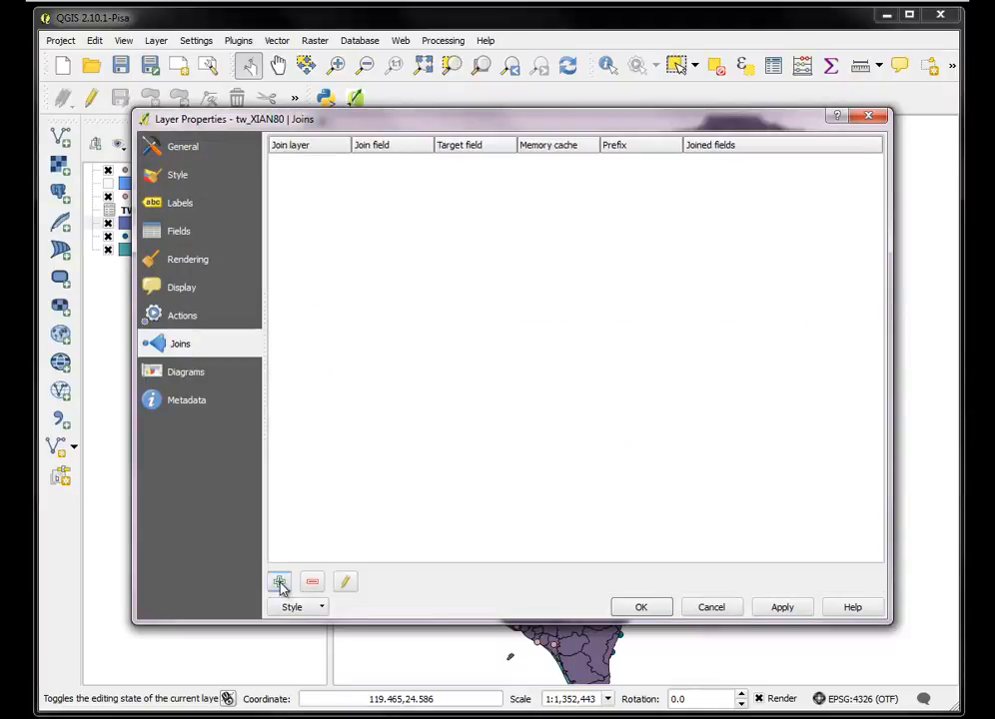
{"action": "left_click", "coordinate": [280, 582]}
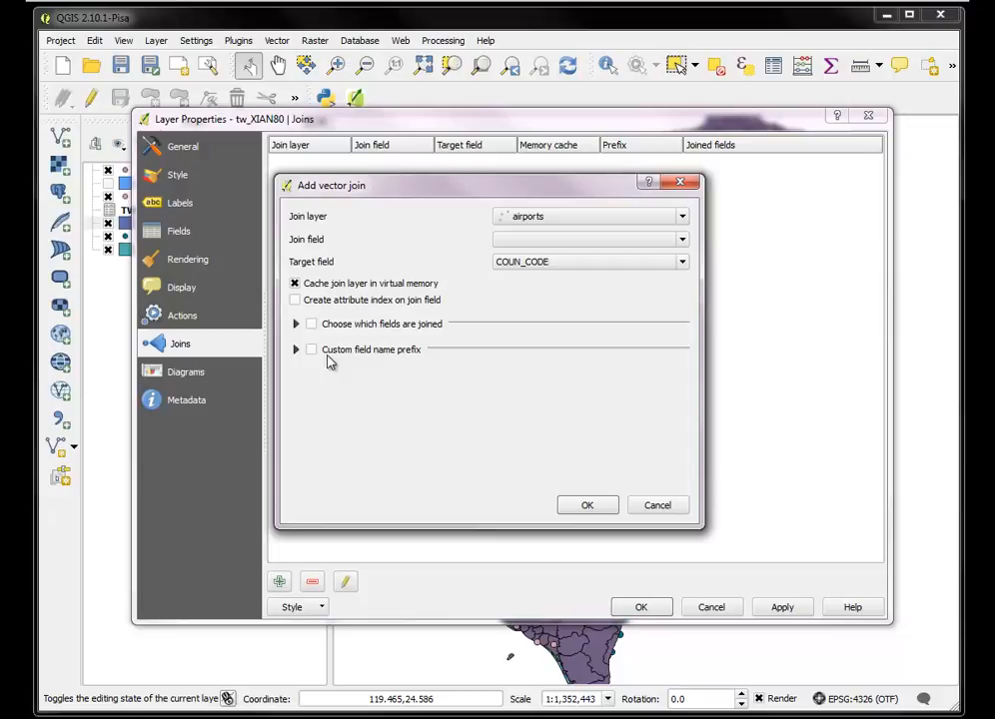
{"action": "left_click", "coordinate": [682, 217]}
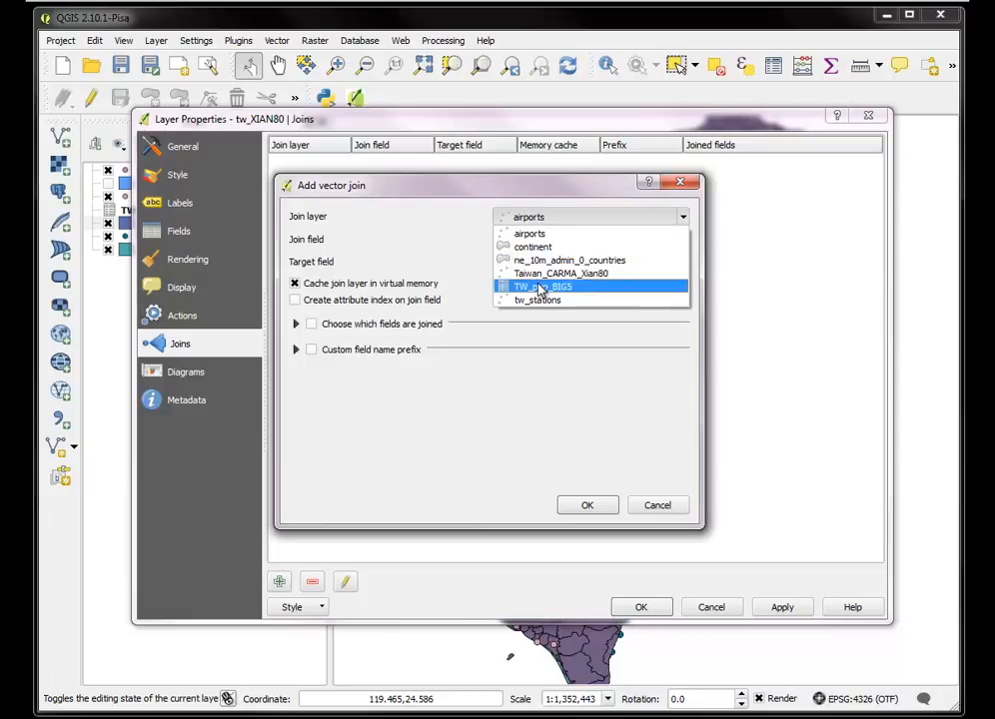
{"action": "left_click", "coordinate": [542, 287]}
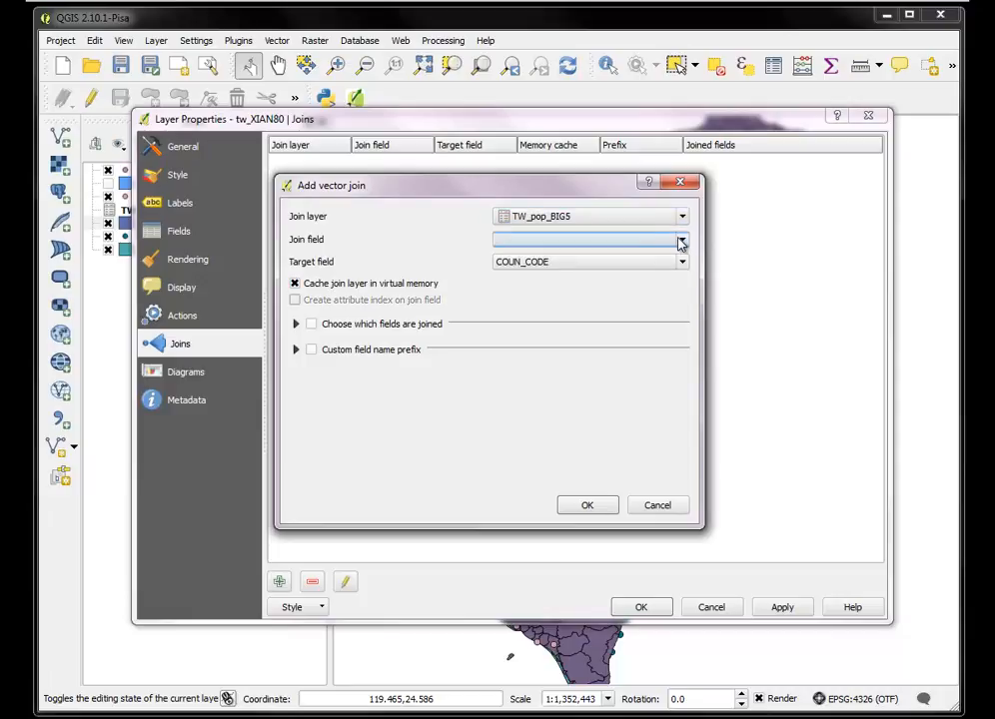
{"action": "left_click", "coordinate": [682, 239]}
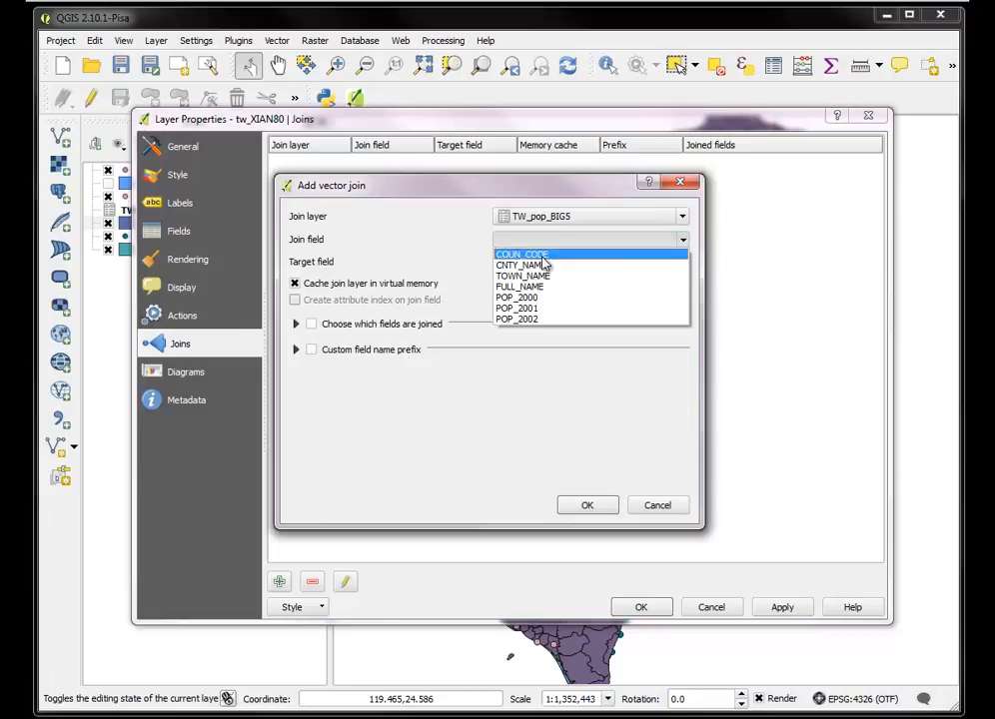
{"action": "left_click", "coordinate": [522, 252]}
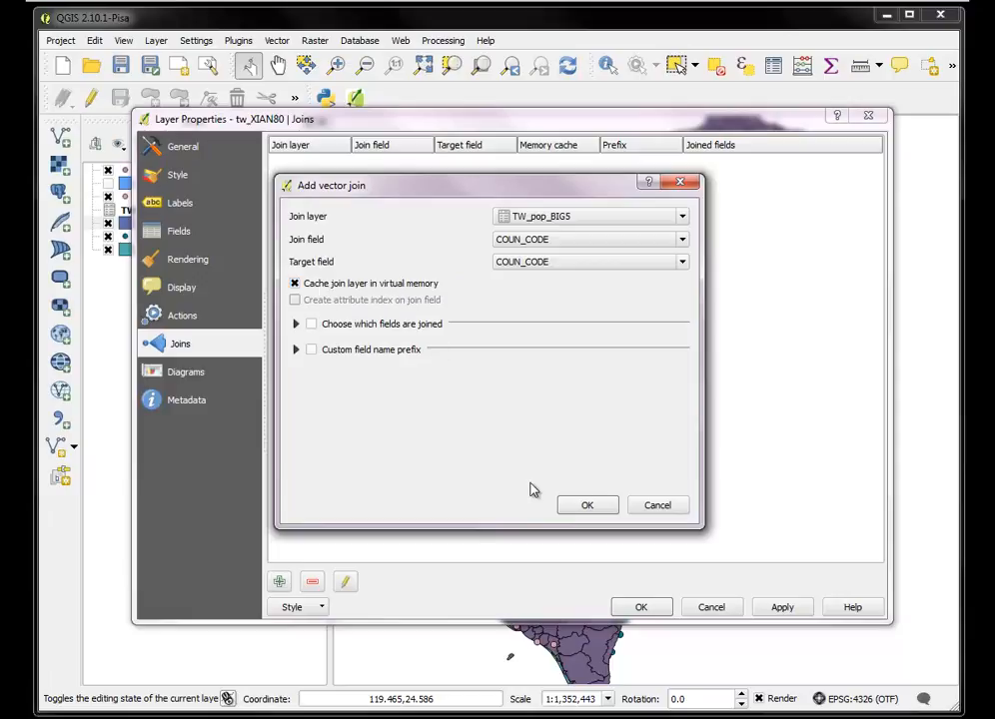
{"action": "left_click", "coordinate": [588, 505]}
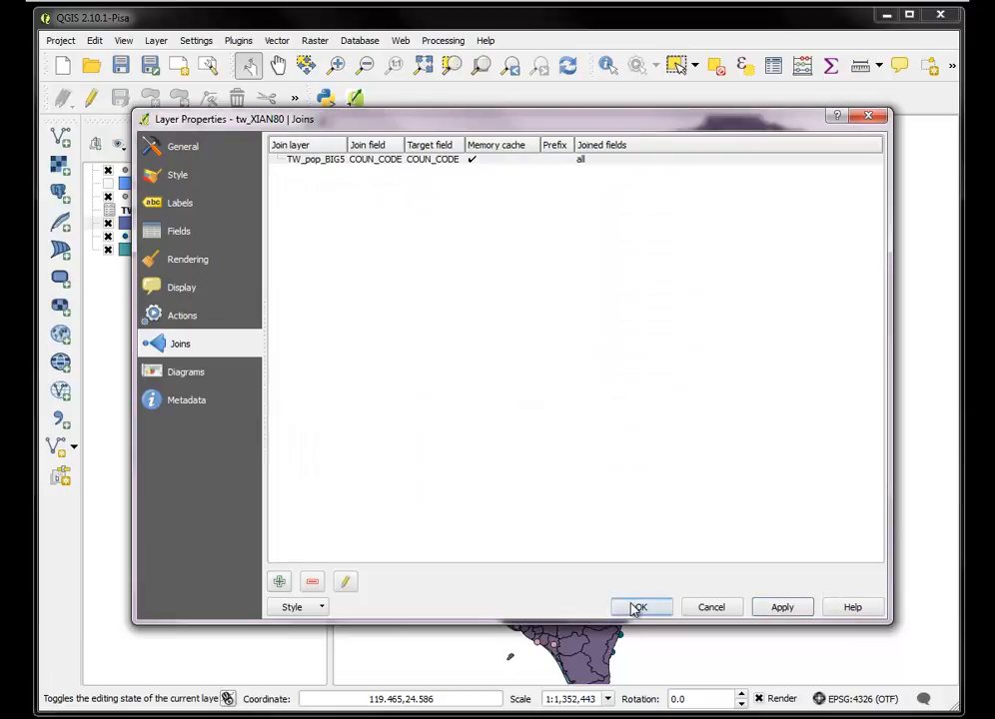
{"action": "left_click", "coordinate": [639, 607]}
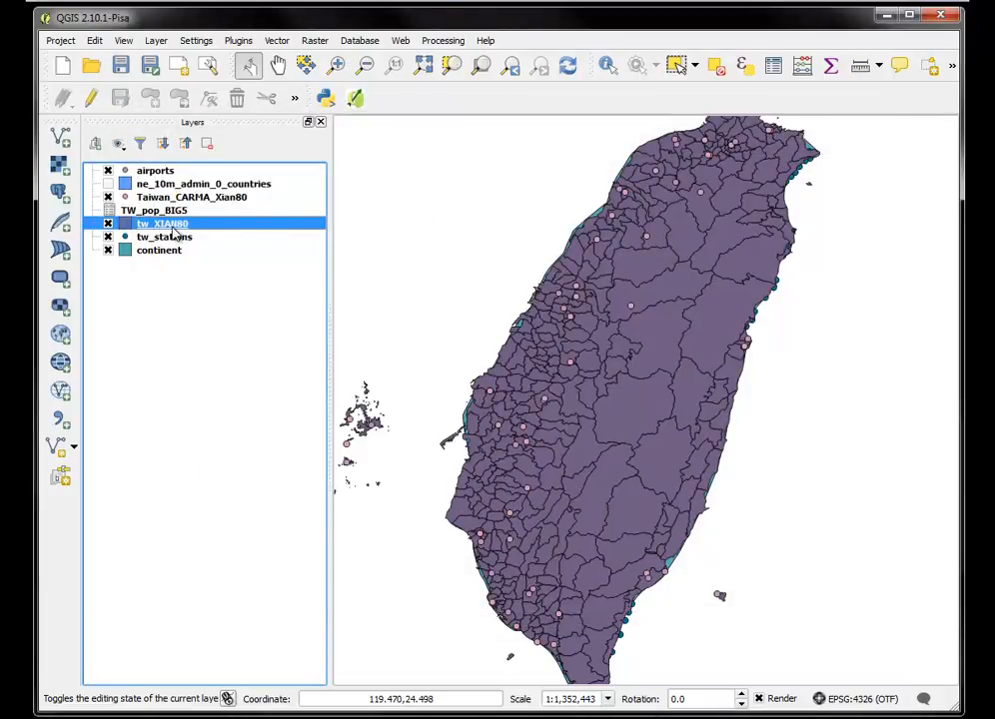
{"action": "right_click", "coordinate": [161, 223]}
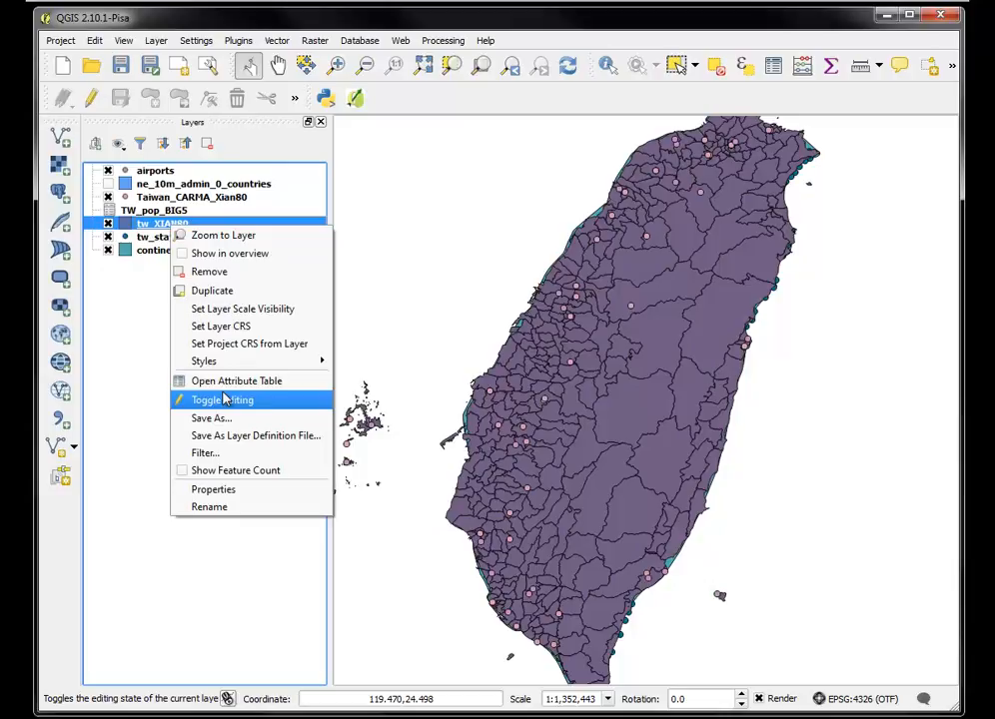
{"action": "left_click", "coordinate": [236, 381]}
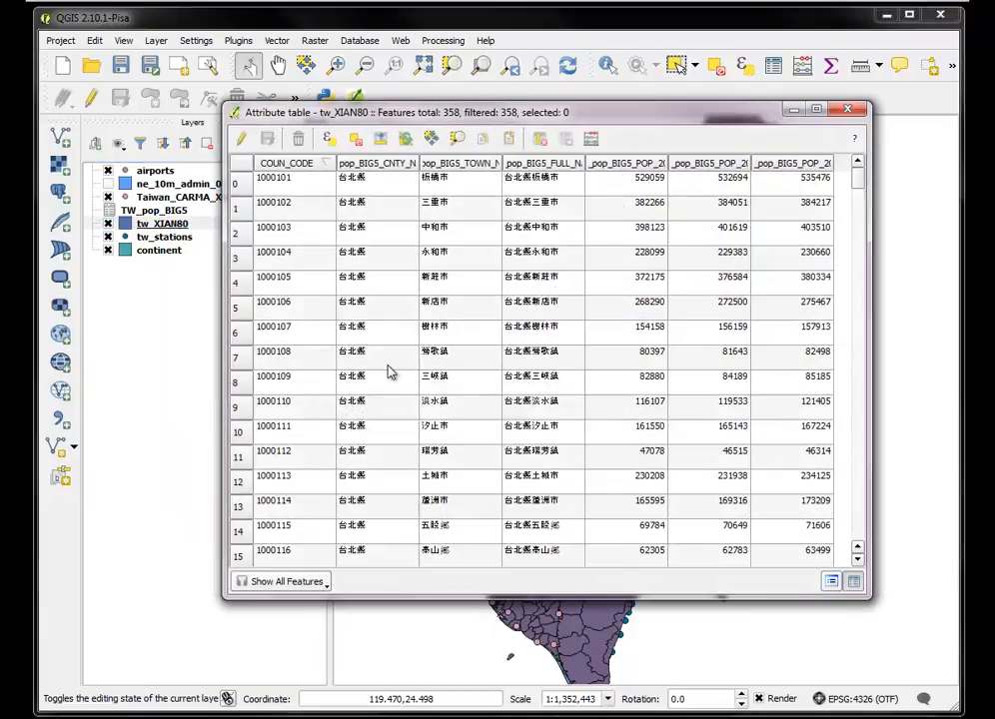
{"action": "mouse_move", "coordinate": [682, 550]}
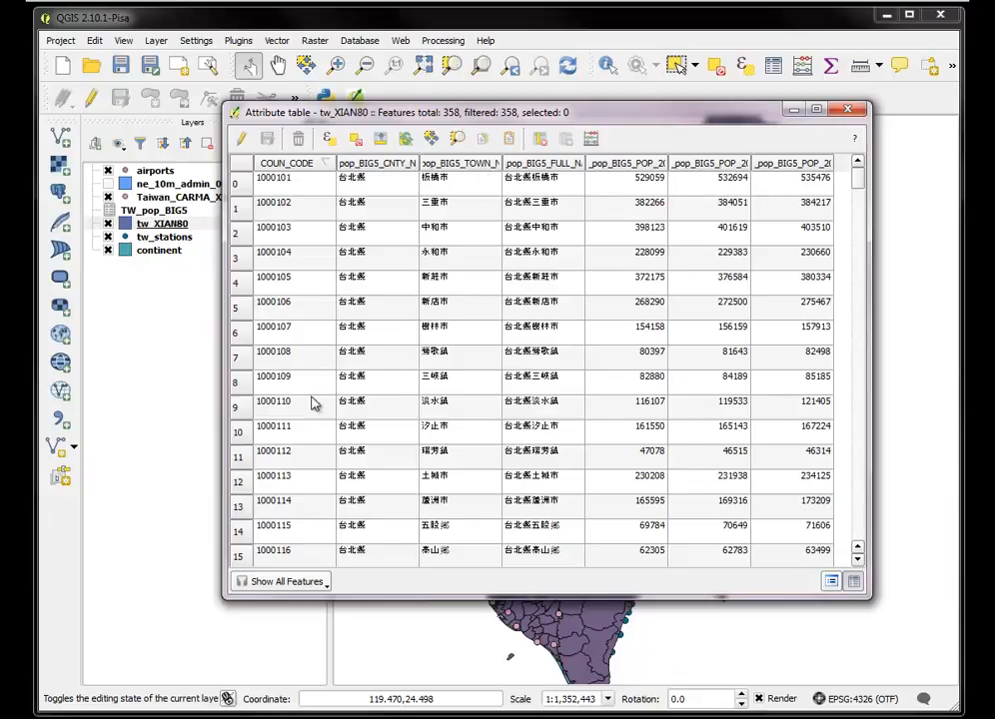
{"action": "mouse_move", "coordinate": [342, 285]}
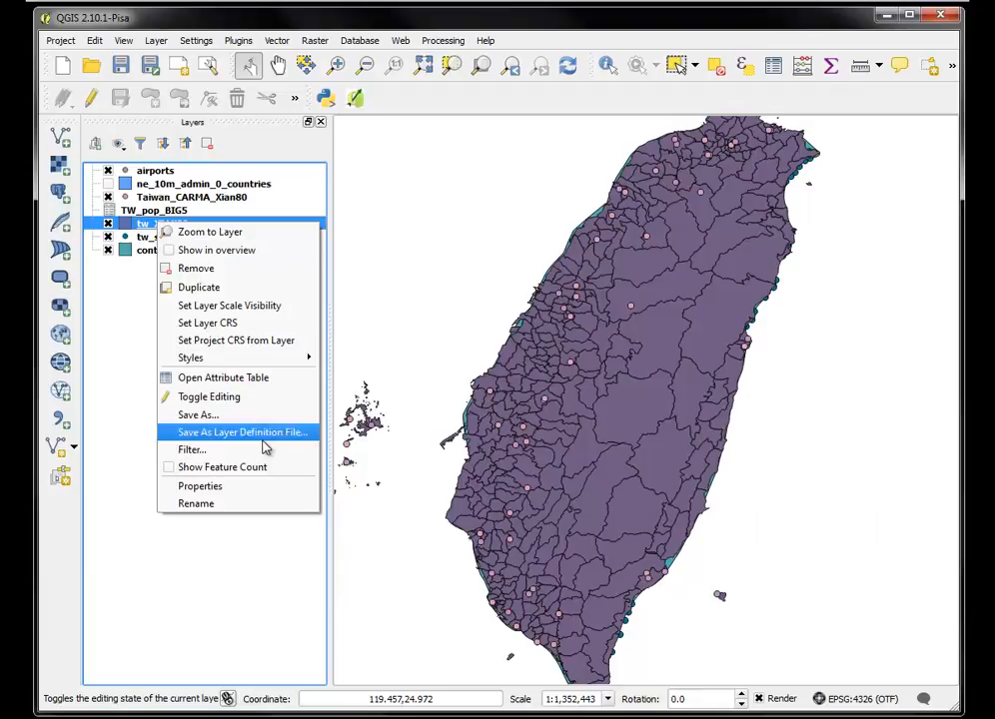
Export tw_XIAN80 to Desktop as tw_pop_big5_join.shp with Big5 encoding
{"action": "left_click", "coordinate": [197, 415]}
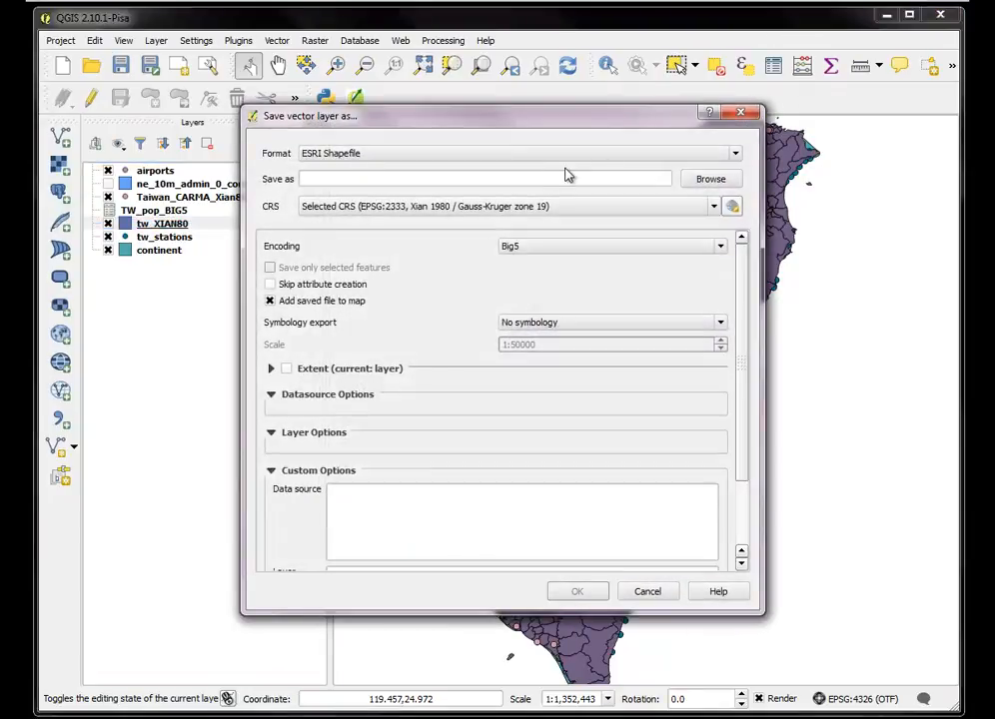
{"action": "left_click", "coordinate": [710, 178]}
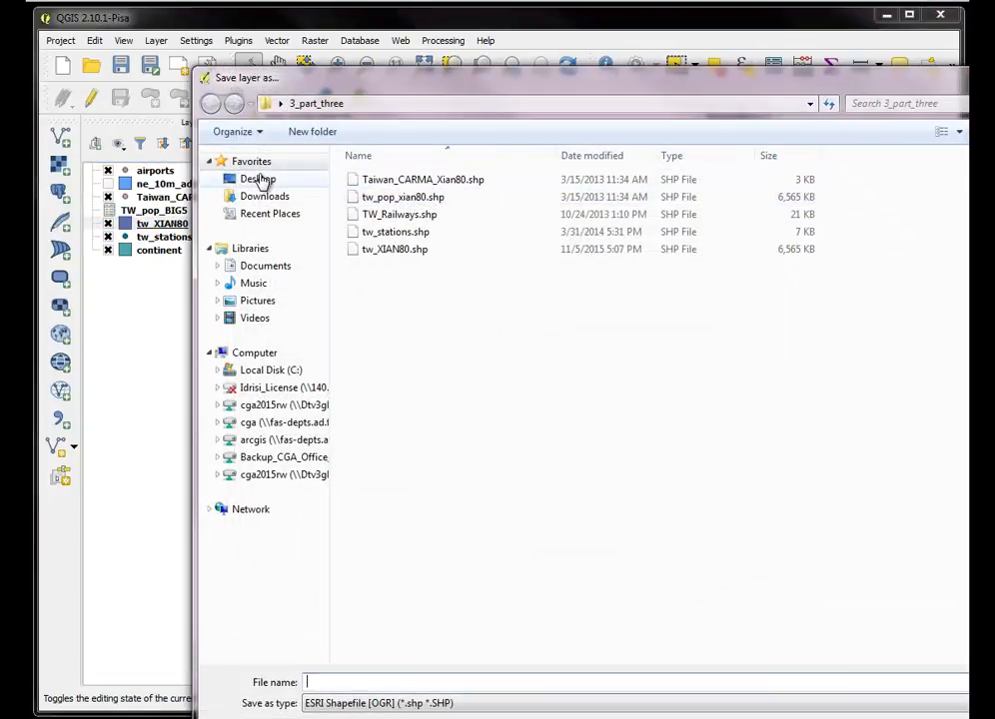
{"action": "left_click", "coordinate": [258, 179]}
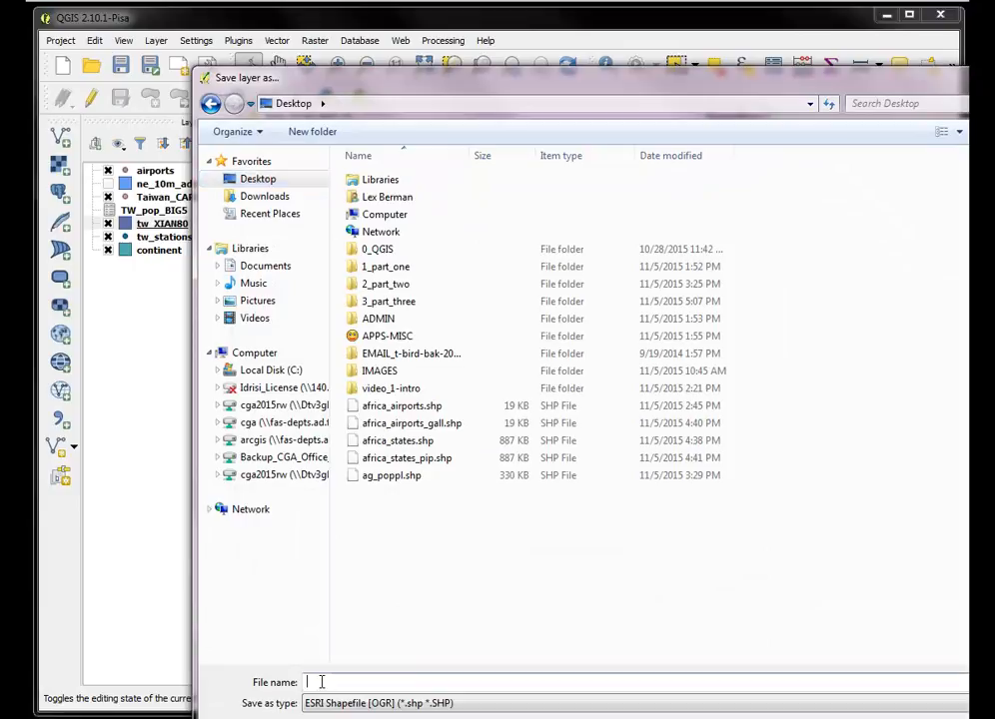
{"action": "type", "text": "tw_pop_big"}
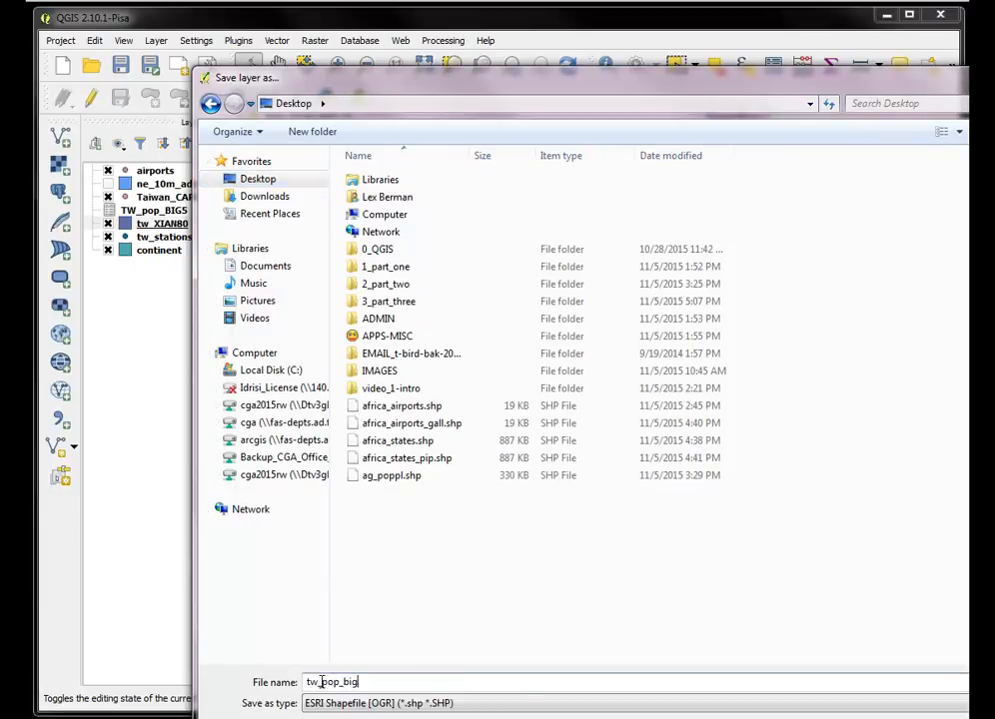
{"action": "type", "text": "_join.shp"}
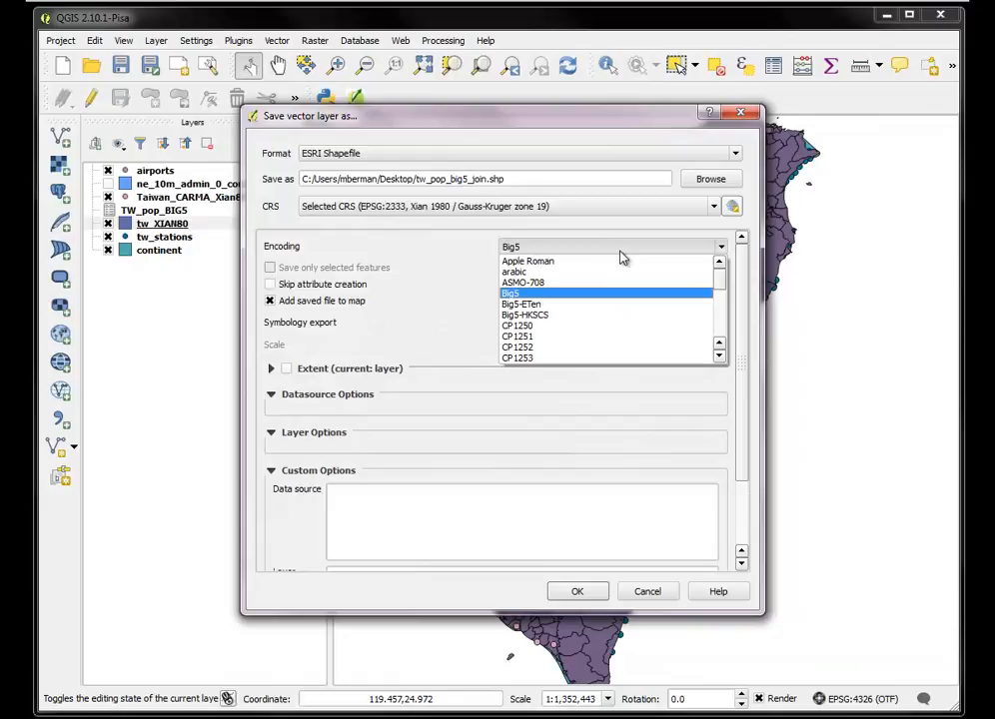
{"action": "left_click", "coordinate": [510, 294]}
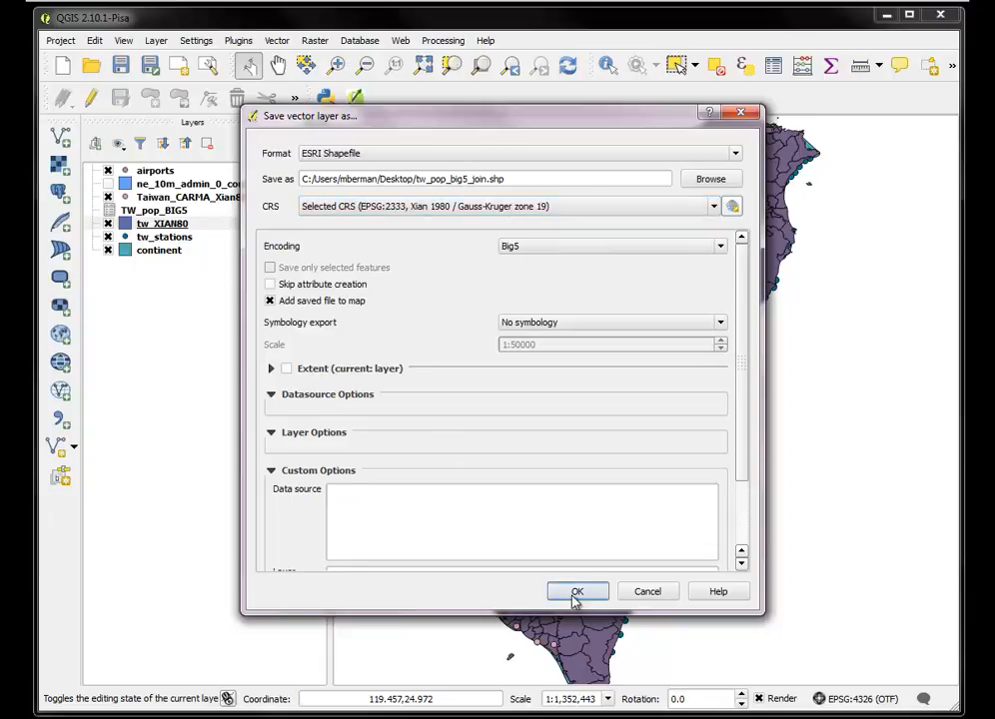
{"action": "left_click", "coordinate": [576, 591]}
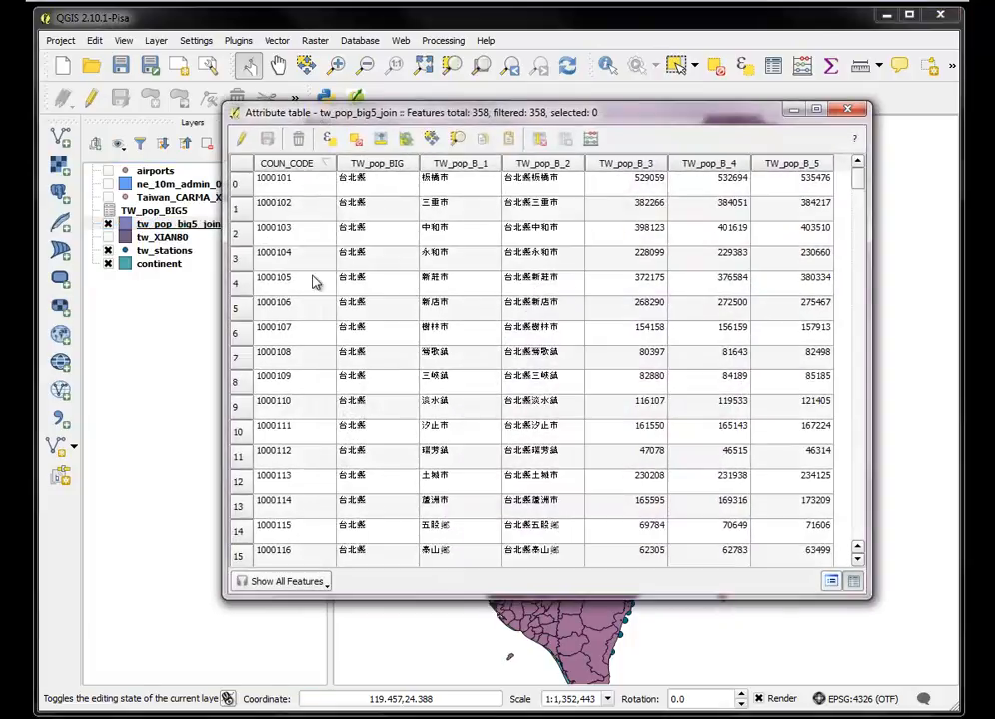
{"action": "mouse_move", "coordinate": [368, 204]}
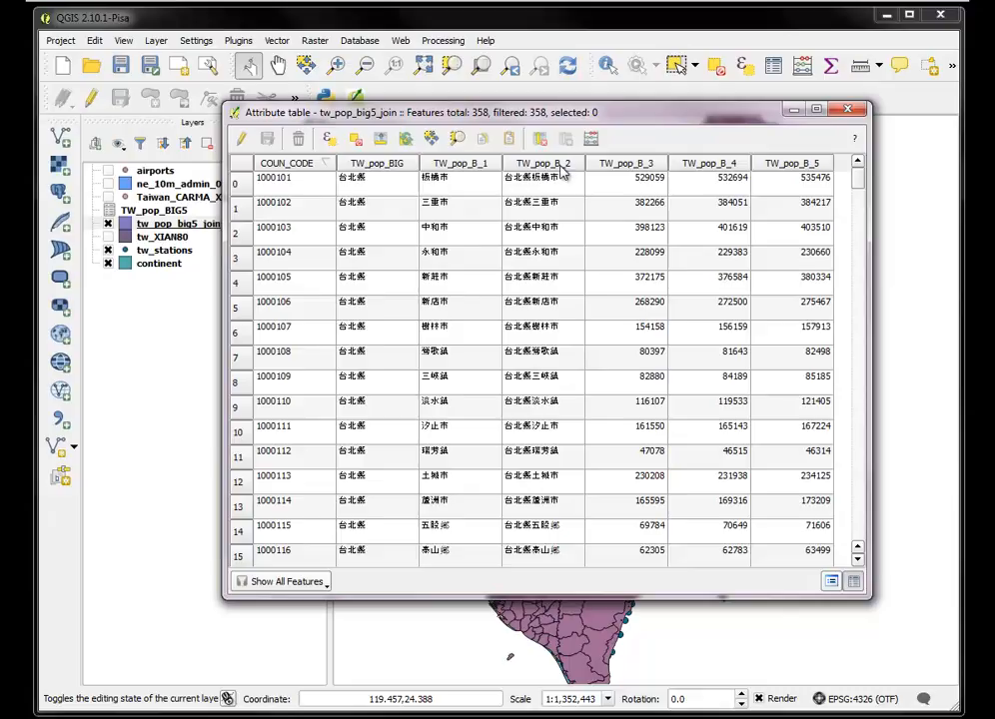
{"action": "mouse_move", "coordinate": [725, 183]}
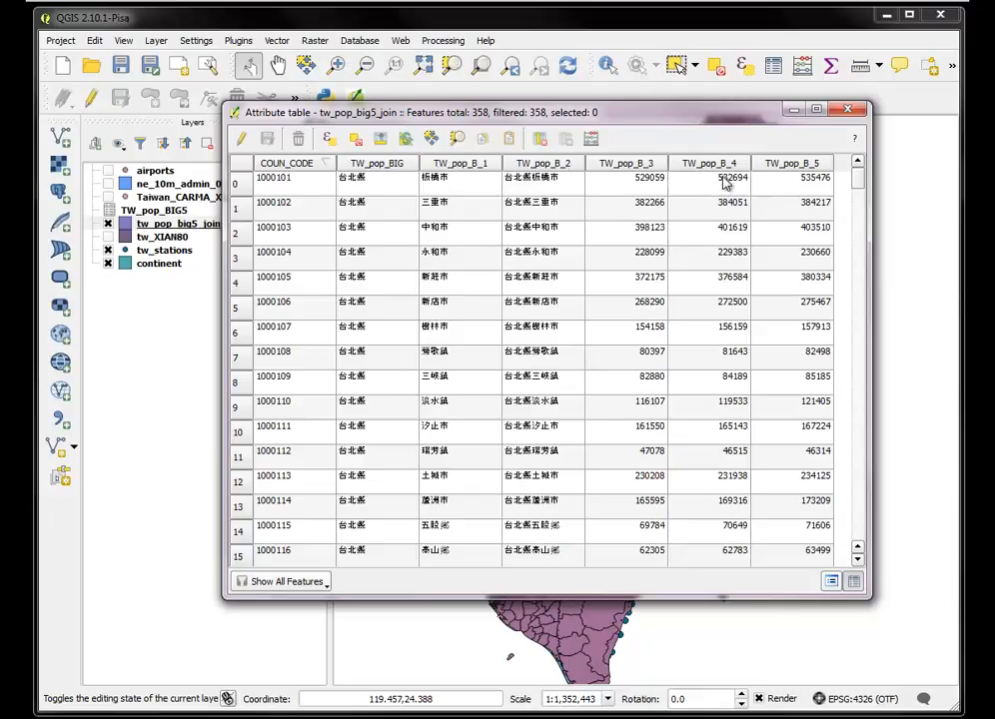
{"action": "mouse_move", "coordinate": [400, 178]}
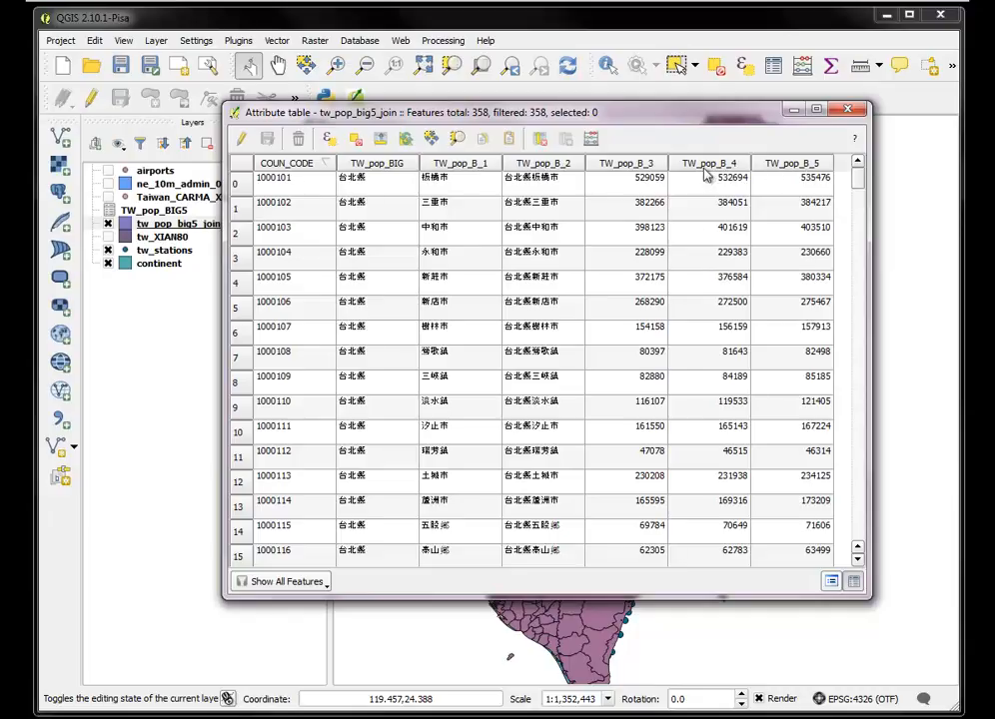
{"action": "mouse_move", "coordinate": [685, 116]}
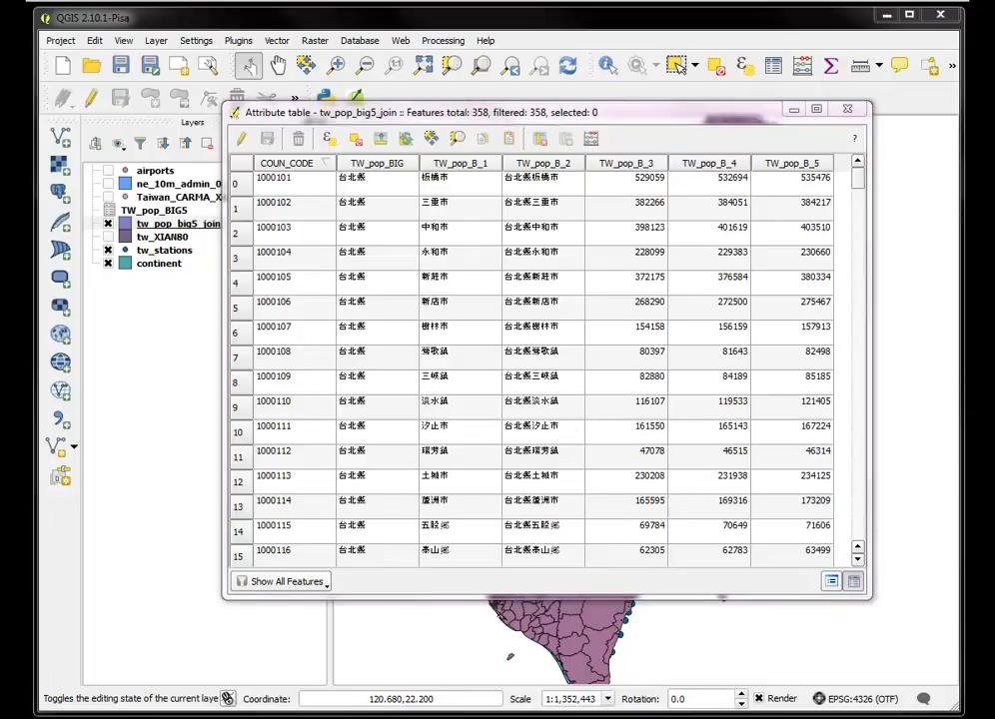
Try reopening recent TW_pop_BIG5.csv in BabelPad and dismiss the sharing violation error
{"action": "left_click", "coordinate": [210, 287]}
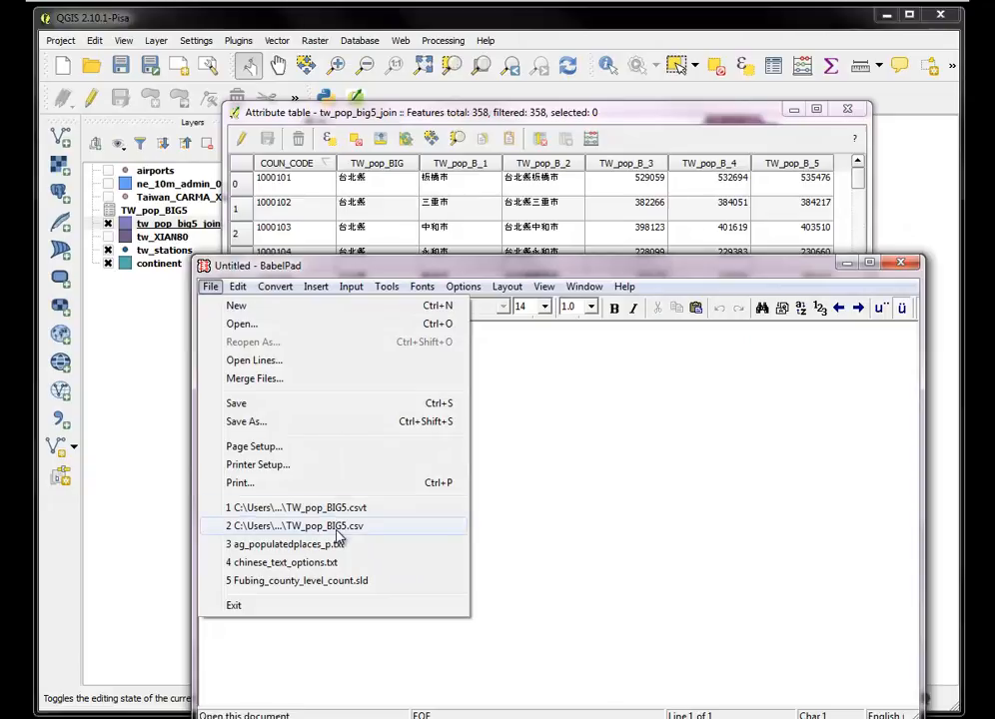
{"action": "left_click", "coordinate": [296, 526]}
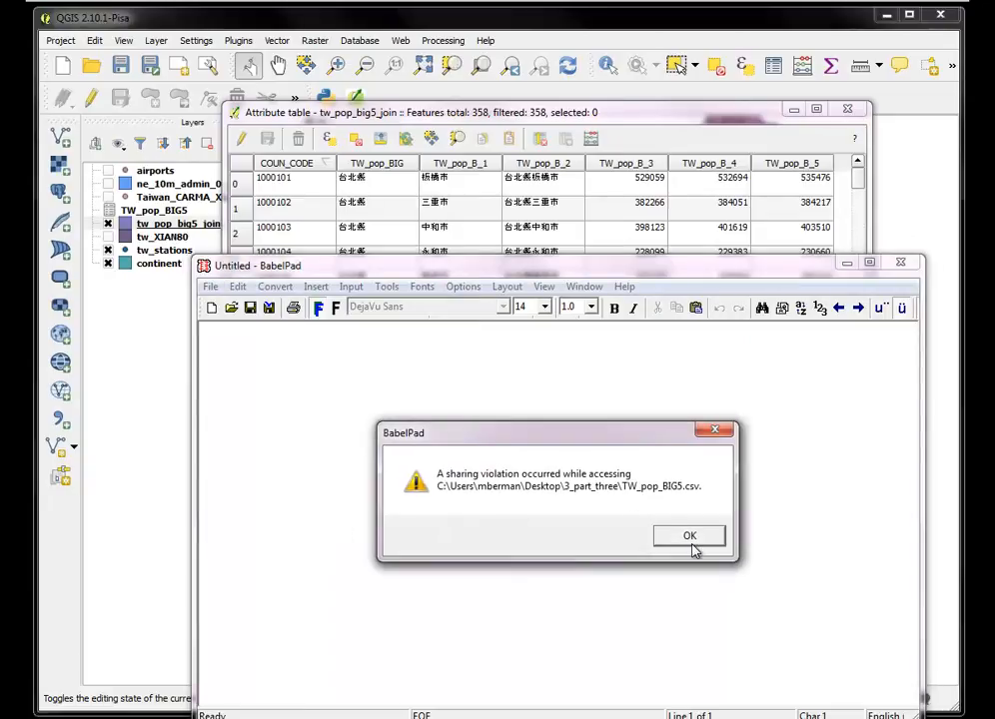
{"action": "left_click", "coordinate": [689, 536]}
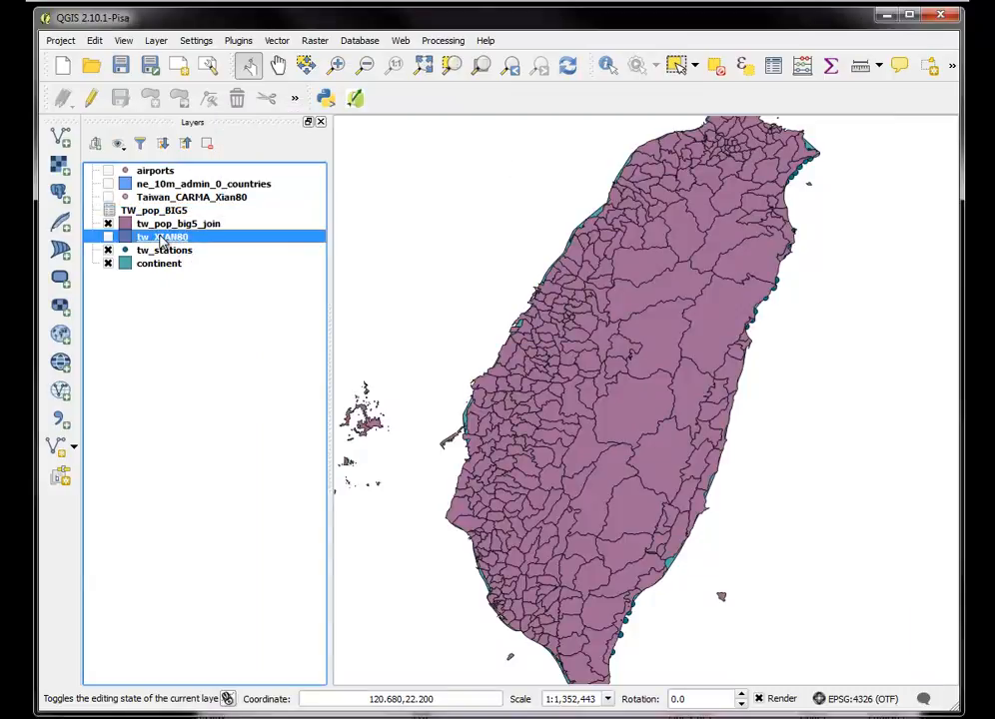
Open the tw_XIAN80 layer properties and close them without adding a join
{"action": "right_click", "coordinate": [163, 237]}
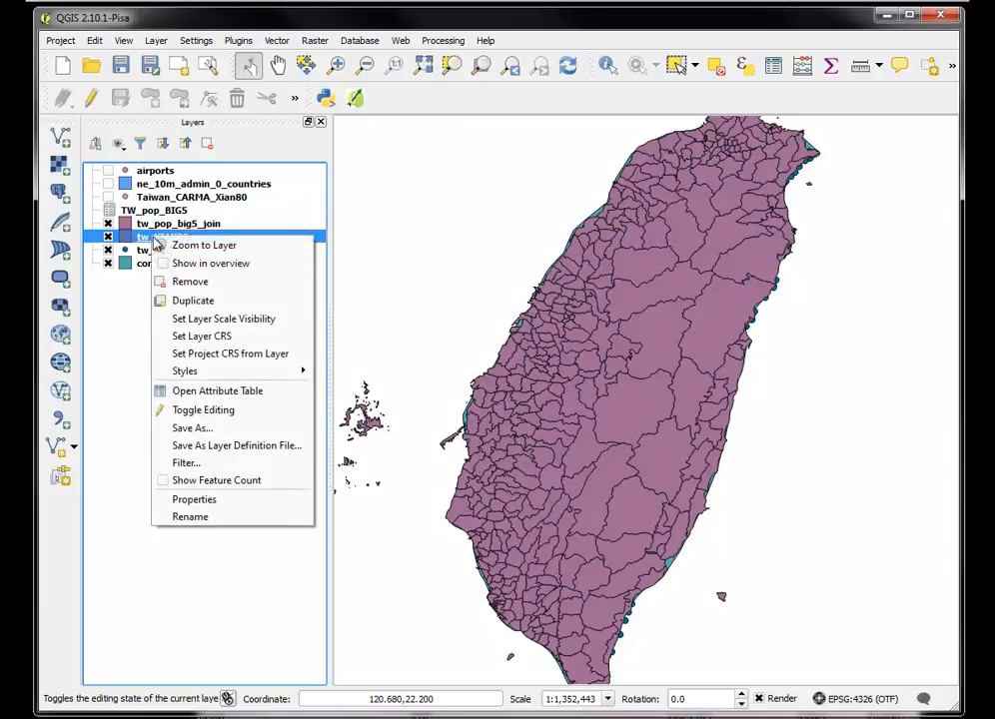
{"action": "mouse_move", "coordinate": [186, 462]}
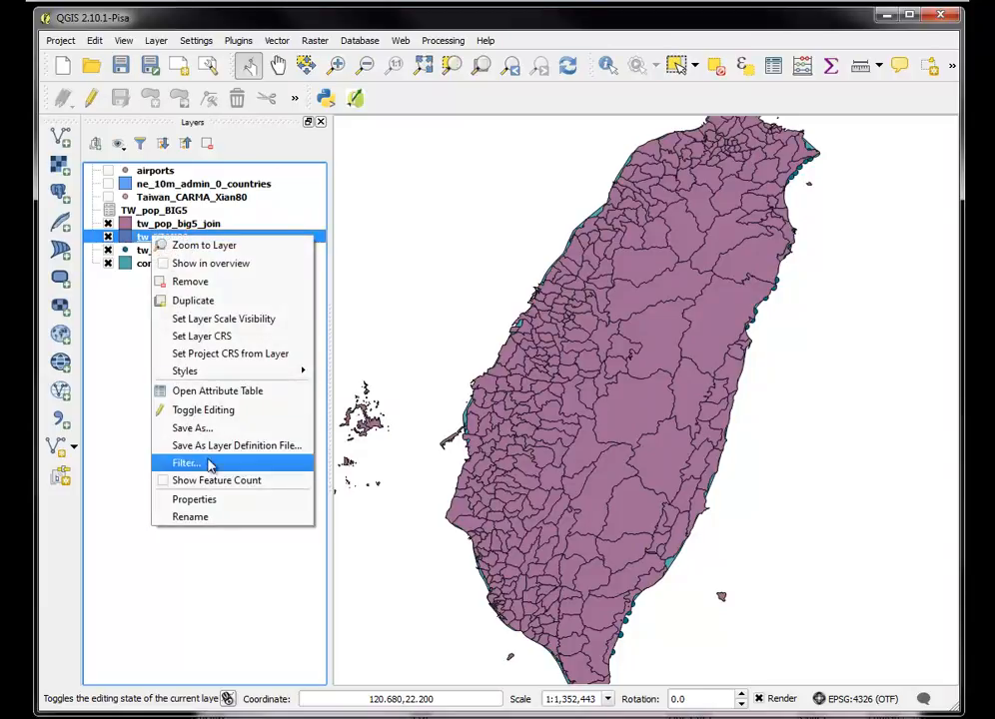
{"action": "left_click", "coordinate": [194, 498]}
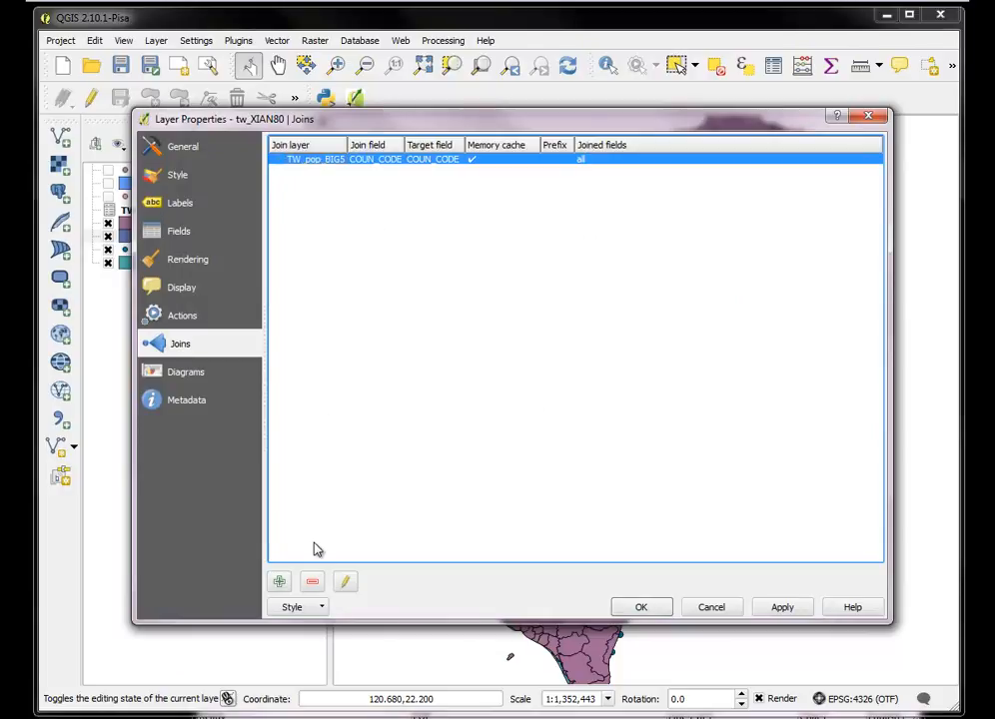
{"action": "left_click", "coordinate": [312, 581]}
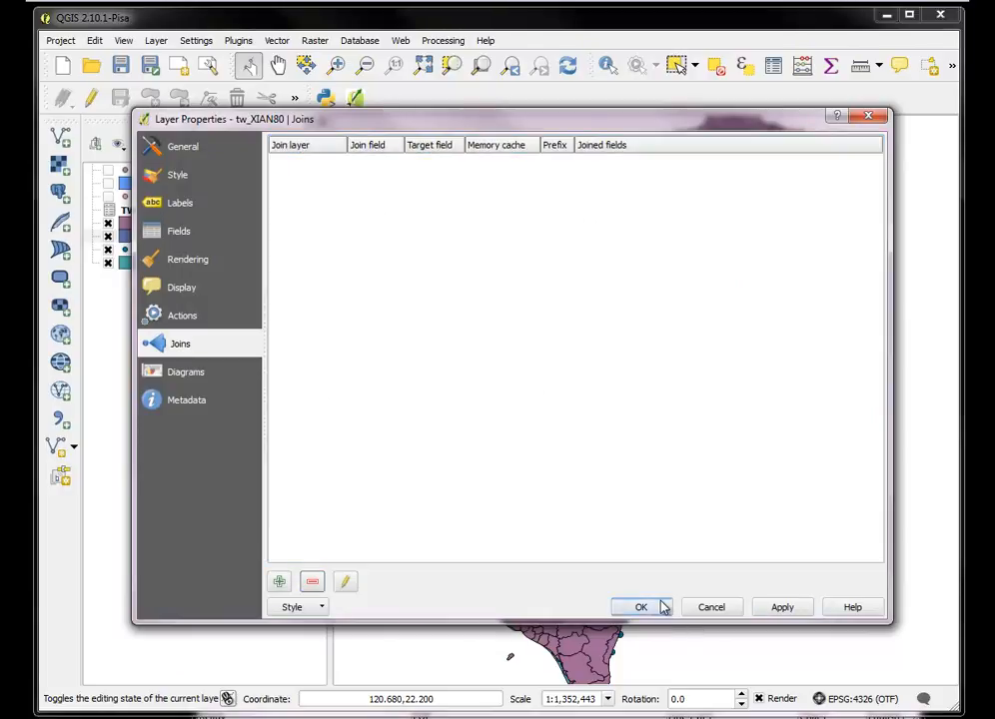
{"action": "left_click", "coordinate": [640, 607]}
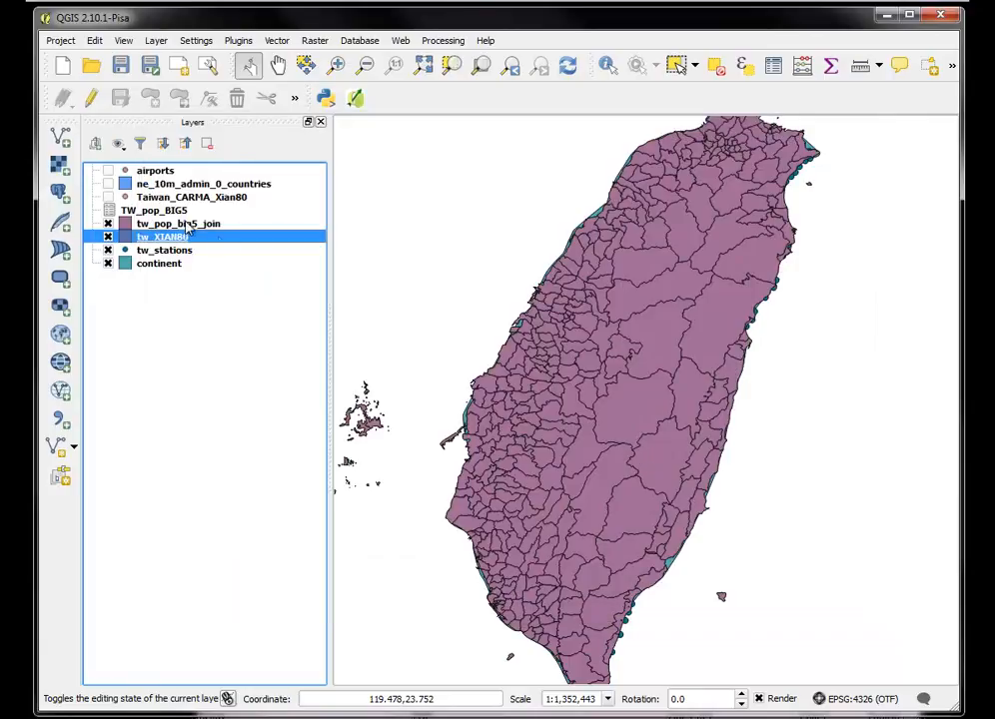
Remove the TW_pop_BIG5 table from the QGIS project
{"action": "right_click", "coordinate": [165, 237]}
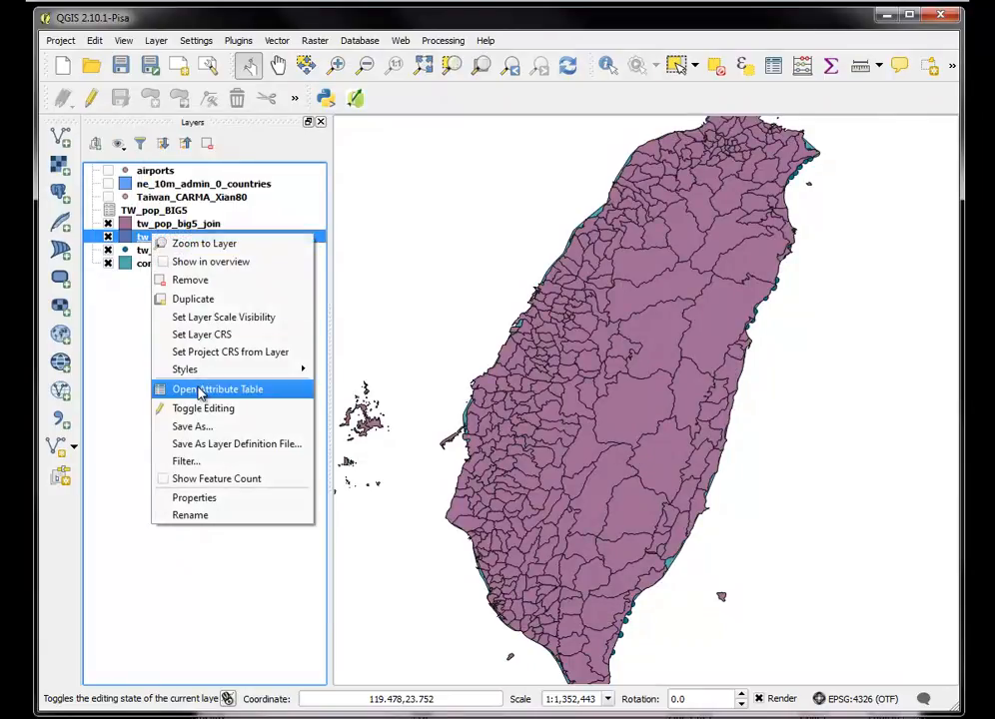
{"action": "left_click", "coordinate": [217, 389]}
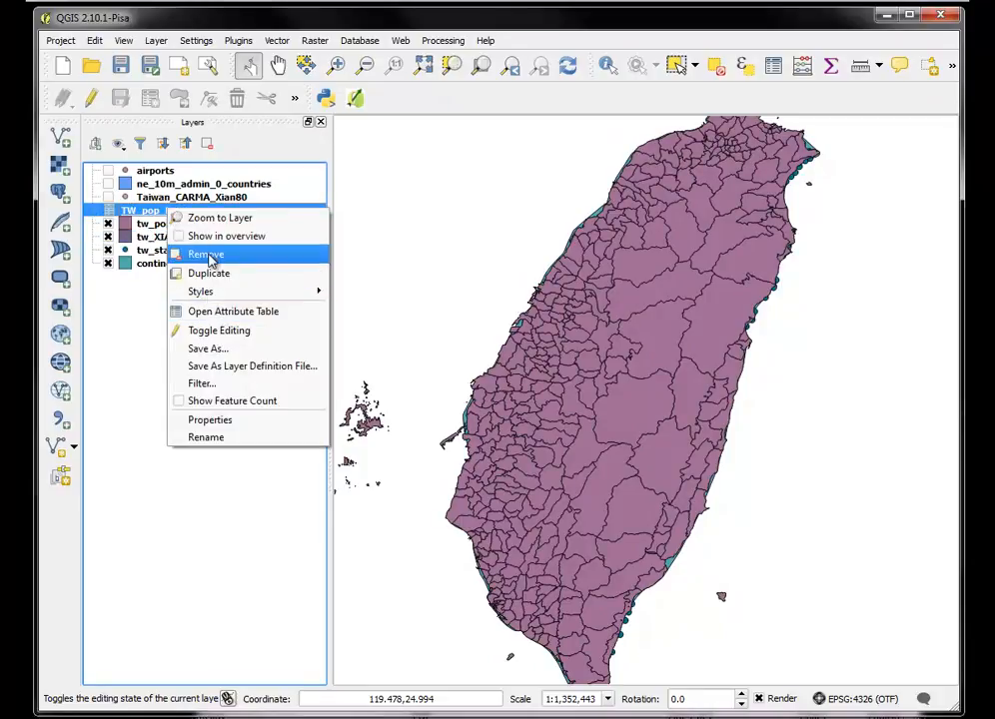
{"action": "left_click", "coordinate": [205, 254]}
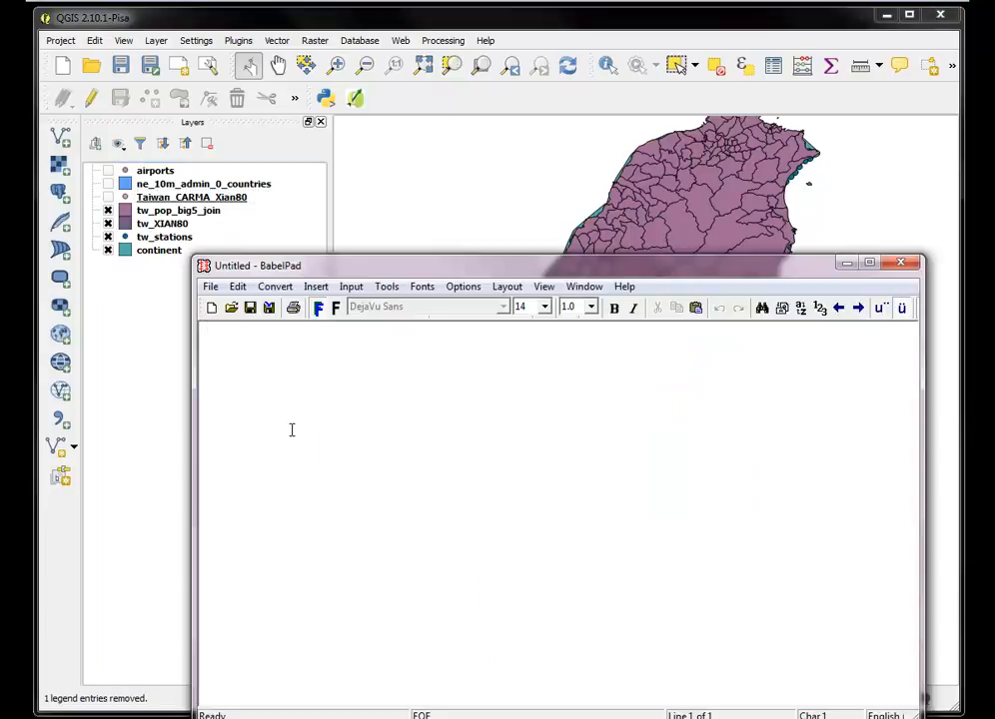
Open TW_pop_BIG5.csv in BabelPad from the project folder on the Desktop
{"action": "left_click", "coordinate": [210, 286]}
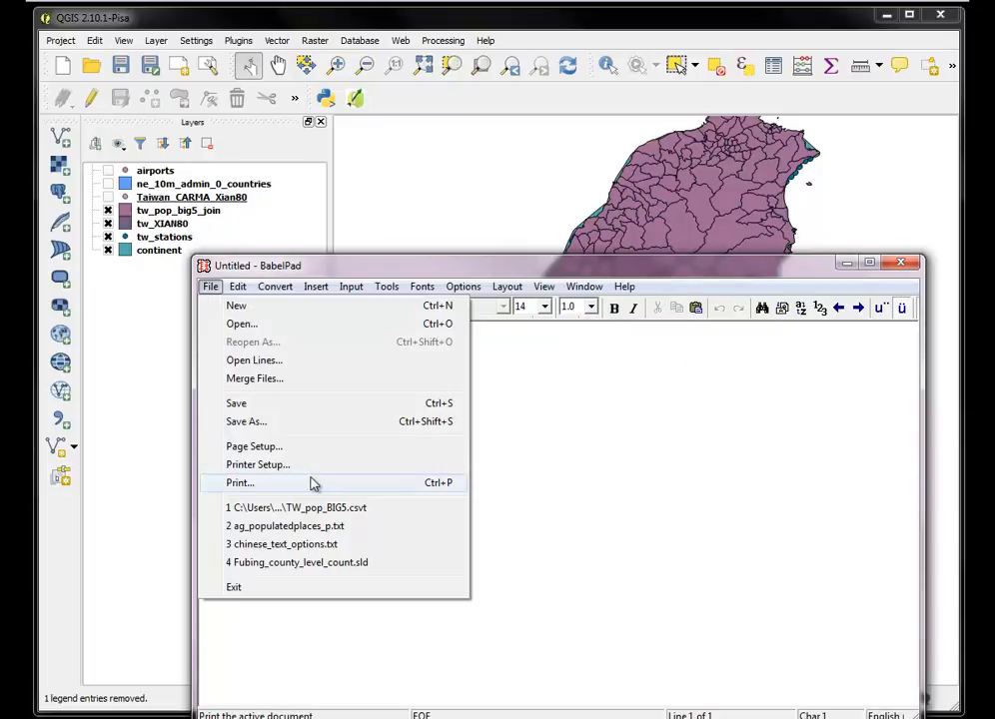
{"action": "mouse_move", "coordinate": [242, 324]}
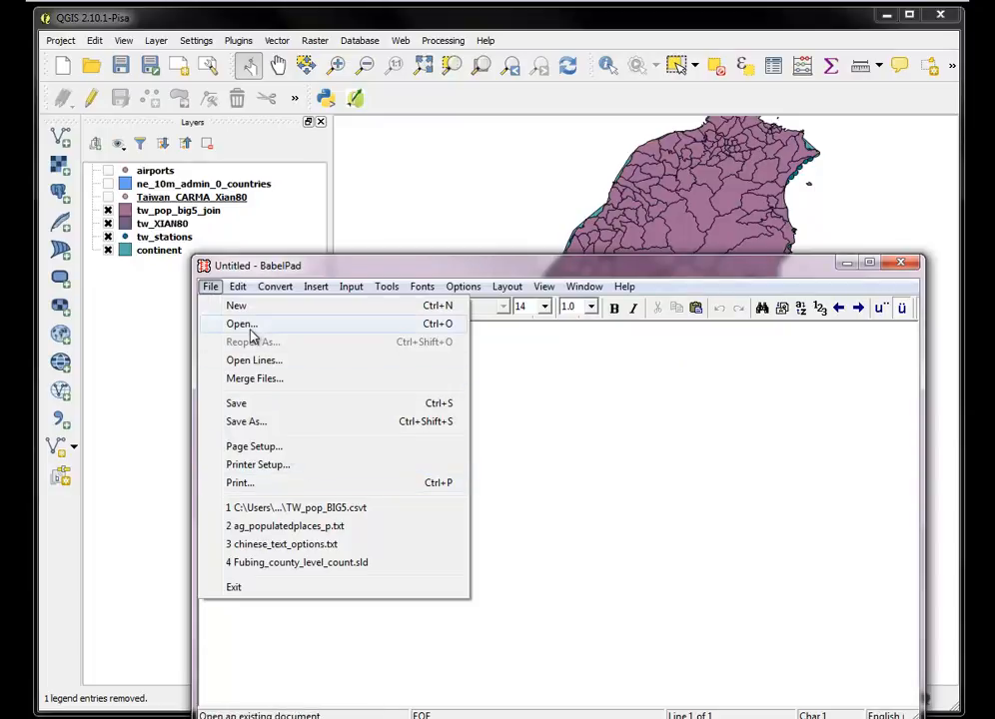
{"action": "left_click", "coordinate": [242, 323]}
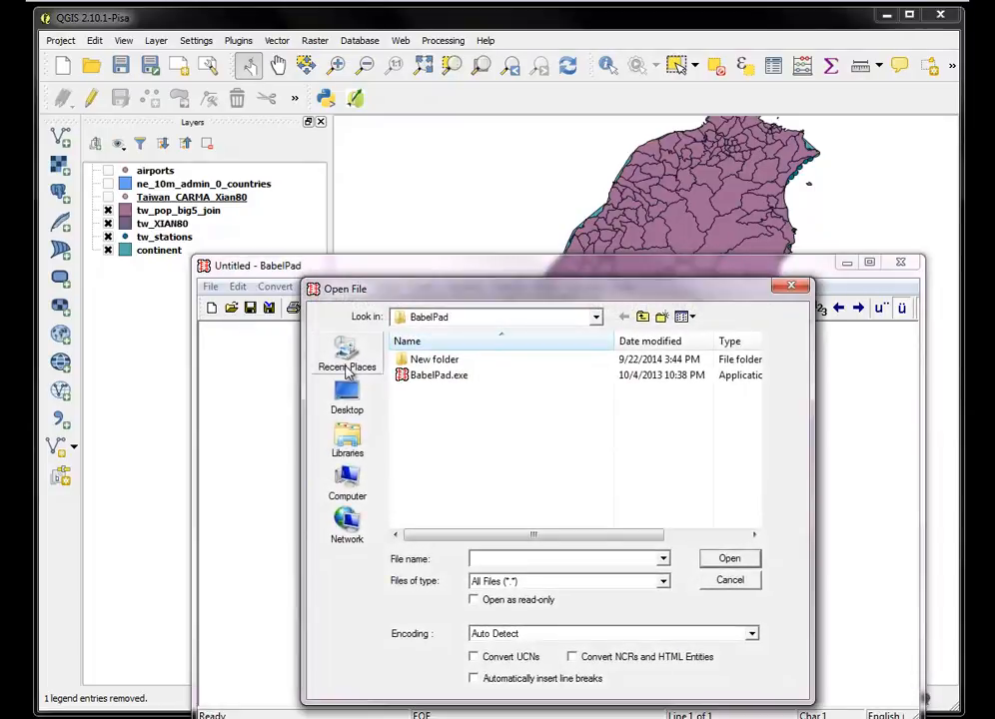
{"action": "left_click", "coordinate": [347, 398]}
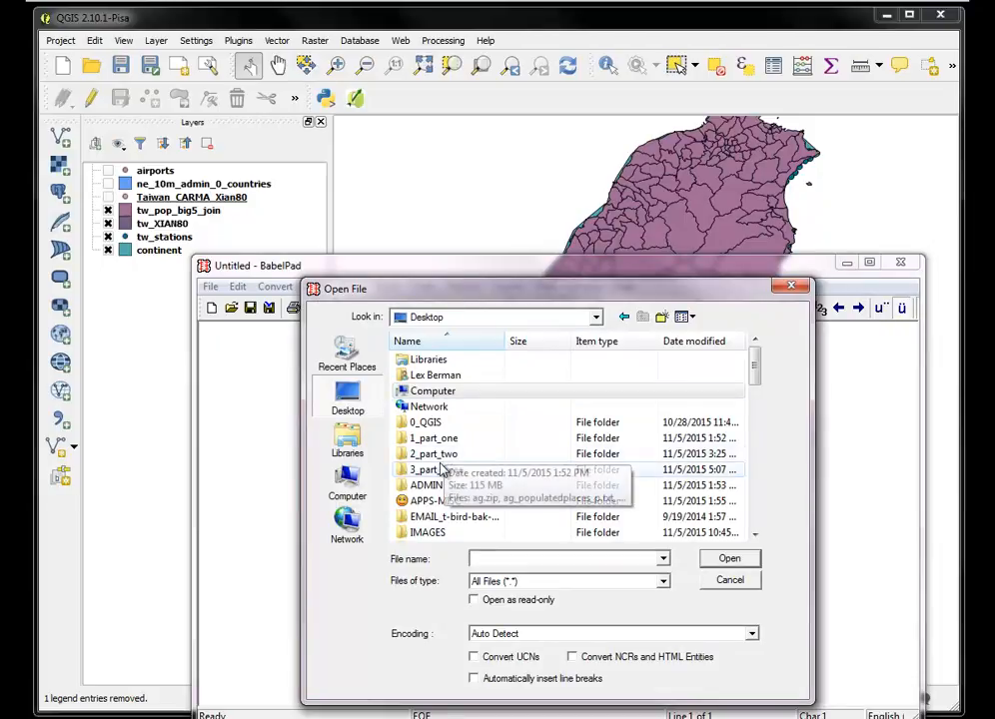
{"action": "double_click", "coordinate": [430, 470]}
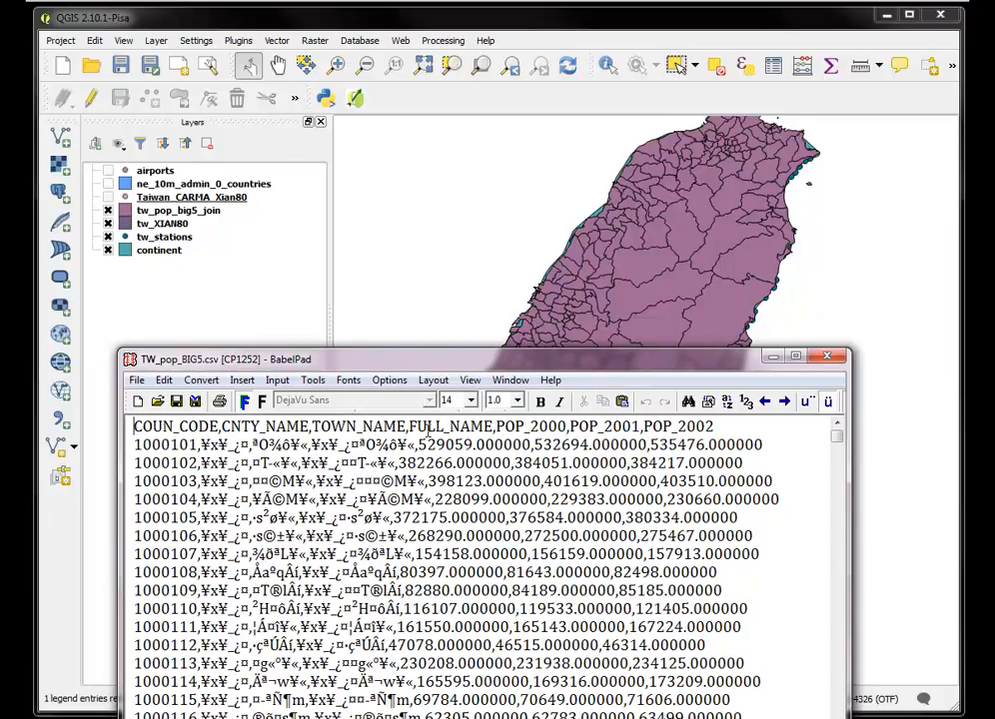
{"action": "mouse_move", "coordinate": [370, 173]}
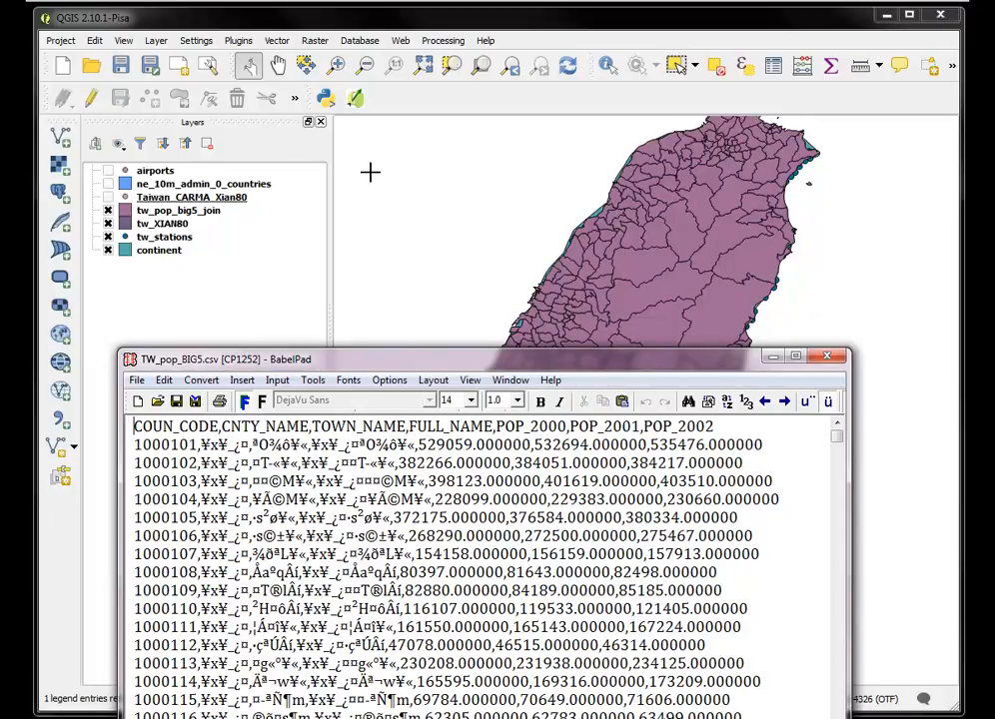
{"action": "mouse_move", "coordinate": [276, 40]}
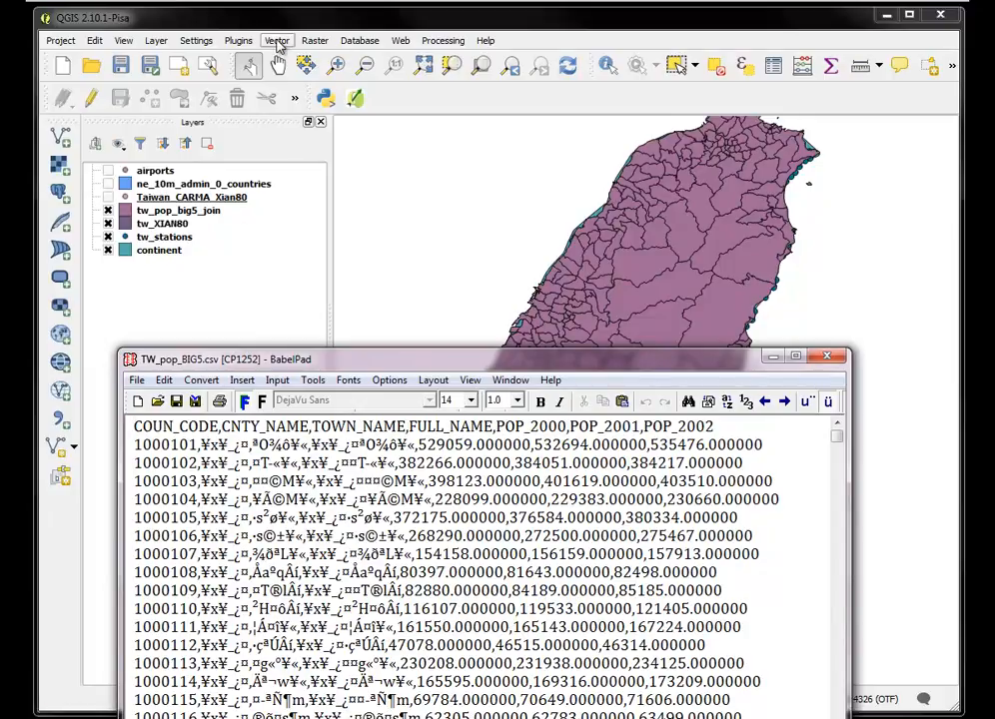
Open Table Manager, dismiss the wrong layer's fields, and reopen it for tw_pop_big5_join
{"action": "left_click", "coordinate": [277, 40]}
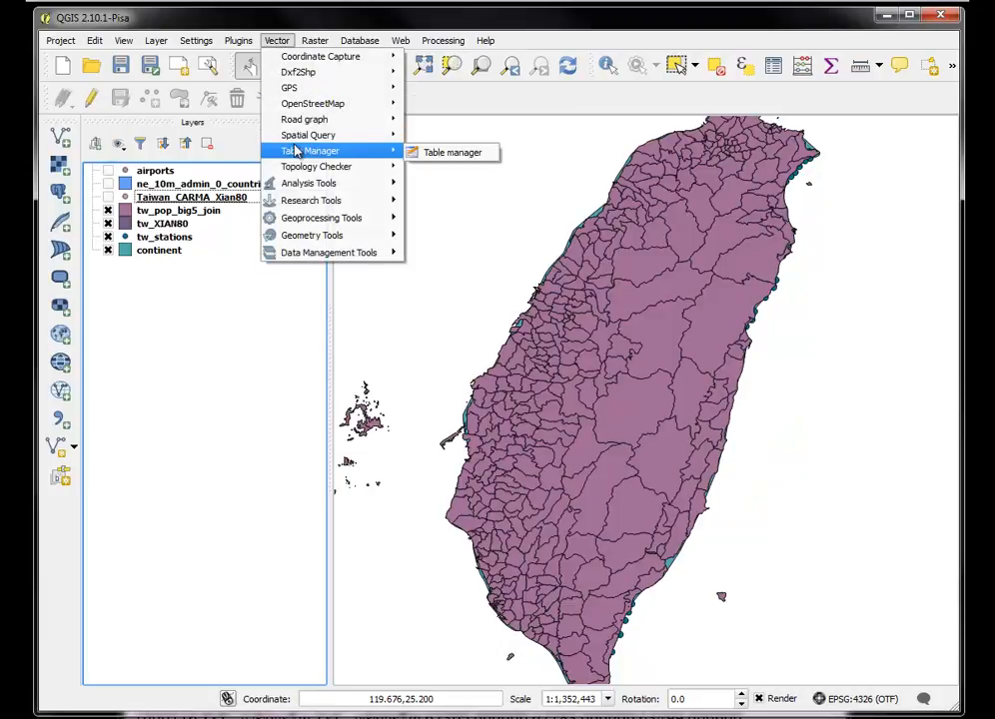
{"action": "left_click", "coordinate": [237, 40]}
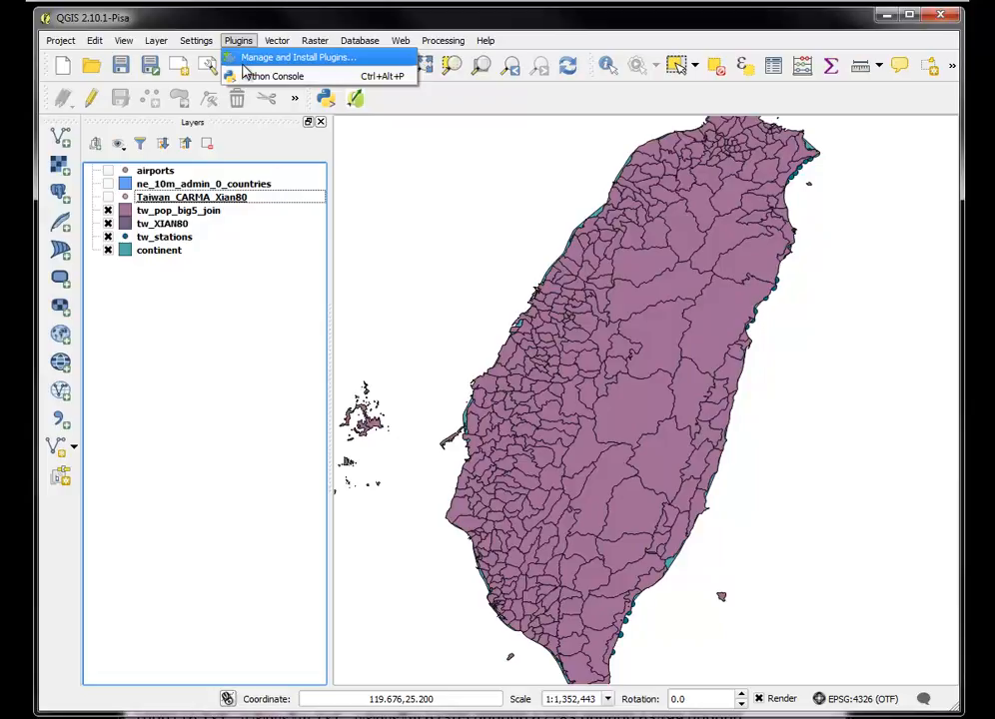
{"action": "left_click", "coordinate": [276, 40]}
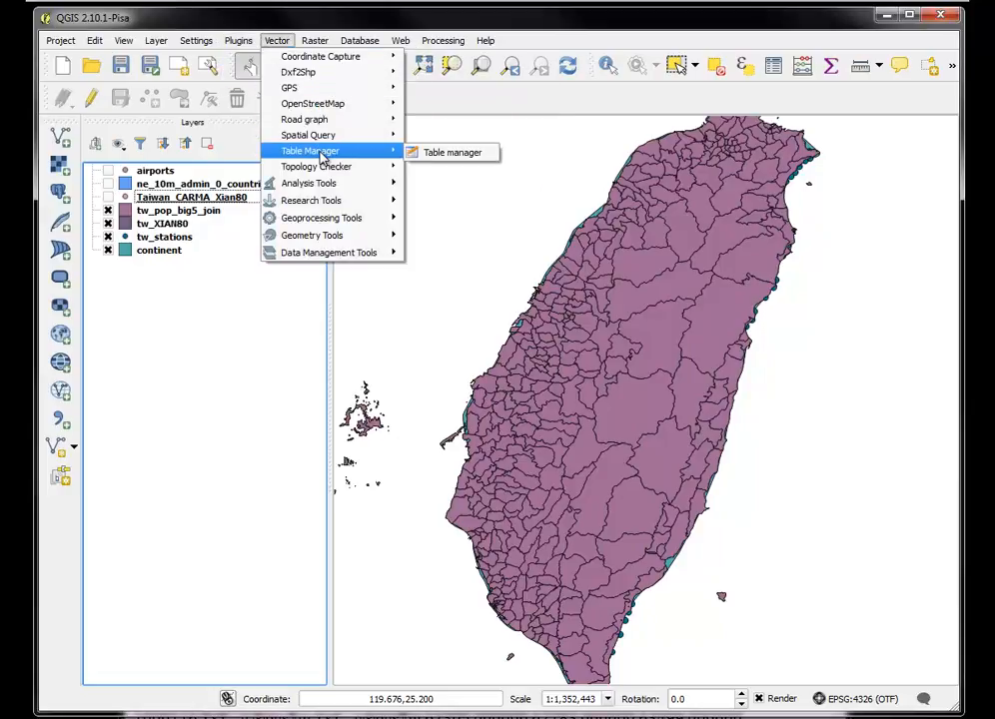
{"action": "left_click", "coordinate": [453, 152]}
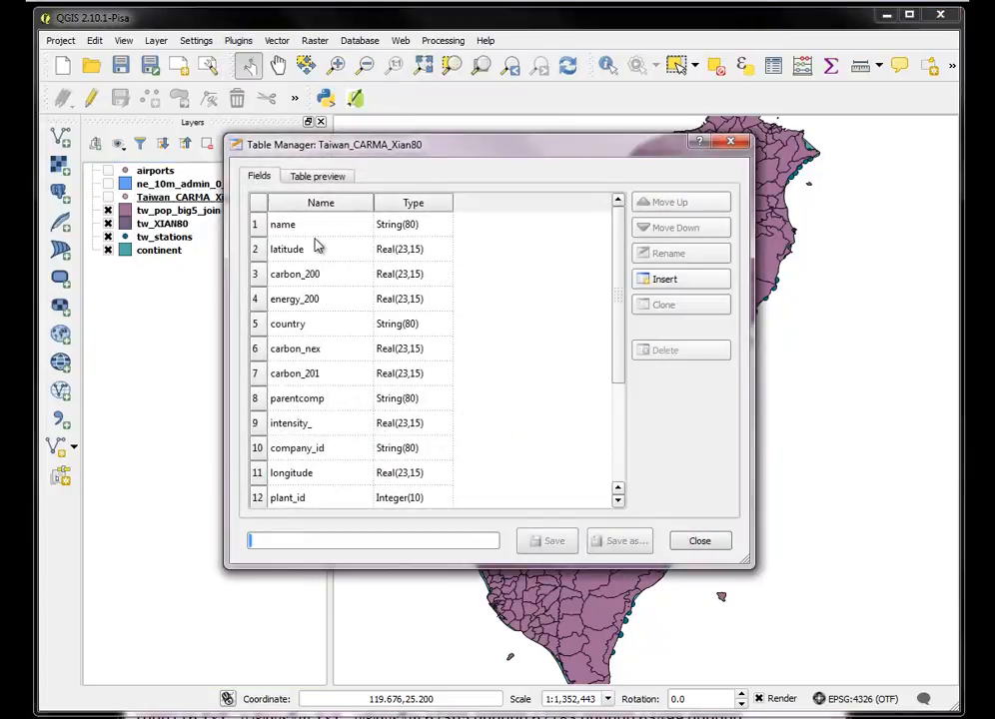
{"action": "left_click", "coordinate": [699, 541]}
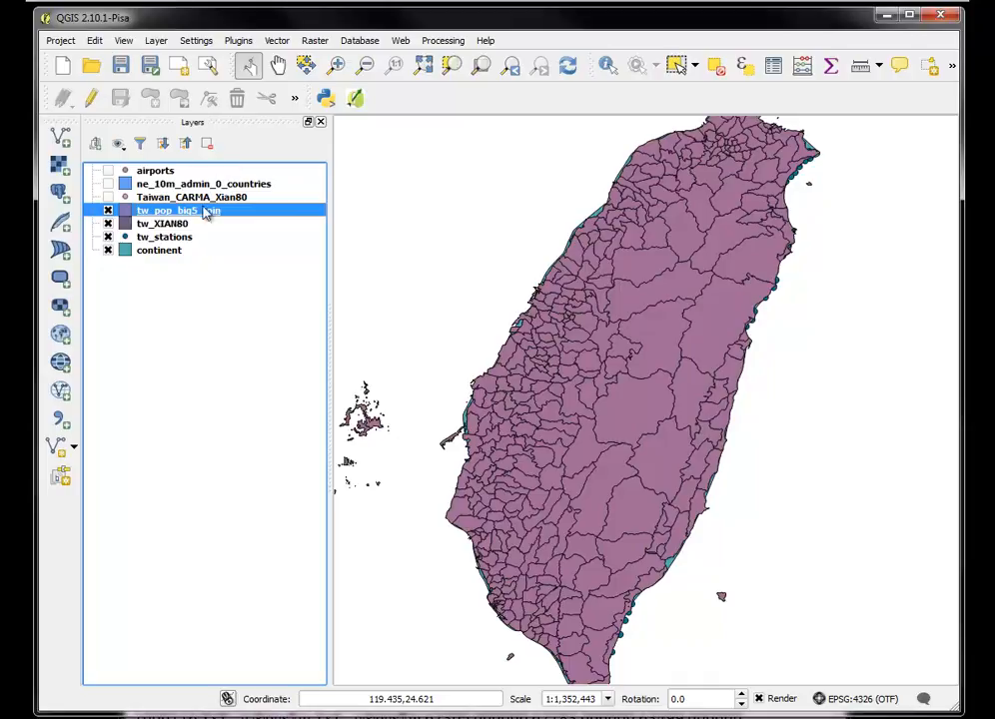
{"action": "left_click", "coordinate": [277, 40]}
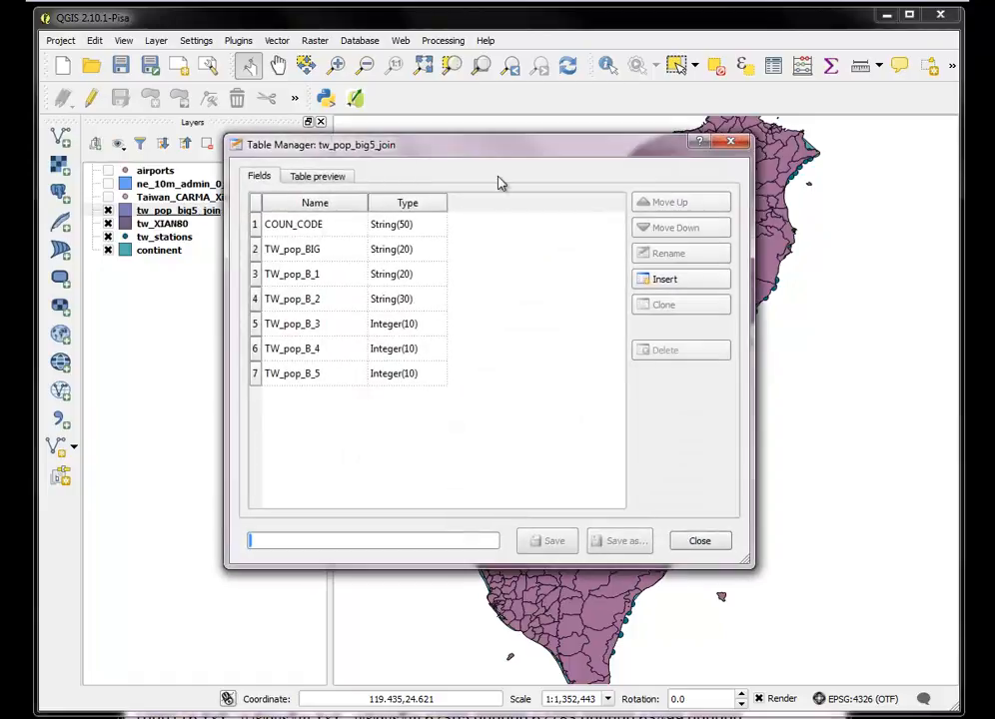
Drag the Table Manager window higher so it sits above the CSV header
{"action": "left_click_drag", "start_coordinate": [490, 145], "coordinate": [490, 73]}
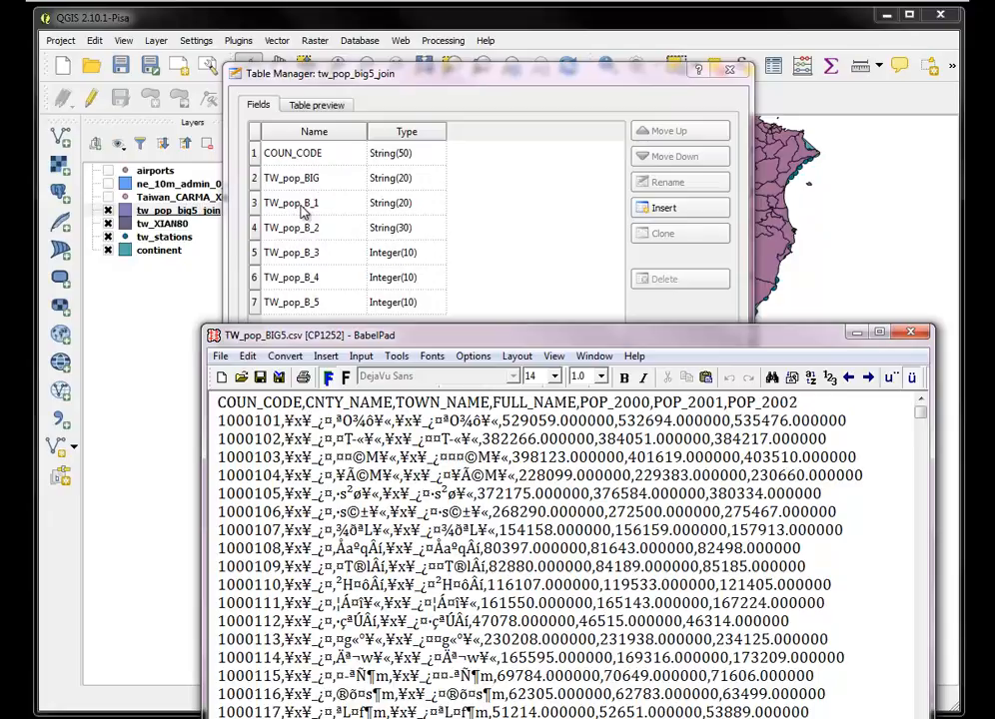
{"action": "mouse_move", "coordinate": [340, 222]}
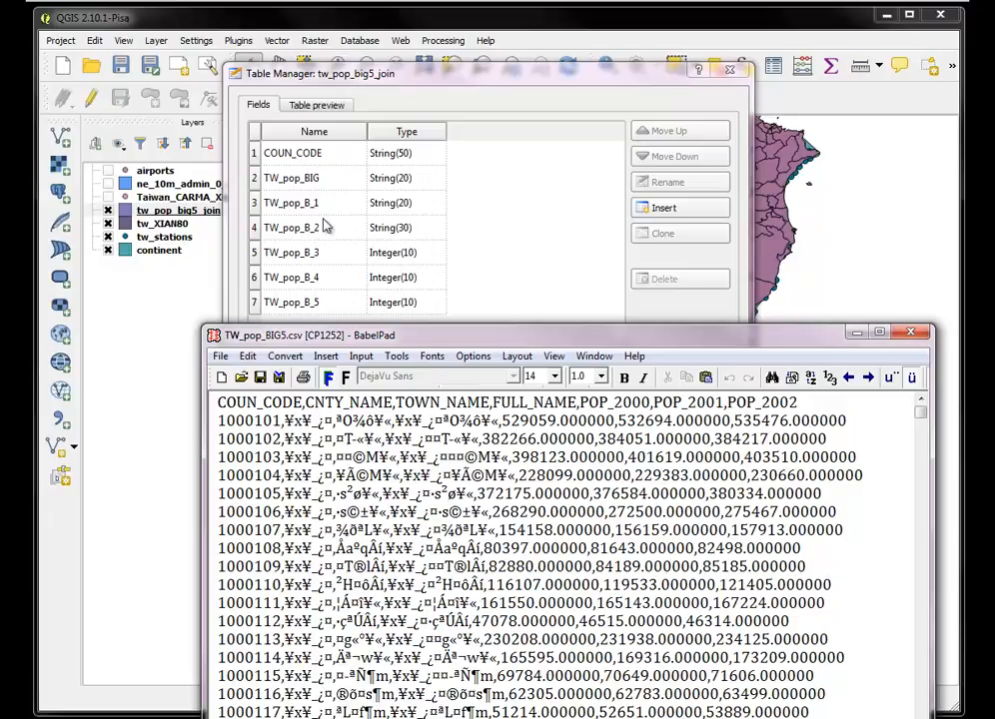
{"action": "mouse_move", "coordinate": [330, 232]}
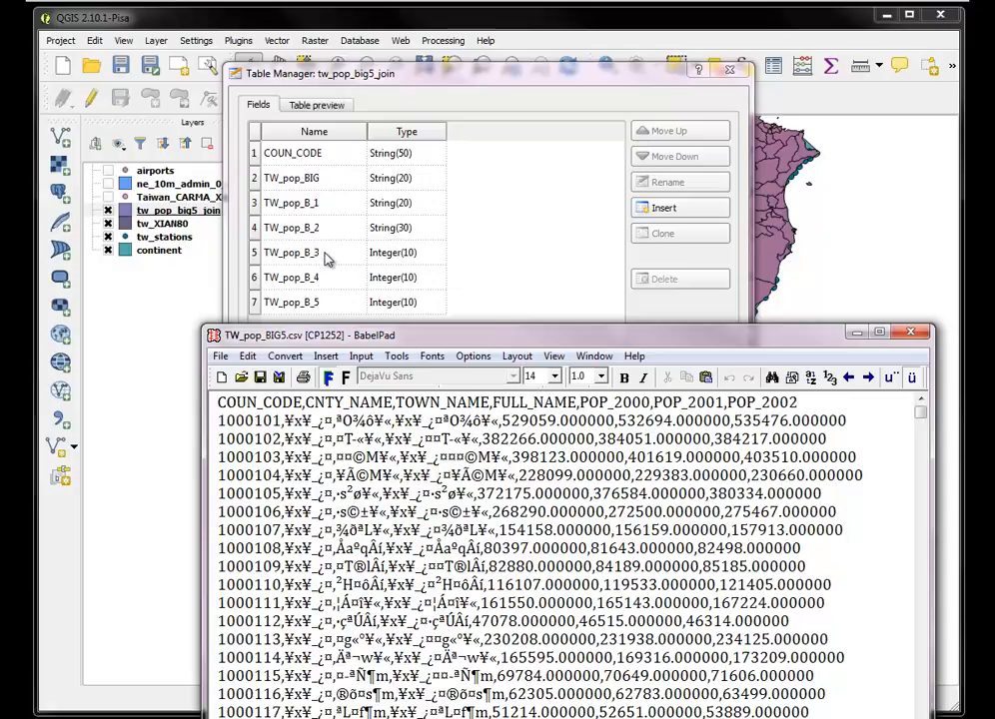
{"action": "mouse_move", "coordinate": [534, 255]}
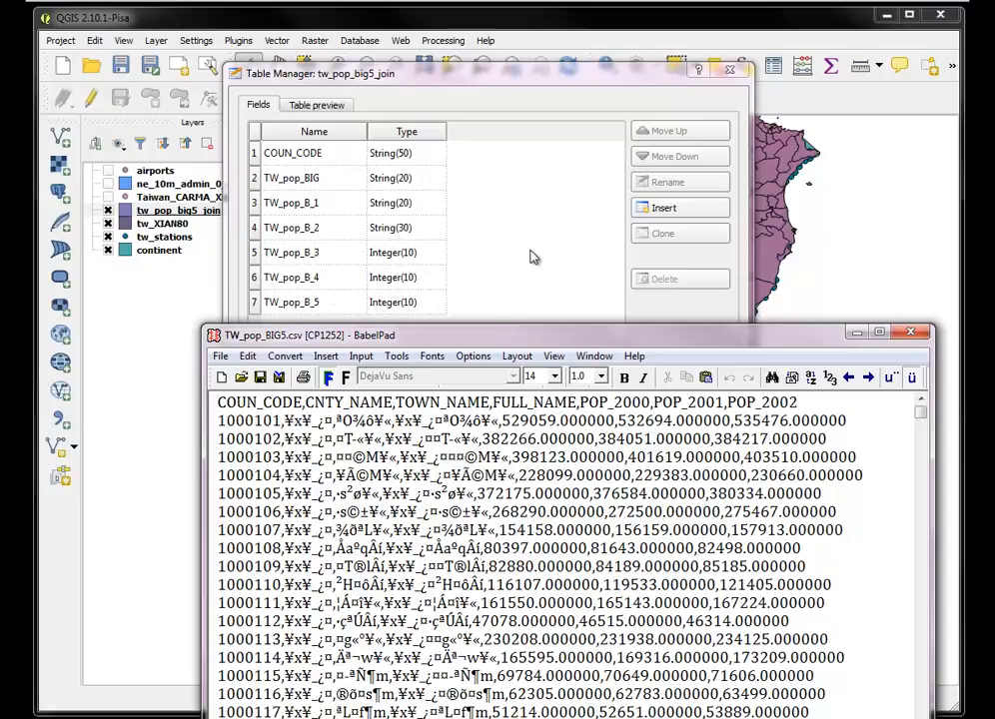
{"action": "mouse_move", "coordinate": [657, 325]}
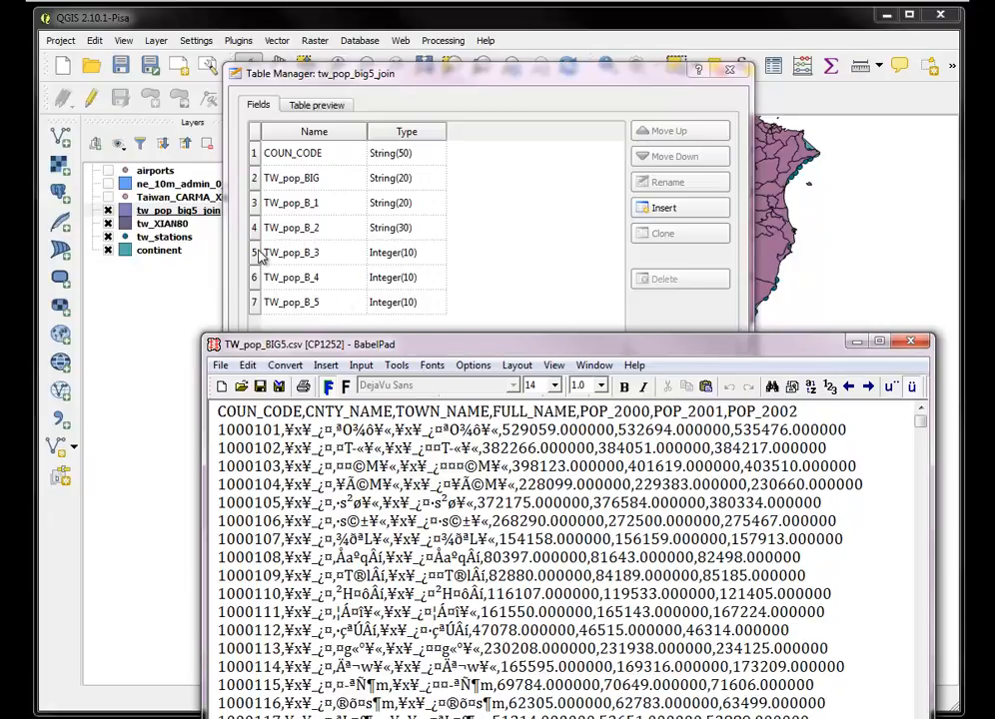
Rename fields TW_pop_B_3 and TW_pop_B_4 to pop_2000 and pop_2001
{"action": "left_click", "coordinate": [289, 251]}
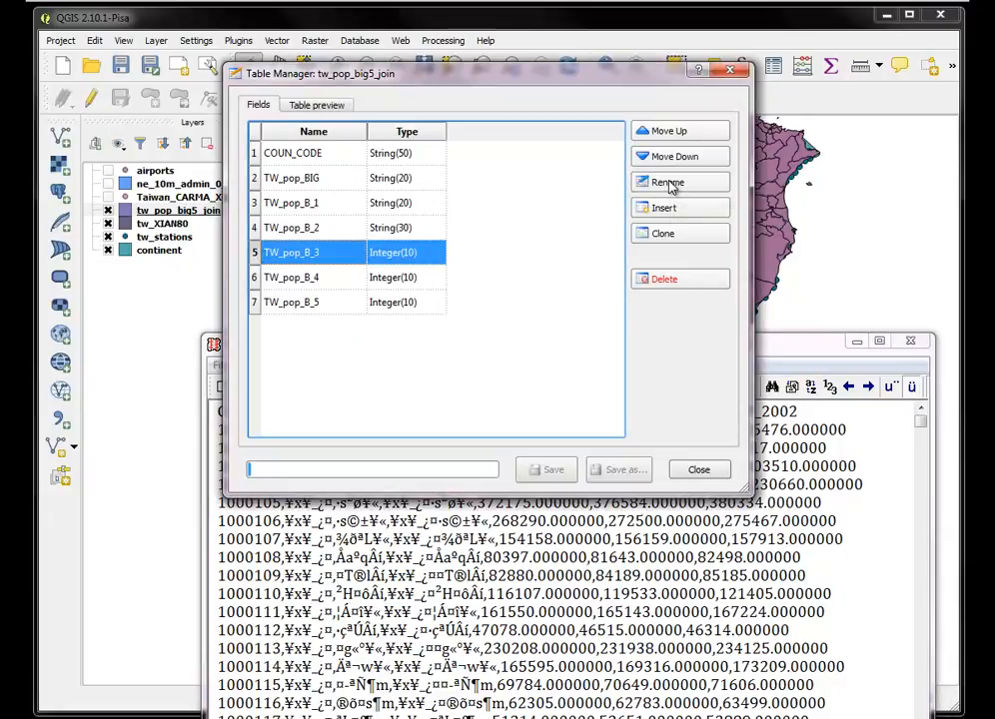
{"action": "left_click", "coordinate": [667, 182]}
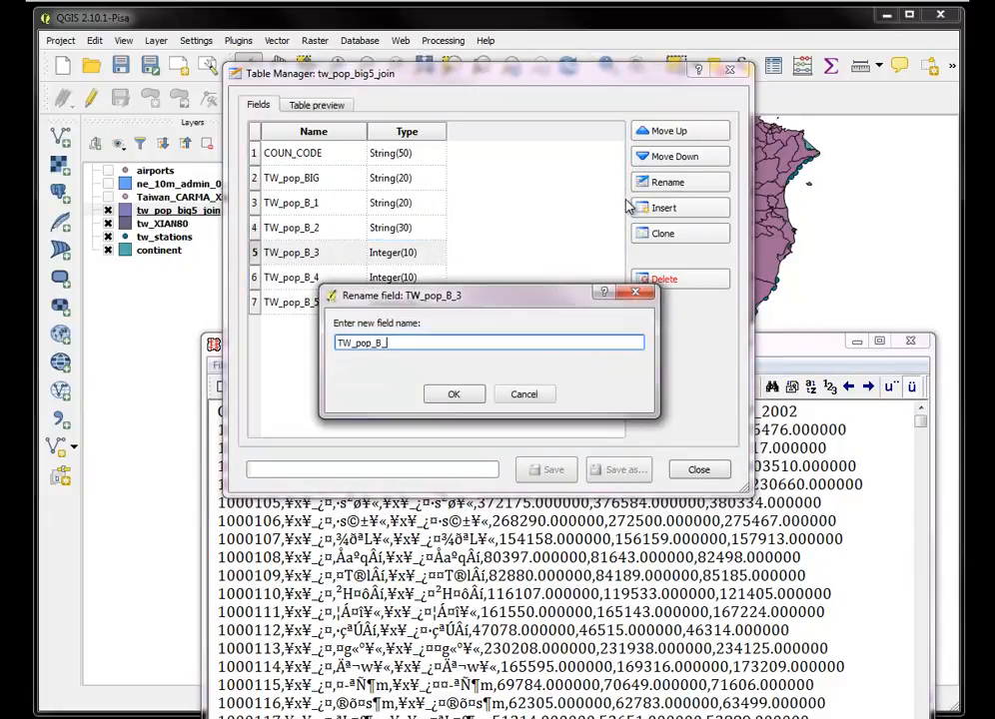
{"action": "type", "text": "pop_2000"}
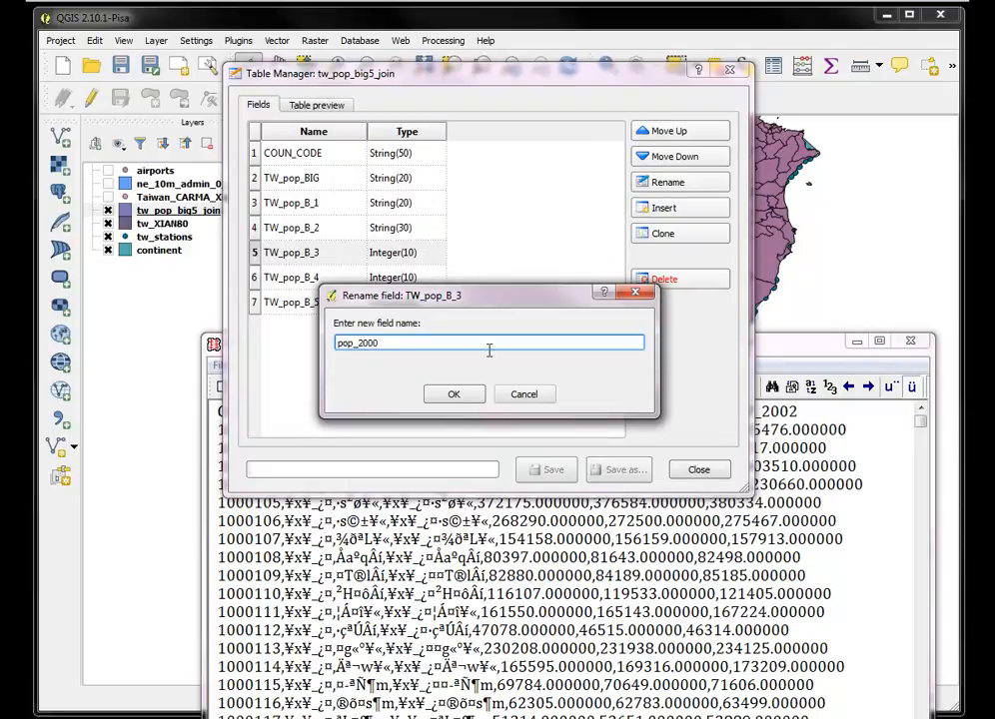
{"action": "left_click", "coordinate": [454, 393]}
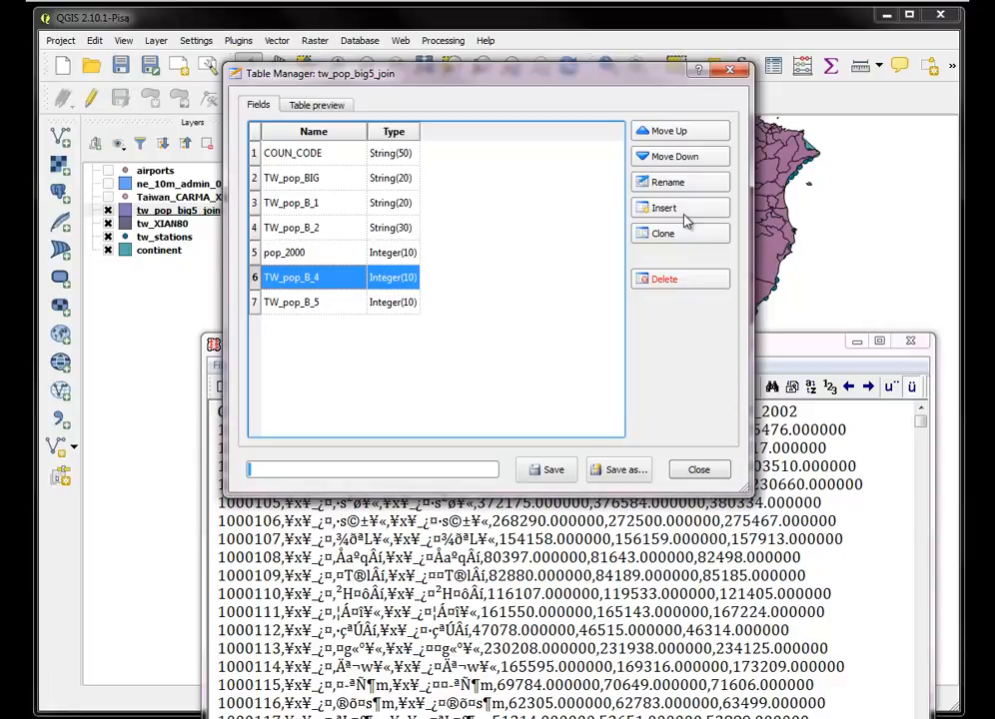
{"action": "left_click", "coordinate": [668, 182]}
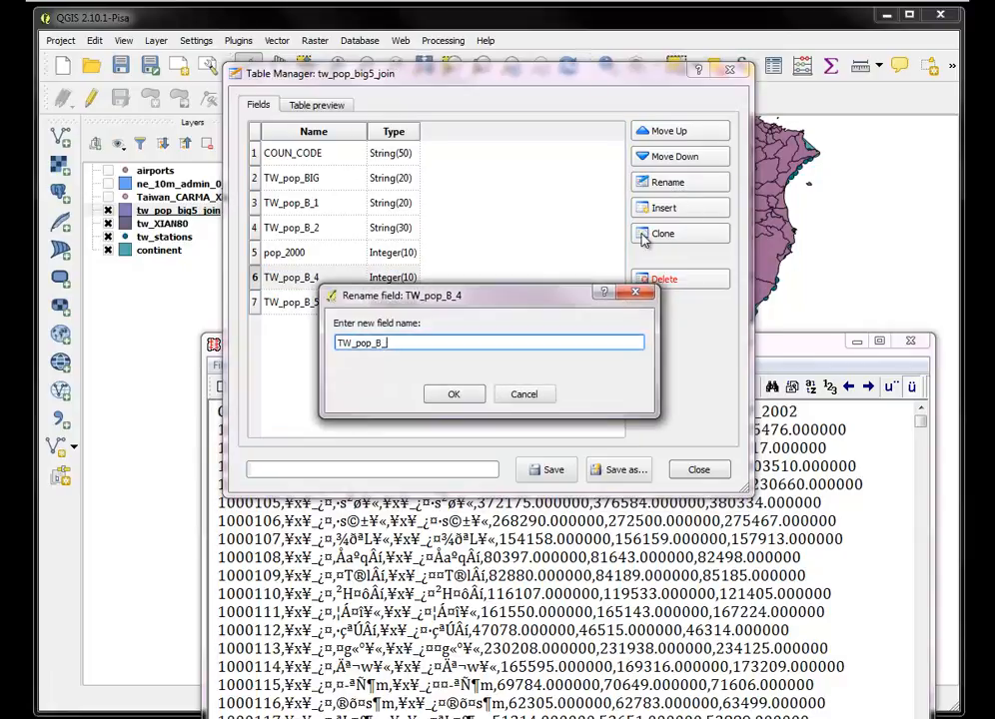
{"action": "type", "text": "pop"}
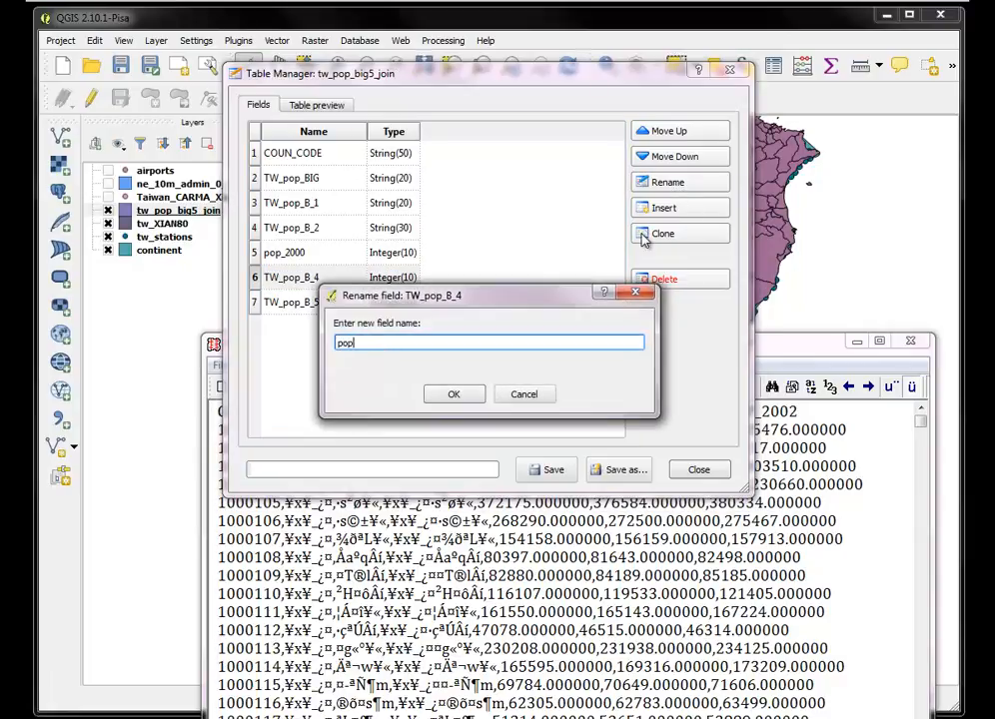
{"action": "type", "text": "_2001"}
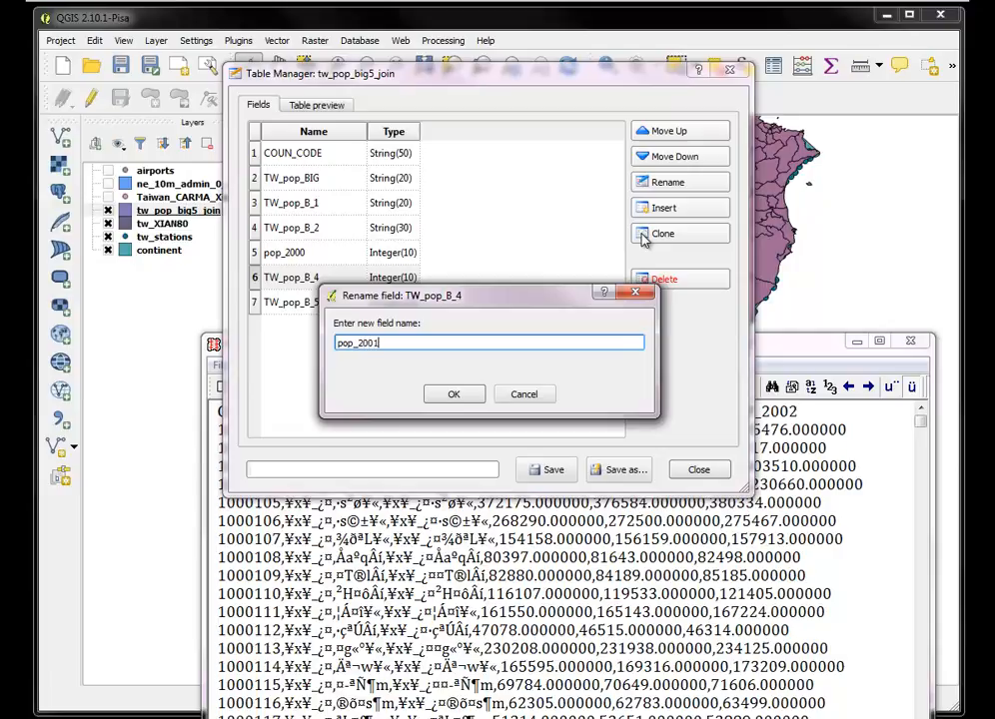
{"action": "left_click", "coordinate": [454, 394]}
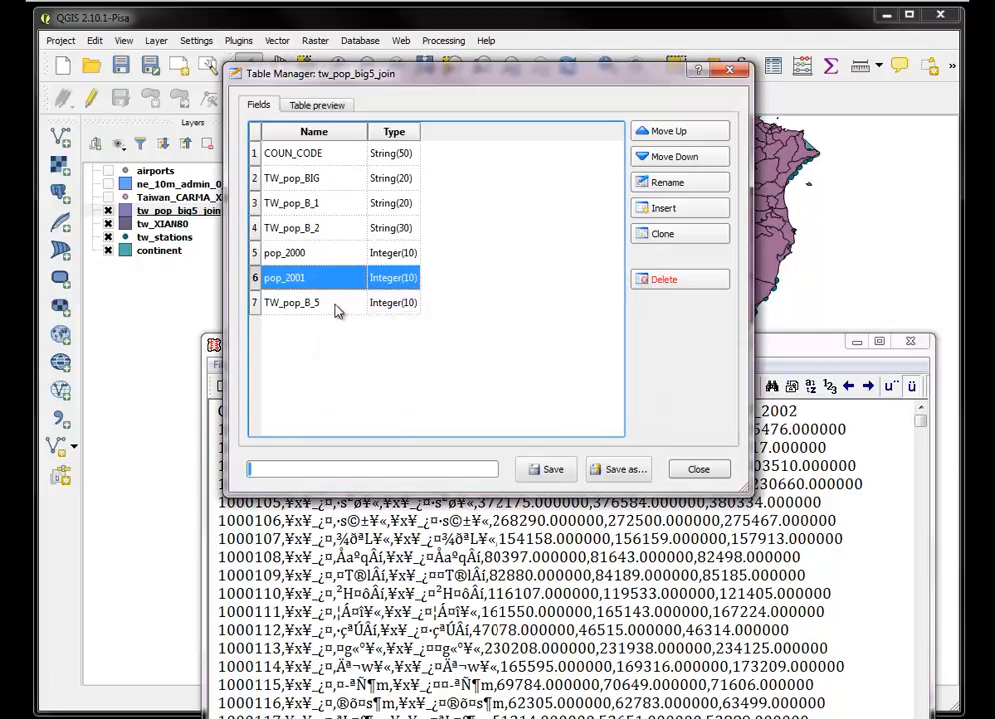
Rename TW_pop_B_5 to pop_2002 and save the field changes
{"action": "left_click", "coordinate": [668, 182]}
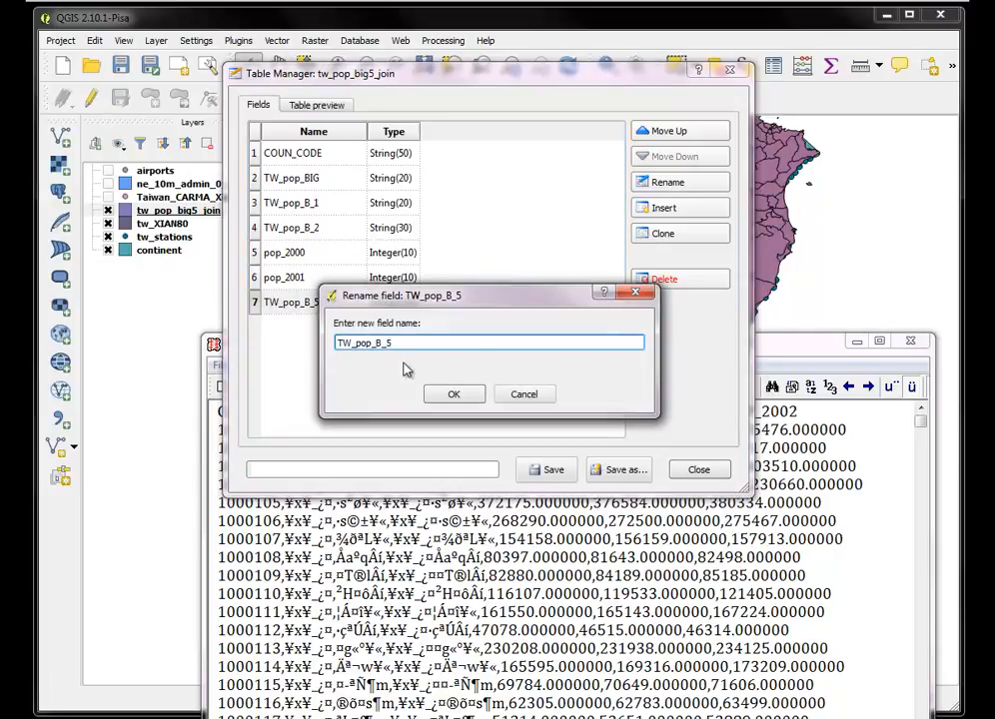
{"action": "type", "text": "pop_2002"}
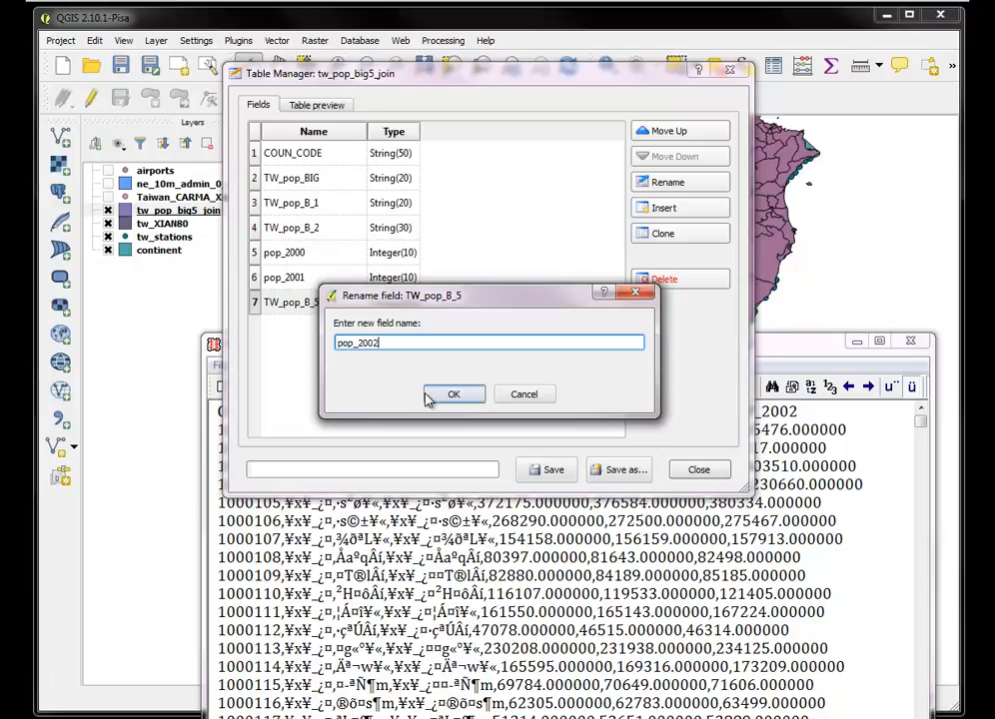
{"action": "left_click", "coordinate": [453, 393]}
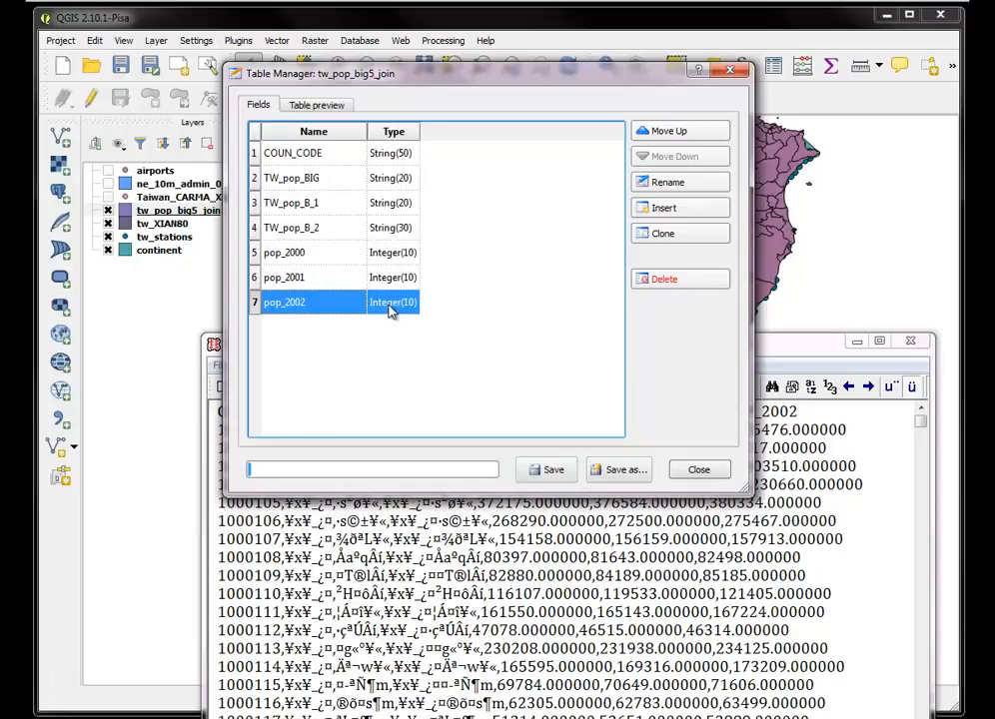
{"action": "mouse_move", "coordinate": [553, 470]}
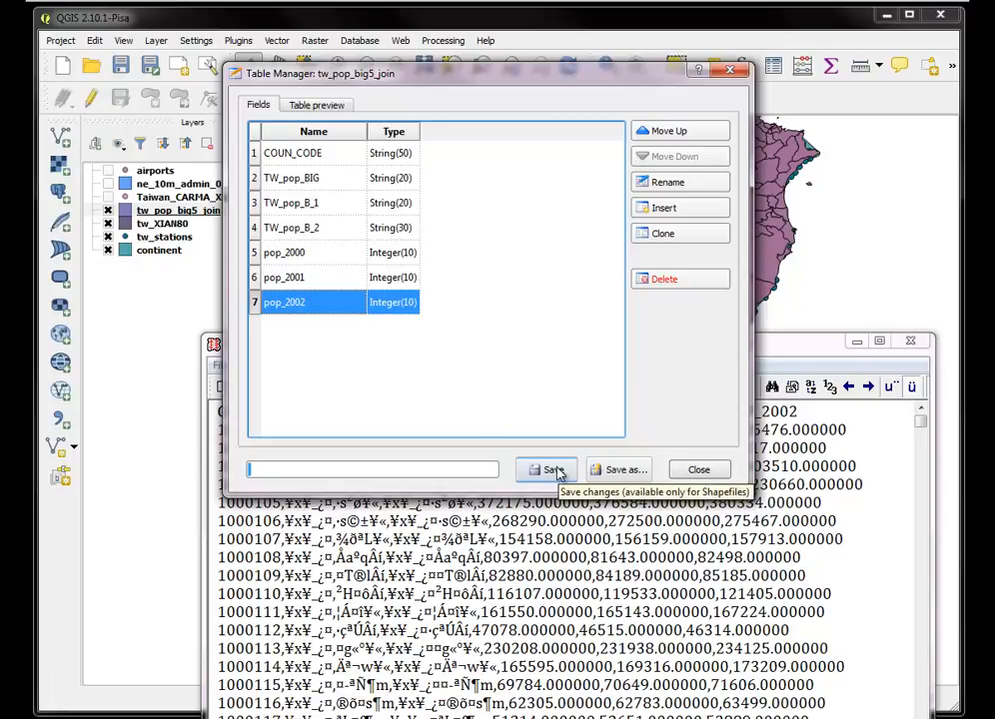
{"action": "left_click", "coordinate": [547, 469]}
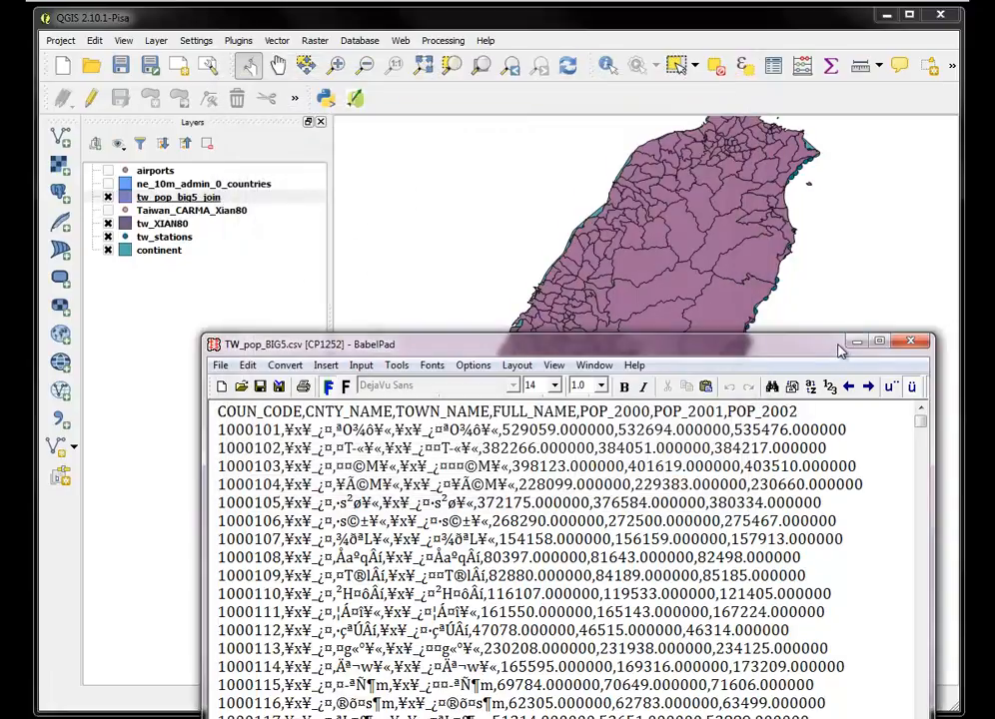
{"action": "right_click", "coordinate": [178, 197]}
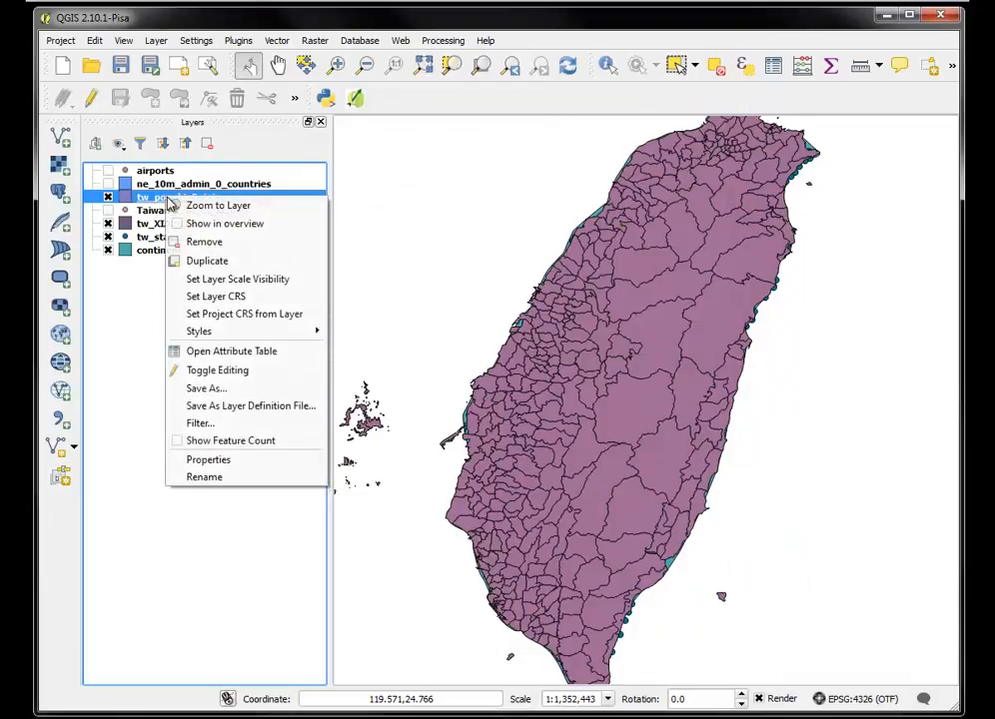
{"action": "left_click", "coordinate": [231, 351]}
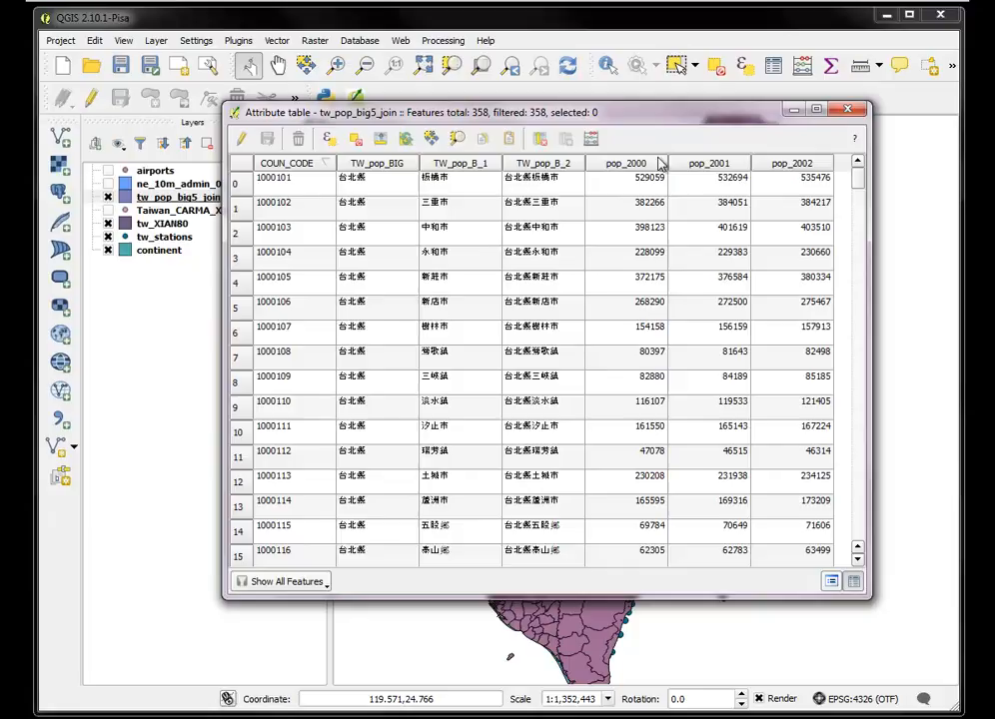
{"action": "mouse_move", "coordinate": [849, 110]}
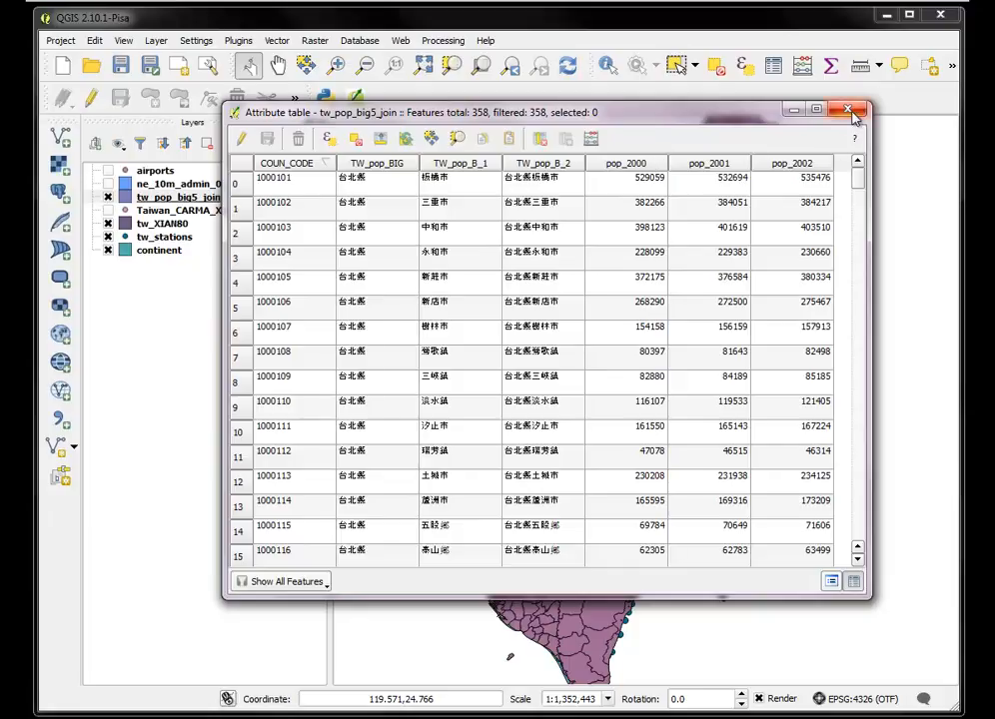
{"action": "mouse_move", "coordinate": [804, 345]}
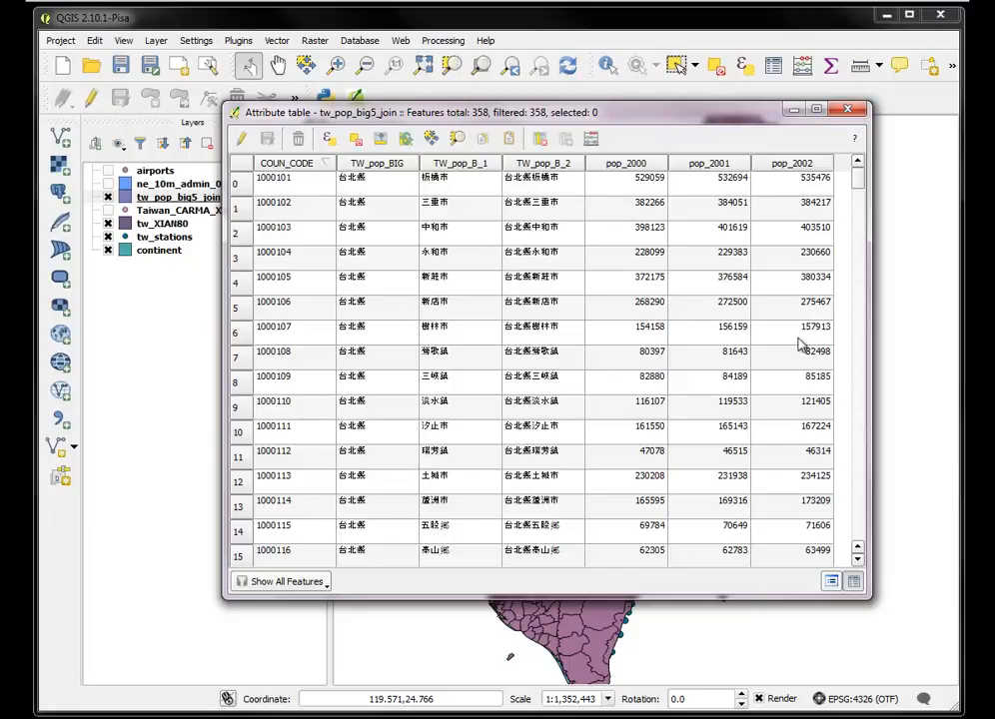
{"action": "mouse_move", "coordinate": [797, 433]}
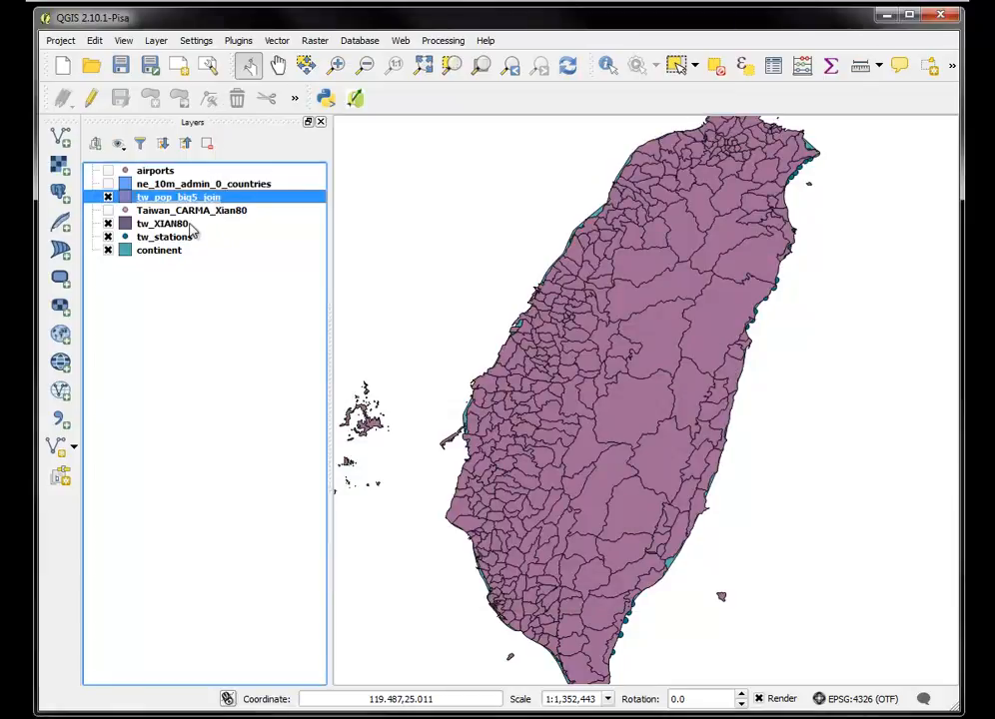
{"action": "right_click", "coordinate": [178, 197]}
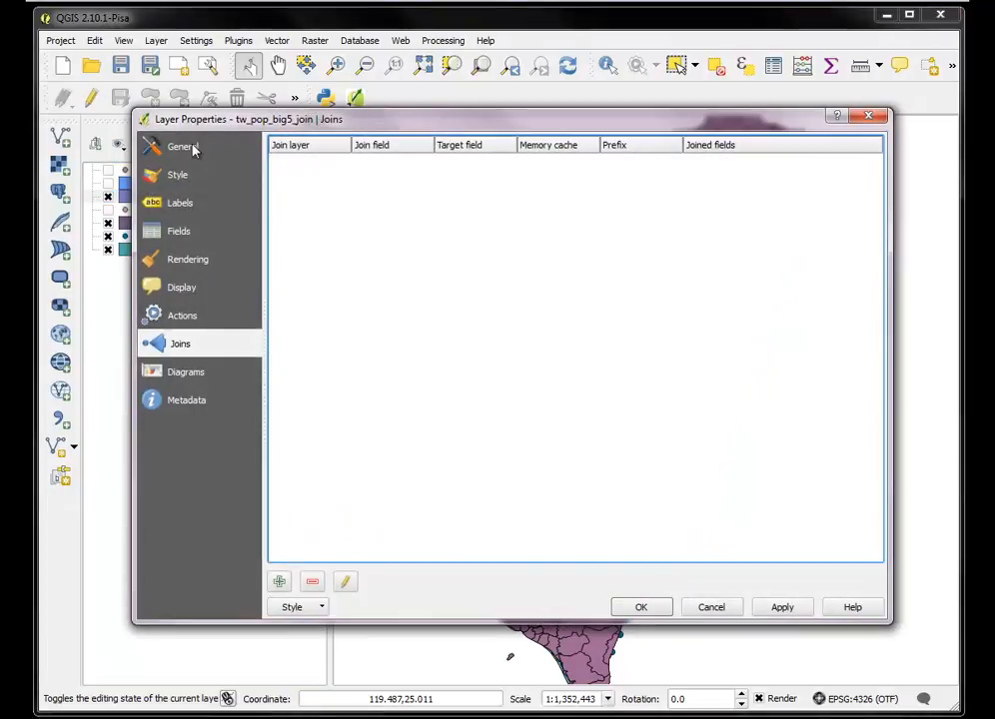
Style tw_pop_big5_join as graduated pop_2002 with 7 quantile classes and the OrRd ramp
{"action": "left_click", "coordinate": [180, 174]}
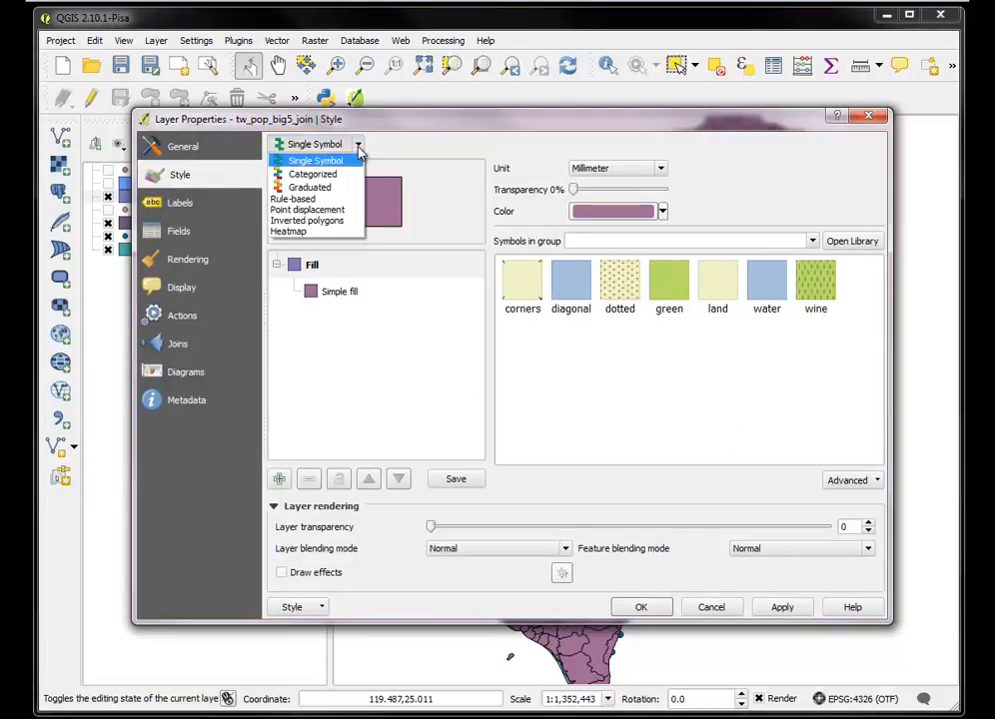
{"action": "left_click", "coordinate": [310, 187]}
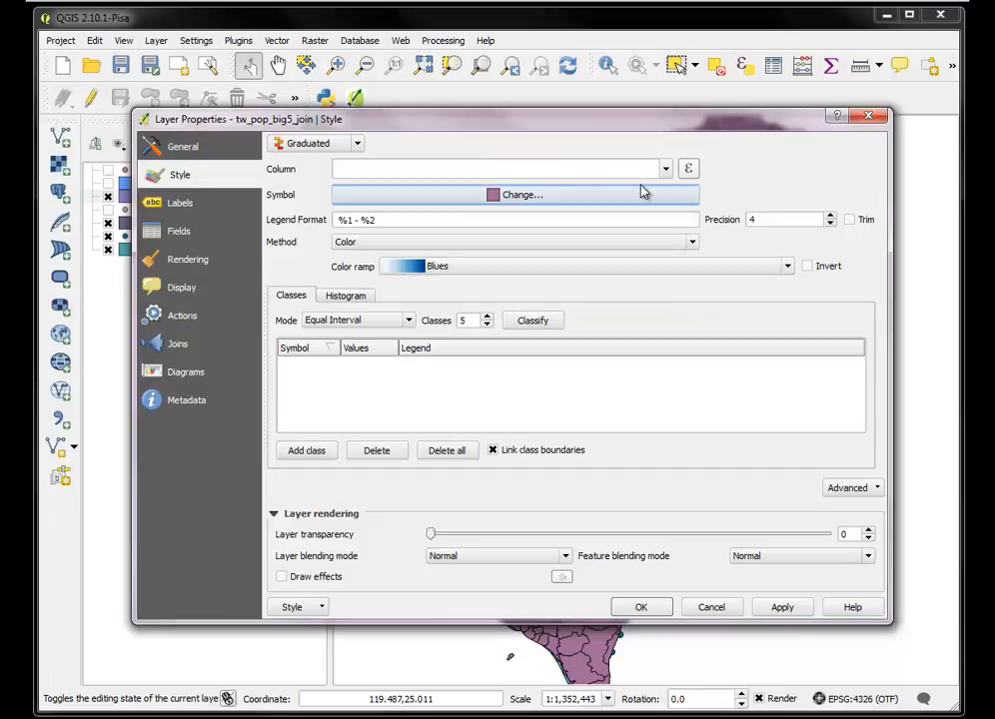
{"action": "type", "text": "pop_2002"}
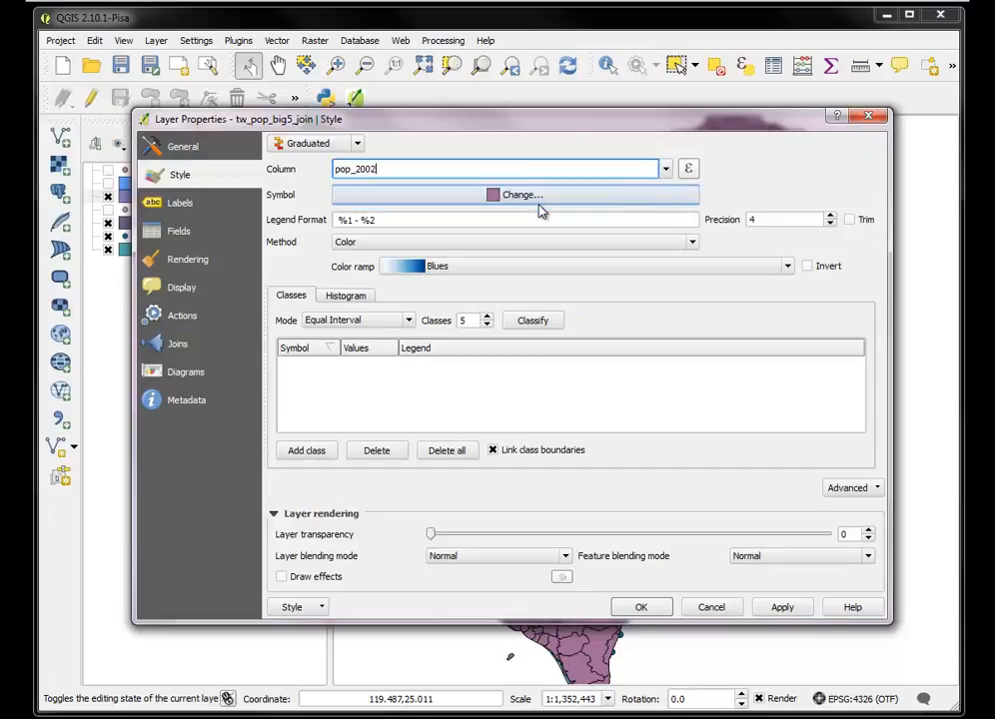
{"action": "mouse_move", "coordinate": [678, 252]}
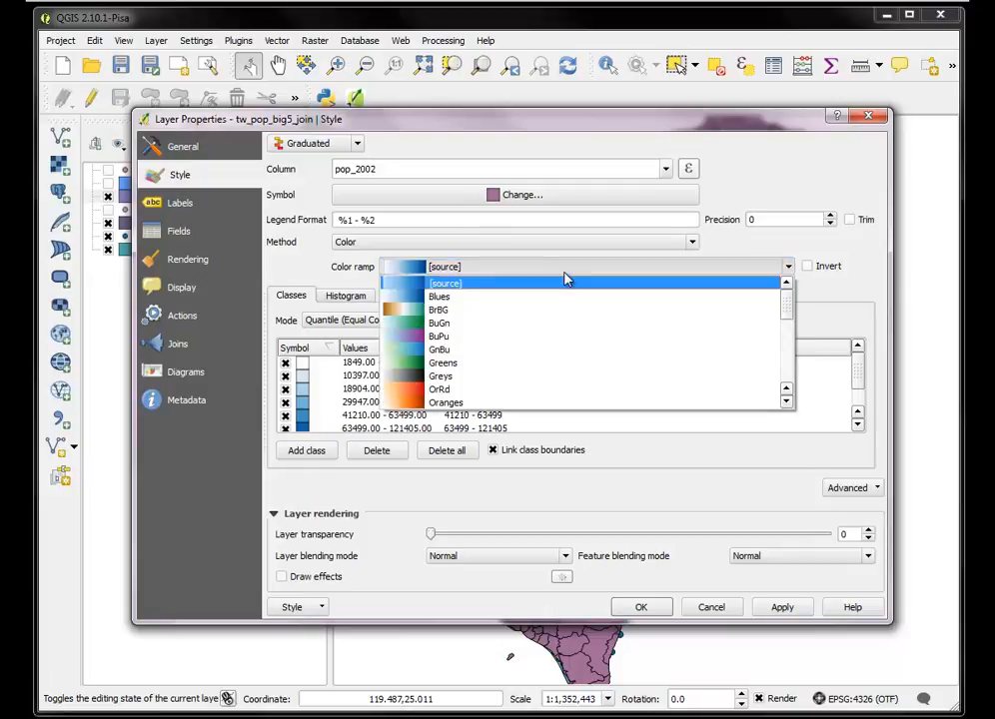
{"action": "left_click", "coordinate": [440, 389]}
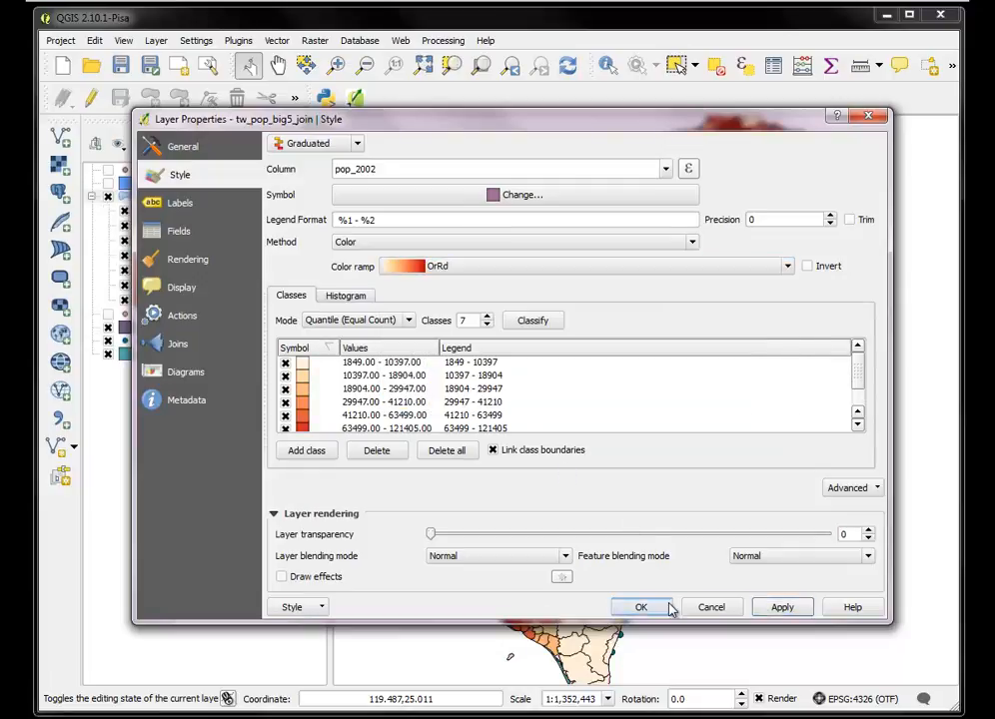
{"action": "left_click", "coordinate": [641, 607]}
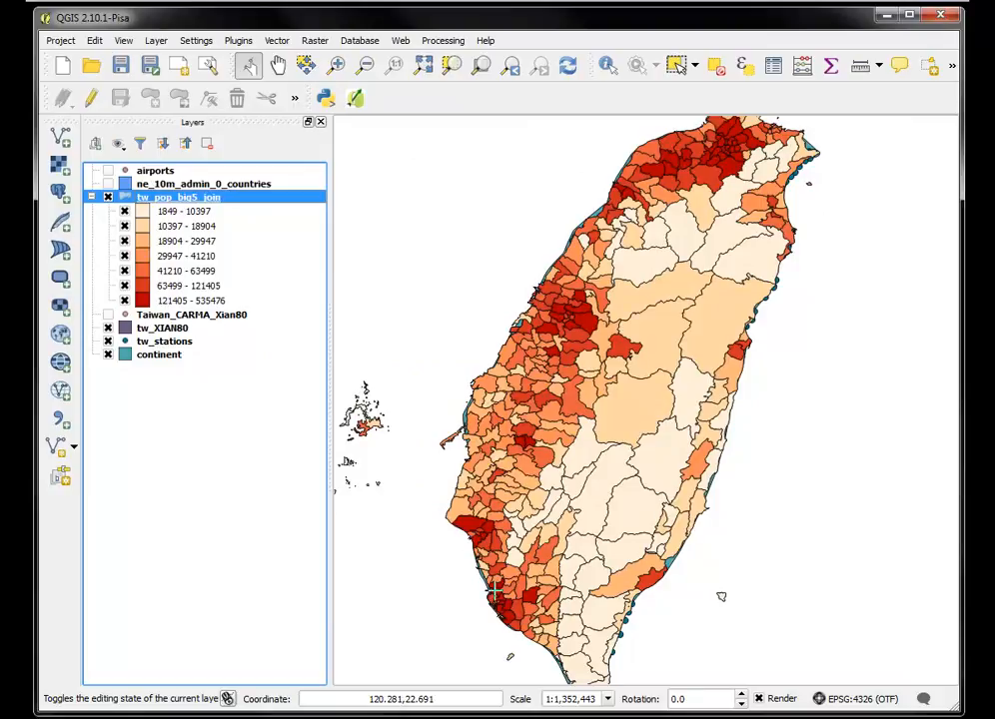
{"action": "mouse_move", "coordinate": [465, 610]}
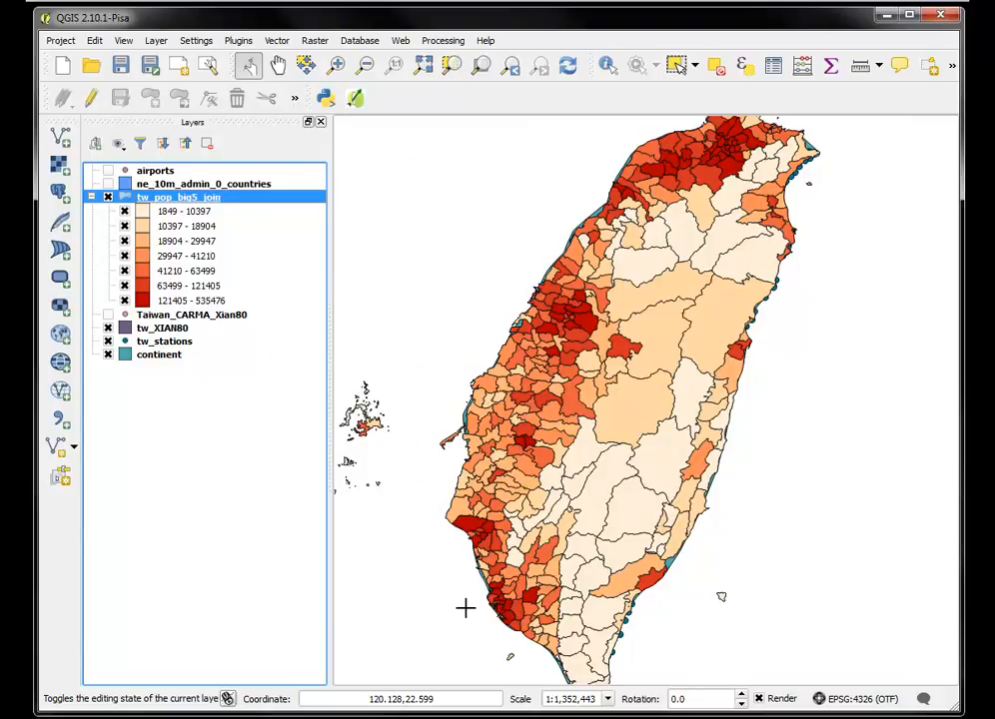
{"action": "mouse_move", "coordinate": [479, 536]}
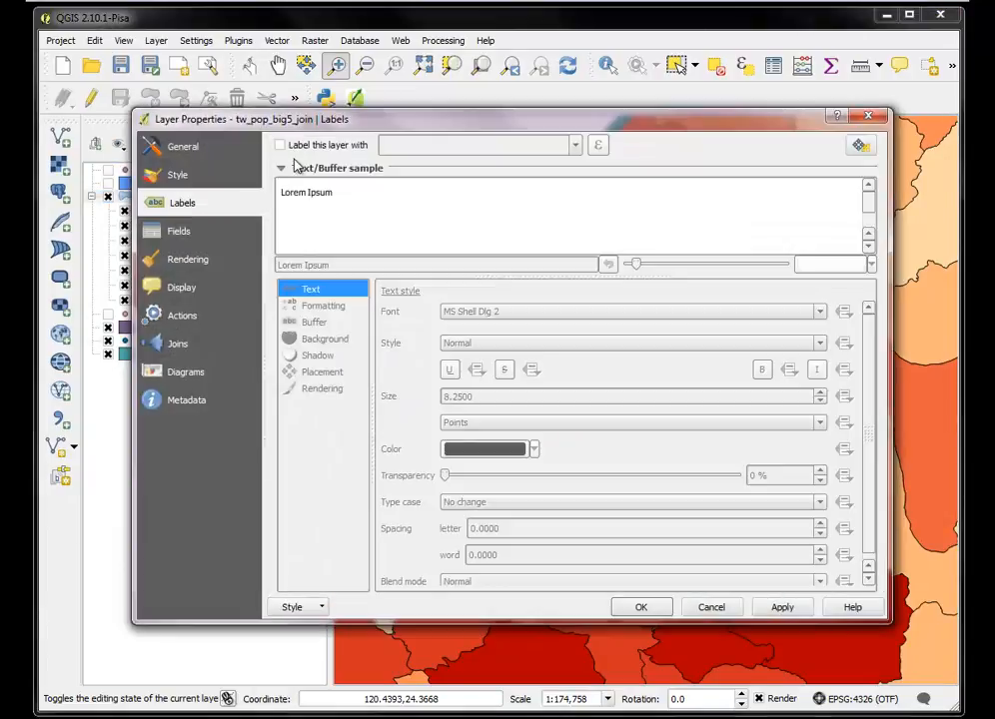
Label townships by TW_pop_BIG with a set text size and a yellow buffer
{"action": "left_click", "coordinate": [573, 145]}
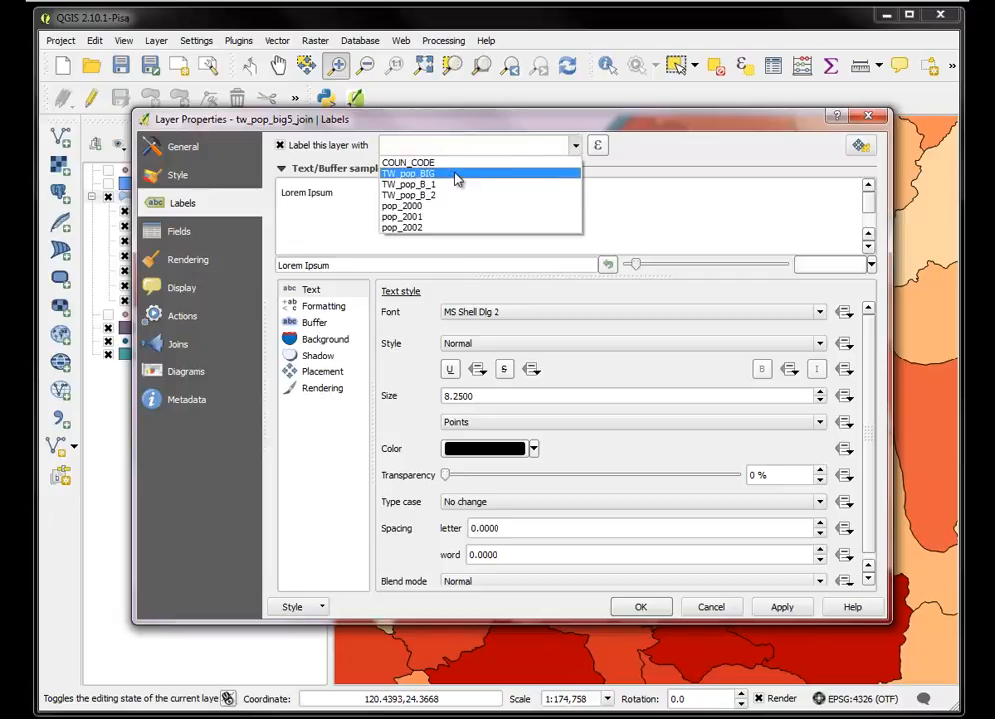
{"action": "left_click", "coordinate": [408, 174]}
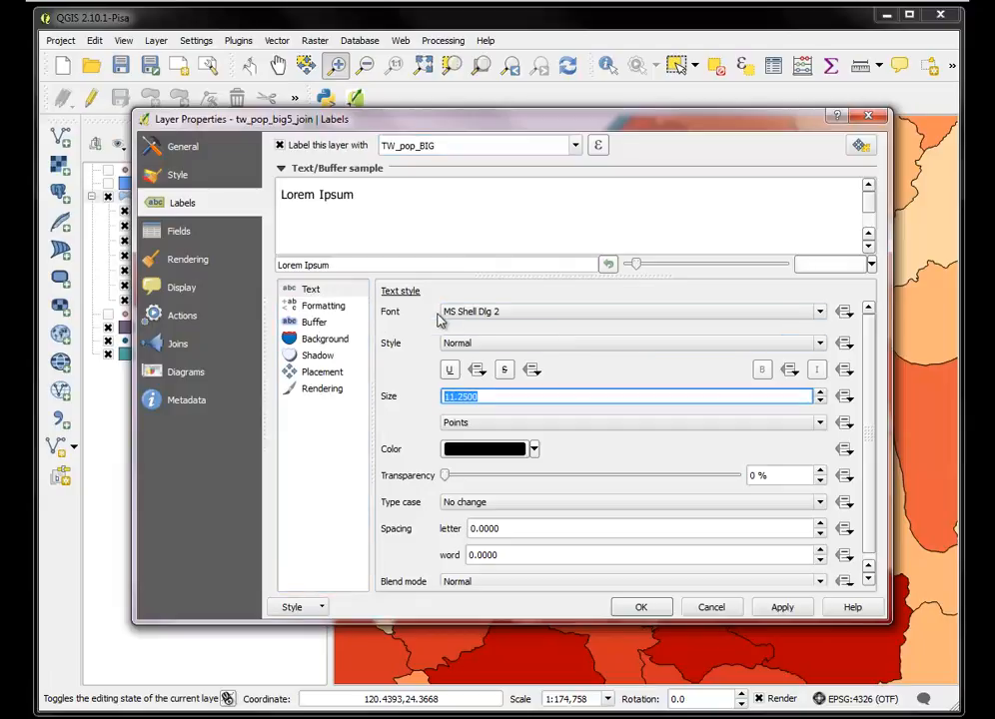
{"action": "left_click", "coordinate": [314, 321]}
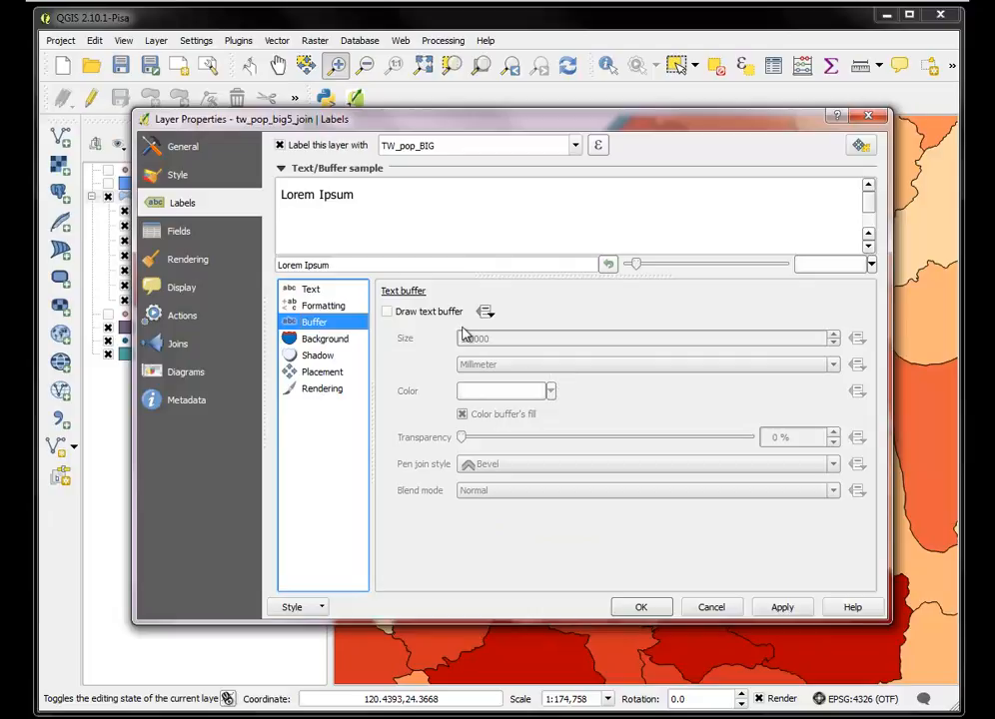
{"action": "left_click", "coordinate": [549, 391]}
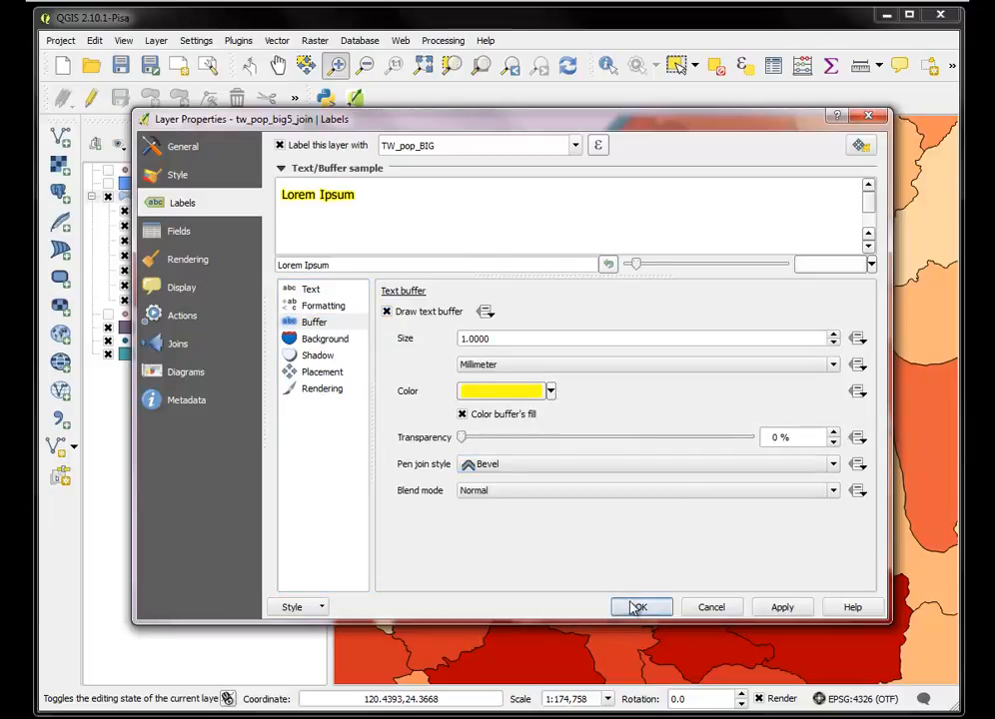
{"action": "left_click", "coordinate": [640, 607]}
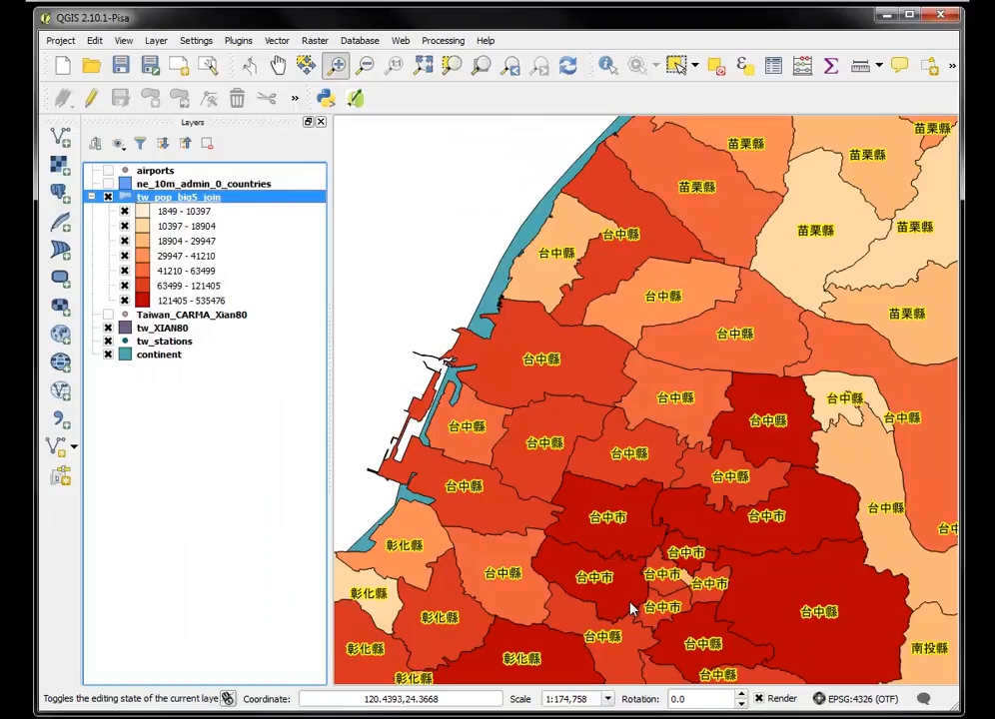
{"action": "mouse_move", "coordinate": [513, 292]}
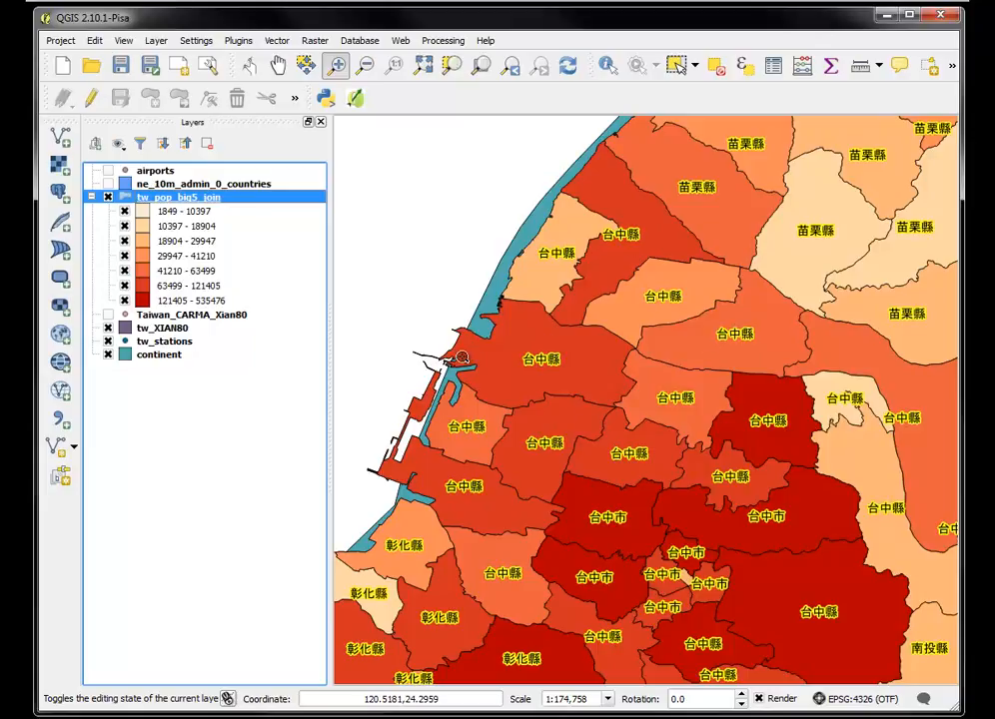
{"action": "mouse_move", "coordinate": [180, 197]}
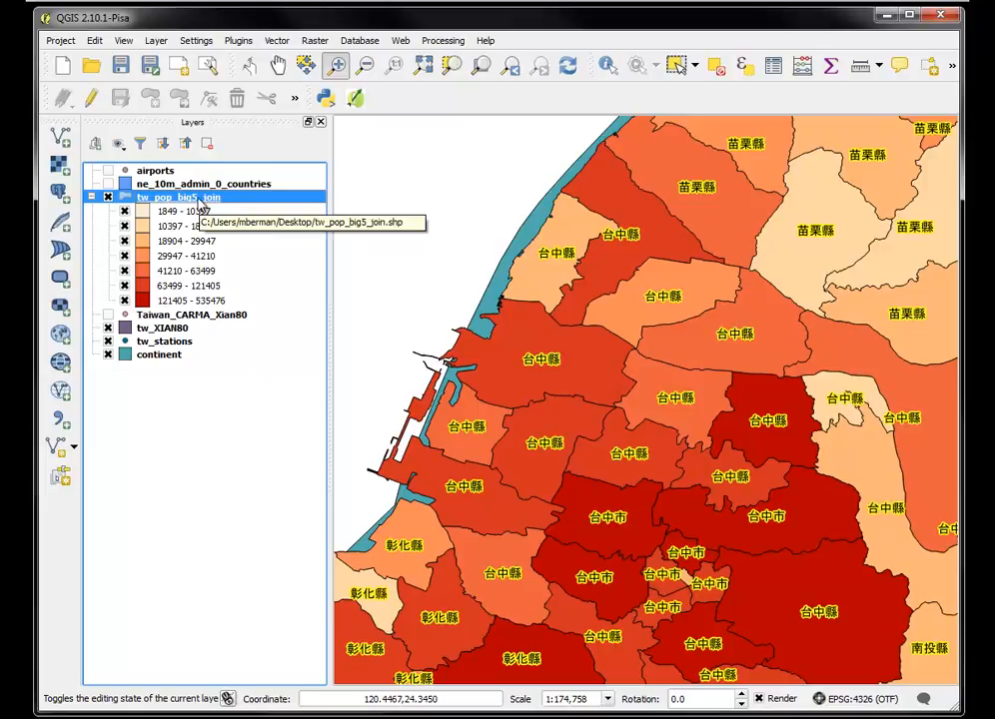
Switch labelling off again for the join layer
{"action": "right_click", "coordinate": [178, 196]}
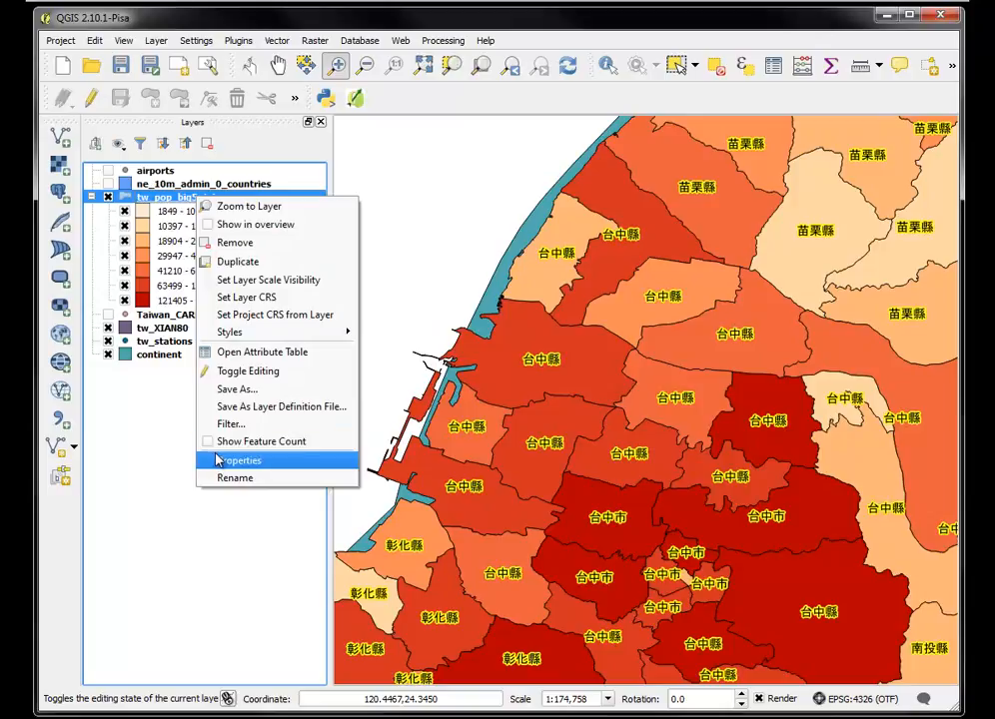
{"action": "left_click", "coordinate": [238, 461]}
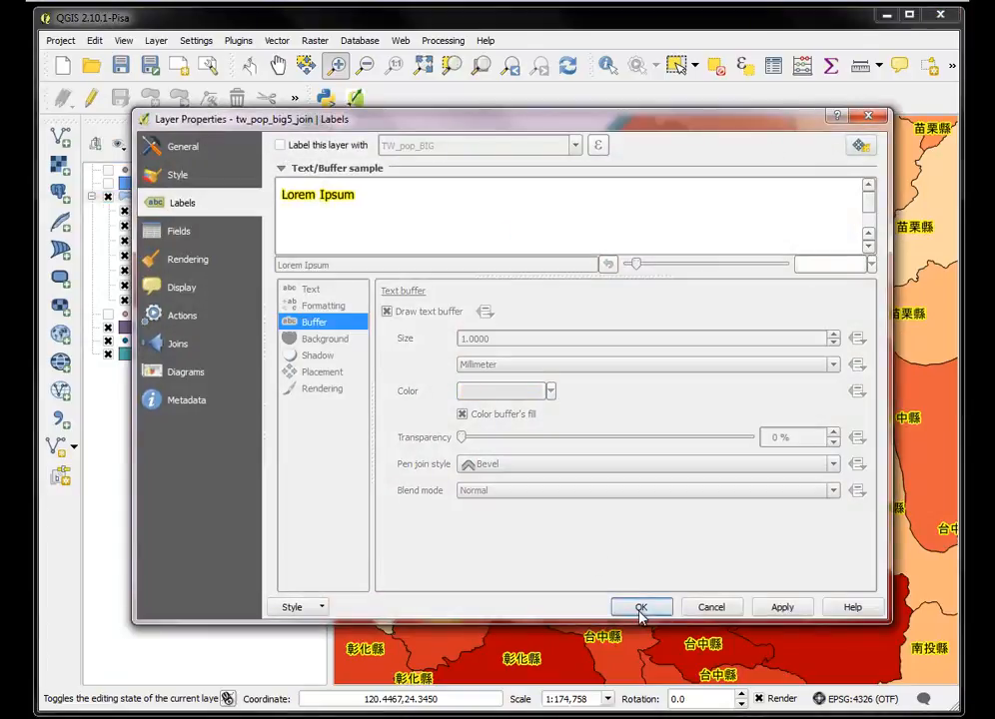
{"action": "left_click", "coordinate": [642, 606]}
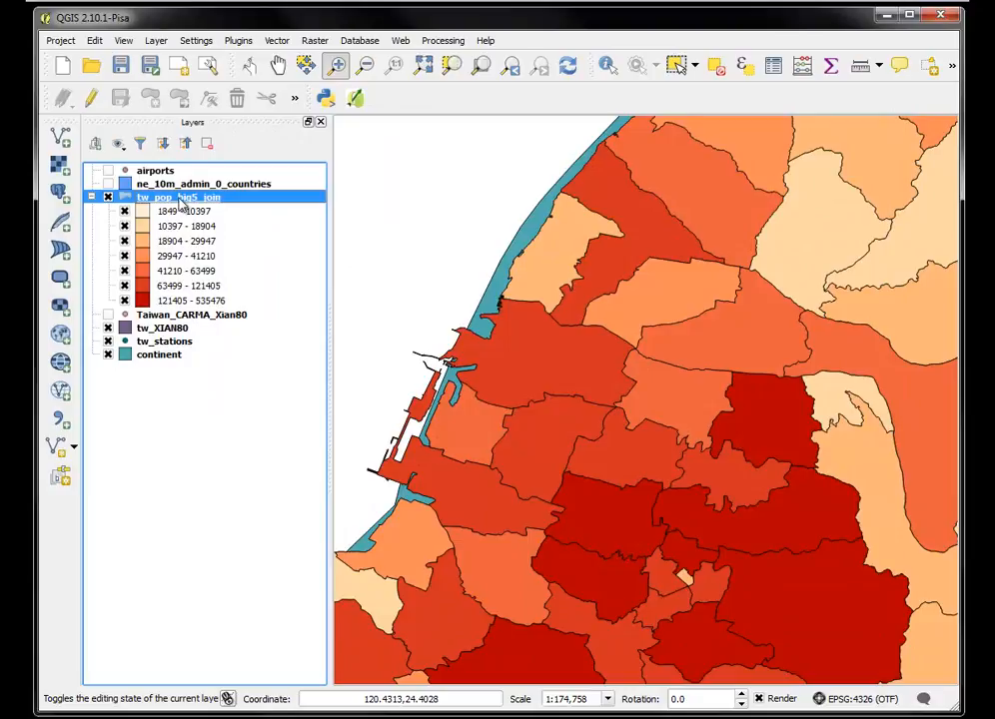
Set the project CRS from Taiwan_CARMA_Xian80 and close its attribute table
{"action": "right_click", "coordinate": [180, 197]}
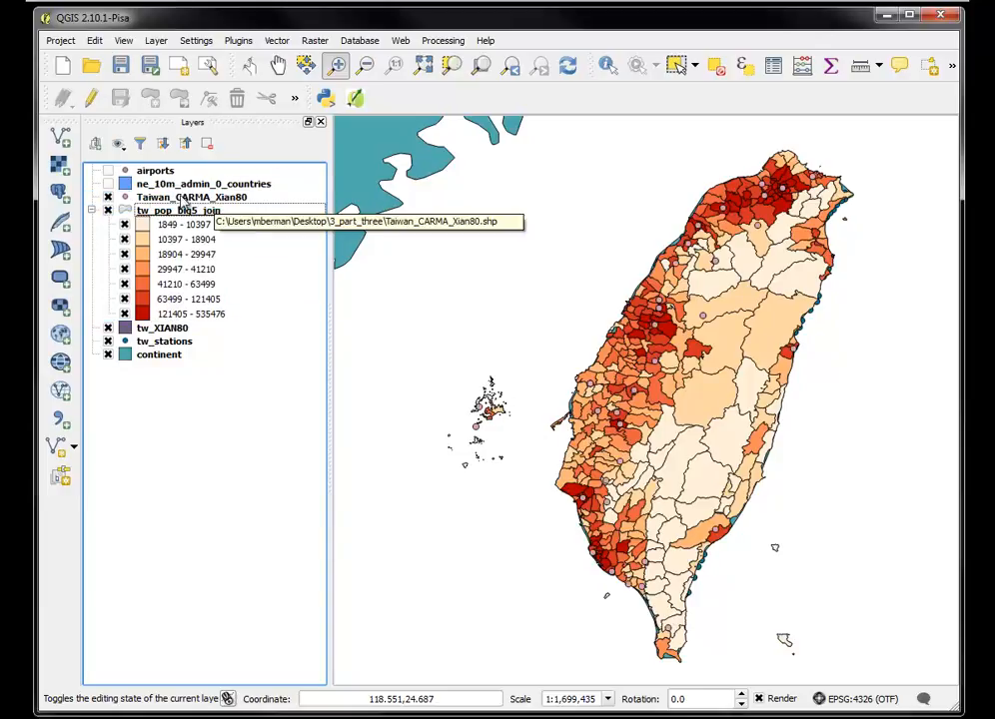
{"action": "right_click", "coordinate": [191, 197]}
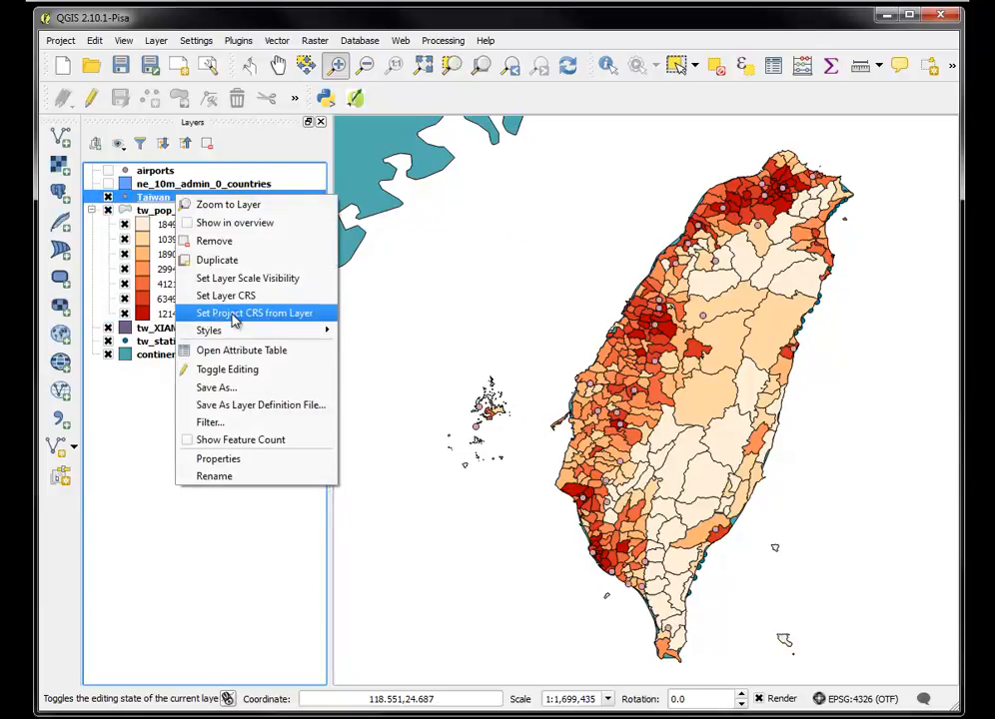
{"action": "left_click", "coordinate": [241, 350]}
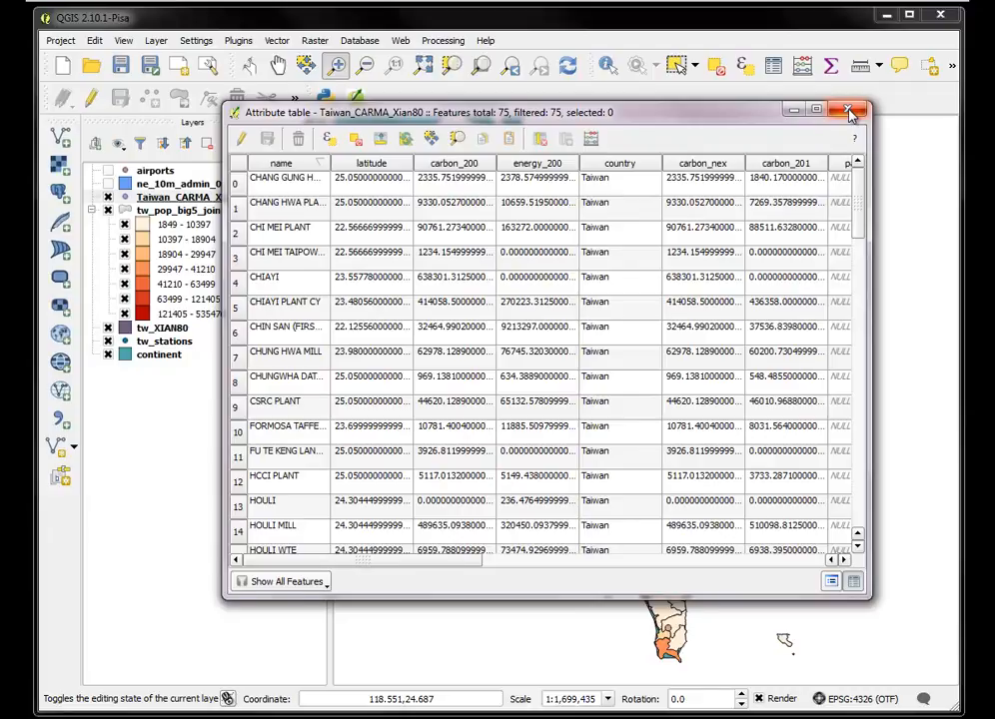
{"action": "left_click", "coordinate": [850, 110]}
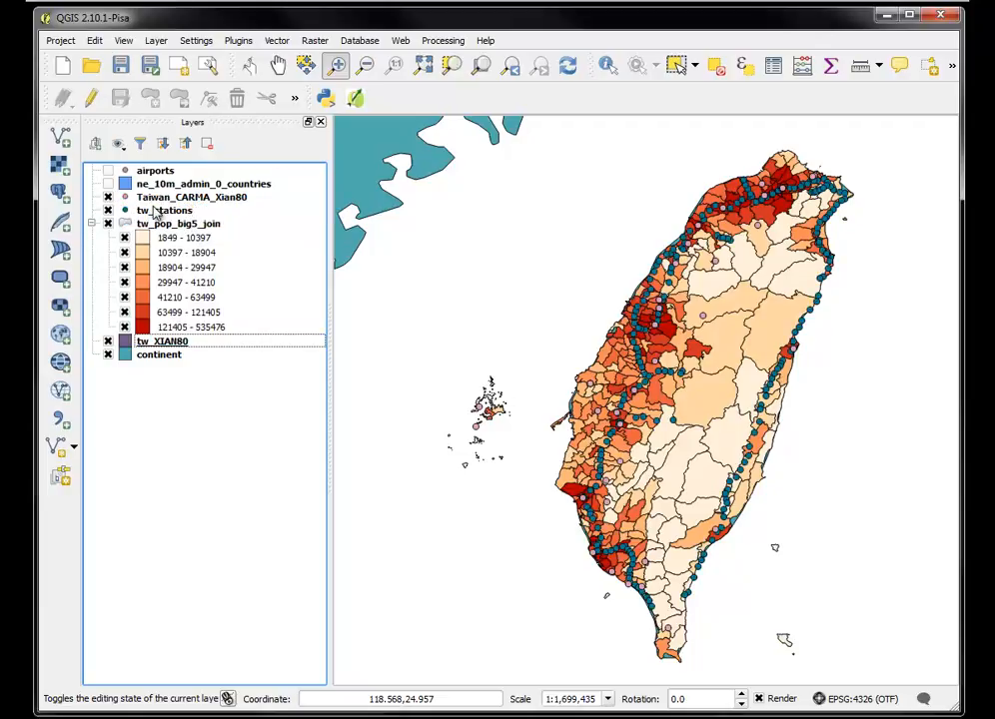
Review and close the tw_stations attribute table, then start Save As for tw_stations
{"action": "right_click", "coordinate": [165, 210]}
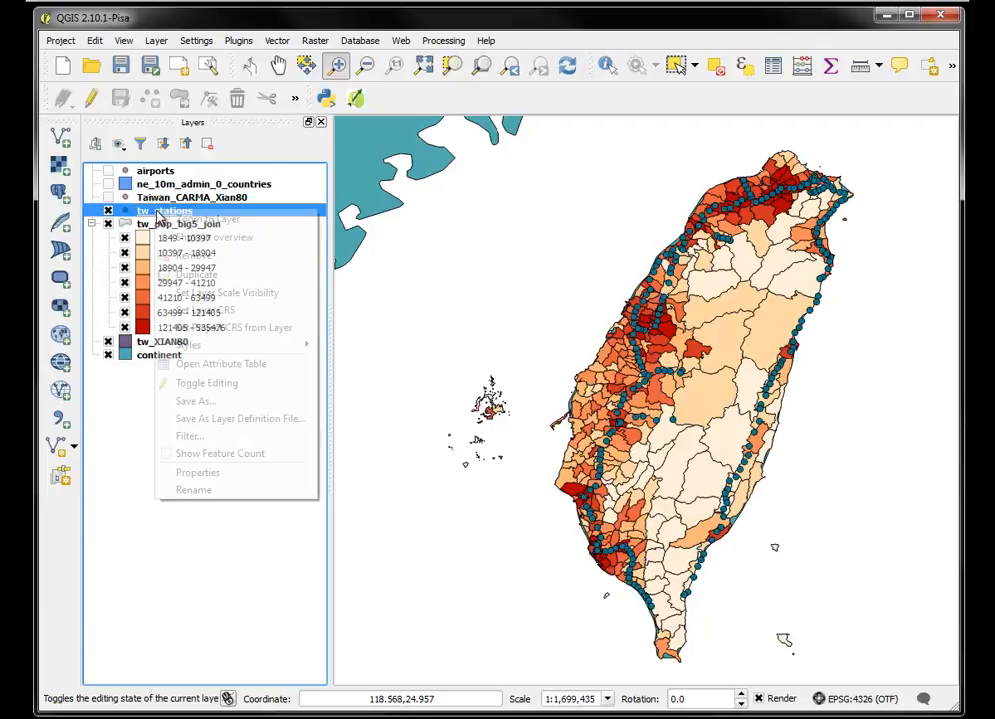
{"action": "left_click", "coordinate": [221, 364]}
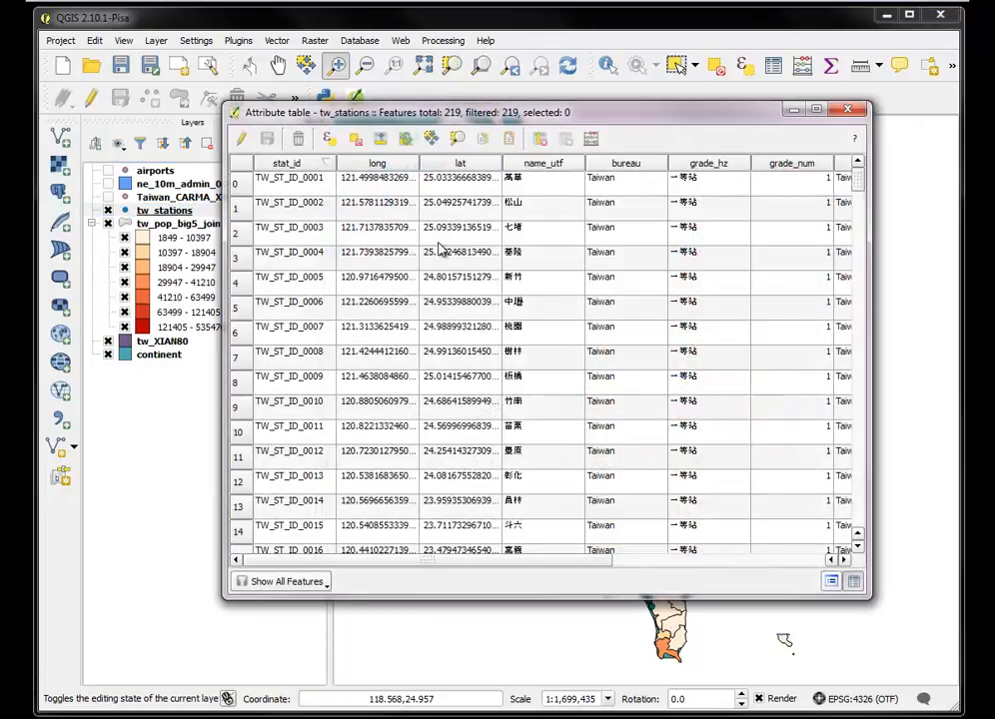
{"action": "mouse_move", "coordinate": [595, 174]}
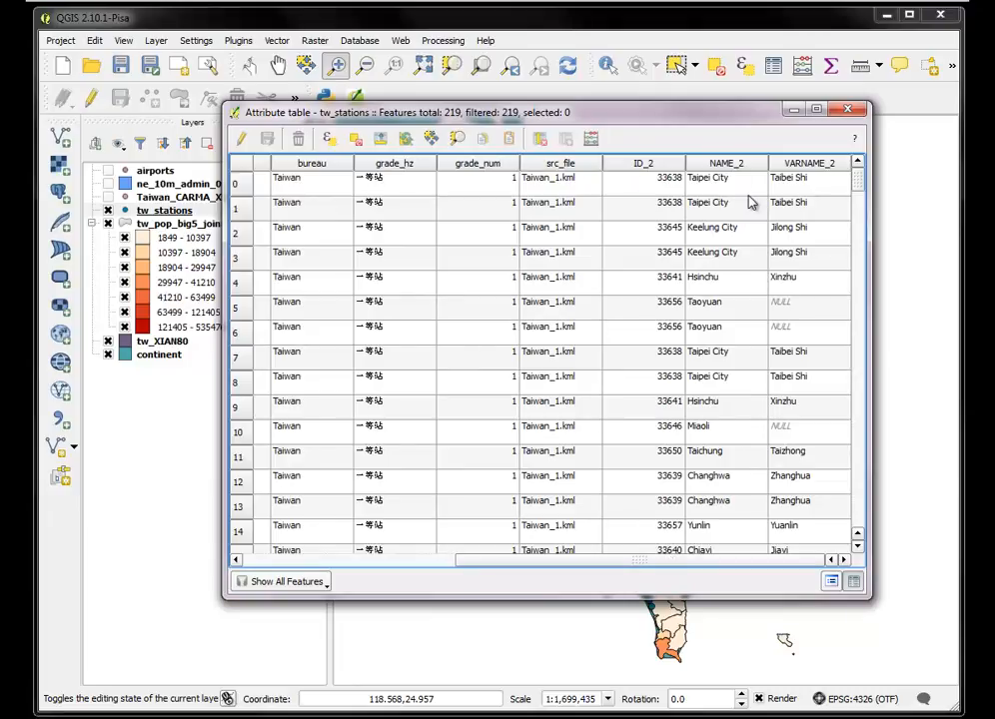
{"action": "mouse_move", "coordinate": [721, 263]}
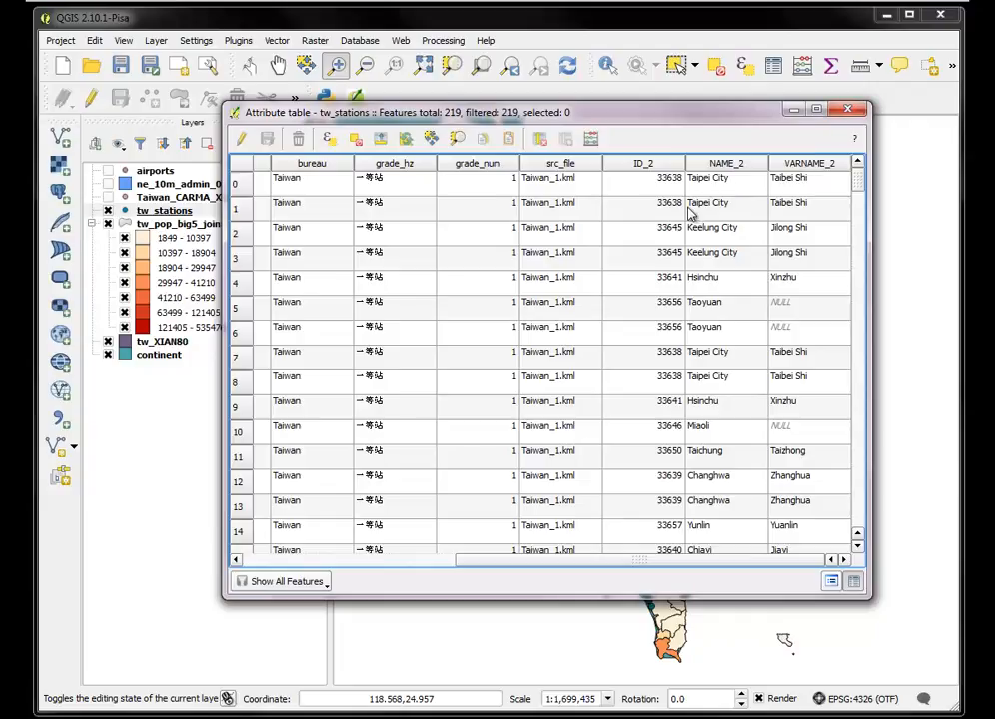
{"action": "mouse_move", "coordinate": [847, 110]}
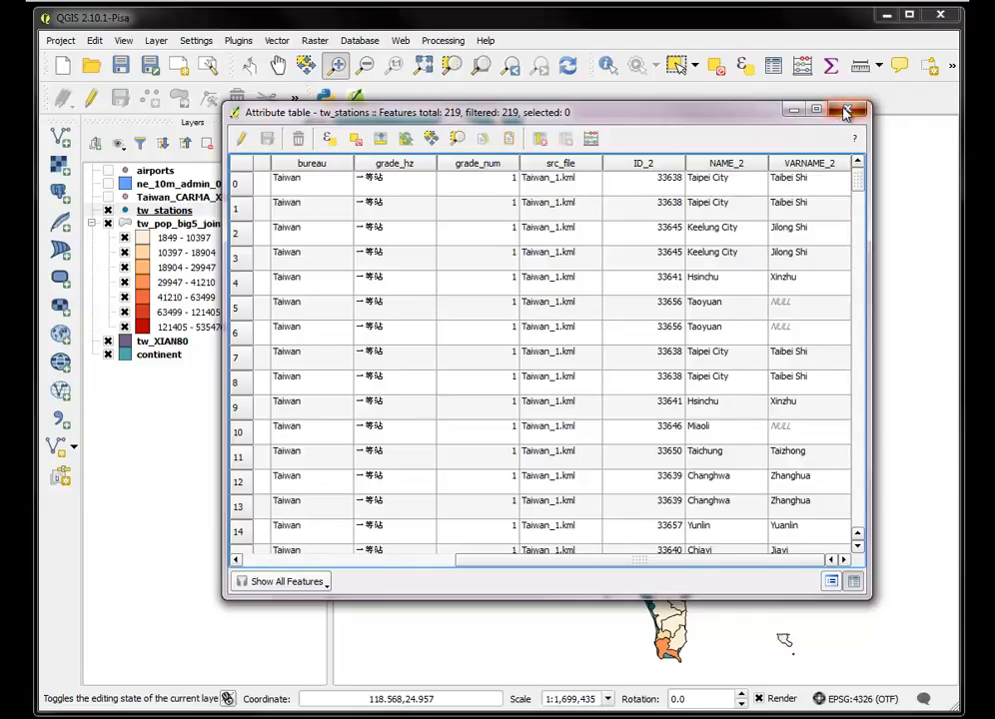
{"action": "left_click", "coordinate": [846, 110]}
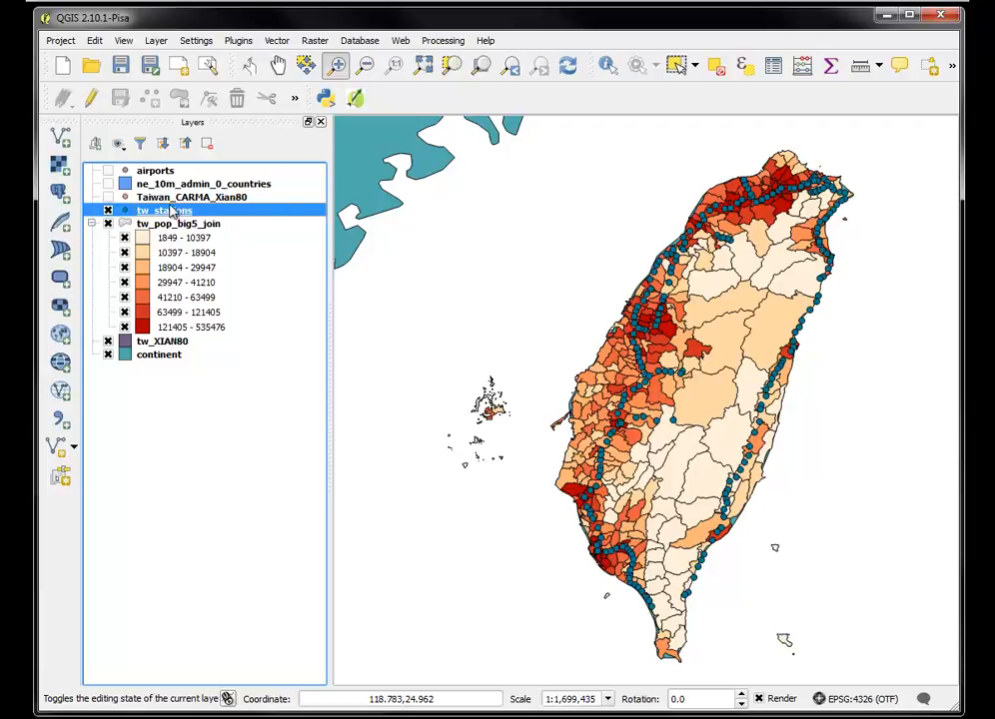
{"action": "right_click", "coordinate": [165, 209]}
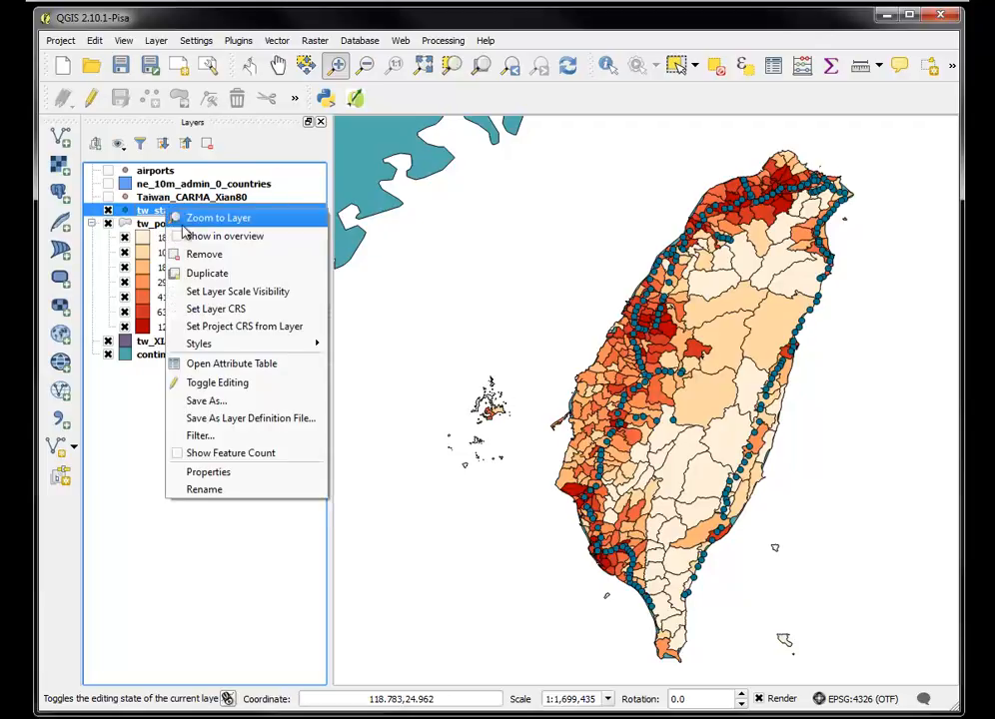
{"action": "left_click", "coordinate": [207, 401]}
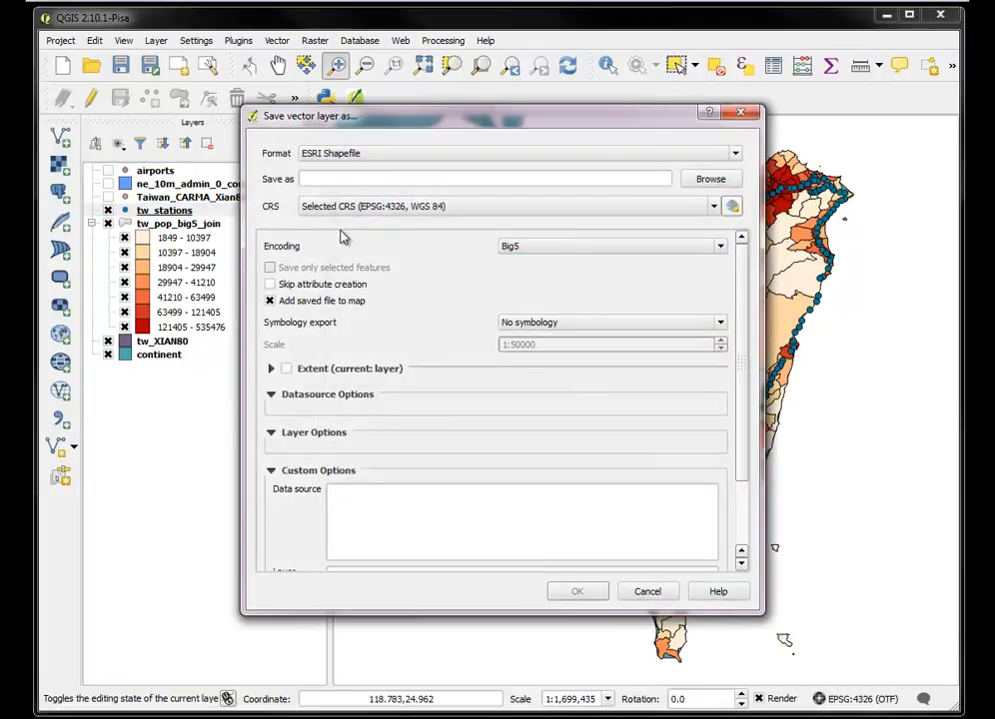
{"action": "left_click", "coordinate": [647, 591]}
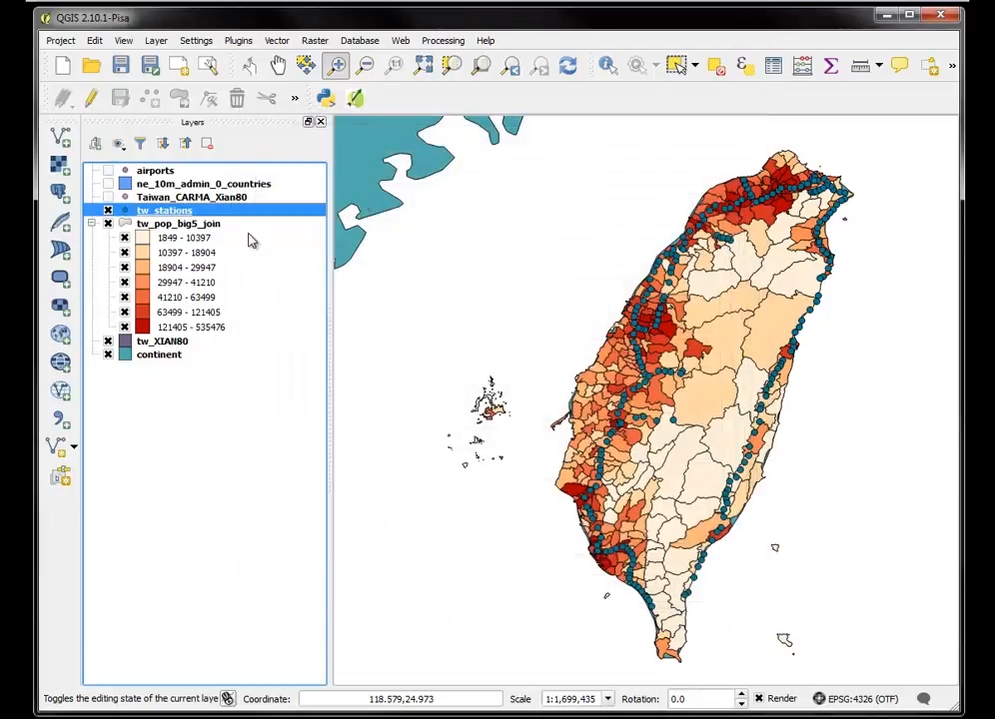
{"action": "right_click", "coordinate": [165, 210]}
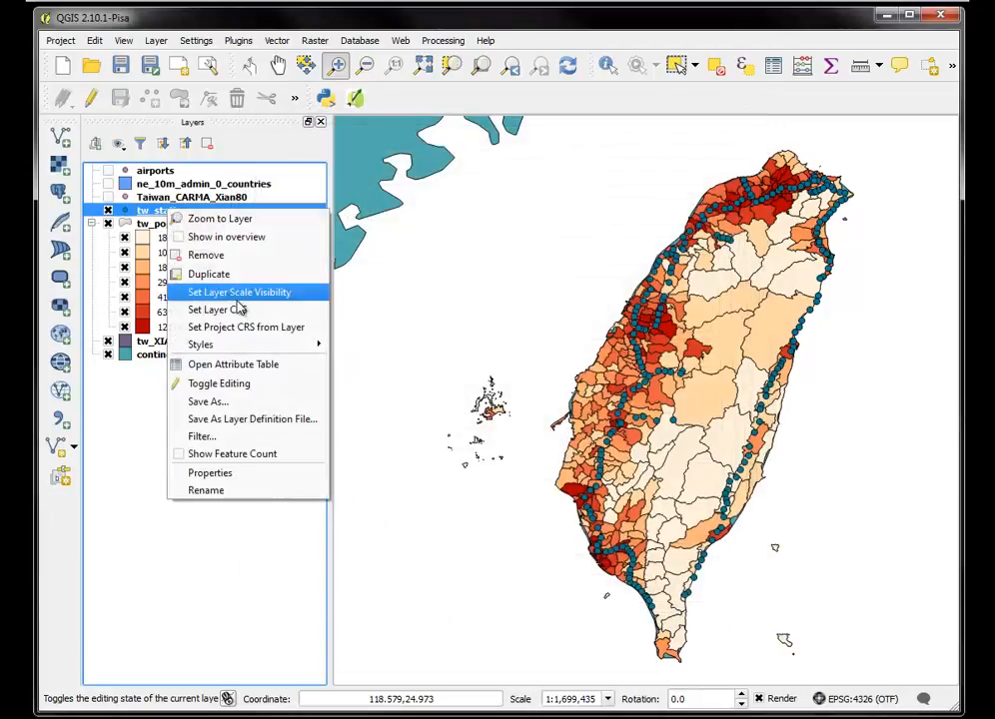
{"action": "left_click", "coordinate": [232, 364]}
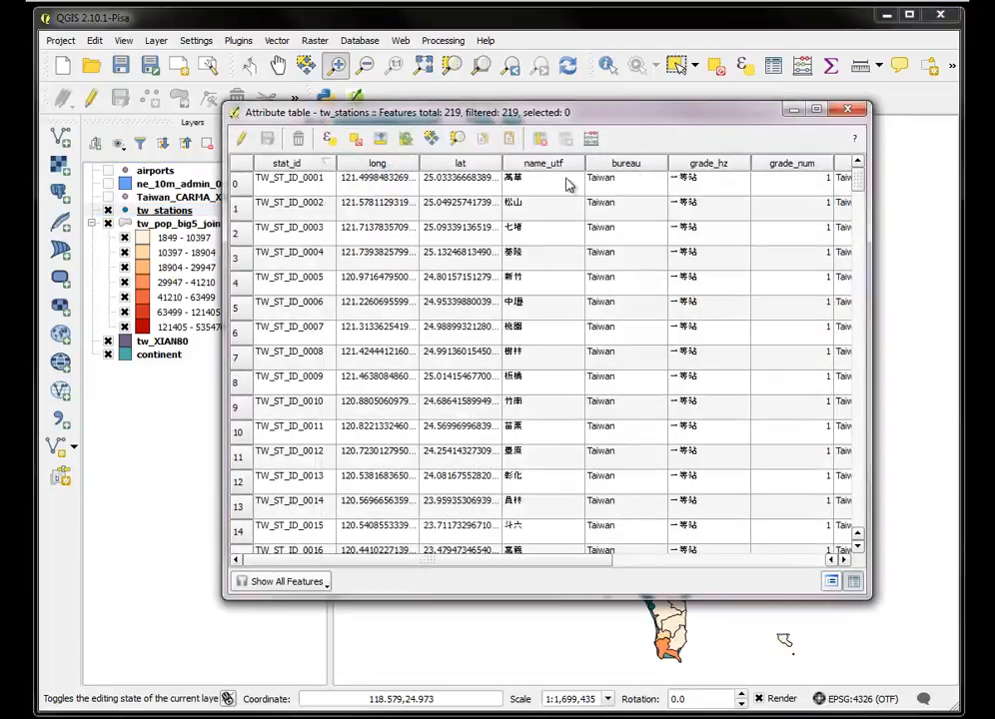
{"action": "left_click", "coordinate": [847, 109]}
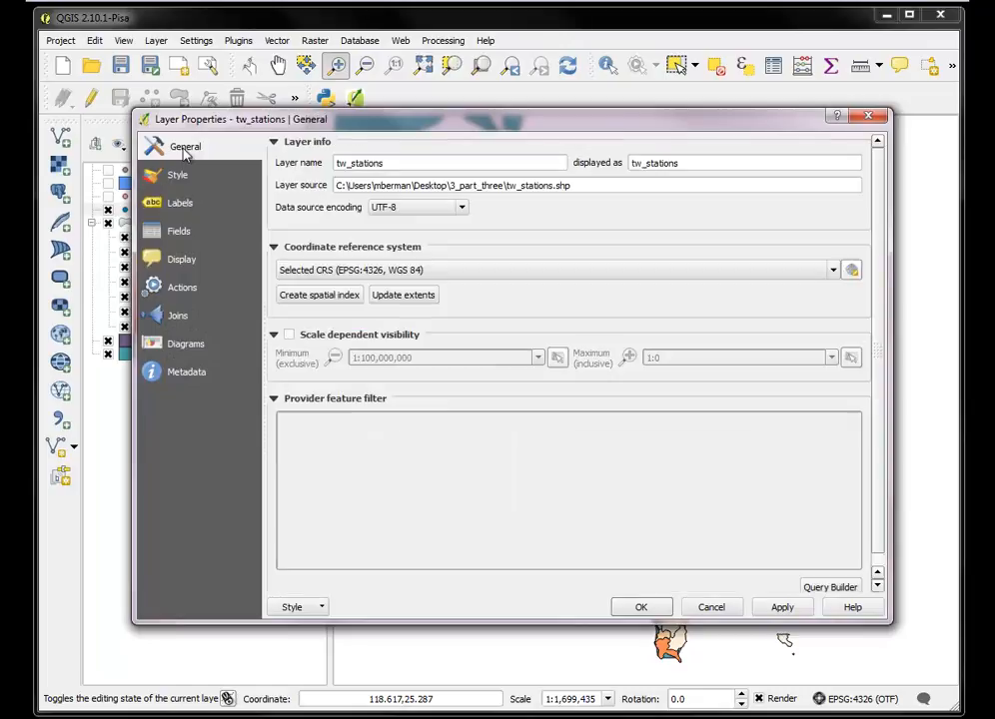
{"action": "mouse_move", "coordinate": [480, 307]}
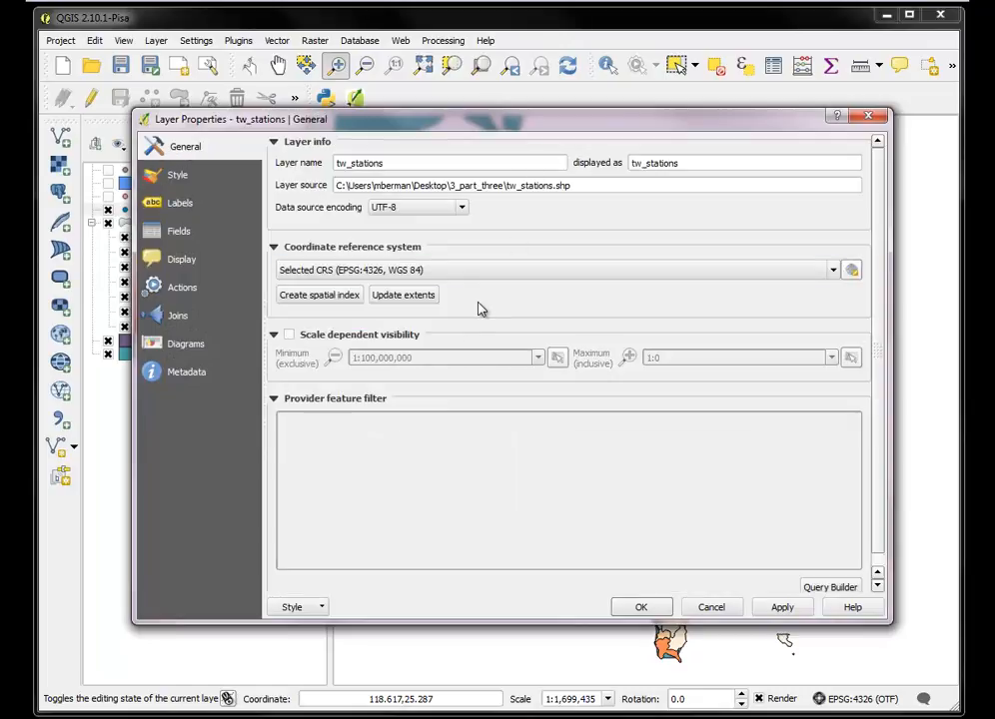
{"action": "mouse_move", "coordinate": [290, 335]}
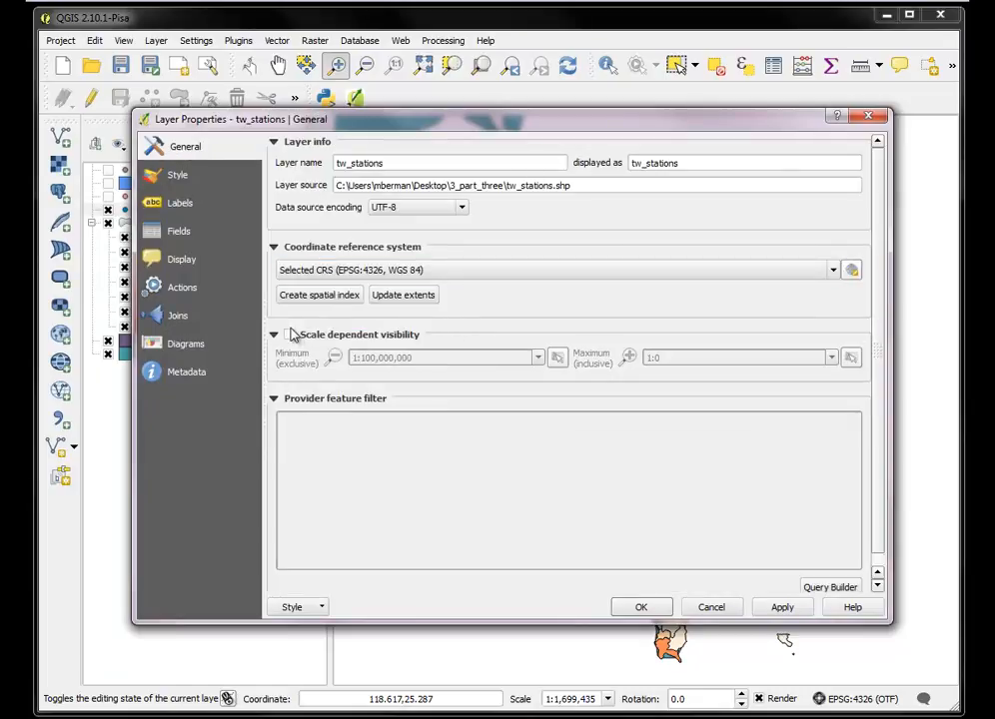
{"action": "left_click", "coordinate": [289, 334]}
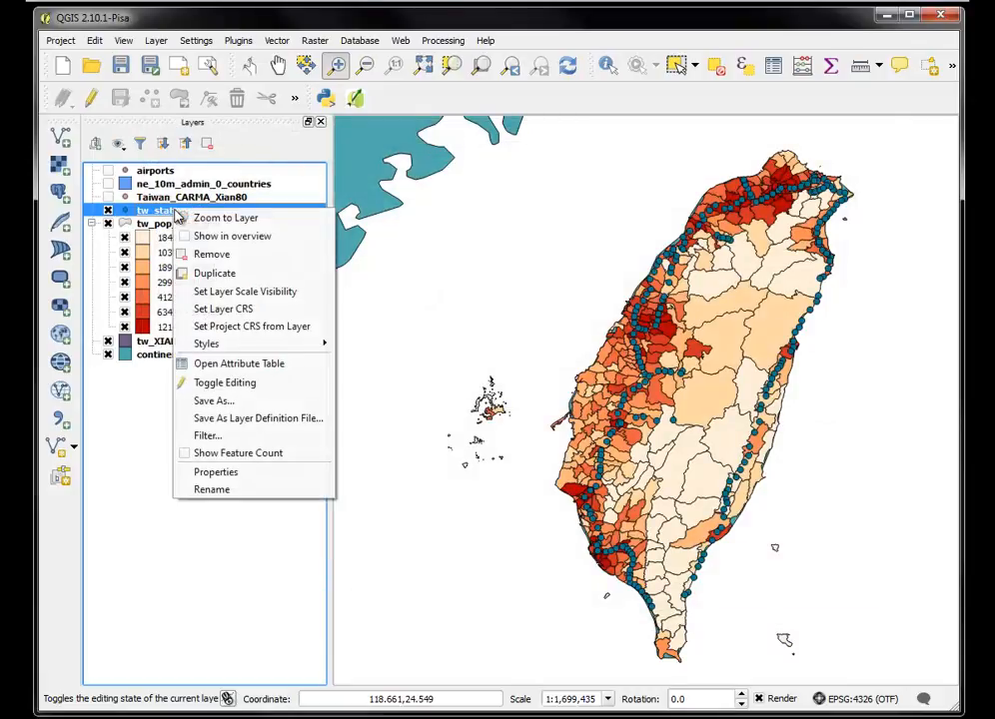
Export tw_stations as Big5 shapefile tw_st_big5 on the Desktop, then remove tw_stations
{"action": "left_click", "coordinate": [212, 401]}
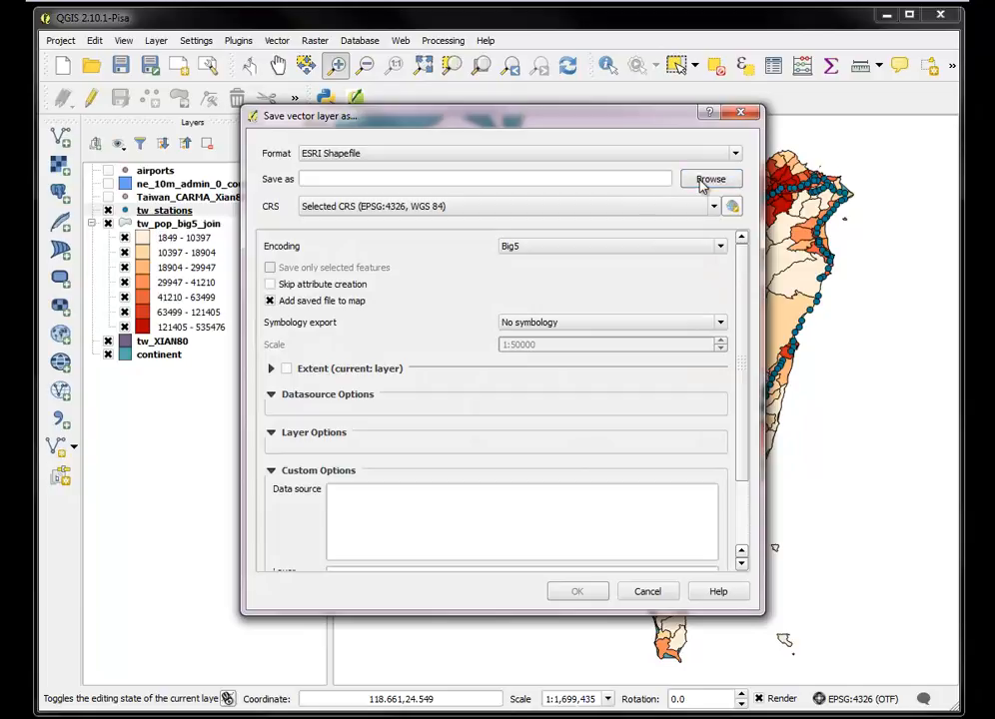
{"action": "left_click", "coordinate": [711, 179]}
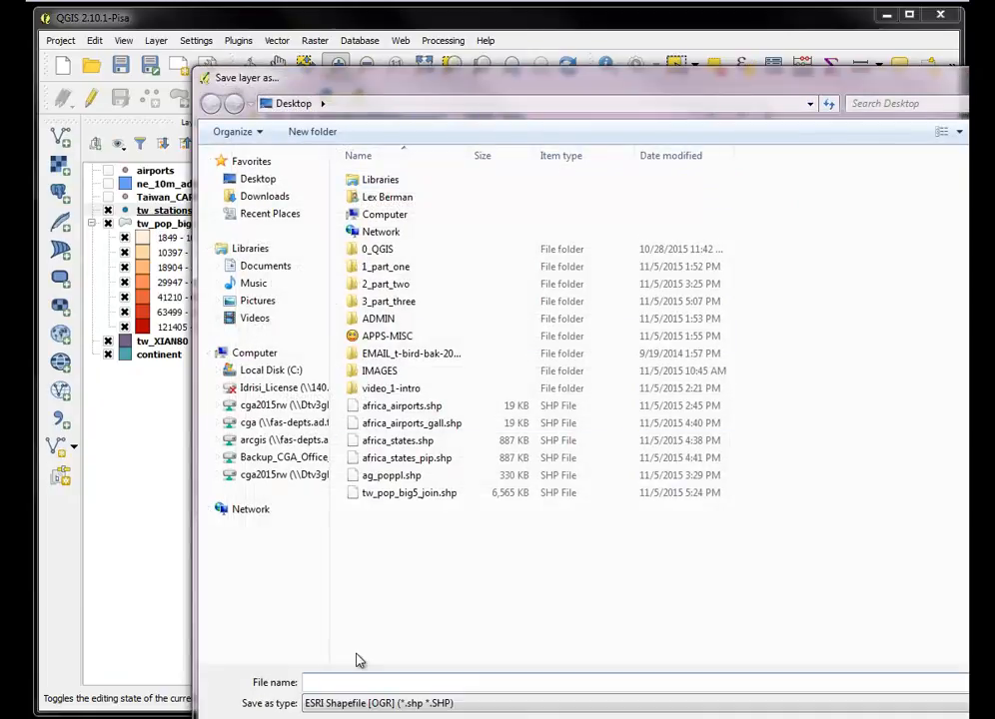
{"action": "type", "text": "tw_st_big5.shp"}
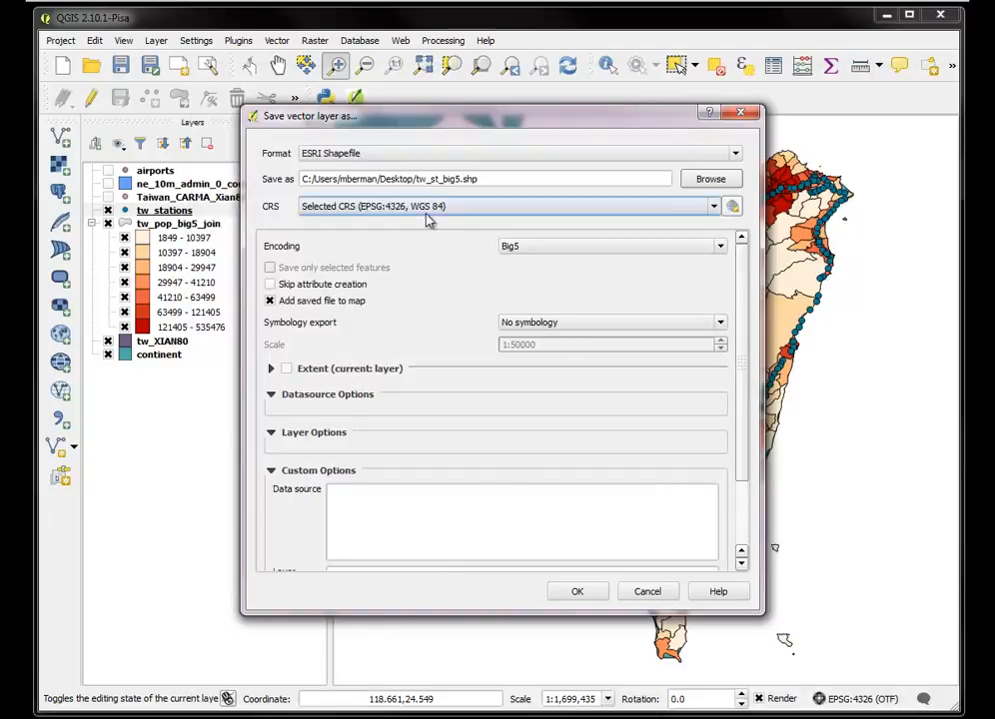
{"action": "mouse_move", "coordinate": [602, 212]}
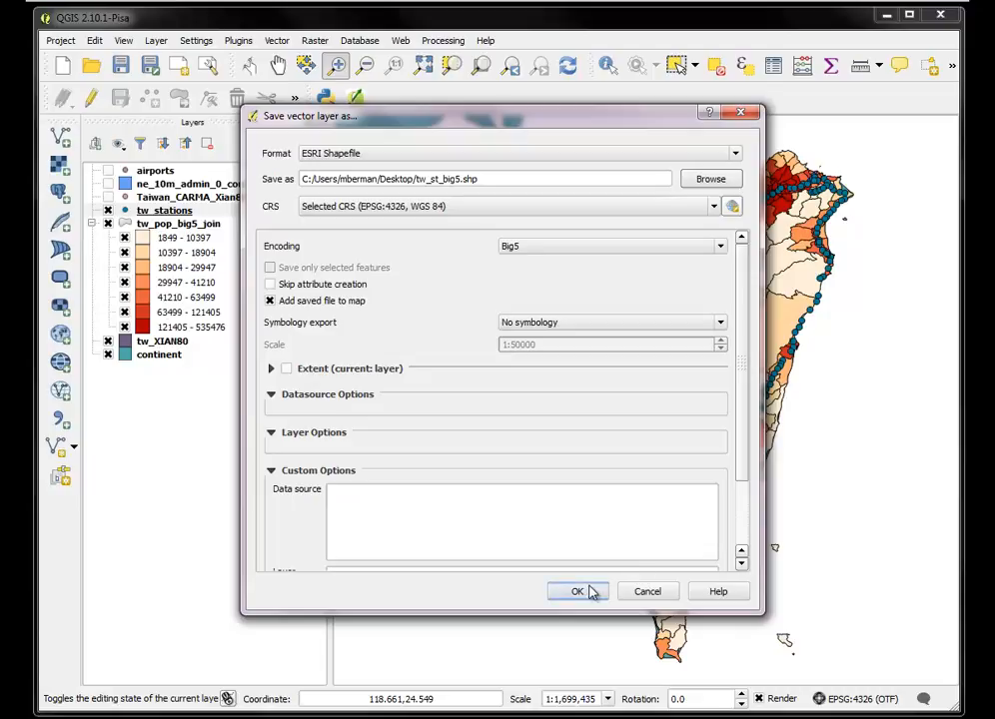
{"action": "left_click", "coordinate": [576, 591]}
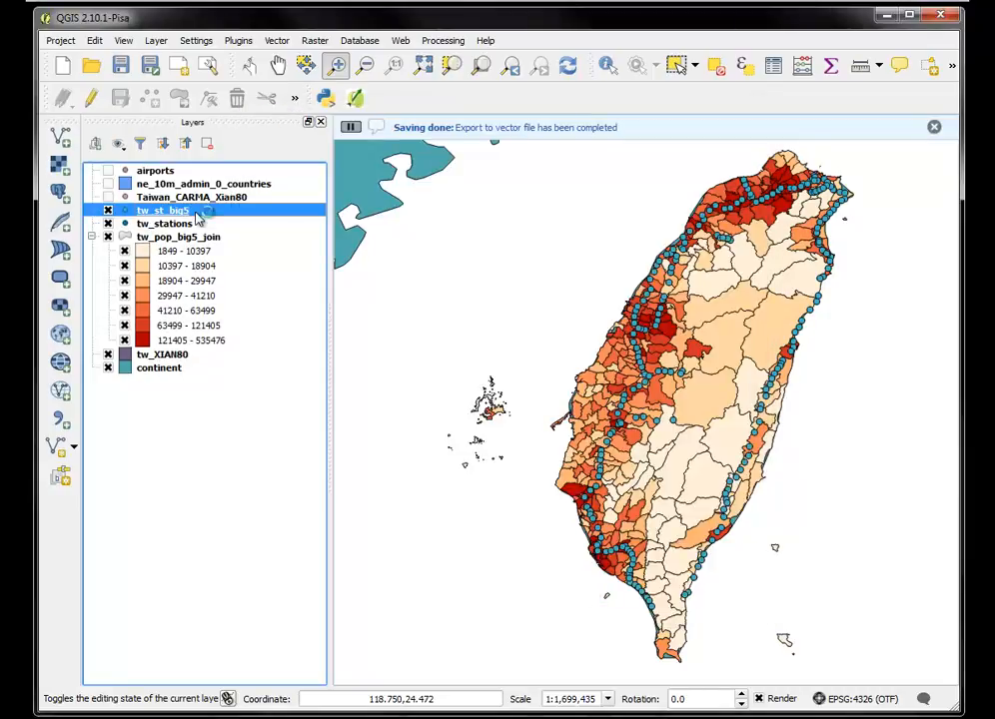
{"action": "right_click", "coordinate": [165, 223]}
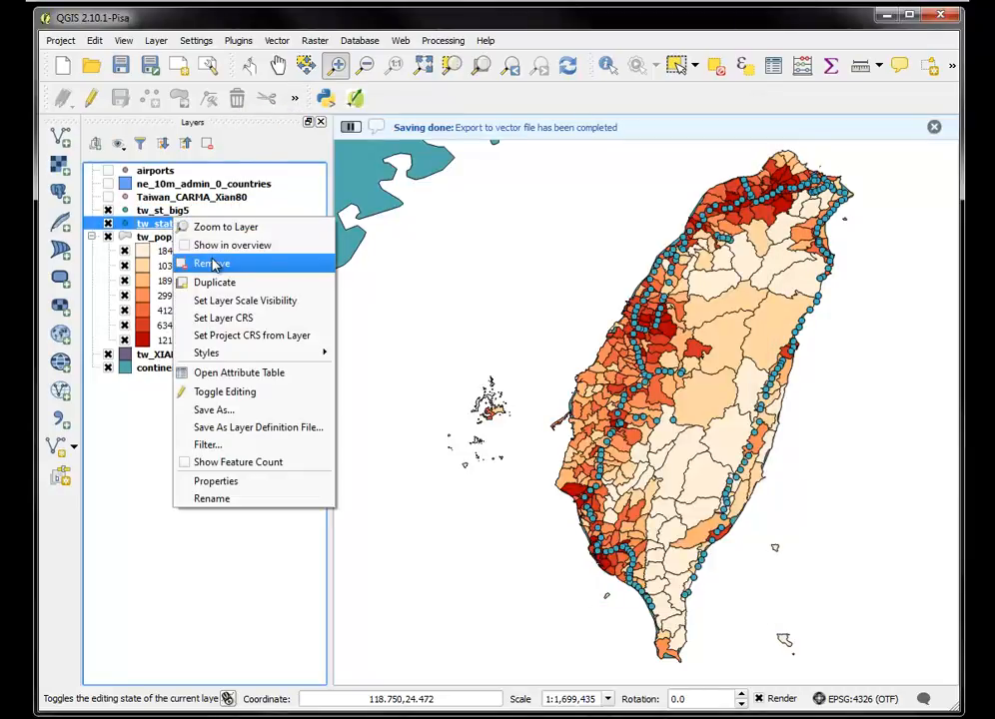
{"action": "left_click", "coordinate": [212, 263]}
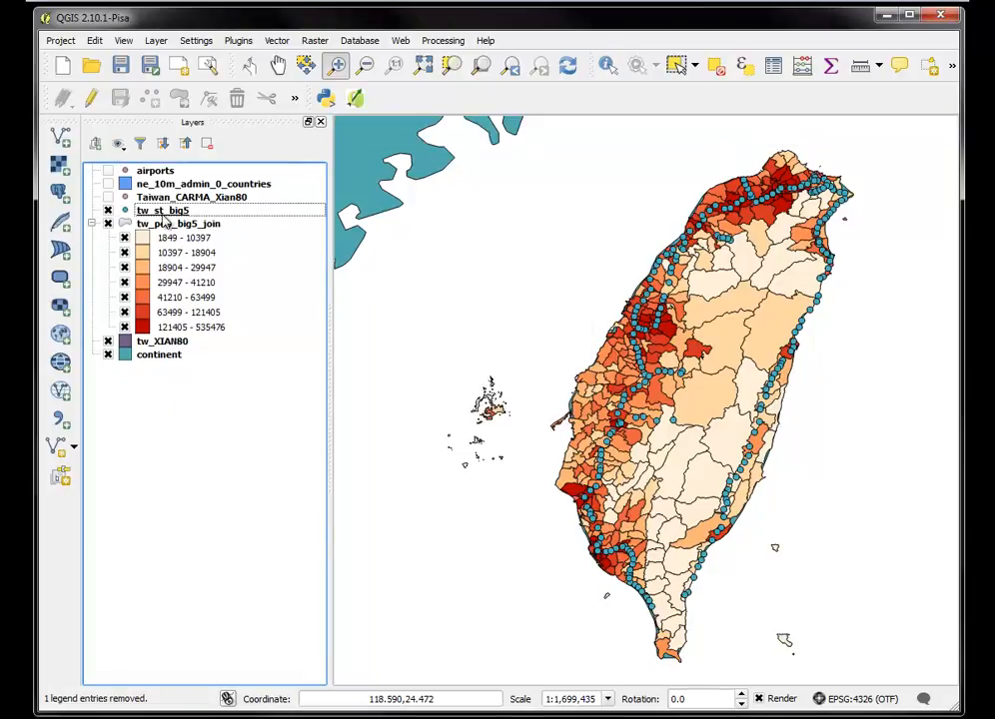
{"action": "right_click", "coordinate": [162, 209]}
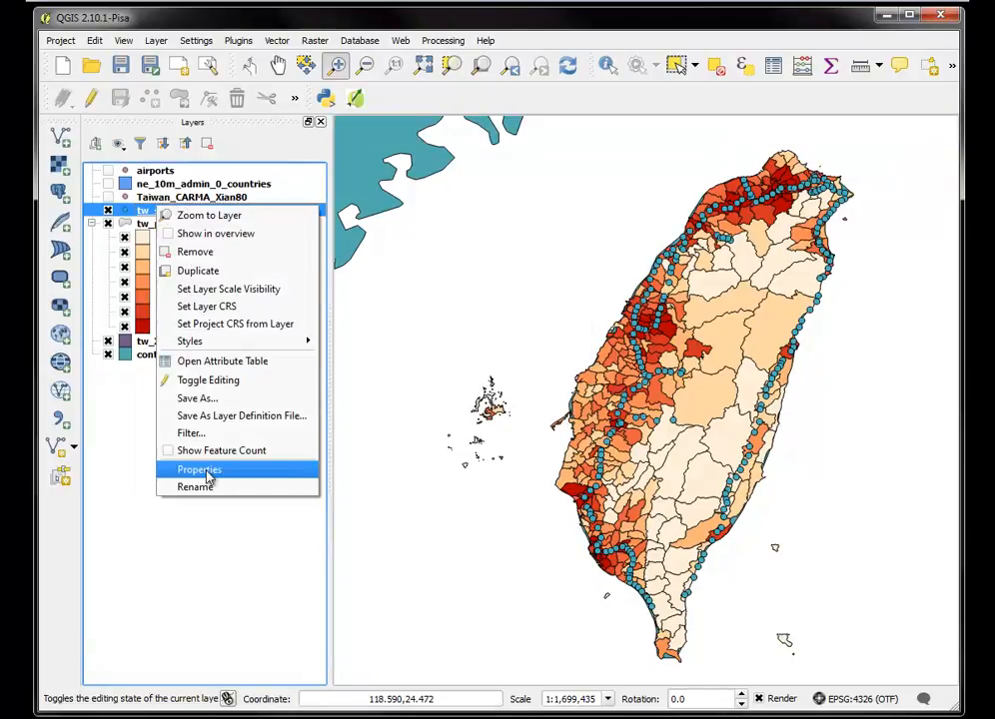
{"action": "left_click", "coordinate": [199, 470]}
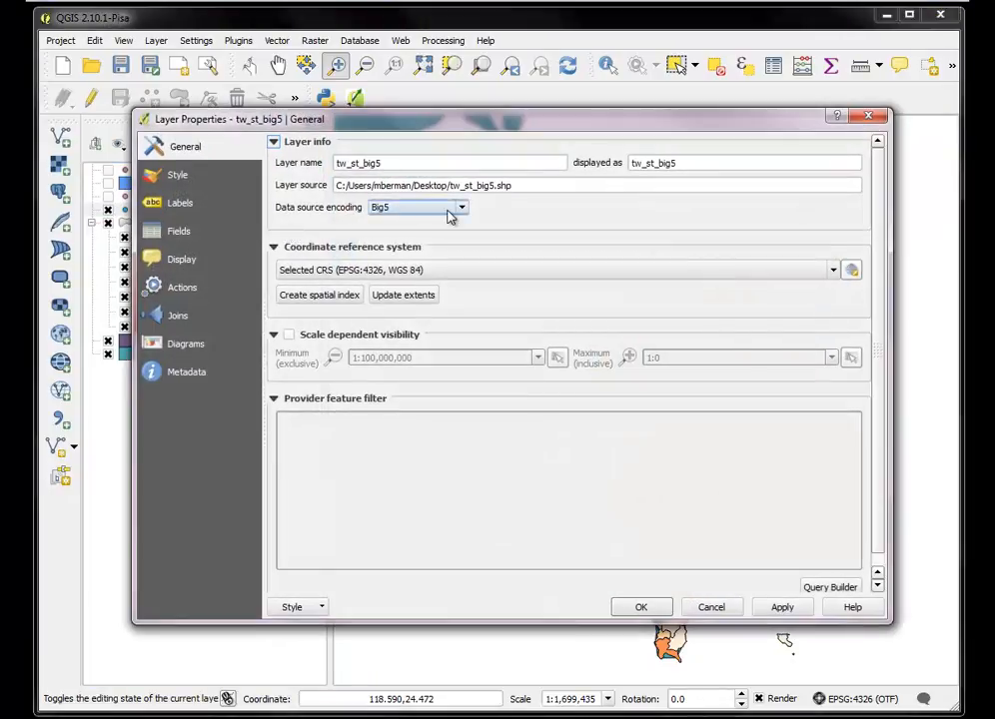
{"action": "left_click", "coordinate": [641, 607]}
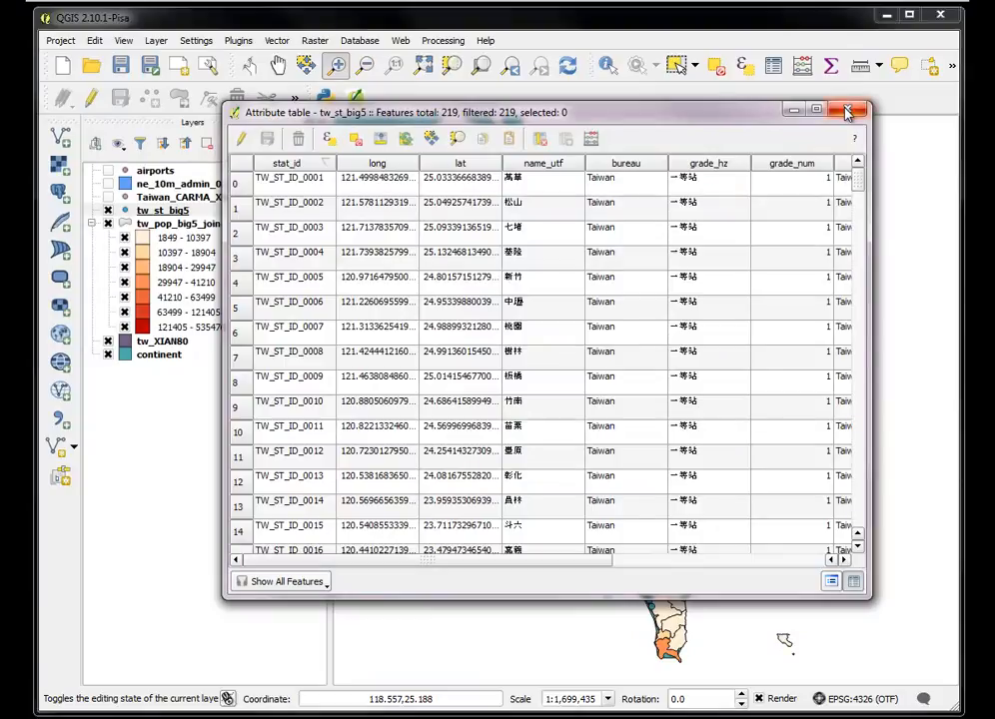
{"action": "left_click", "coordinate": [848, 110]}
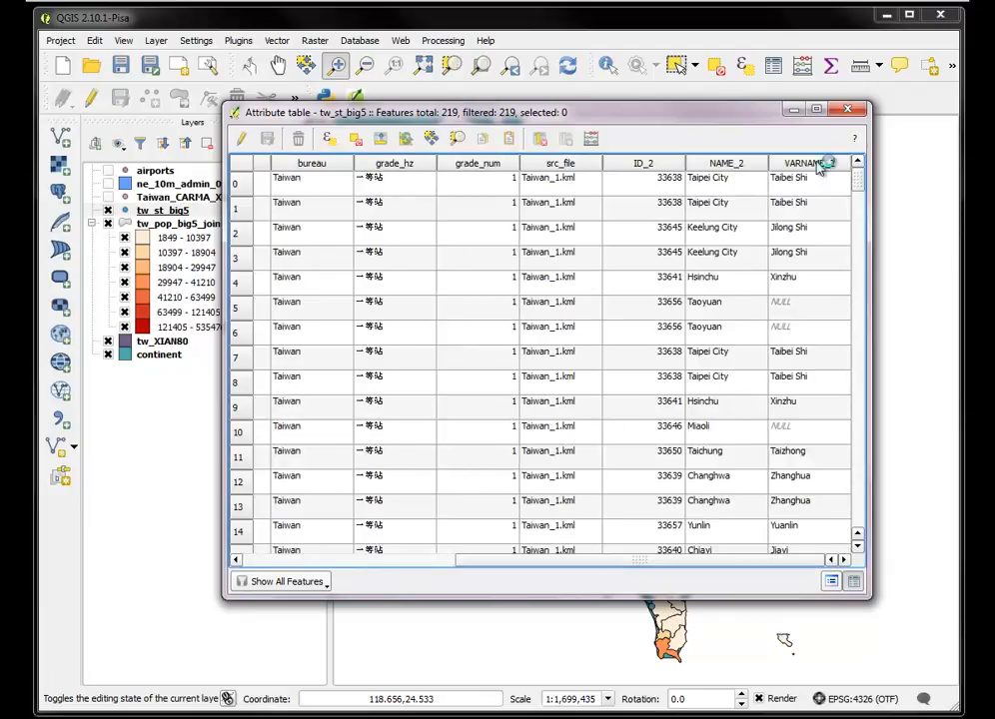
{"action": "left_click", "coordinate": [847, 108]}
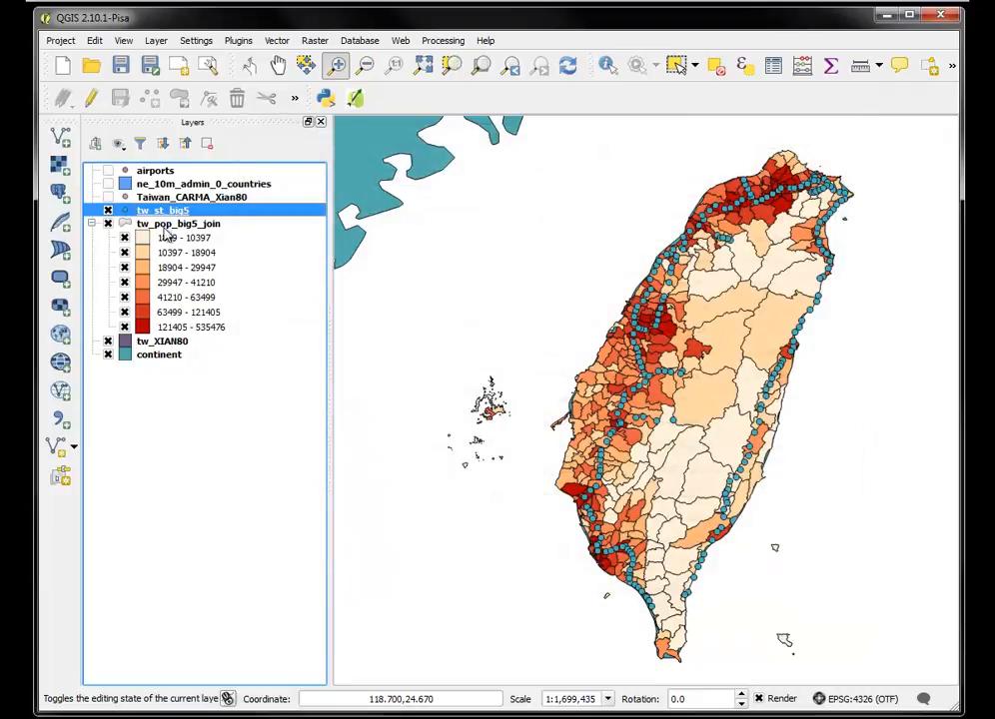
{"action": "mouse_move", "coordinate": [163, 211]}
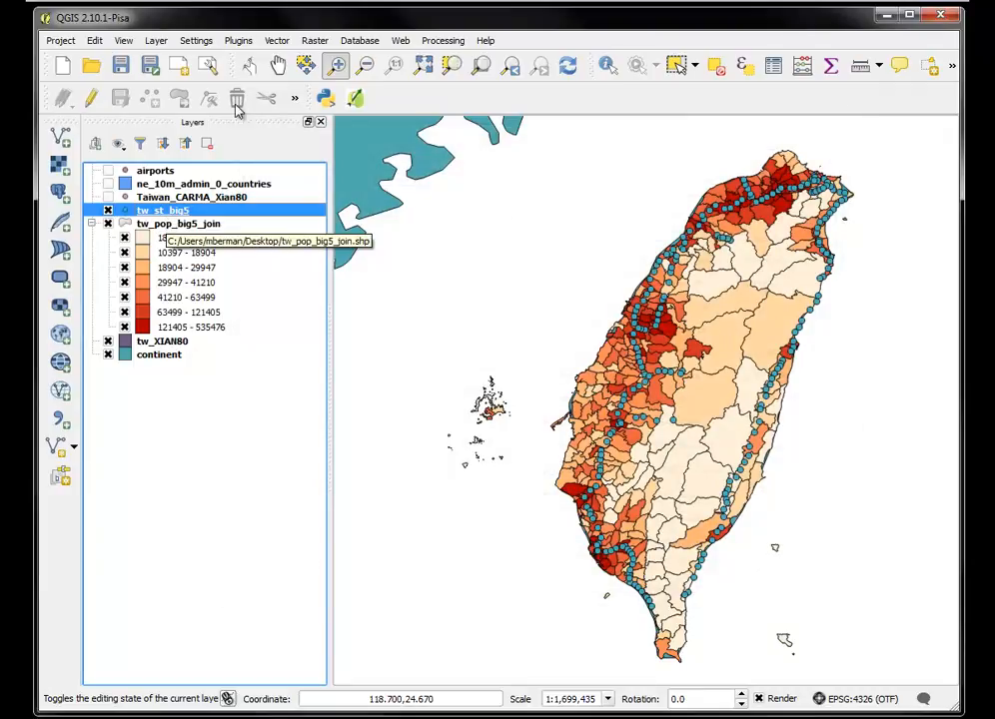
Open the Vector menu to browse the geoprocessing and data management tools
{"action": "left_click", "coordinate": [277, 40]}
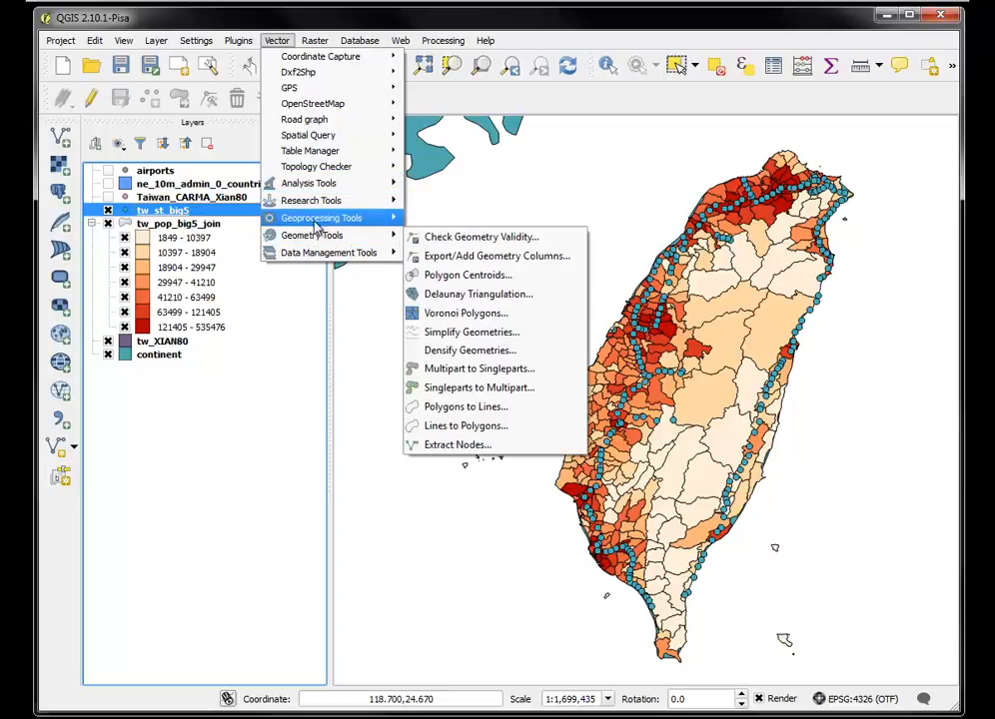
{"action": "mouse_move", "coordinate": [310, 199]}
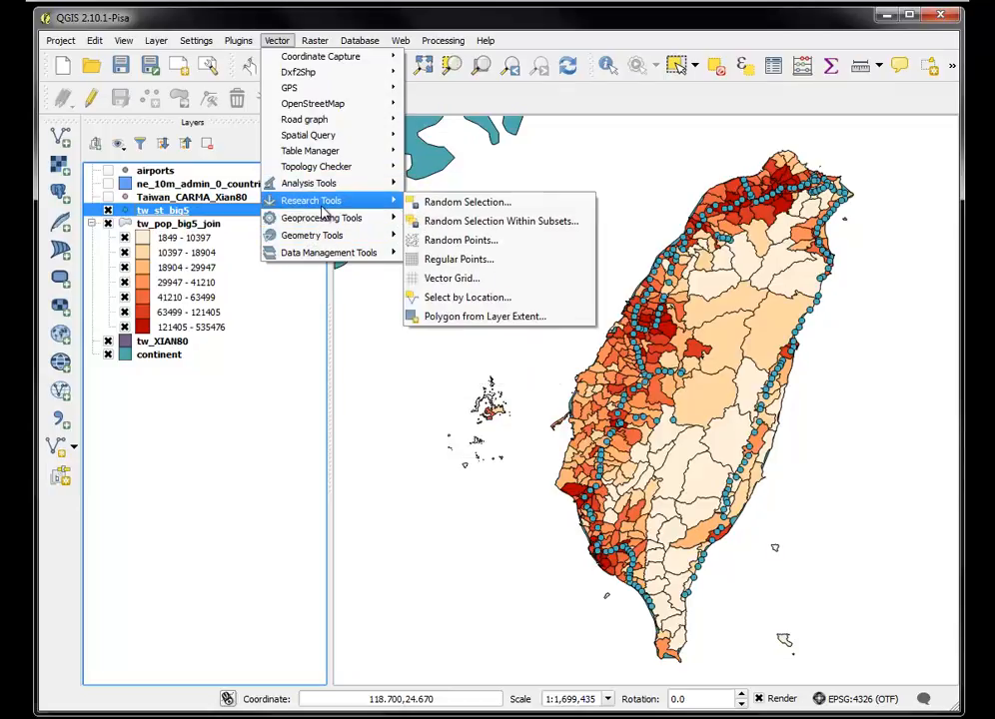
{"action": "mouse_move", "coordinate": [311, 234]}
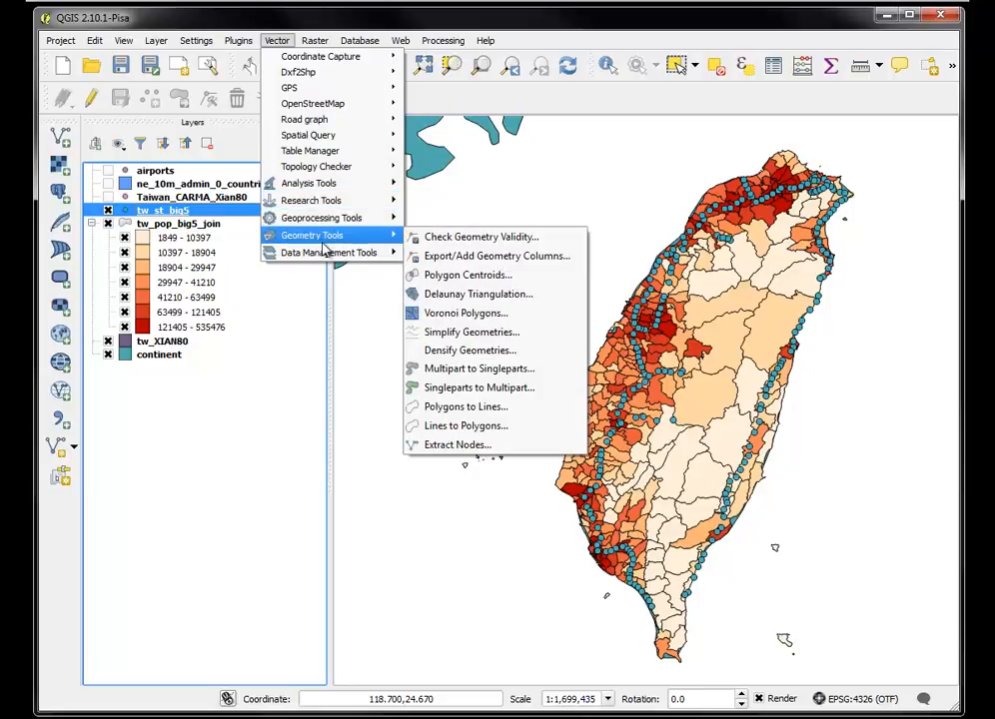
{"action": "mouse_move", "coordinate": [310, 182]}
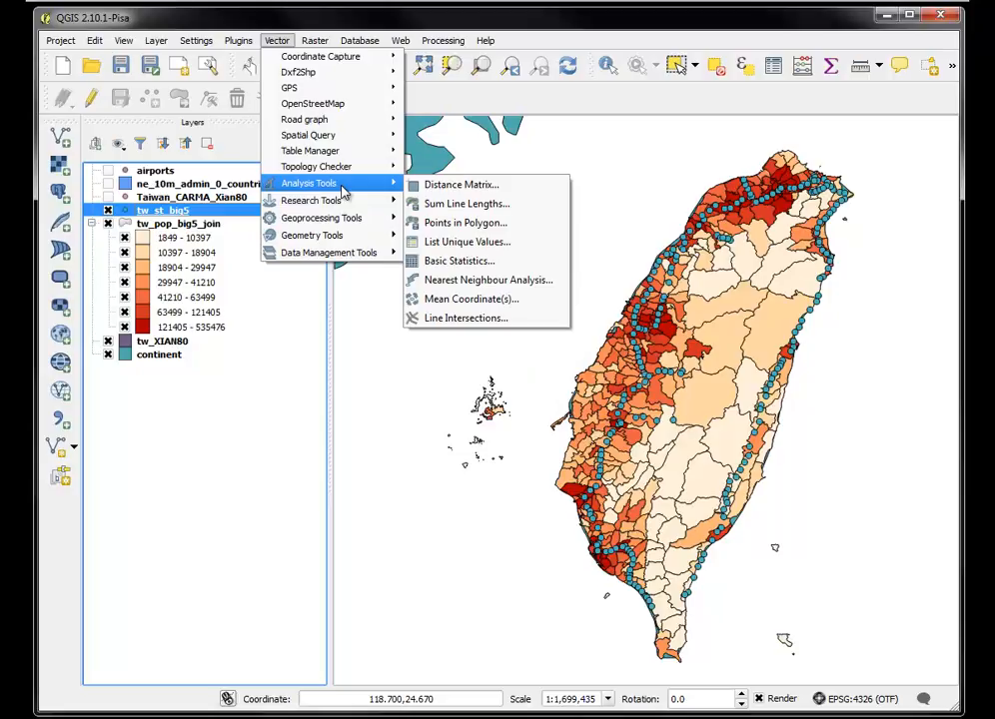
{"action": "mouse_move", "coordinate": [311, 201]}
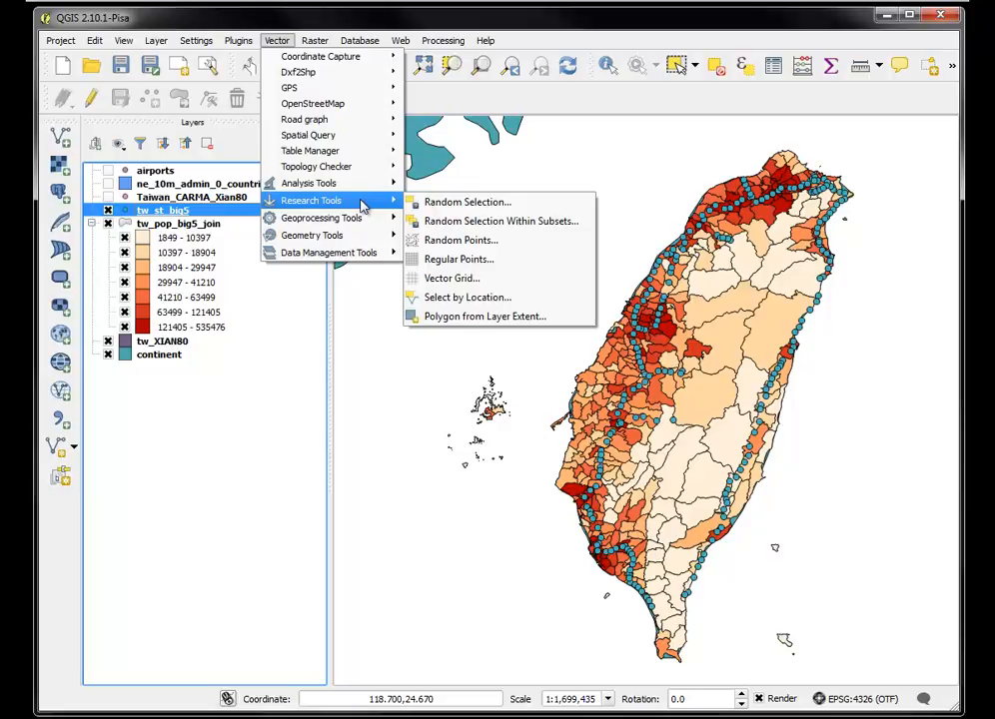
{"action": "mouse_move", "coordinate": [320, 217]}
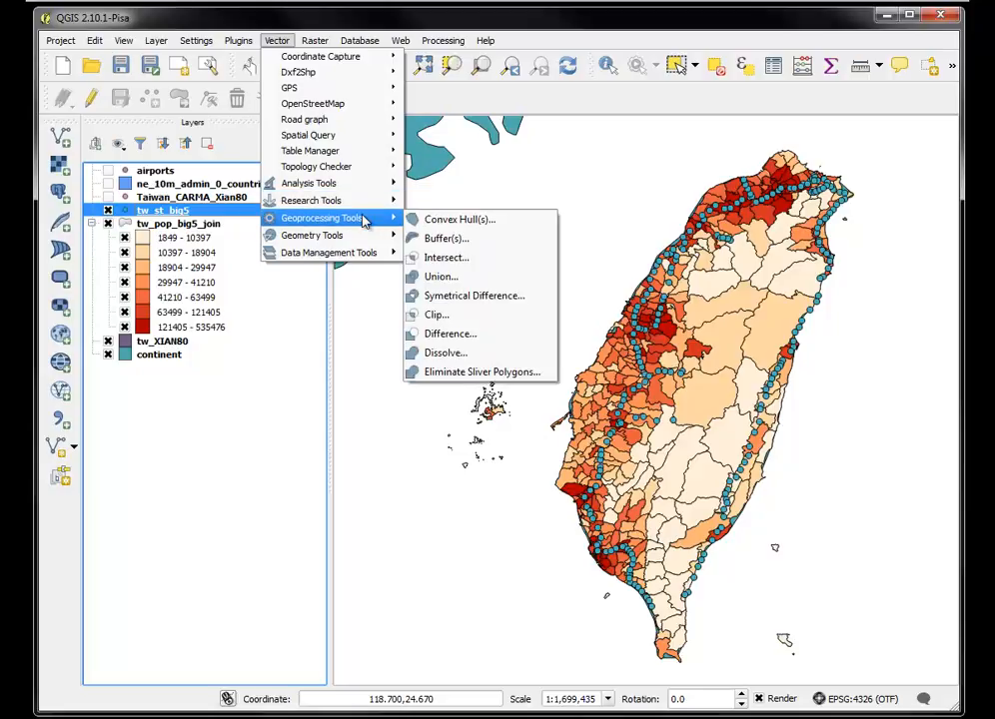
{"action": "mouse_move", "coordinate": [312, 234]}
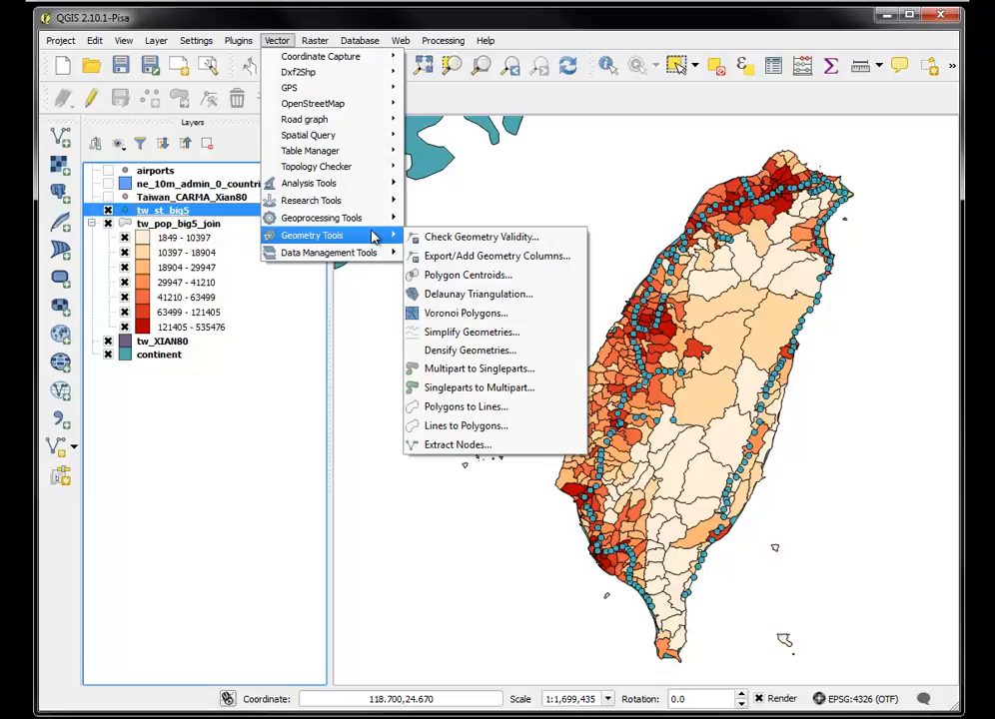
{"action": "mouse_move", "coordinate": [330, 252]}
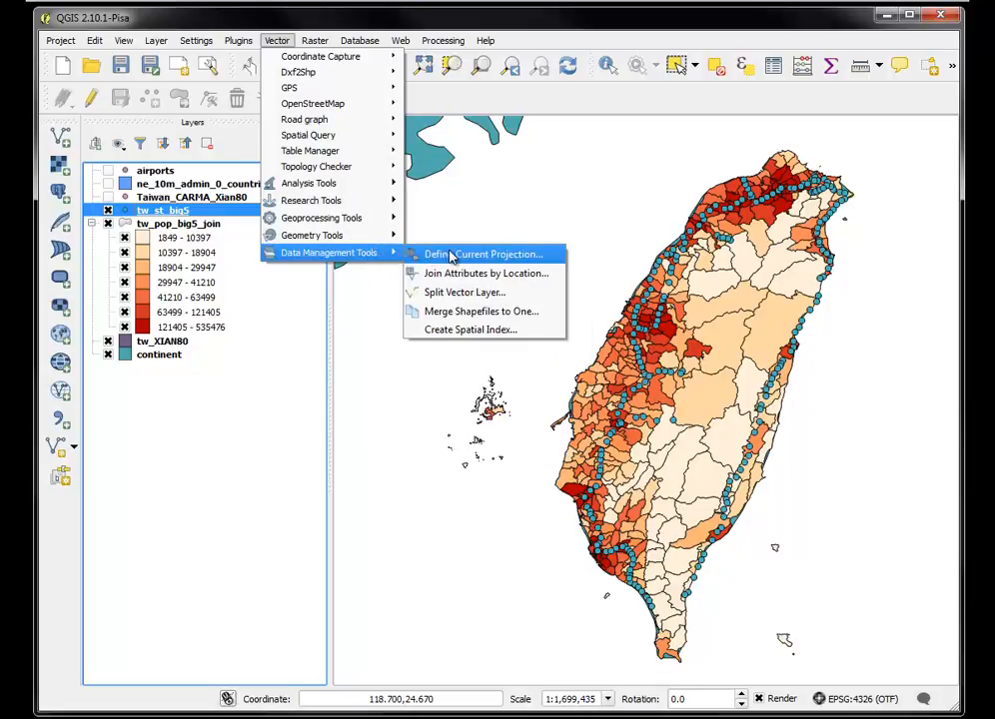
{"action": "mouse_move", "coordinate": [485, 273]}
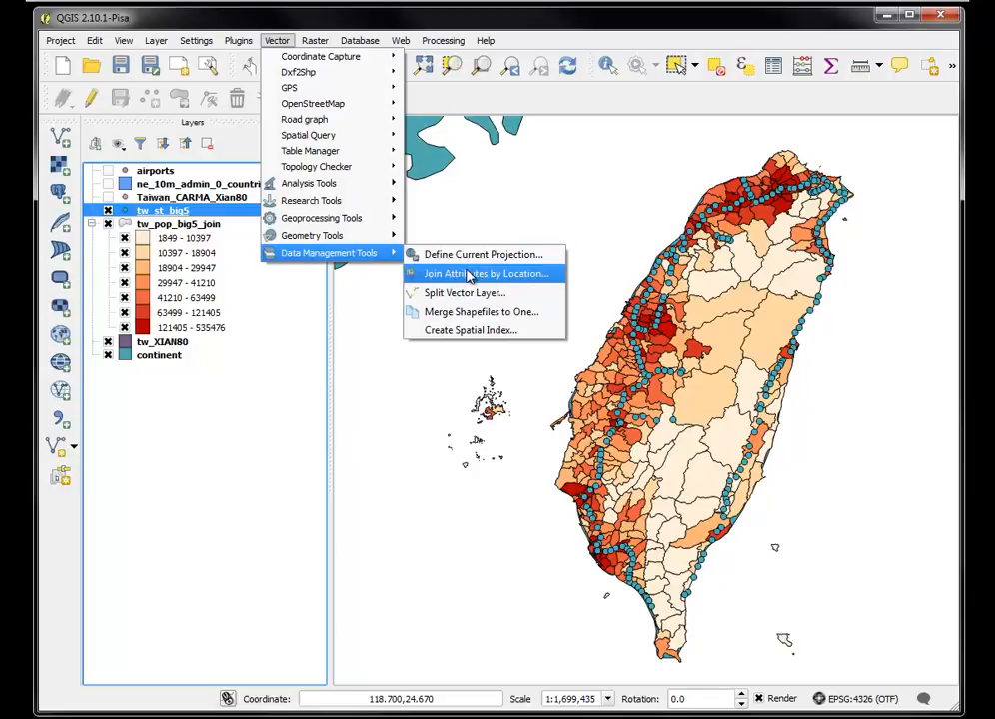
Start Join Attributes by Location, joining from the tw_pop_big5_join population layer
{"action": "left_click", "coordinate": [487, 272]}
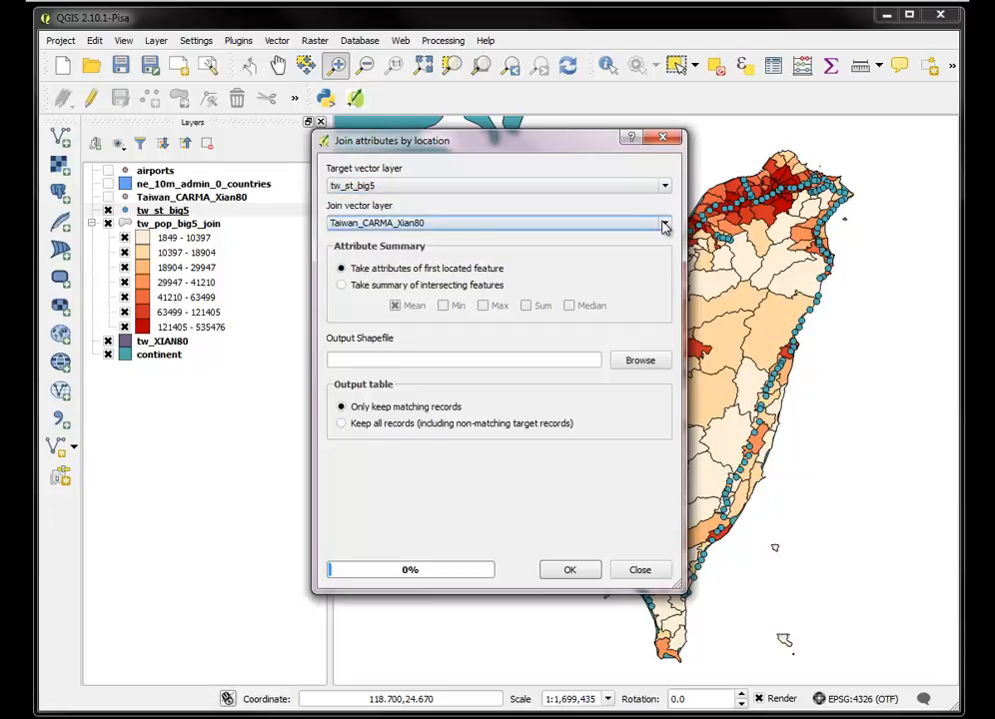
{"action": "left_click", "coordinate": [664, 223]}
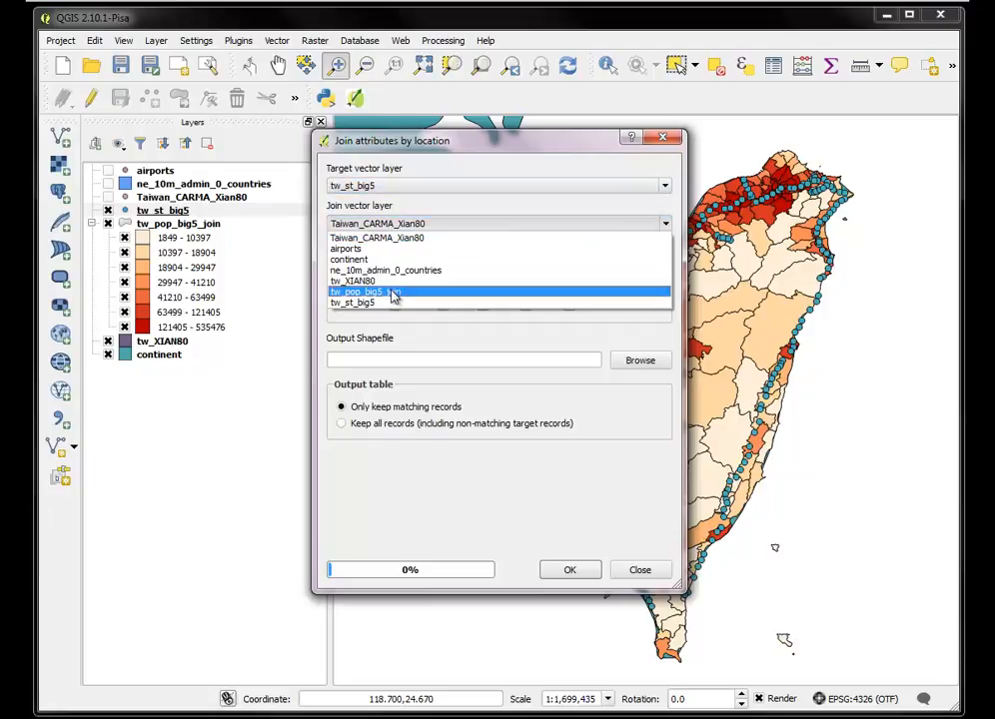
{"action": "left_click", "coordinate": [389, 291]}
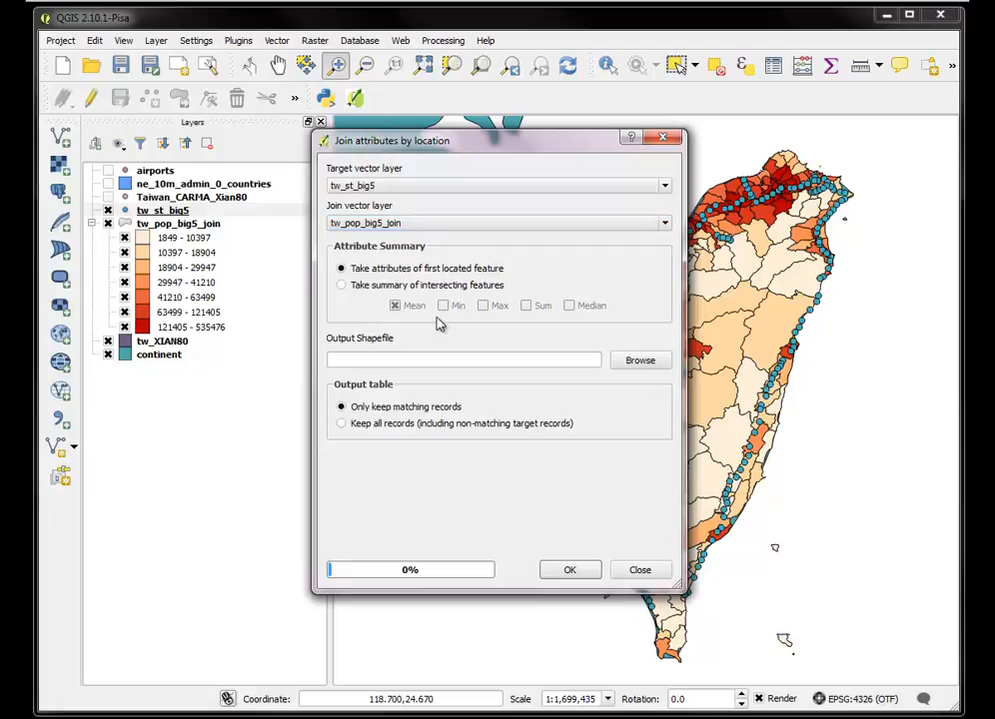
Save the join as tw_st_join.shp, accept the CRS warning, and add the layer
{"action": "left_click", "coordinate": [640, 359]}
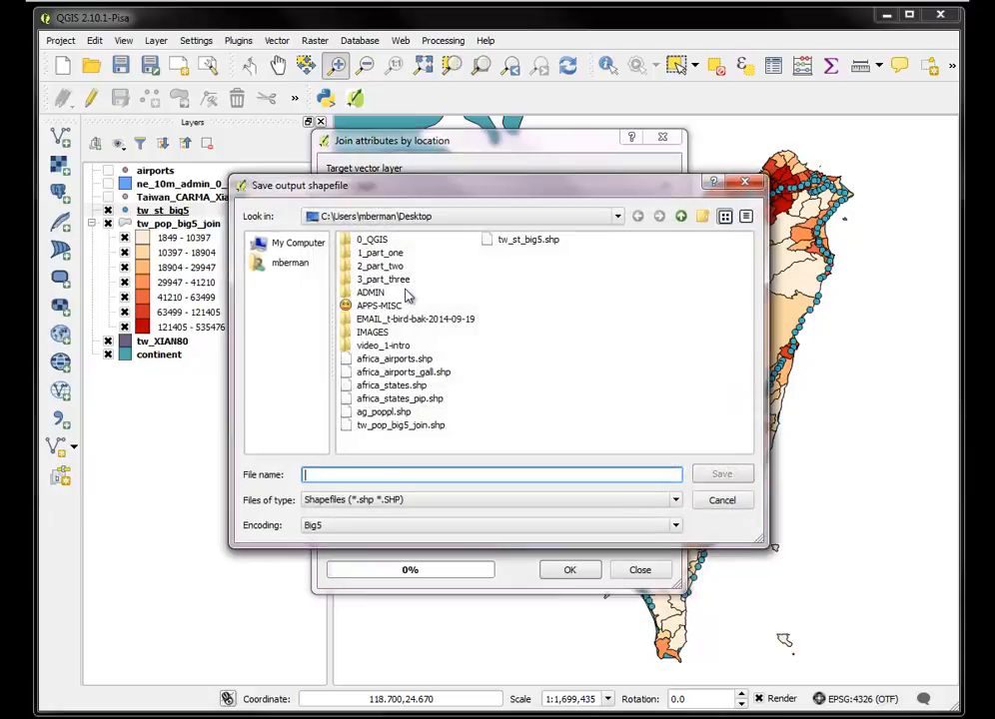
{"action": "mouse_move", "coordinate": [506, 248]}
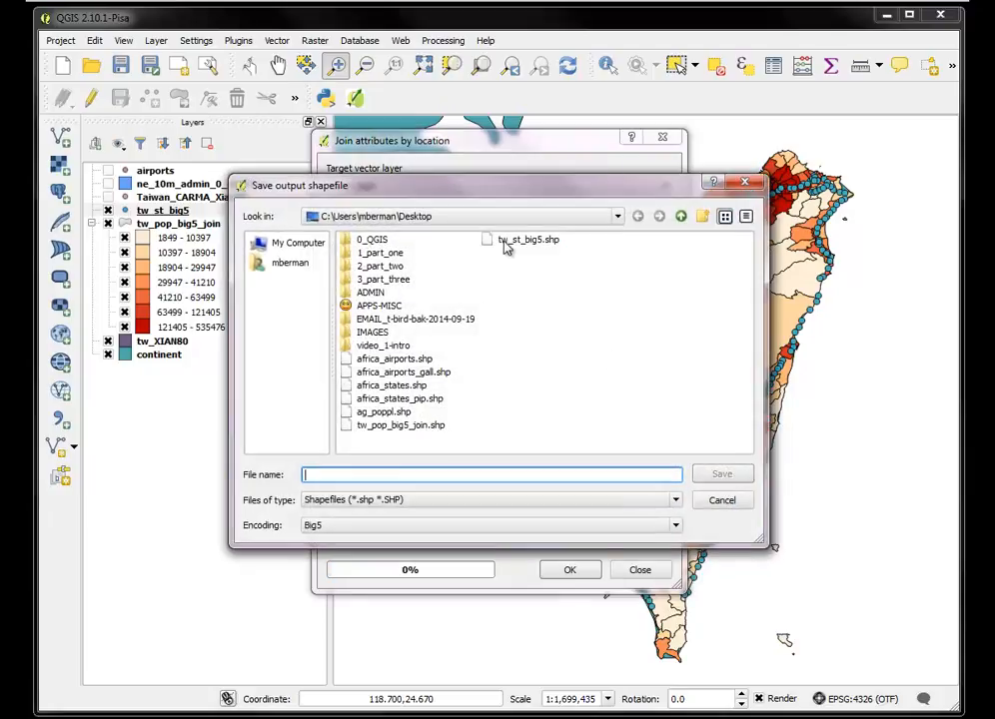
{"action": "left_click", "coordinate": [527, 239]}
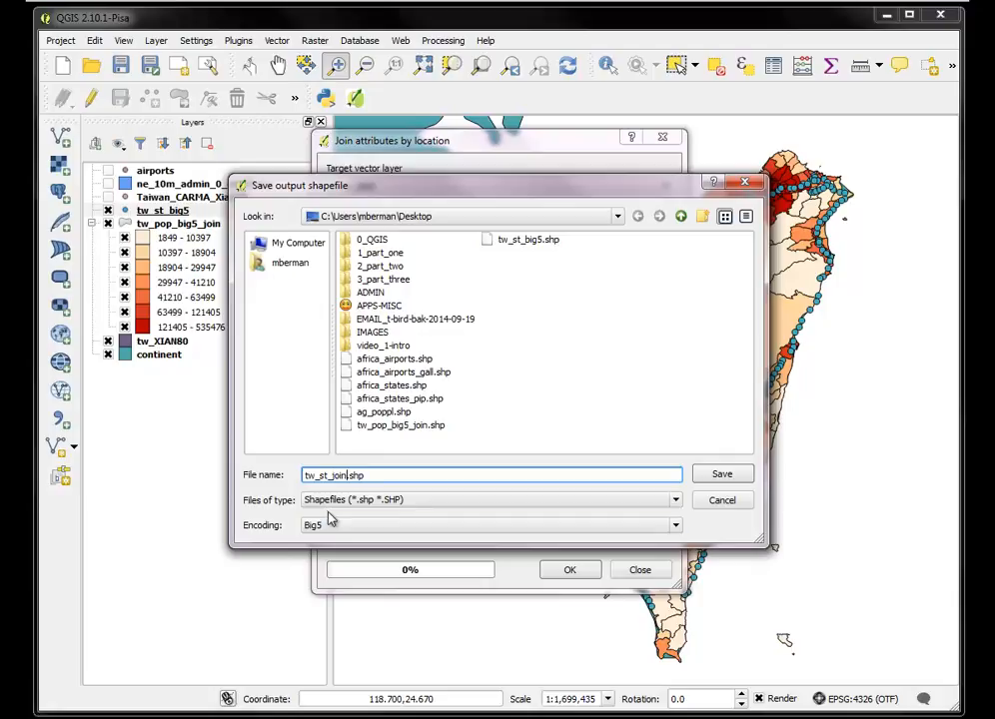
{"action": "left_click", "coordinate": [722, 473]}
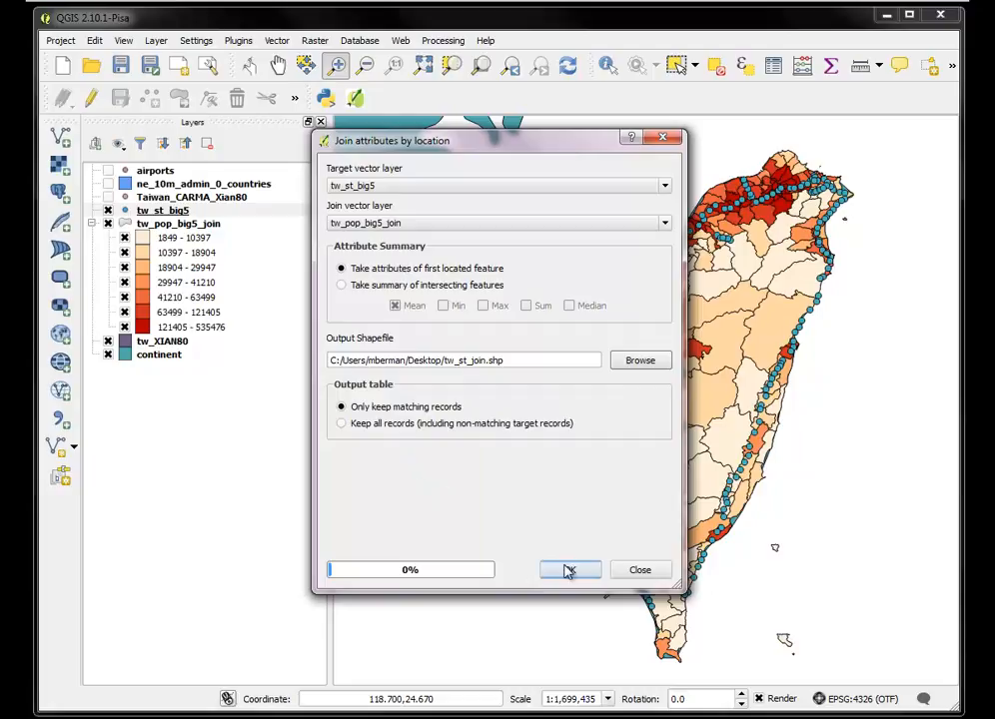
{"action": "left_click", "coordinate": [569, 570]}
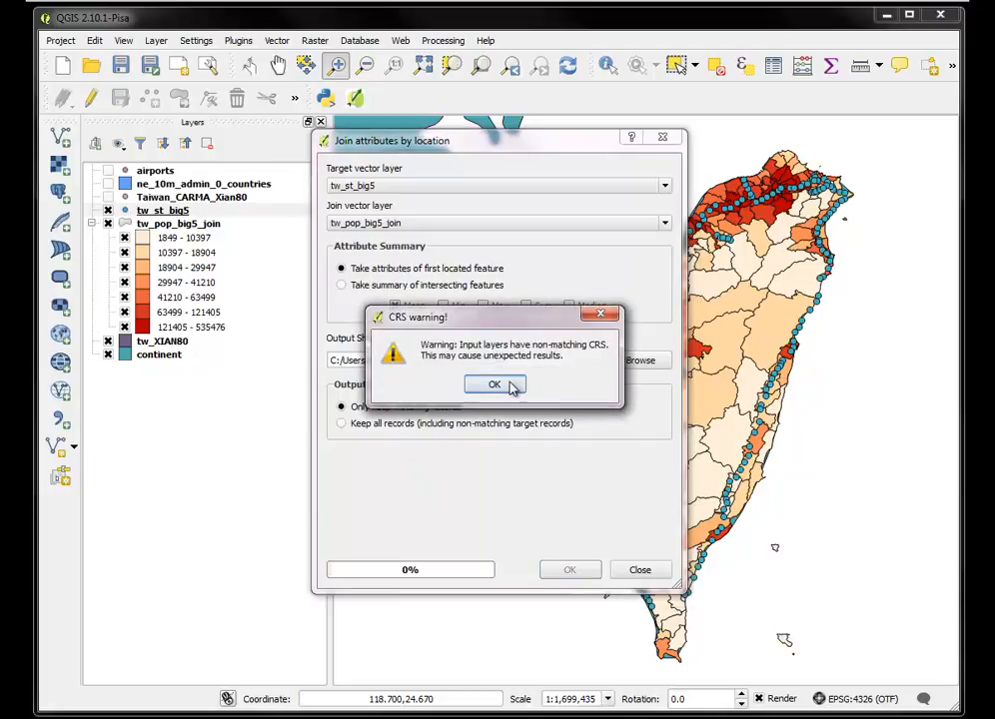
{"action": "left_click", "coordinate": [494, 385]}
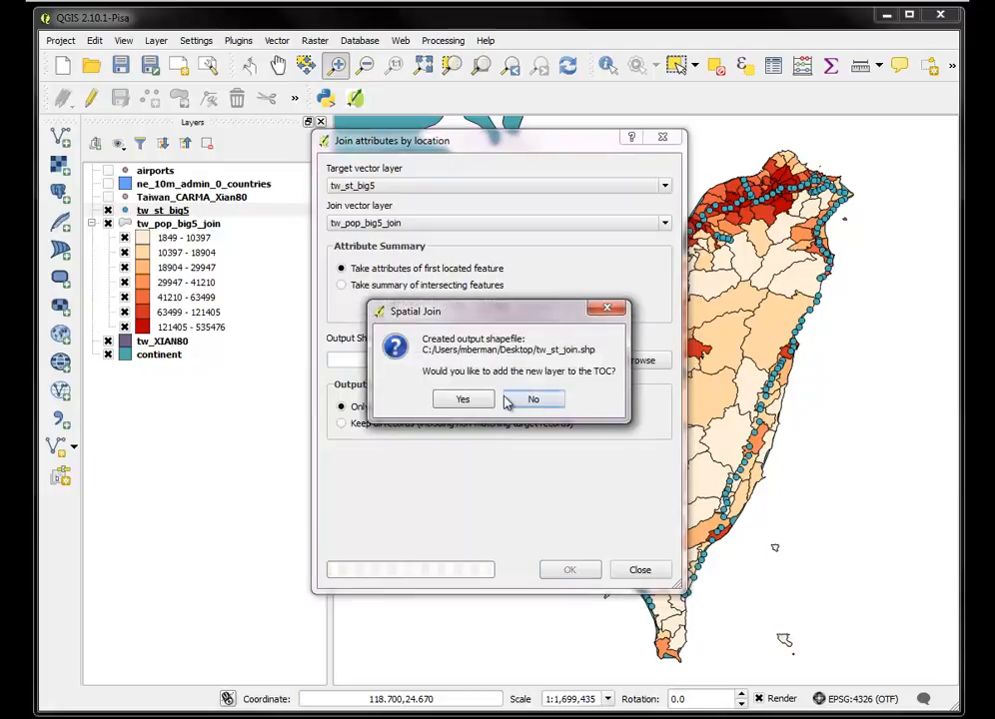
{"action": "left_click", "coordinate": [461, 398]}
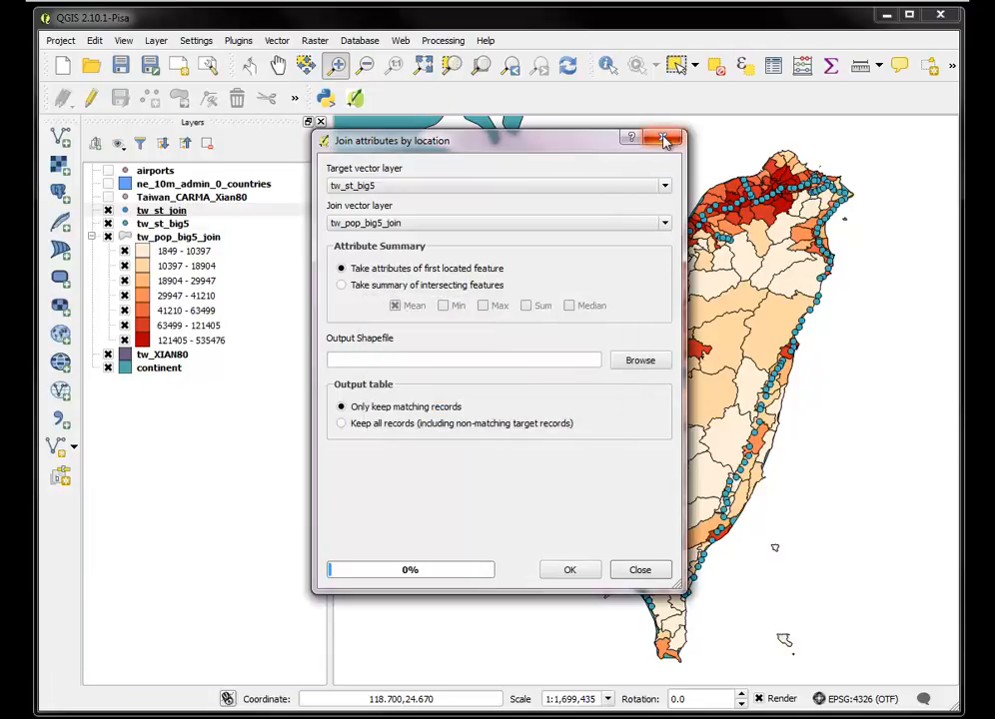
{"action": "right_click", "coordinate": [160, 211]}
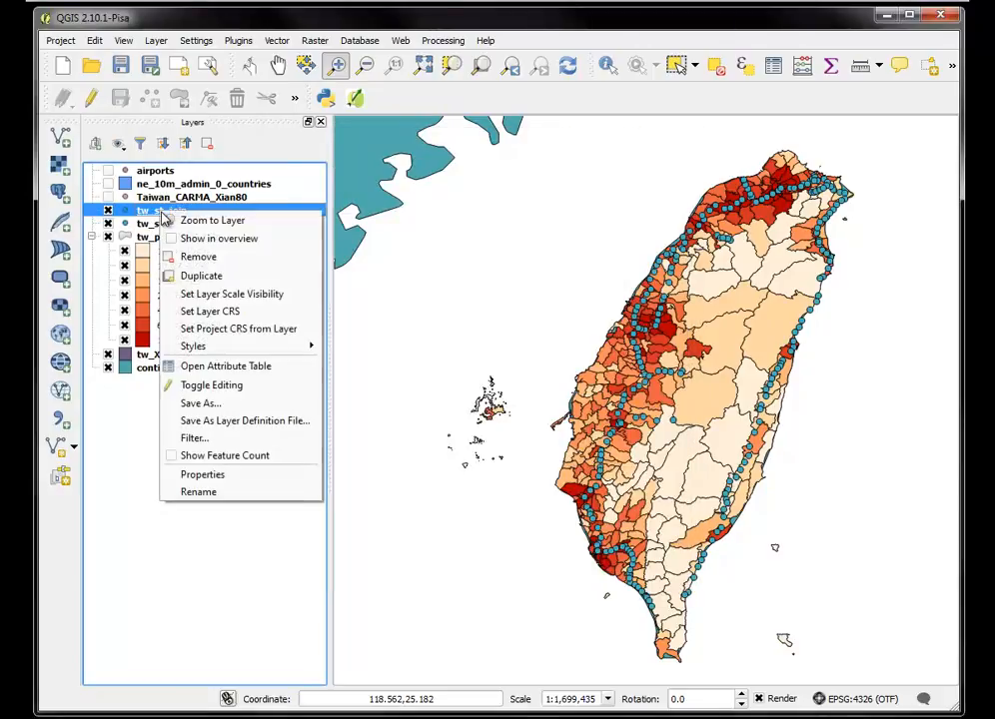
Remove tw_st_join, then use tw_pop_big5_join's and tw_st_big5's context menus
{"action": "left_click", "coordinate": [198, 256]}
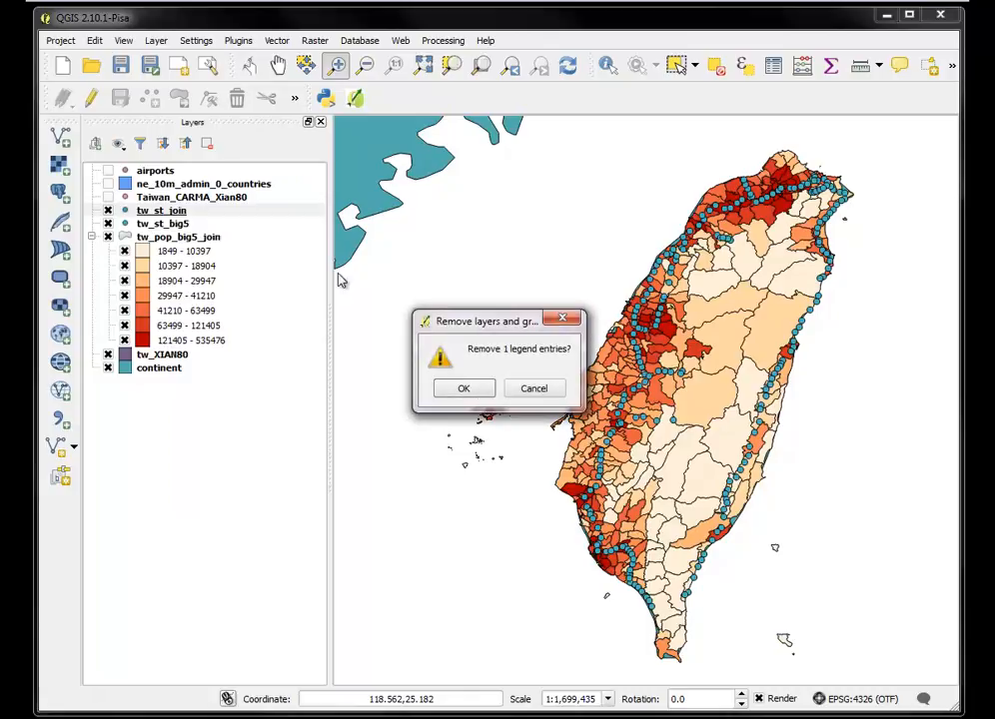
{"action": "left_click", "coordinate": [463, 388]}
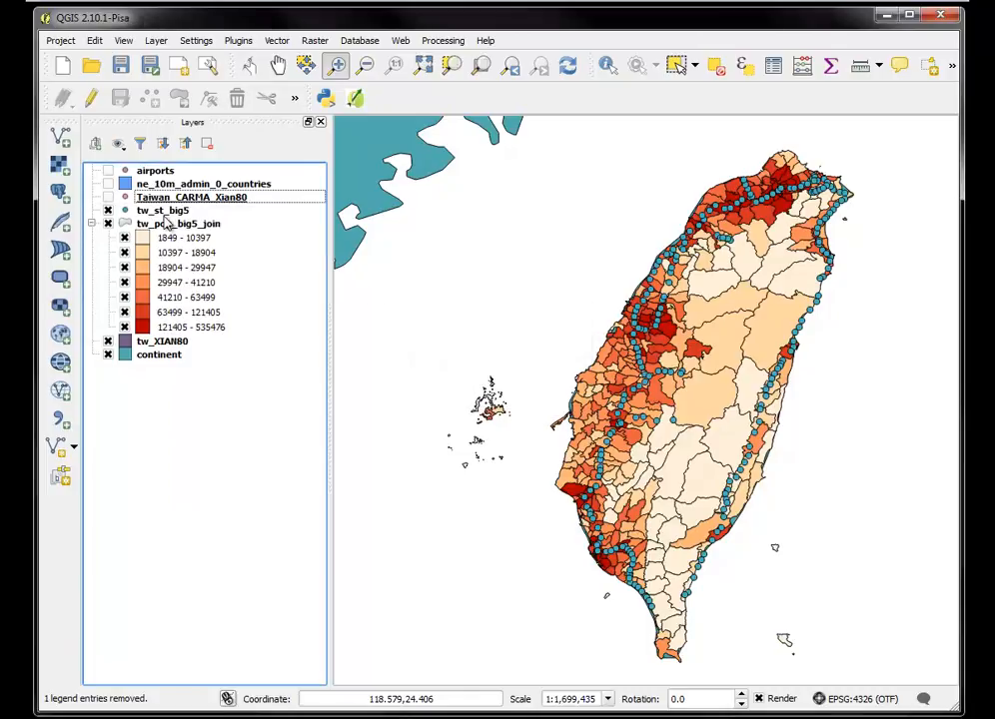
{"action": "left_click", "coordinate": [178, 224]}
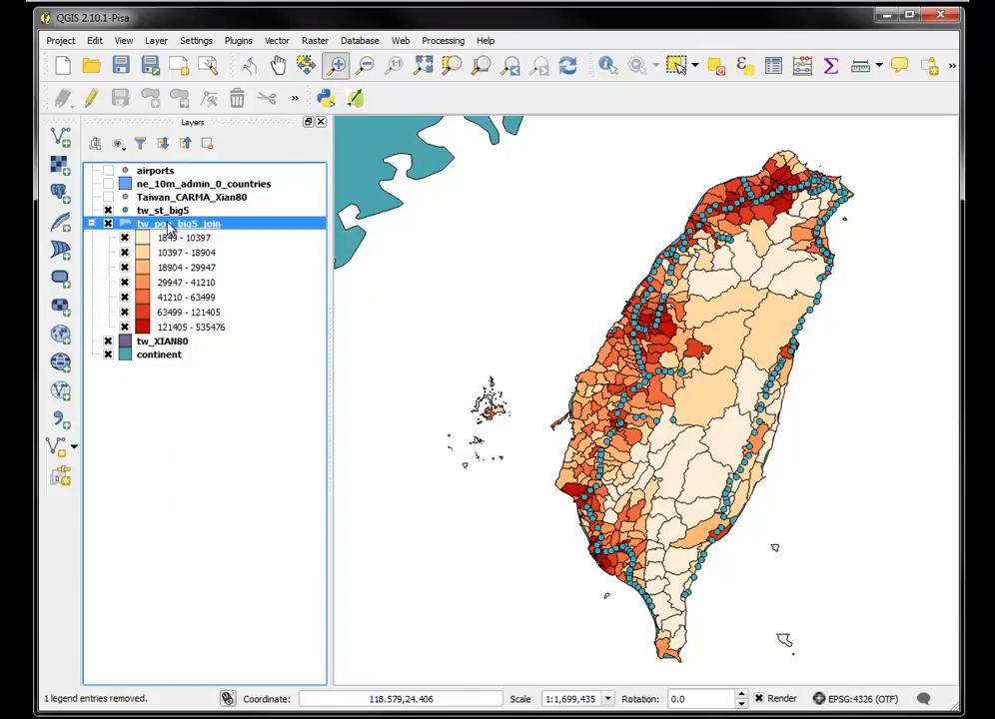
{"action": "right_click", "coordinate": [178, 222]}
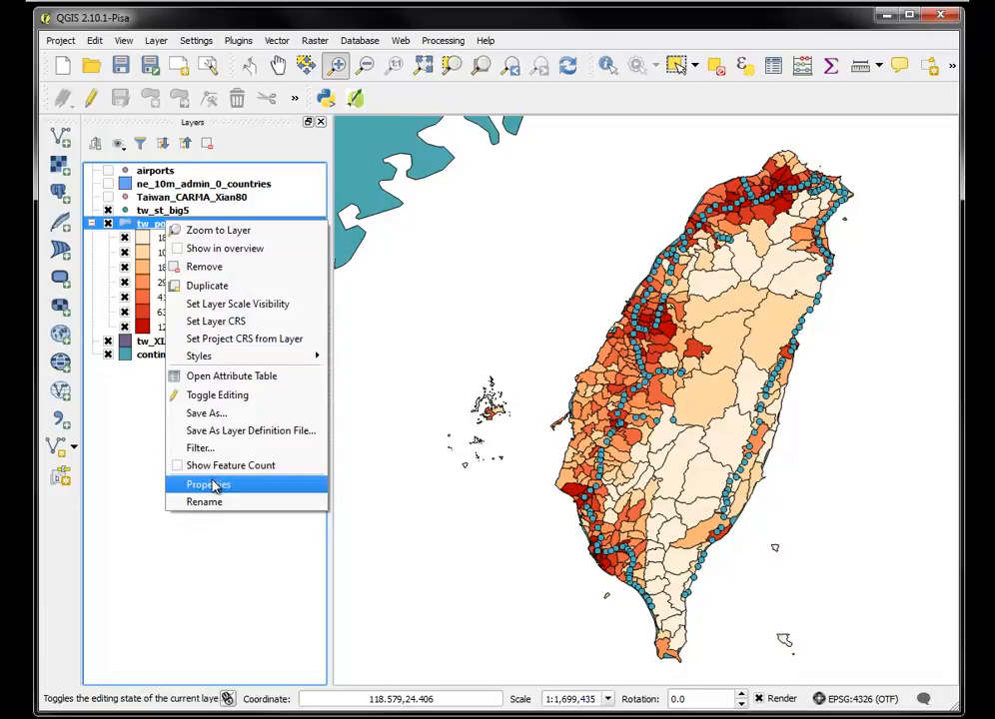
{"action": "left_click", "coordinate": [208, 483]}
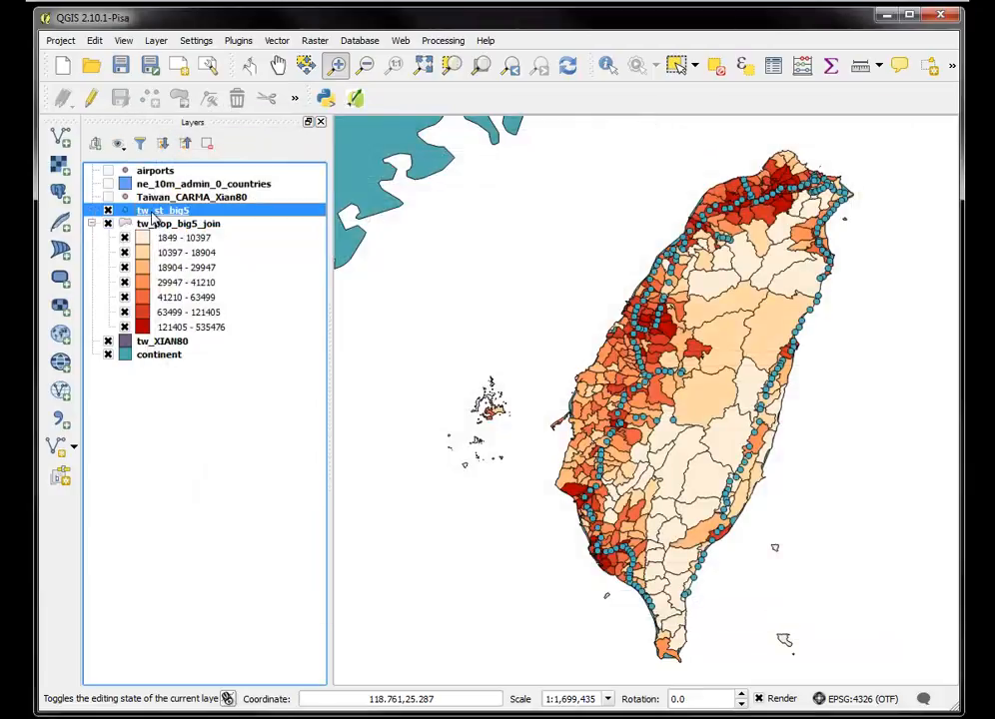
{"action": "right_click", "coordinate": [165, 211]}
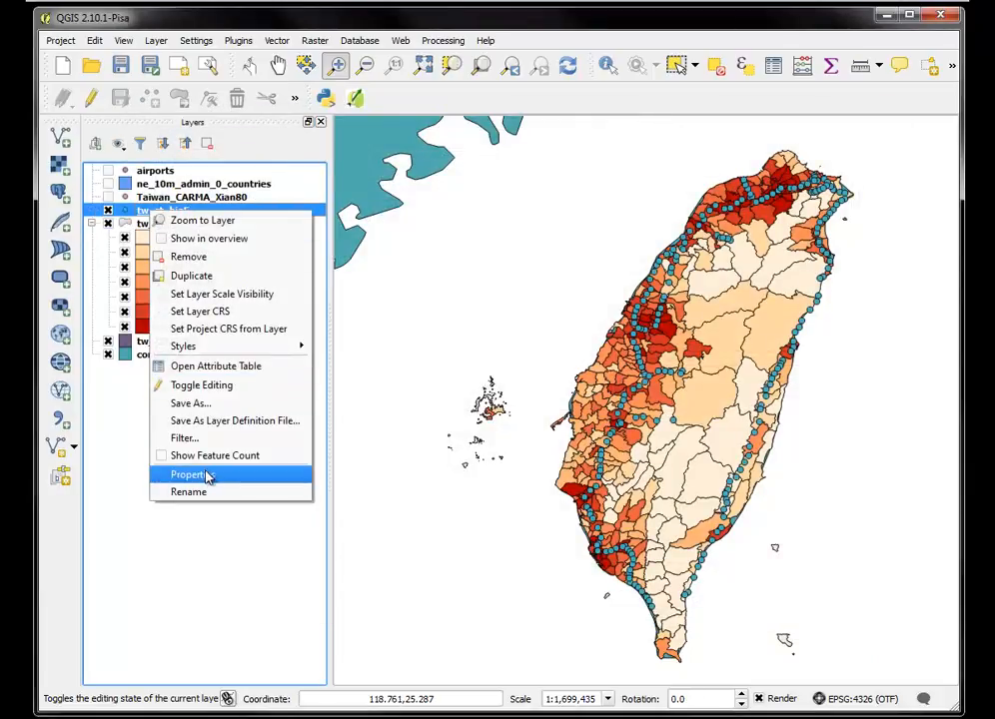
{"action": "left_click", "coordinate": [193, 475]}
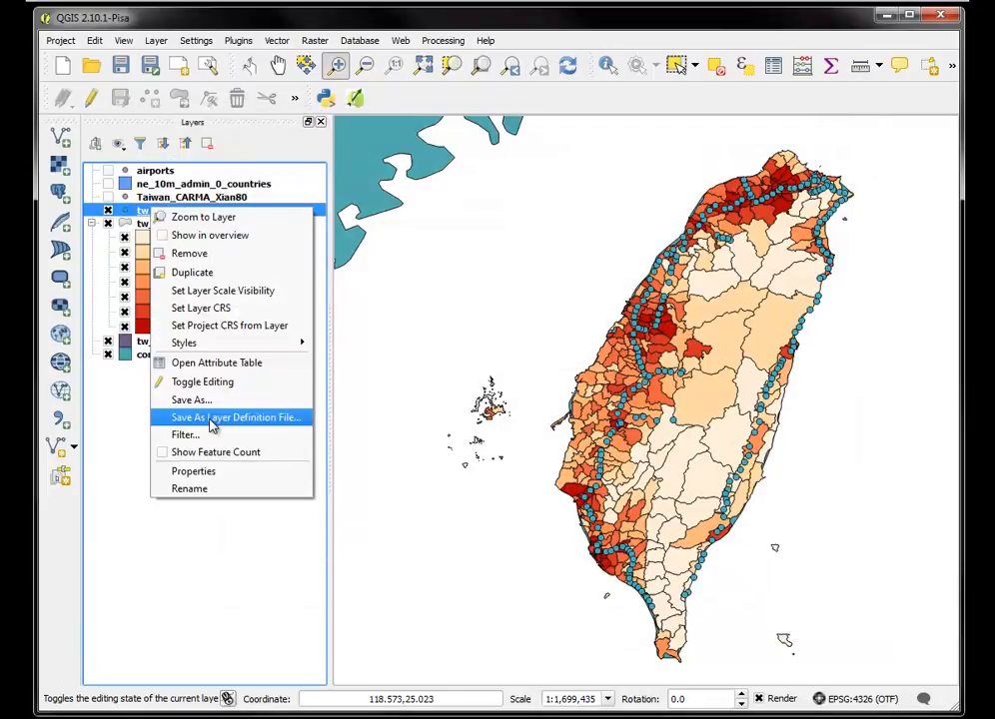
Save tw_st_big5 as tw_st_big5_xian80.shp in Xian 1980 / Gauss-Kruger zone 19
{"action": "left_click", "coordinate": [191, 399]}
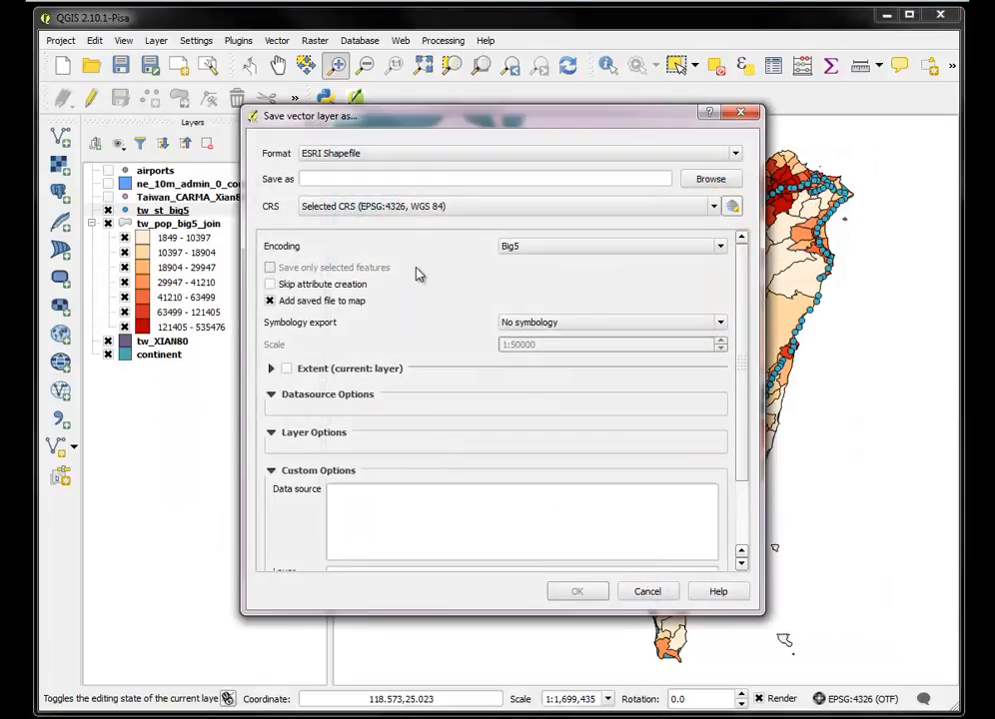
{"action": "left_click", "coordinate": [710, 178]}
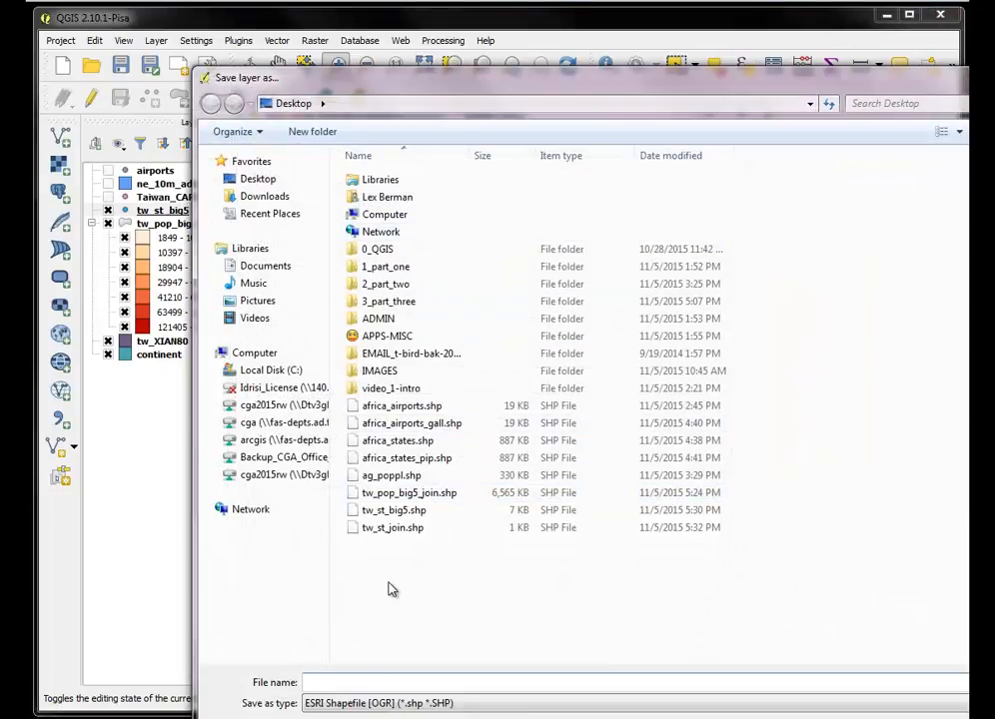
{"action": "left_click", "coordinate": [393, 509]}
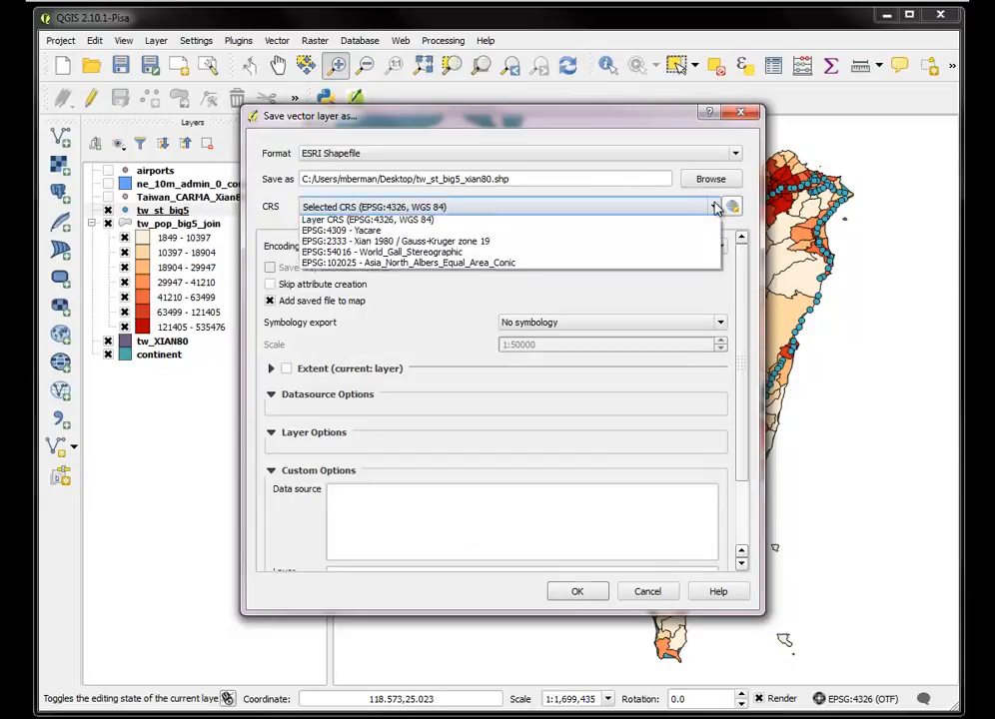
{"action": "left_click", "coordinate": [732, 207]}
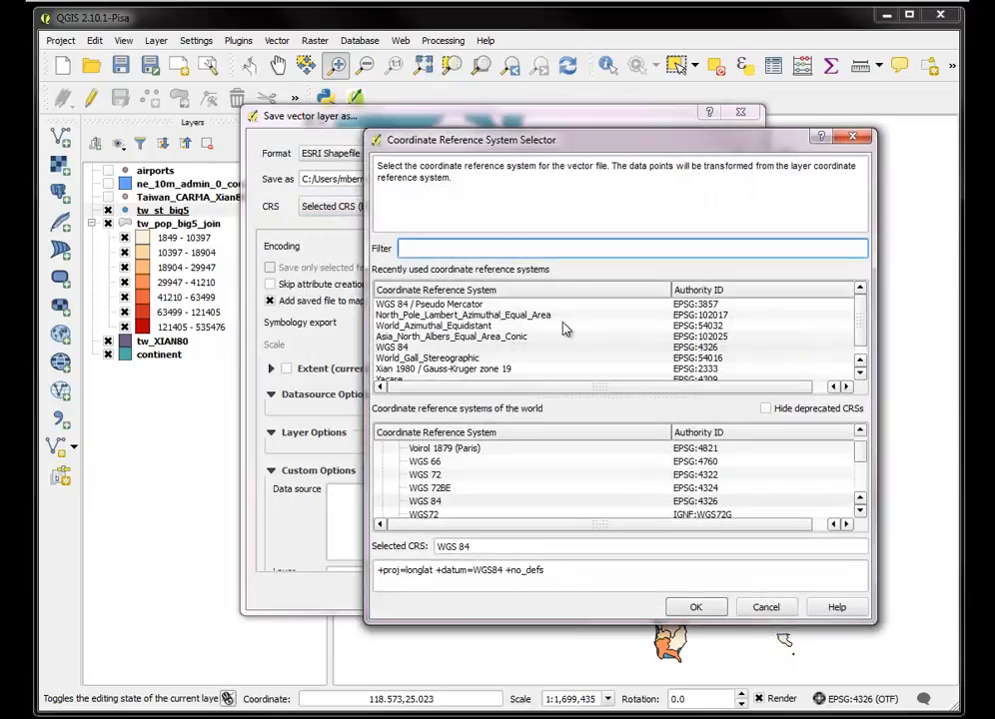
{"action": "left_click", "coordinate": [442, 369]}
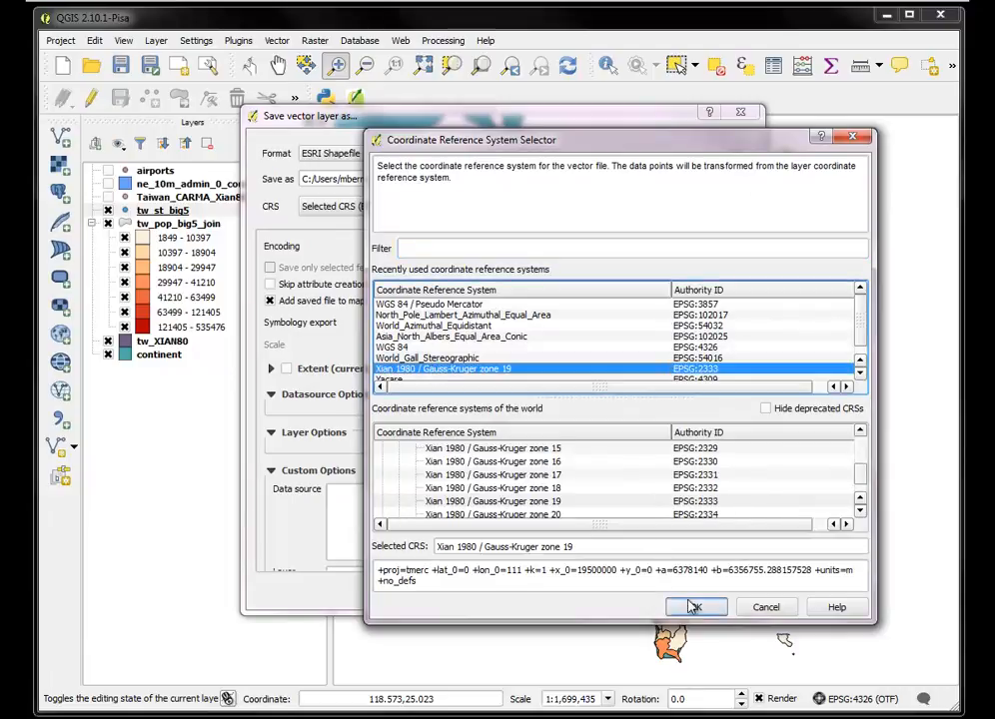
{"action": "left_click", "coordinate": [696, 607]}
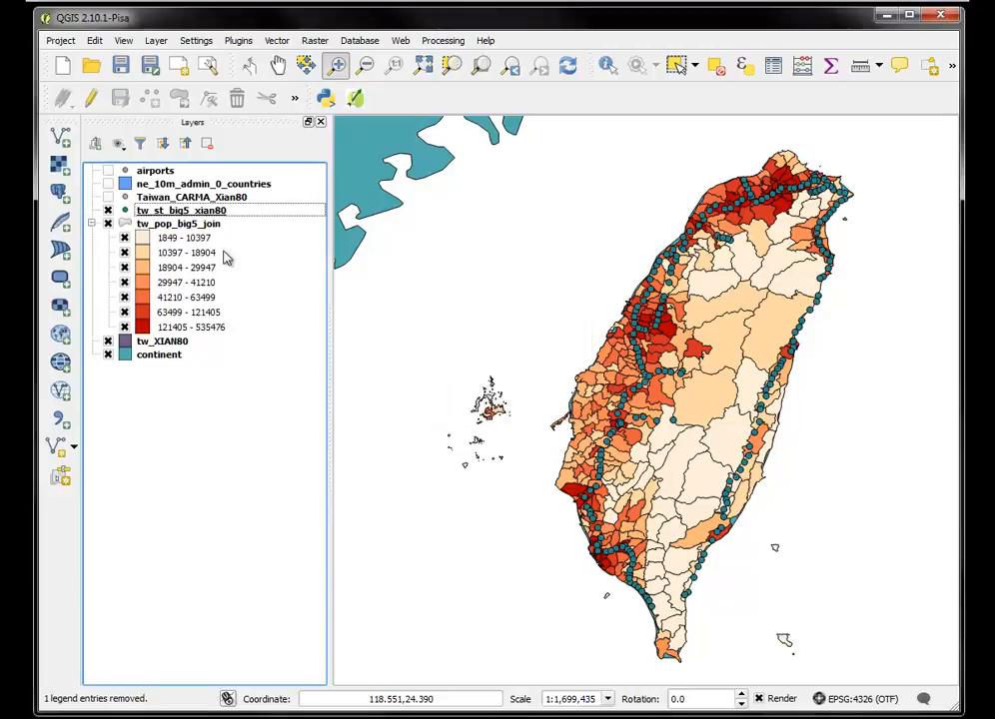
{"action": "mouse_move", "coordinate": [250, 162]}
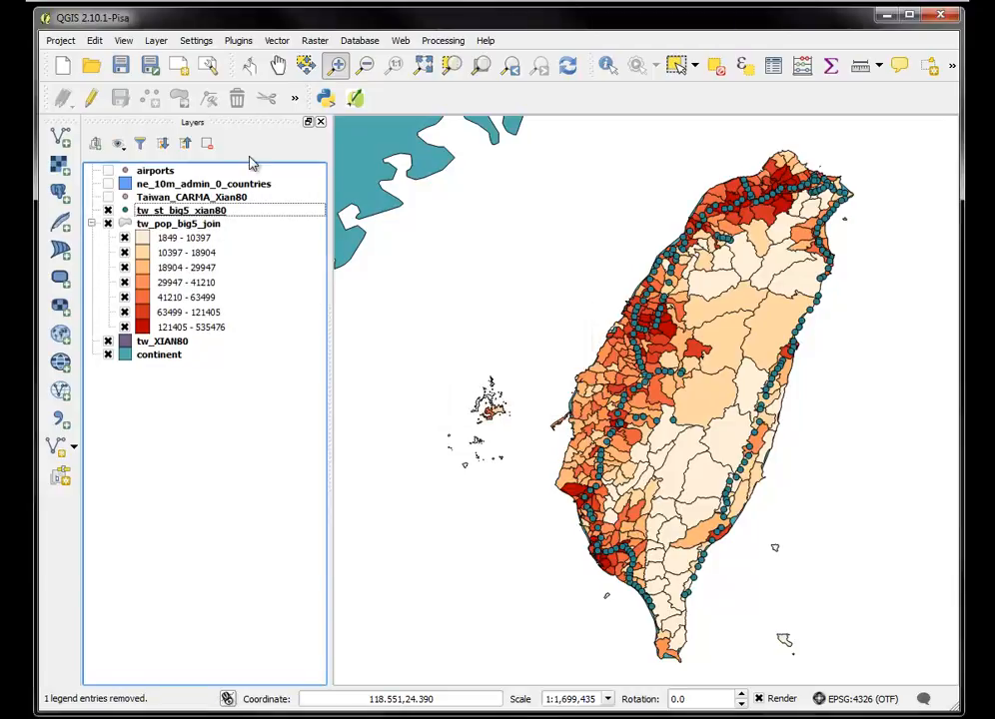
Set Join Attributes by Location: target tw_st_big5_xian80, join layer tw_pop_big5_join
{"action": "left_click", "coordinate": [277, 40]}
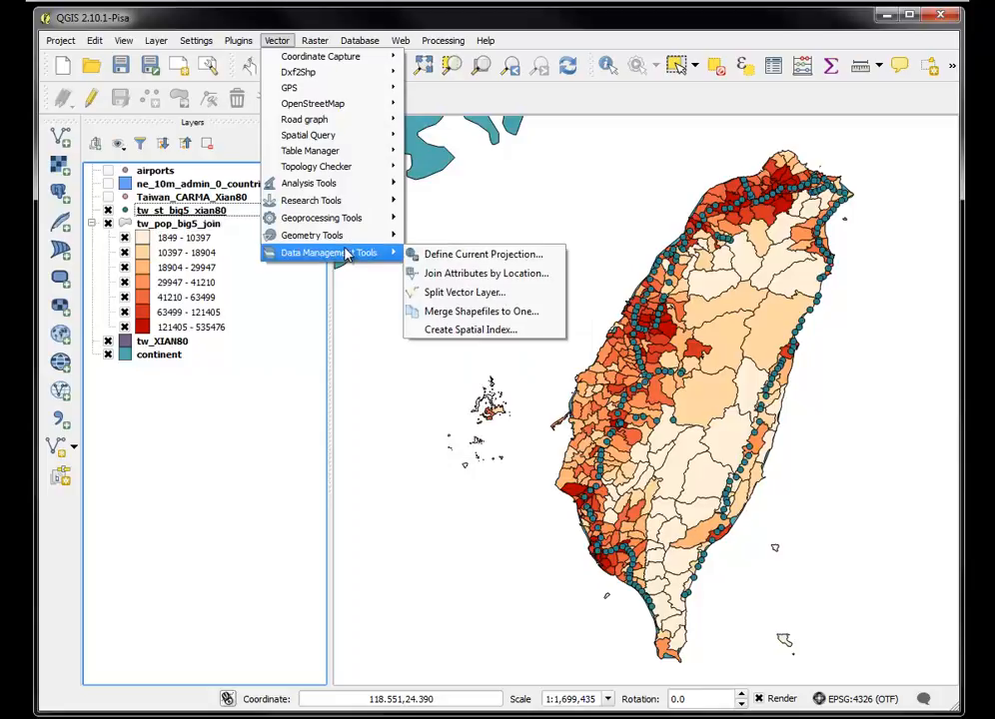
{"action": "left_click", "coordinate": [485, 273]}
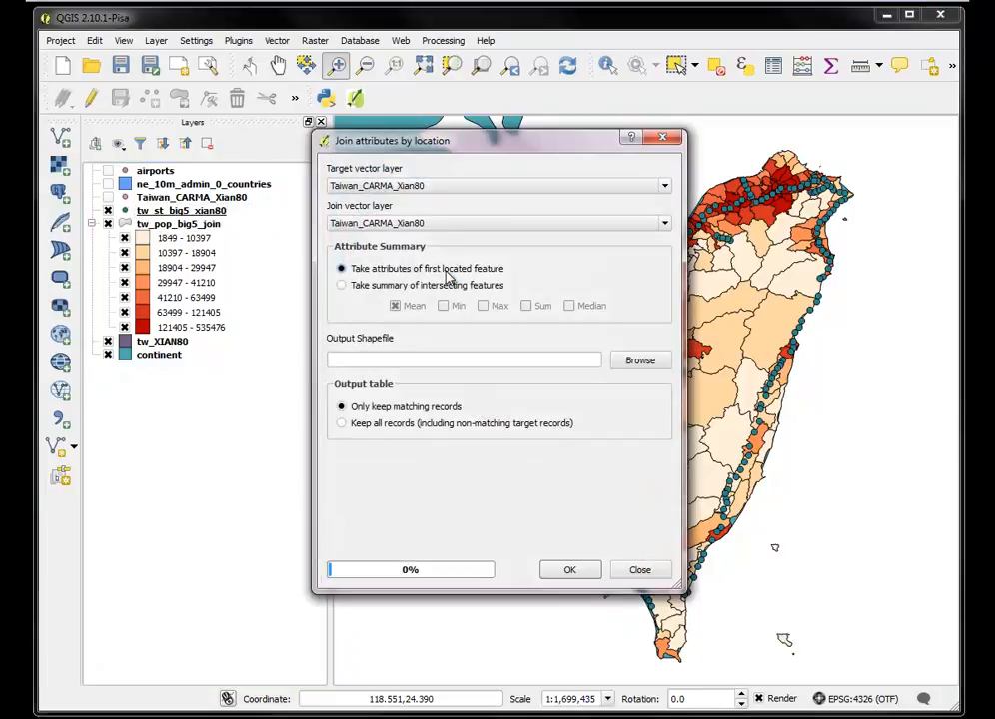
{"action": "left_click", "coordinate": [500, 186]}
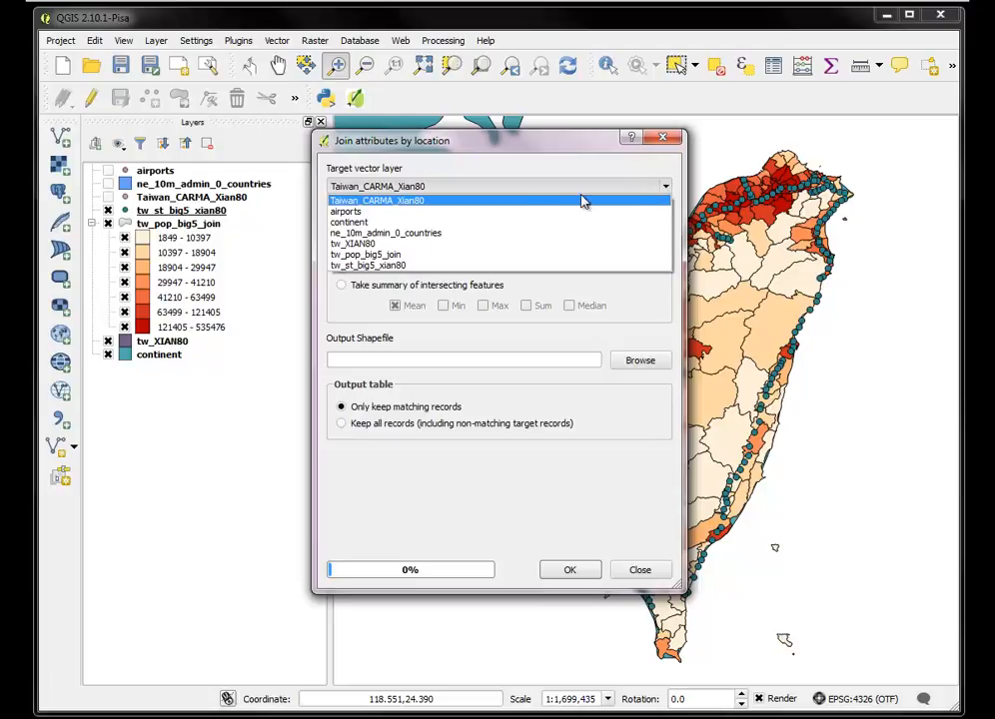
{"action": "mouse_move", "coordinate": [546, 208]}
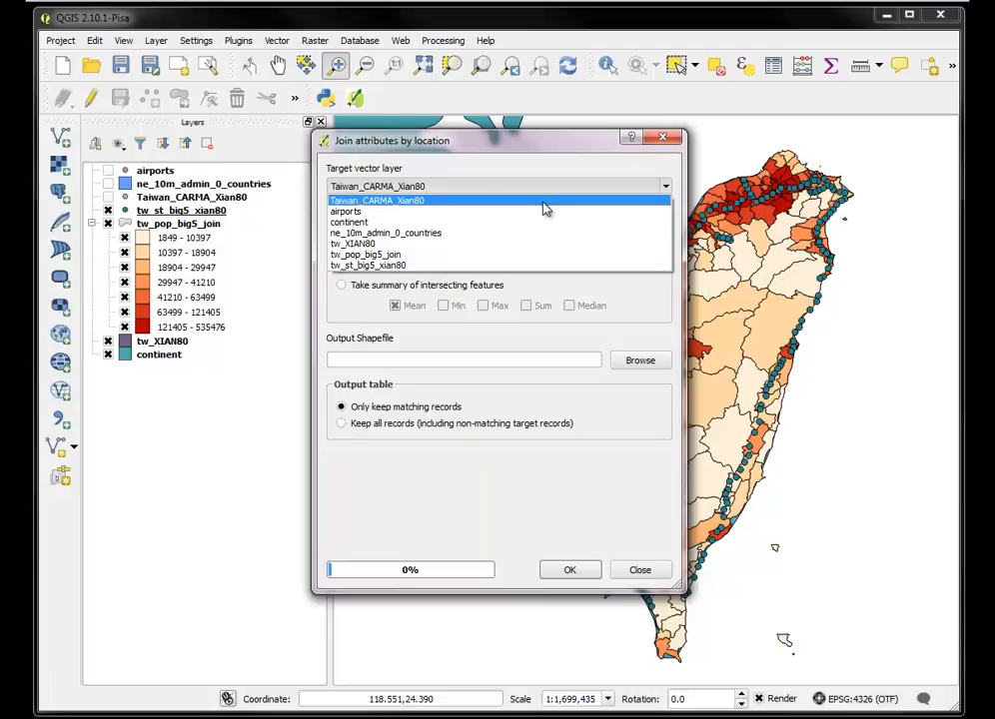
{"action": "left_click", "coordinate": [354, 243]}
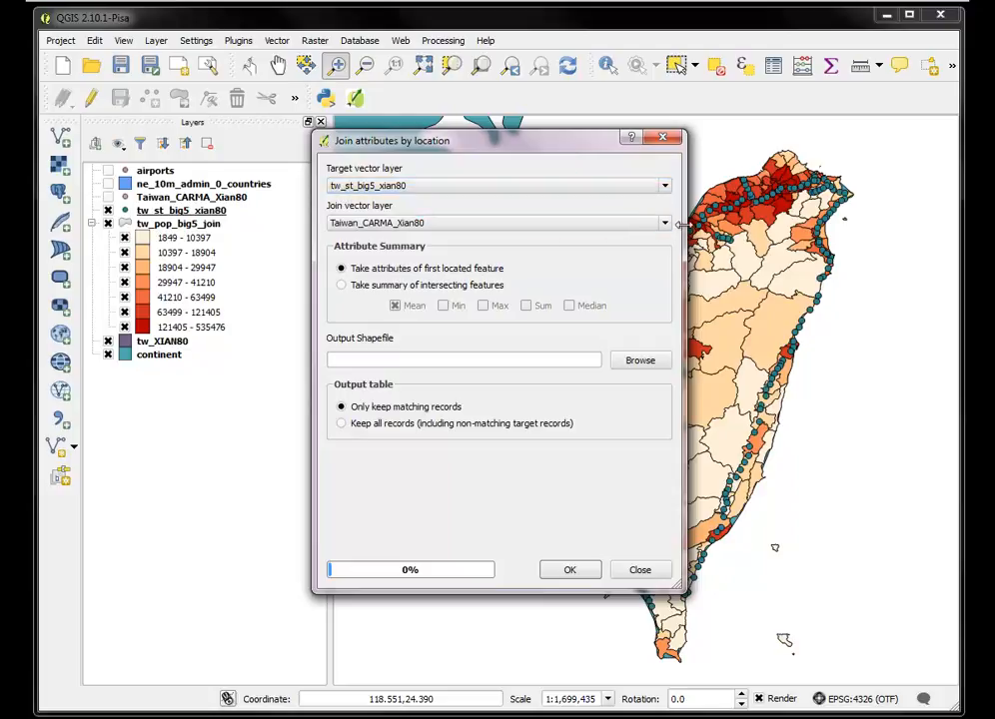
{"action": "left_click", "coordinate": [664, 223]}
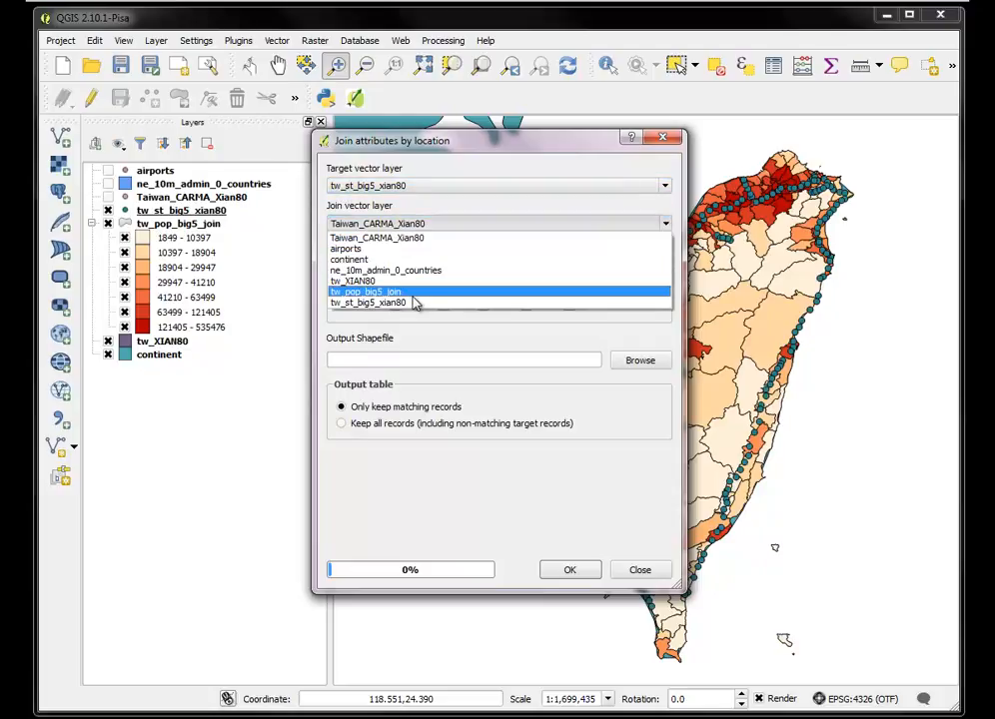
{"action": "left_click", "coordinate": [366, 291]}
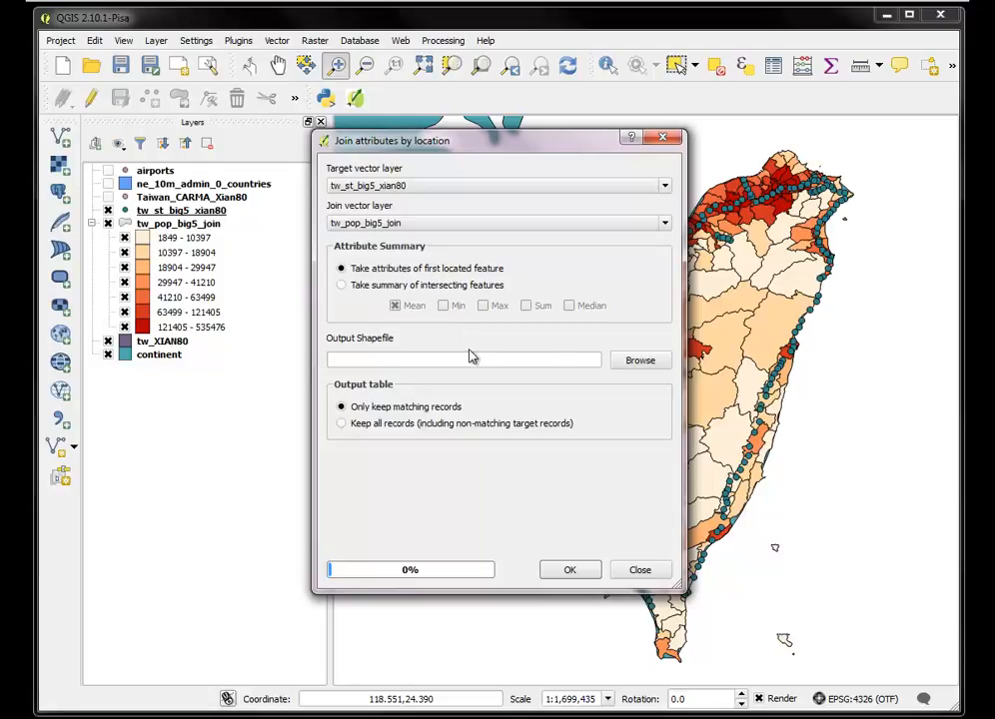
Overwrite tw_st_join.shp with the join output and add it to the map
{"action": "left_click", "coordinate": [639, 360]}
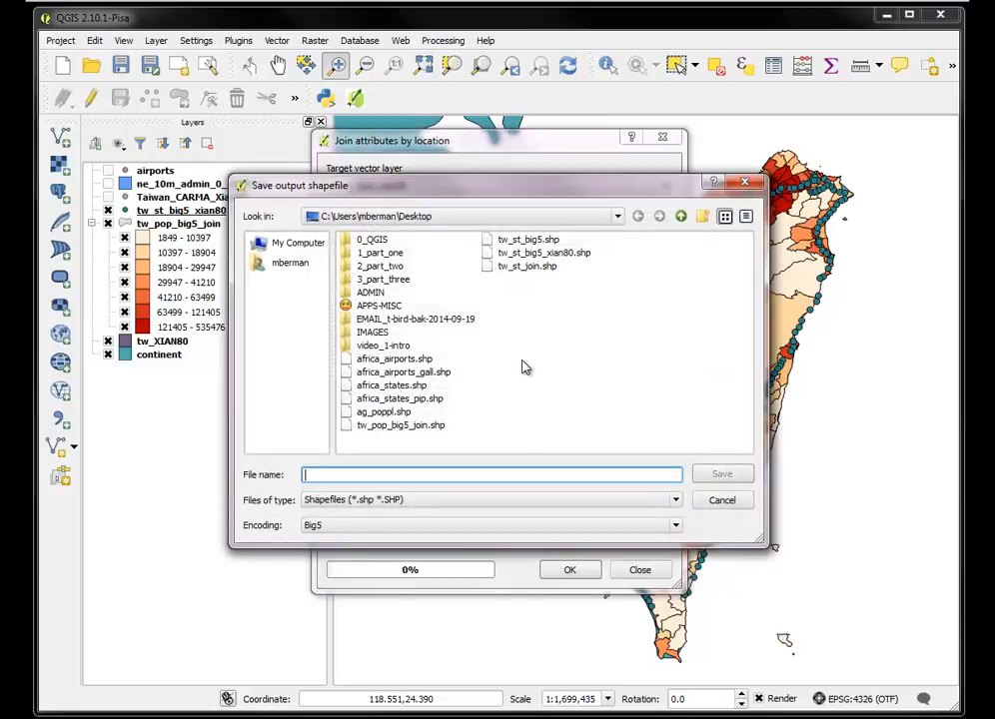
{"action": "mouse_move", "coordinate": [527, 270]}
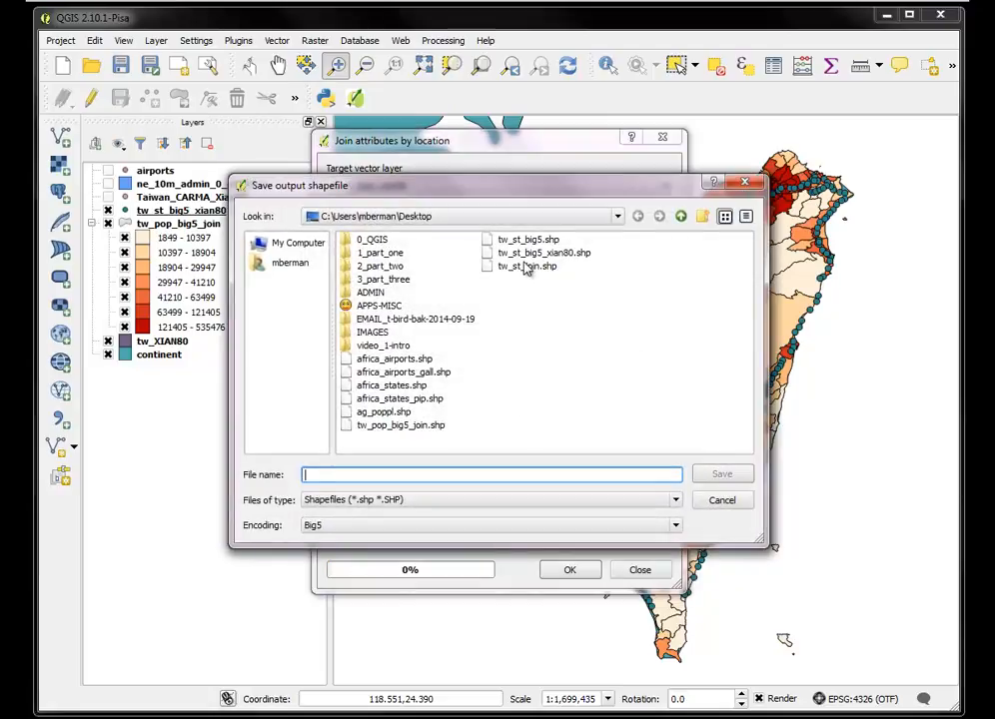
{"action": "left_click", "coordinate": [722, 474]}
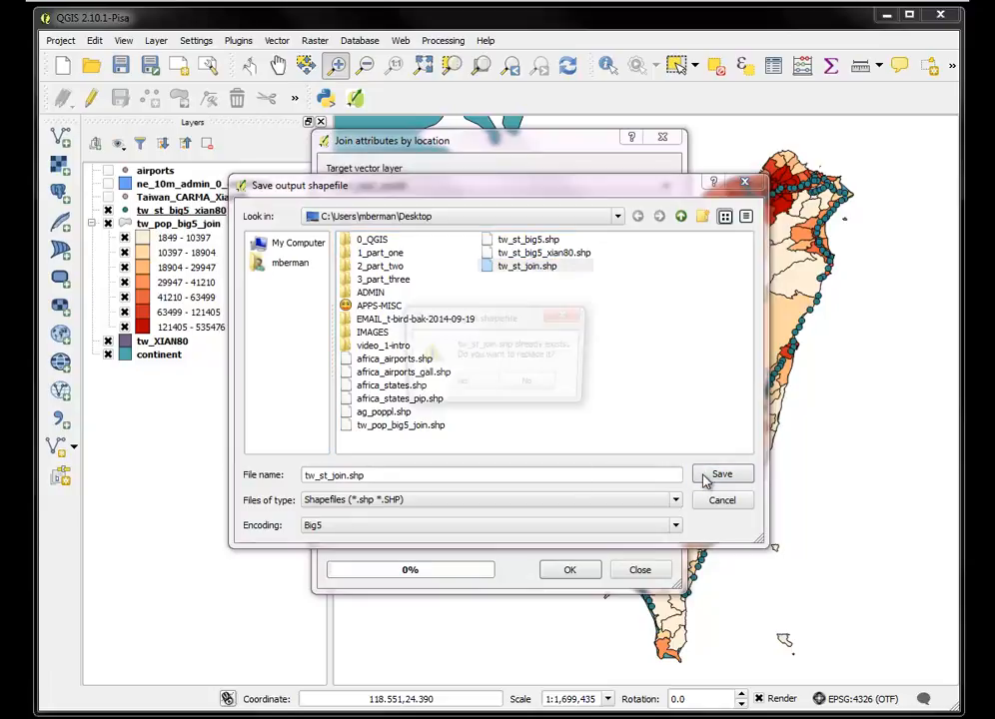
{"action": "left_click", "coordinate": [721, 475]}
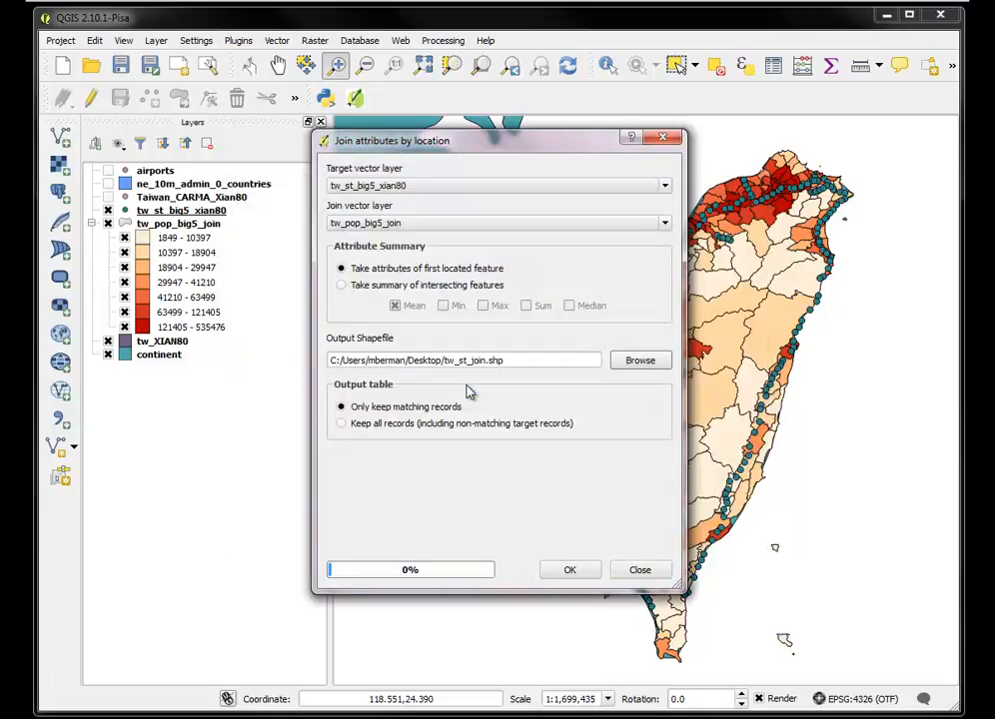
{"action": "left_click", "coordinate": [570, 569]}
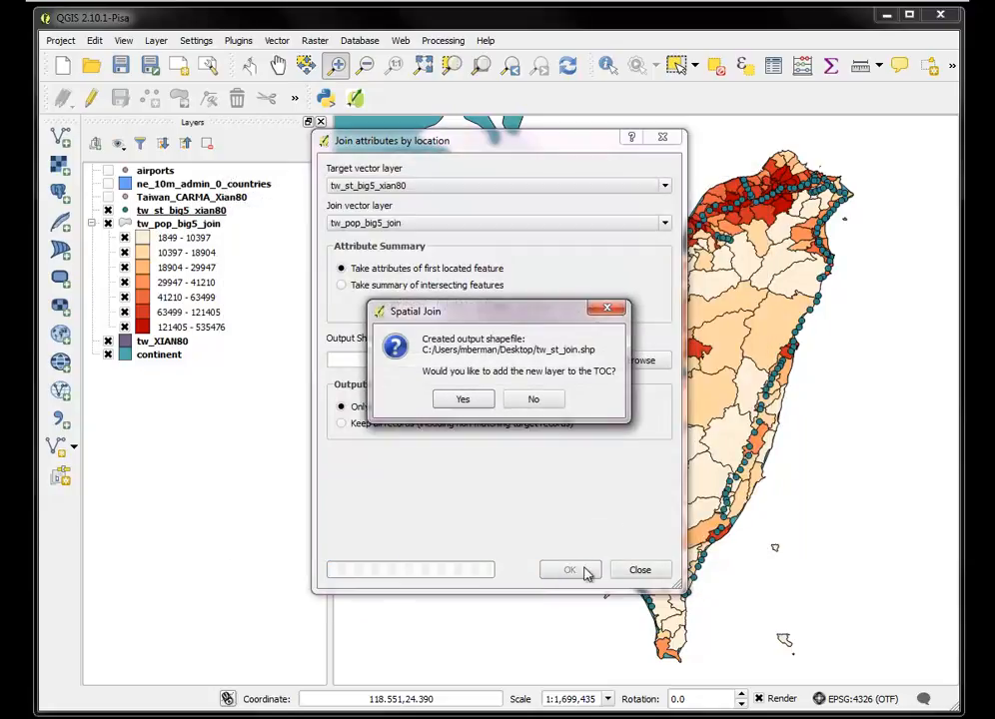
{"action": "left_click", "coordinate": [461, 399]}
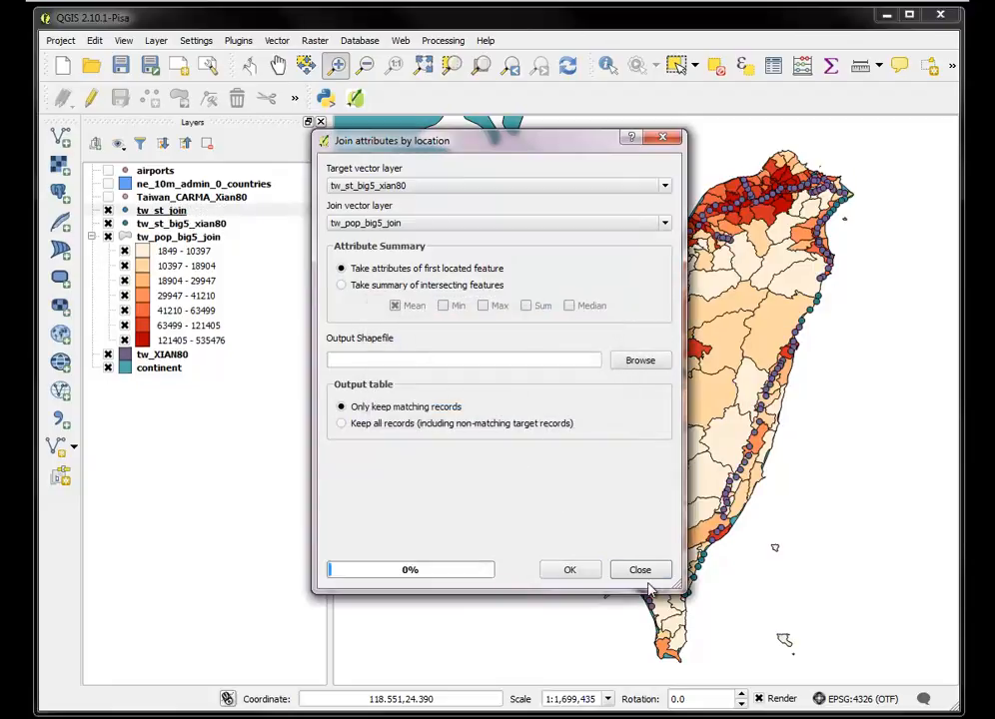
Close the join dialog, review tw_st_join's pop_2000–pop_2002 columns, then close the table
{"action": "left_click", "coordinate": [640, 570]}
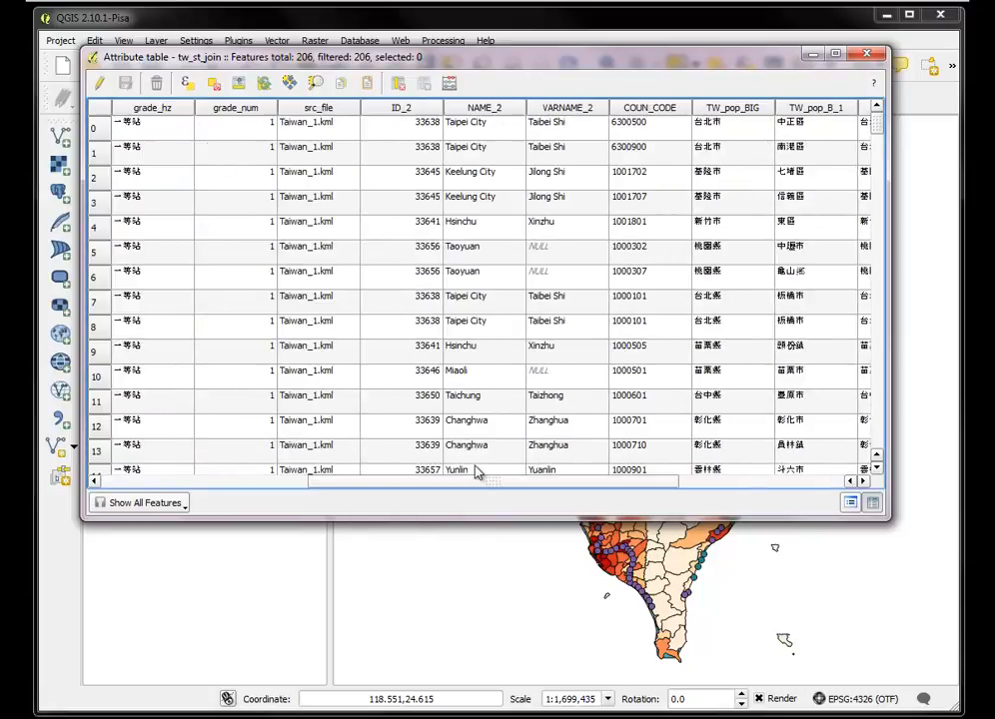
{"action": "scroll", "scroll_direction": "right", "scroll_amount": 3}
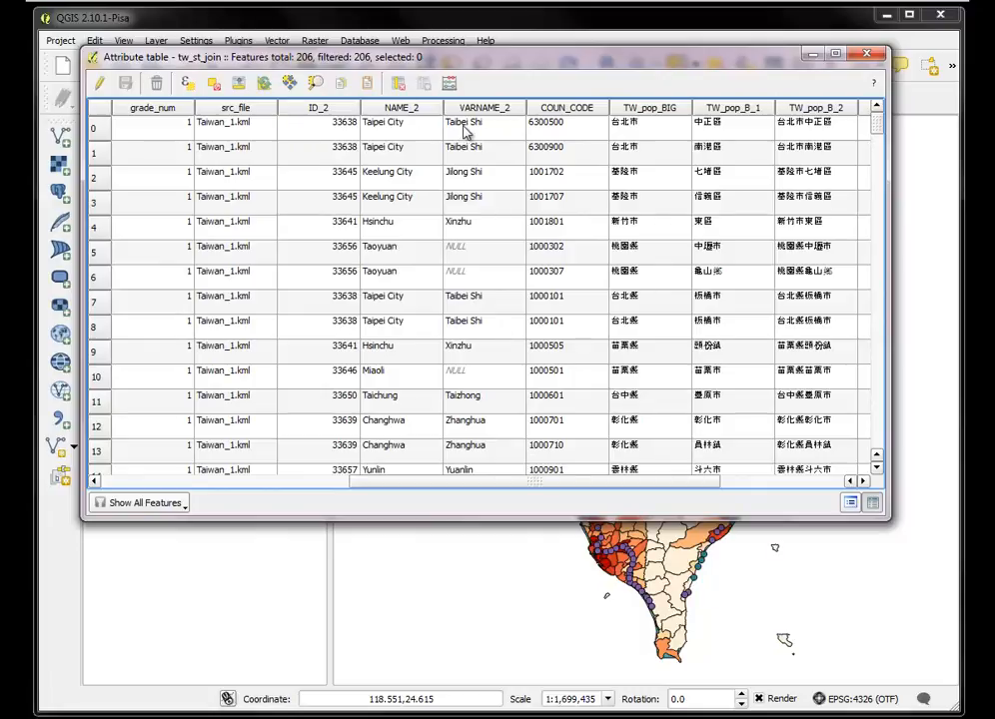
{"action": "mouse_move", "coordinate": [557, 134]}
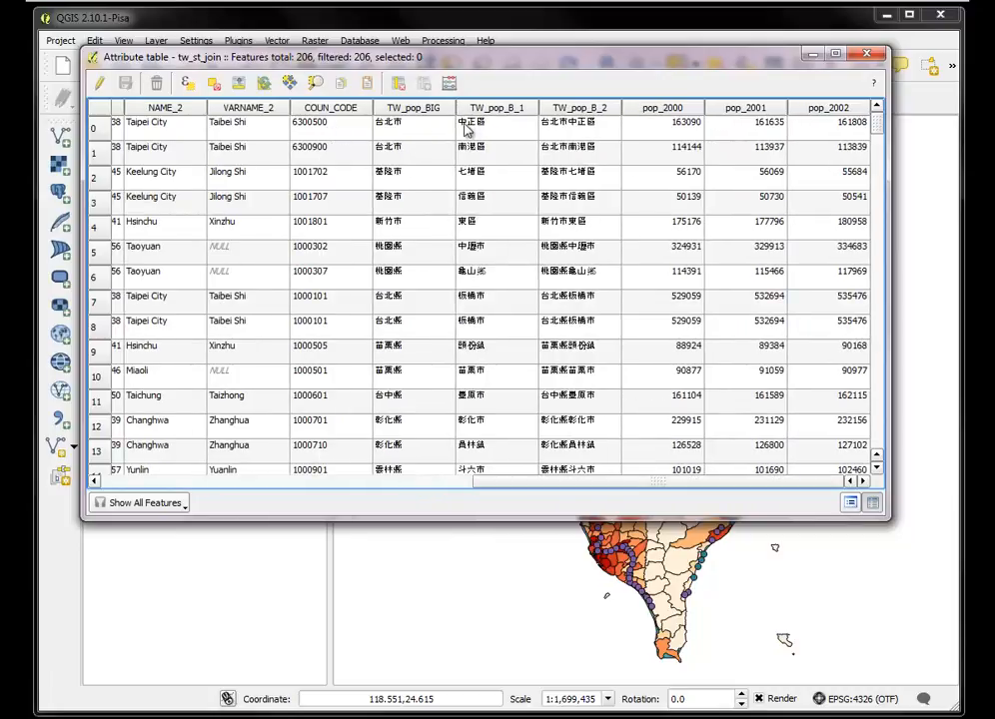
{"action": "mouse_move", "coordinate": [666, 132]}
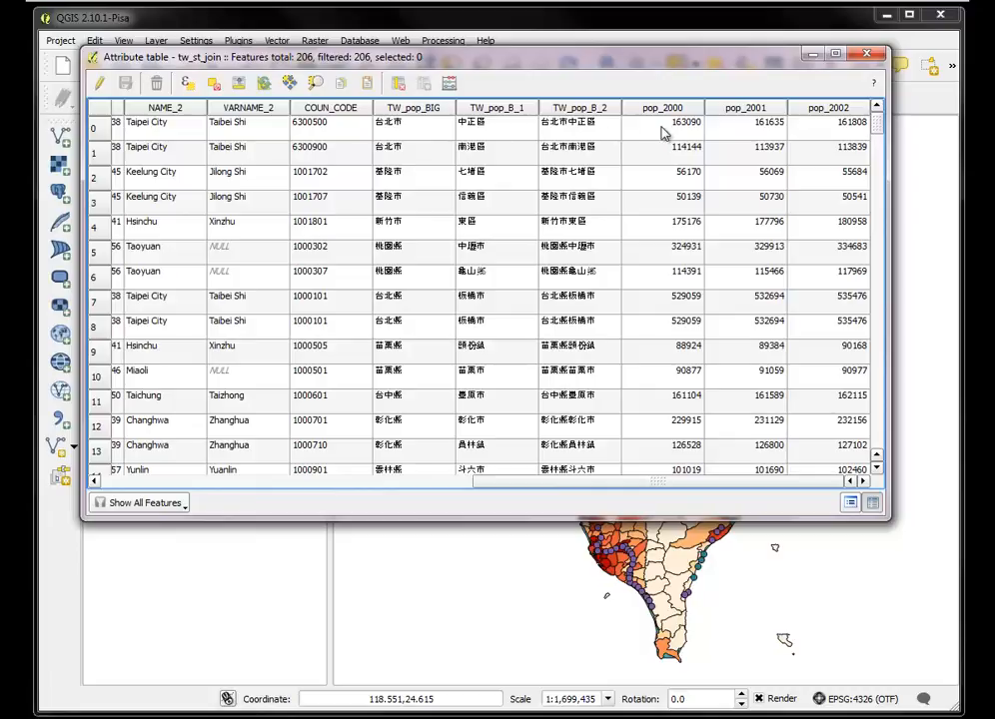
{"action": "mouse_move", "coordinate": [570, 480]}
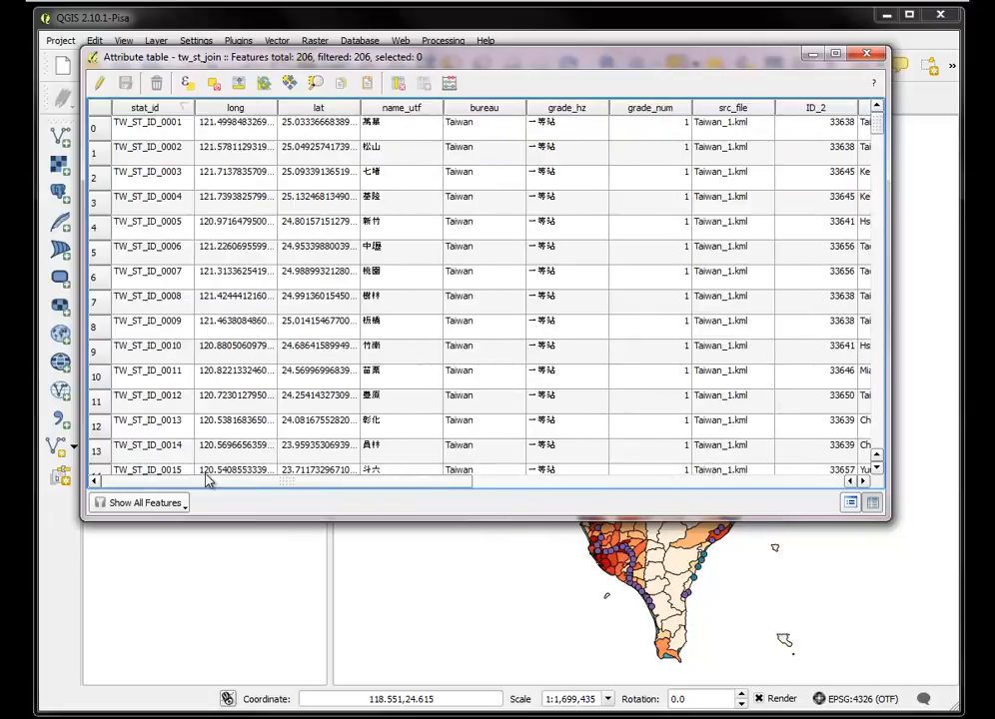
{"action": "scroll", "scroll_direction": "right", "scroll_amount": 3}
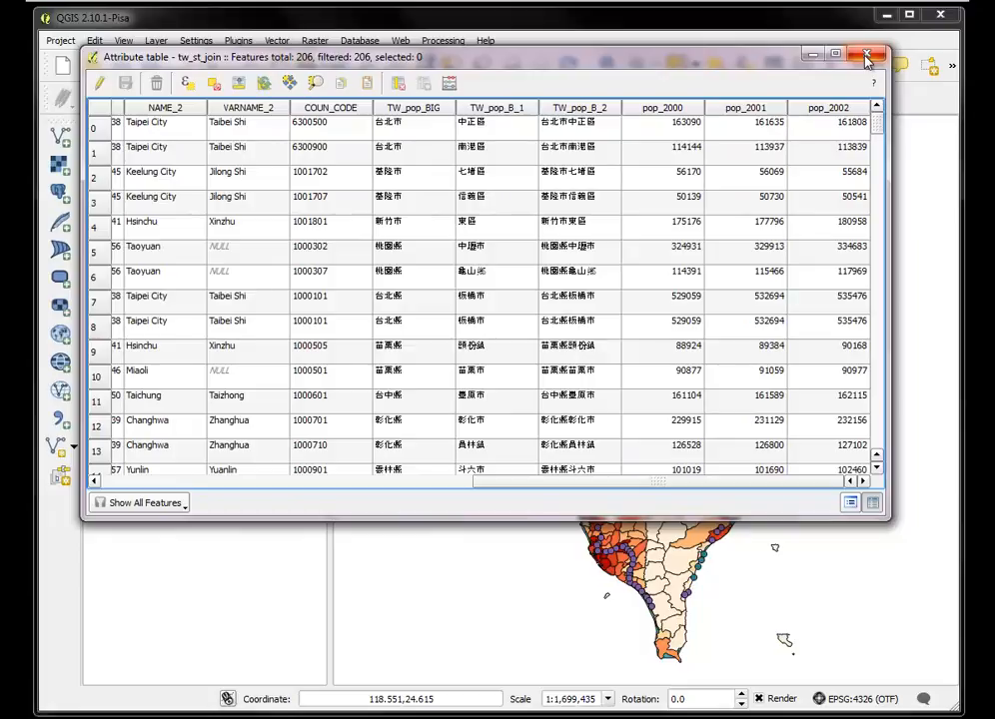
{"action": "left_click", "coordinate": [867, 55]}
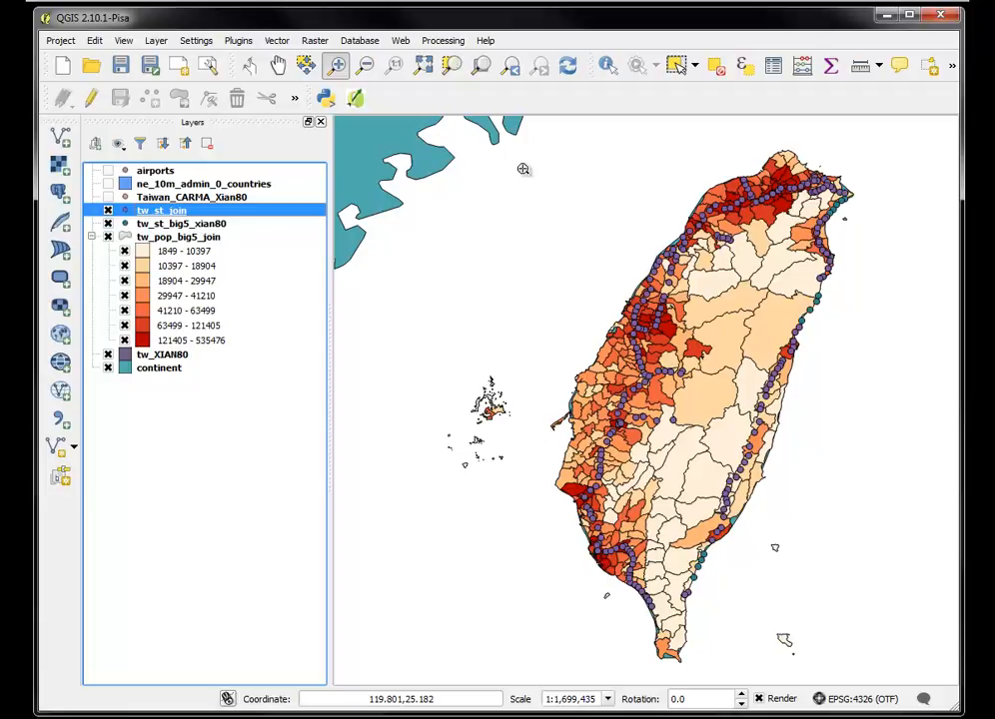
{"action": "mouse_move", "coordinate": [530, 167]}
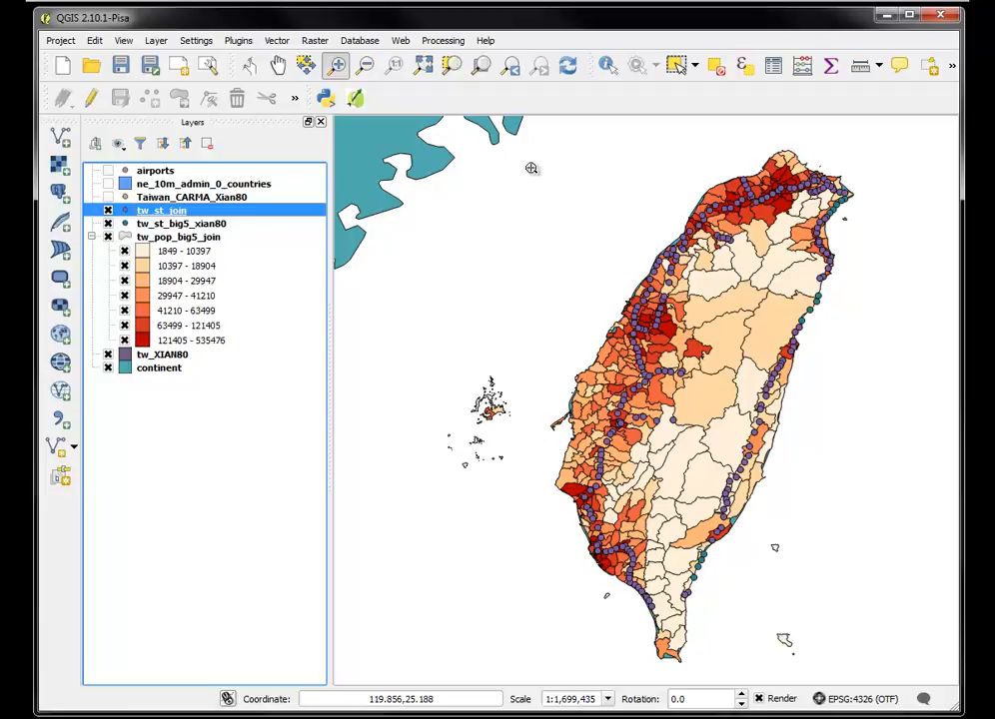
{"action": "mouse_move", "coordinate": [87, 518]}
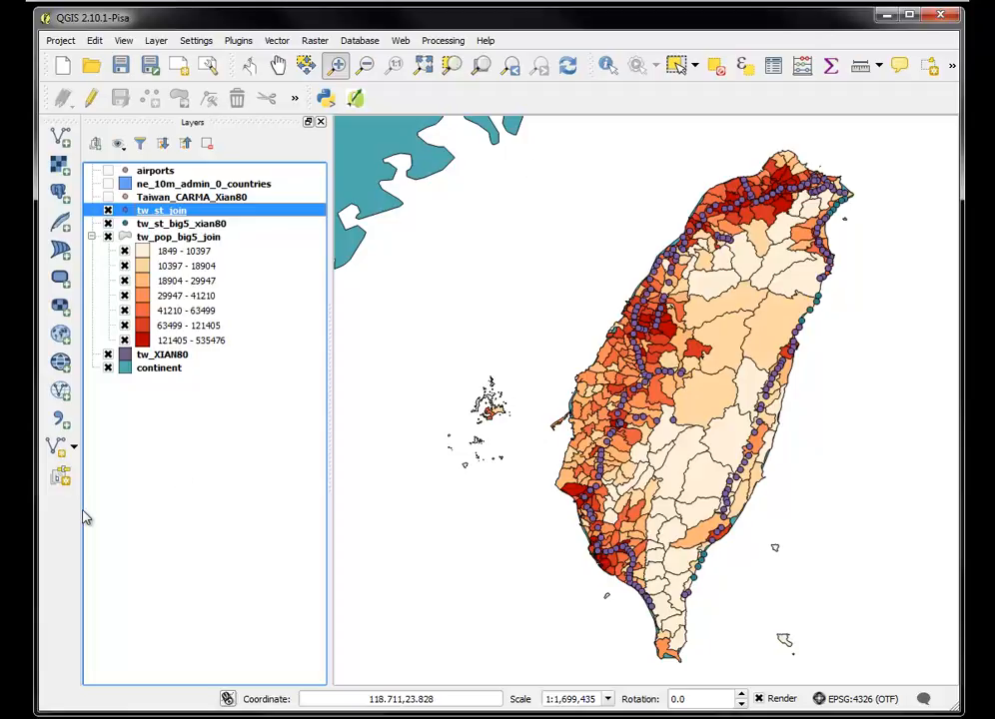